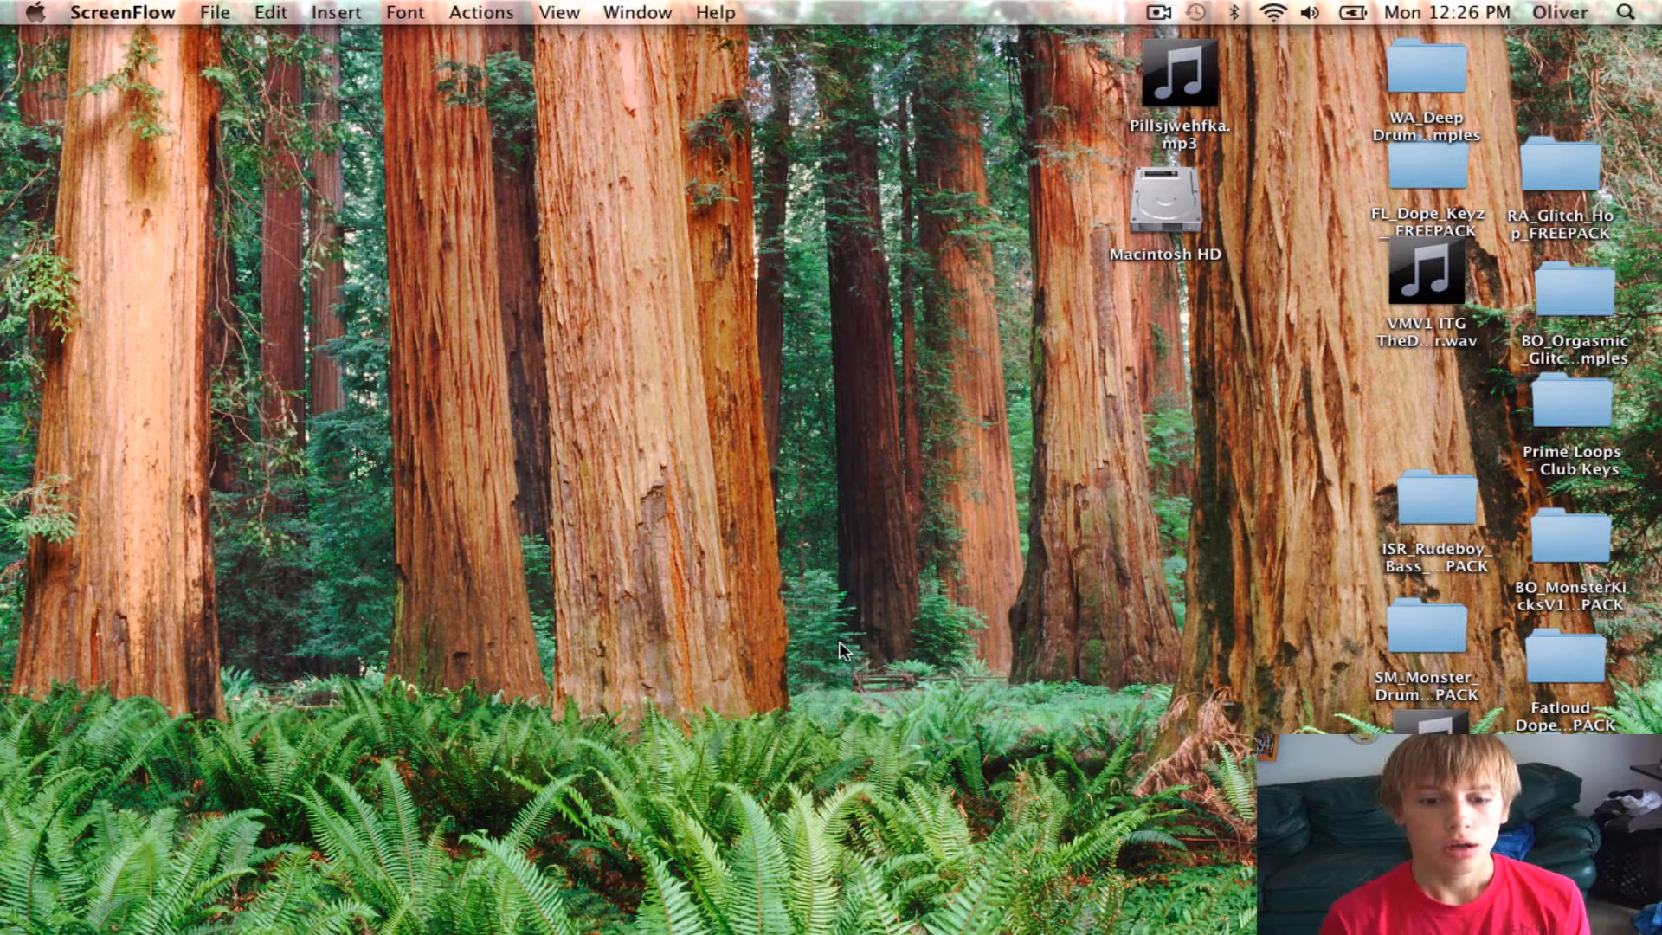
pyautogui.moveTo(841, 633)
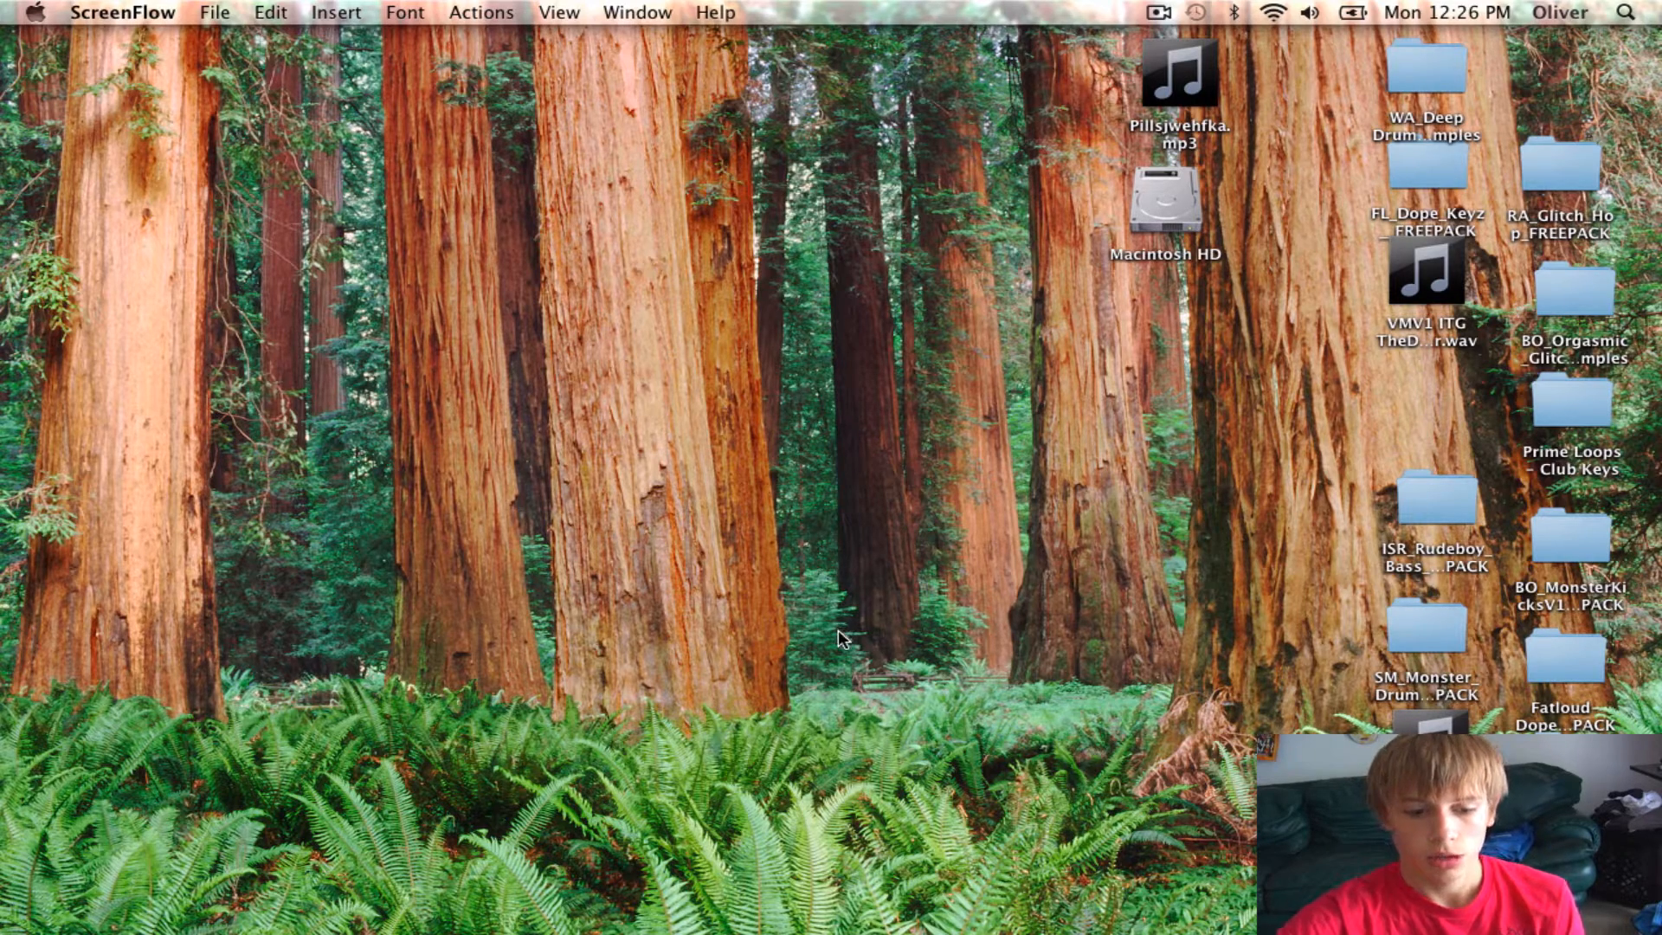
pyautogui.moveTo(829, 655)
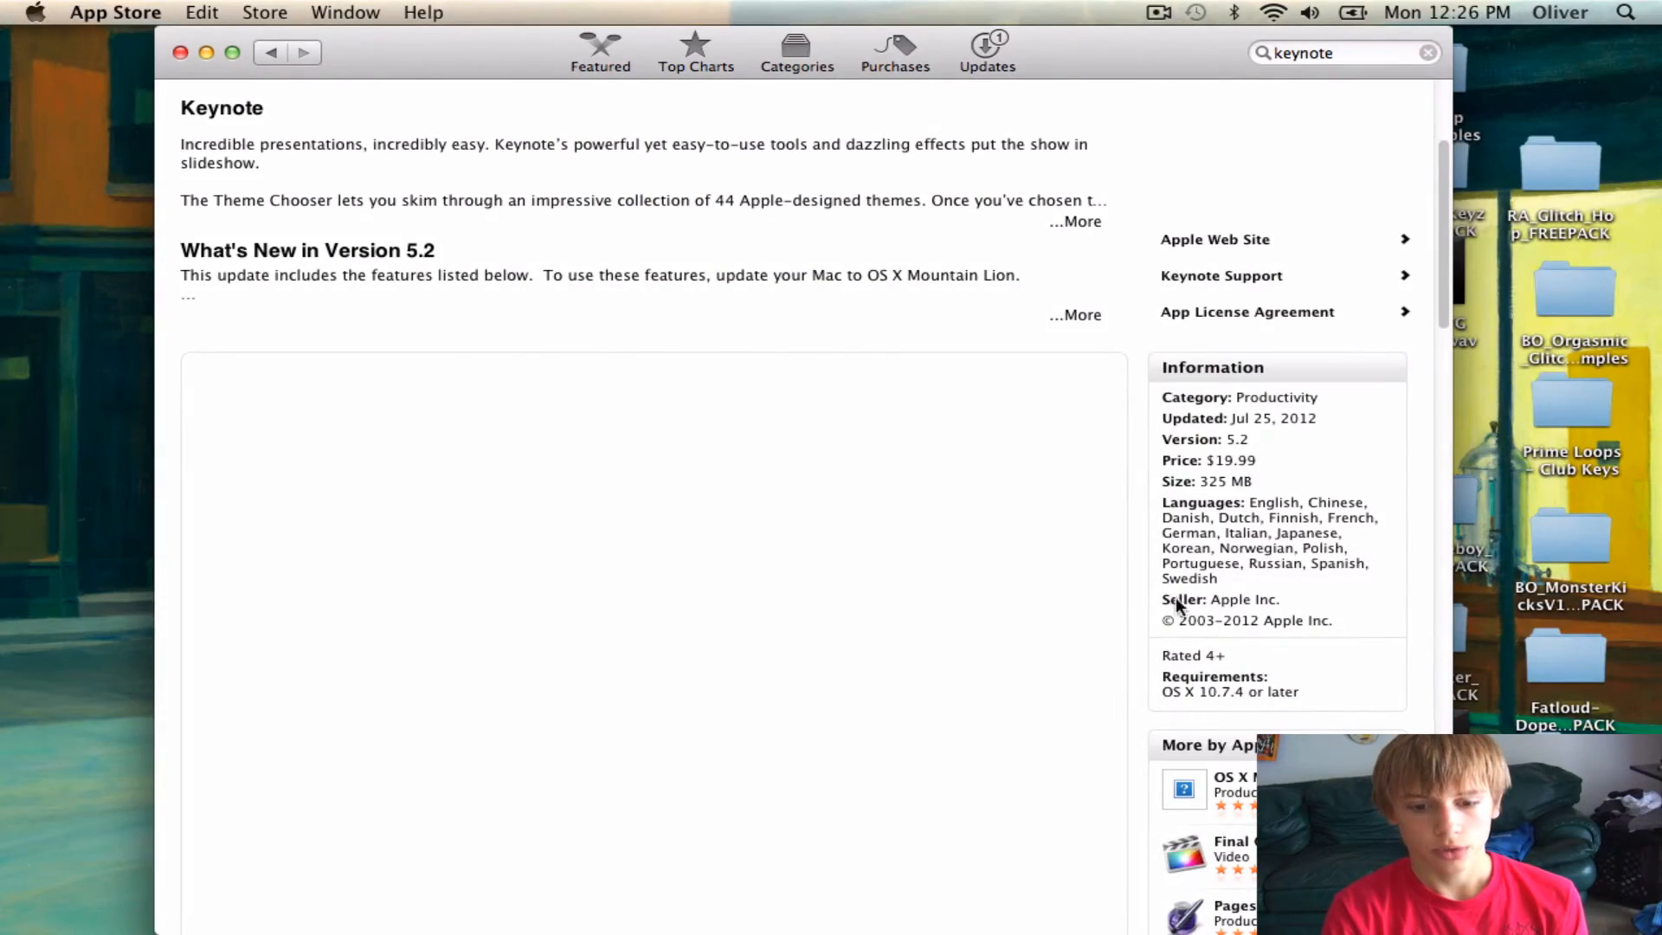
pyautogui.moveTo(1218, 480)
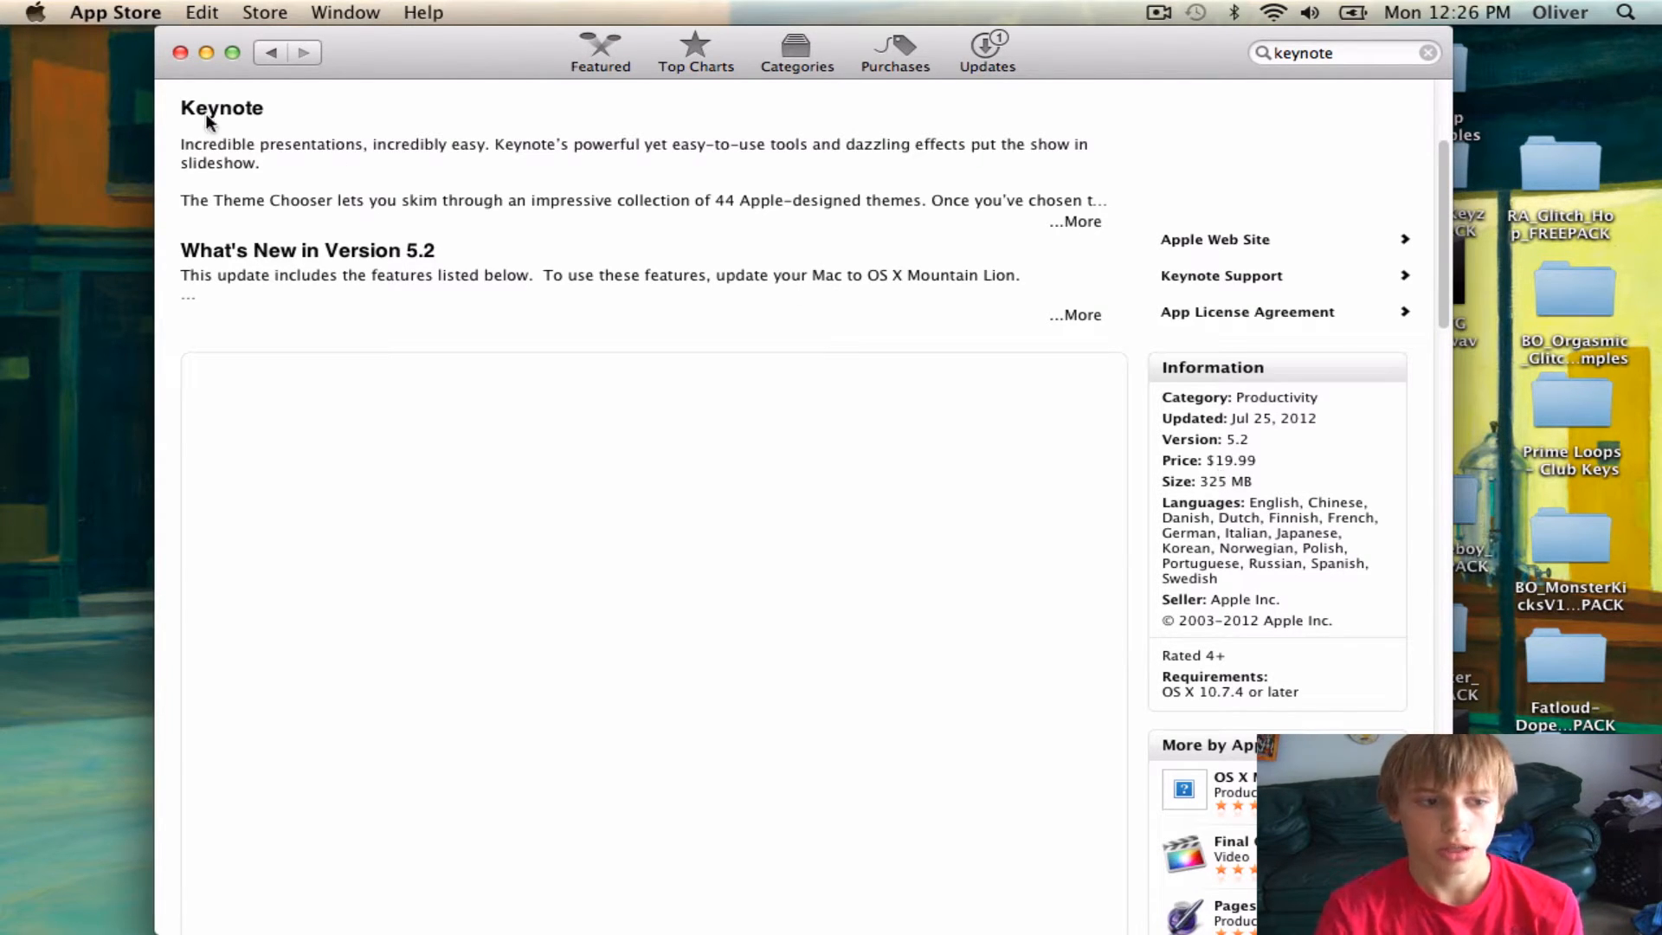
# Step: Close the App Store window showing the Keynote page, returning to the desktop
pyautogui.click(180, 52)
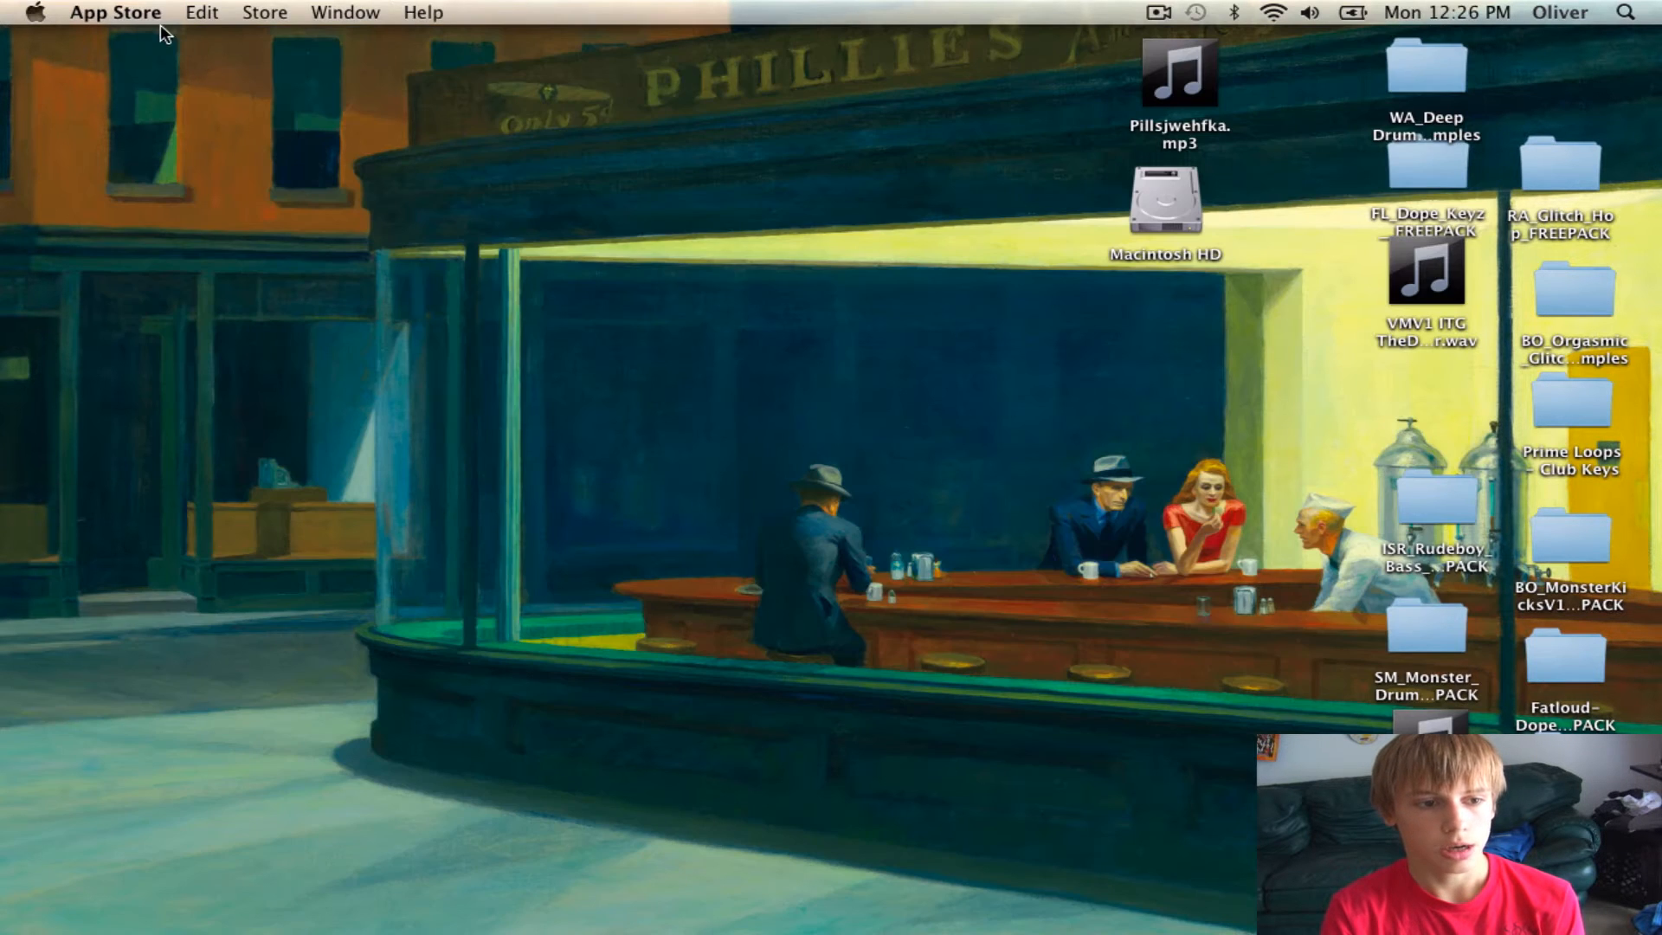
pyautogui.moveTo(156, 696)
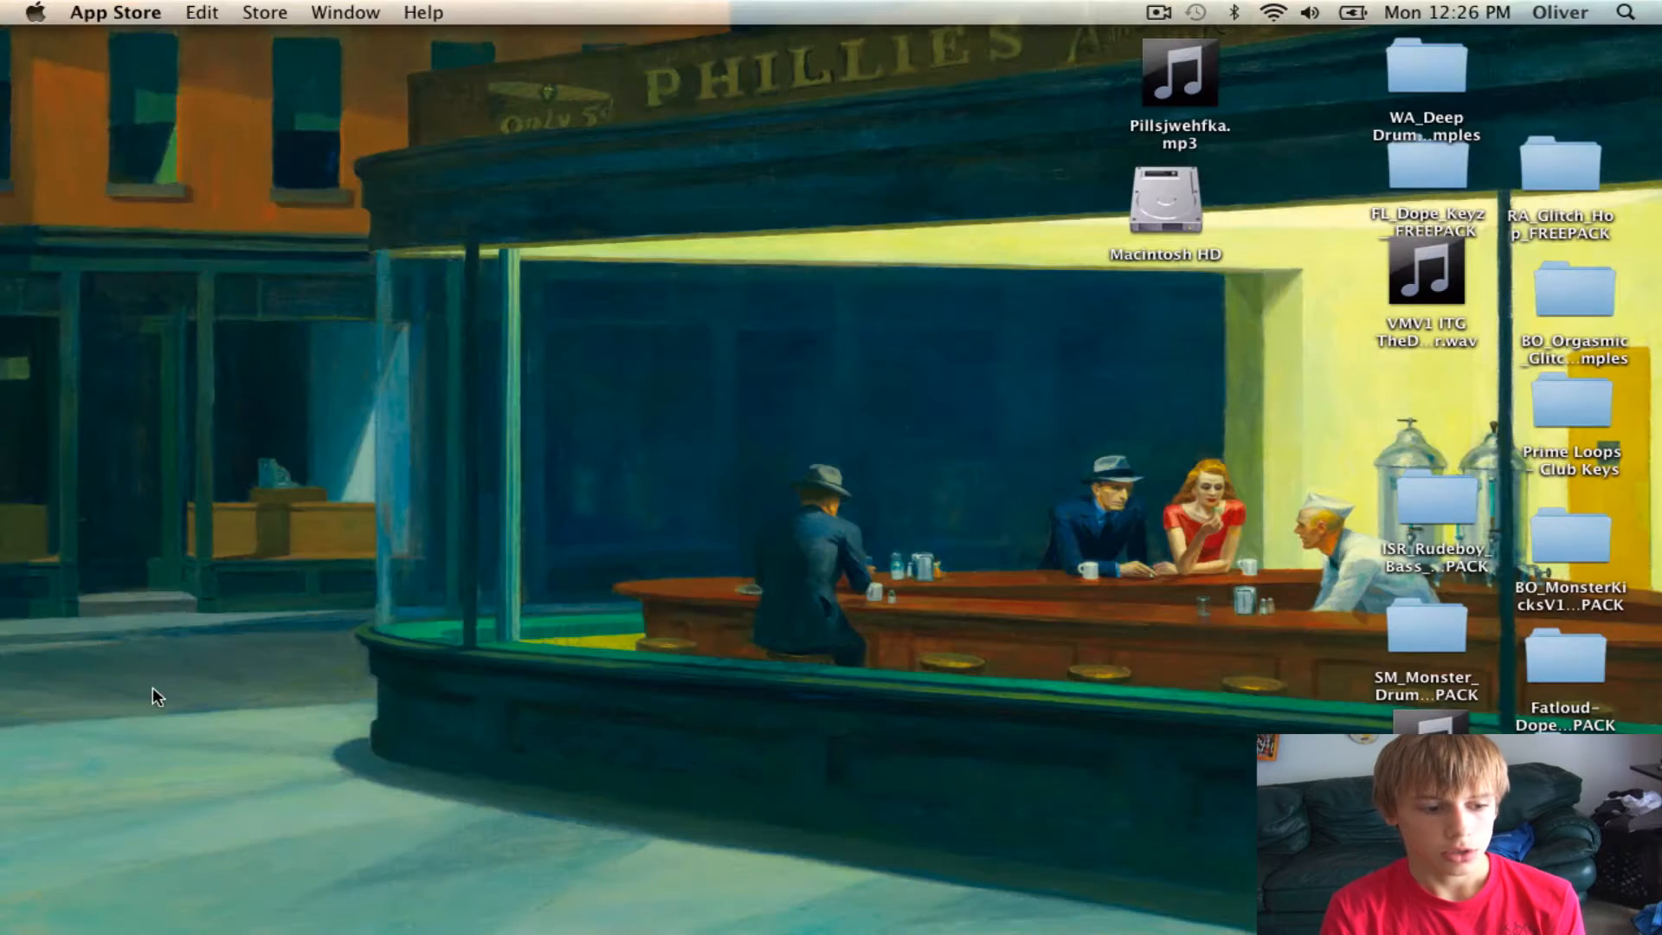
pyautogui.moveTo(26, 786)
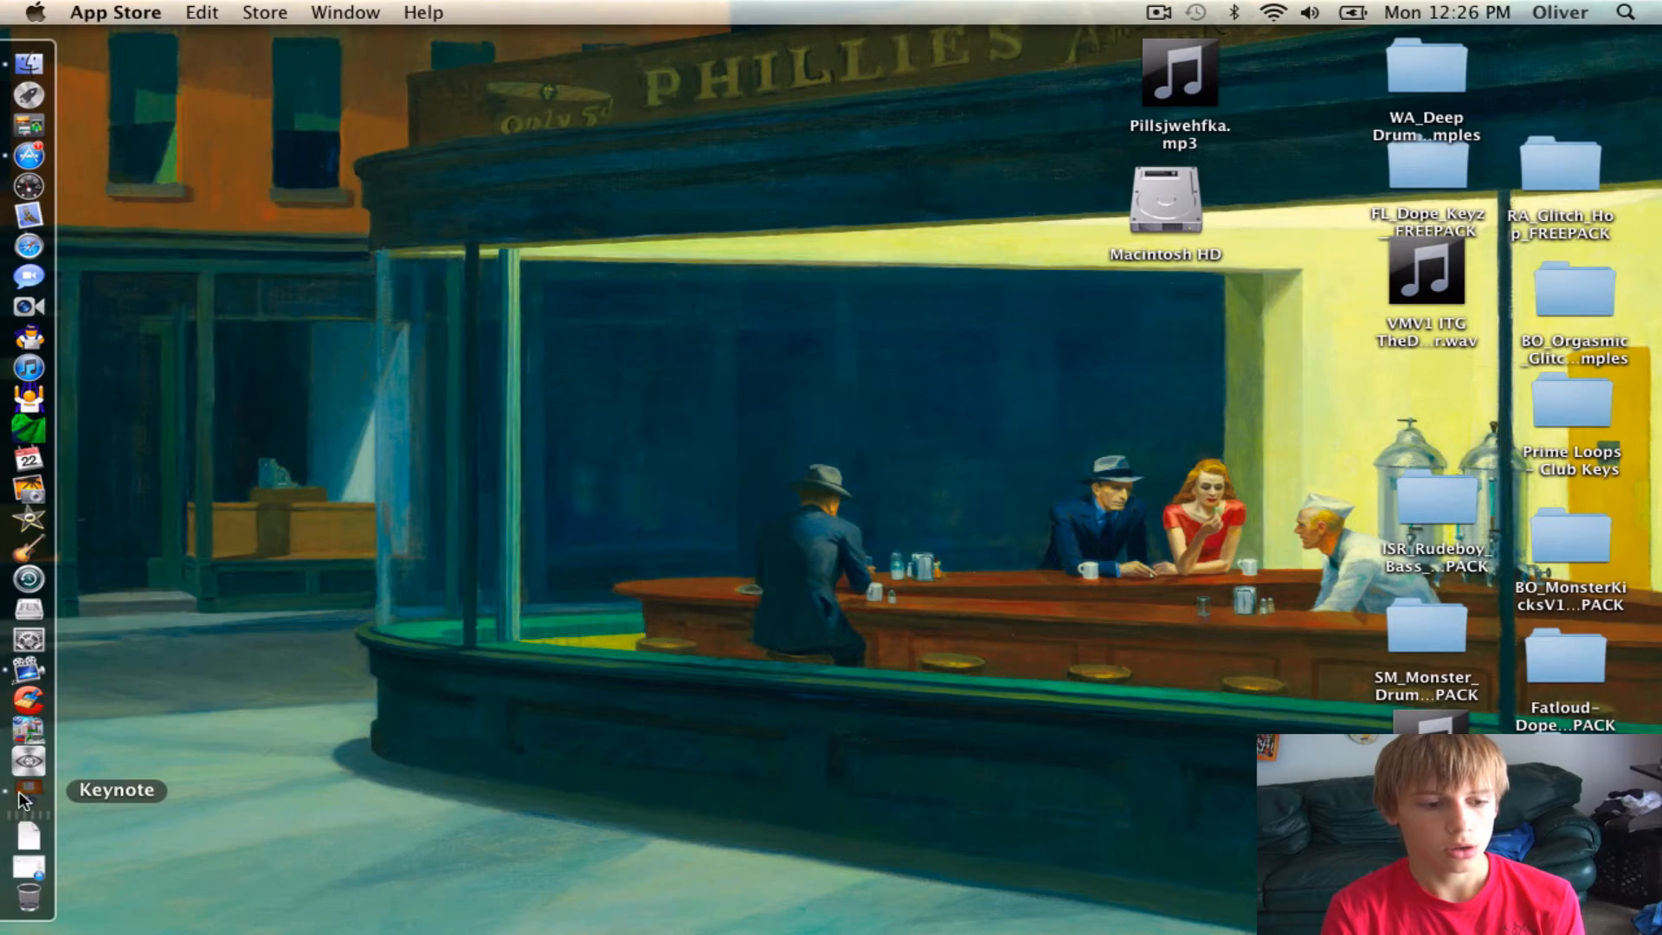
# Step: Launch Keynote and create a new presentation from the Black theme
pyautogui.click(30, 786)
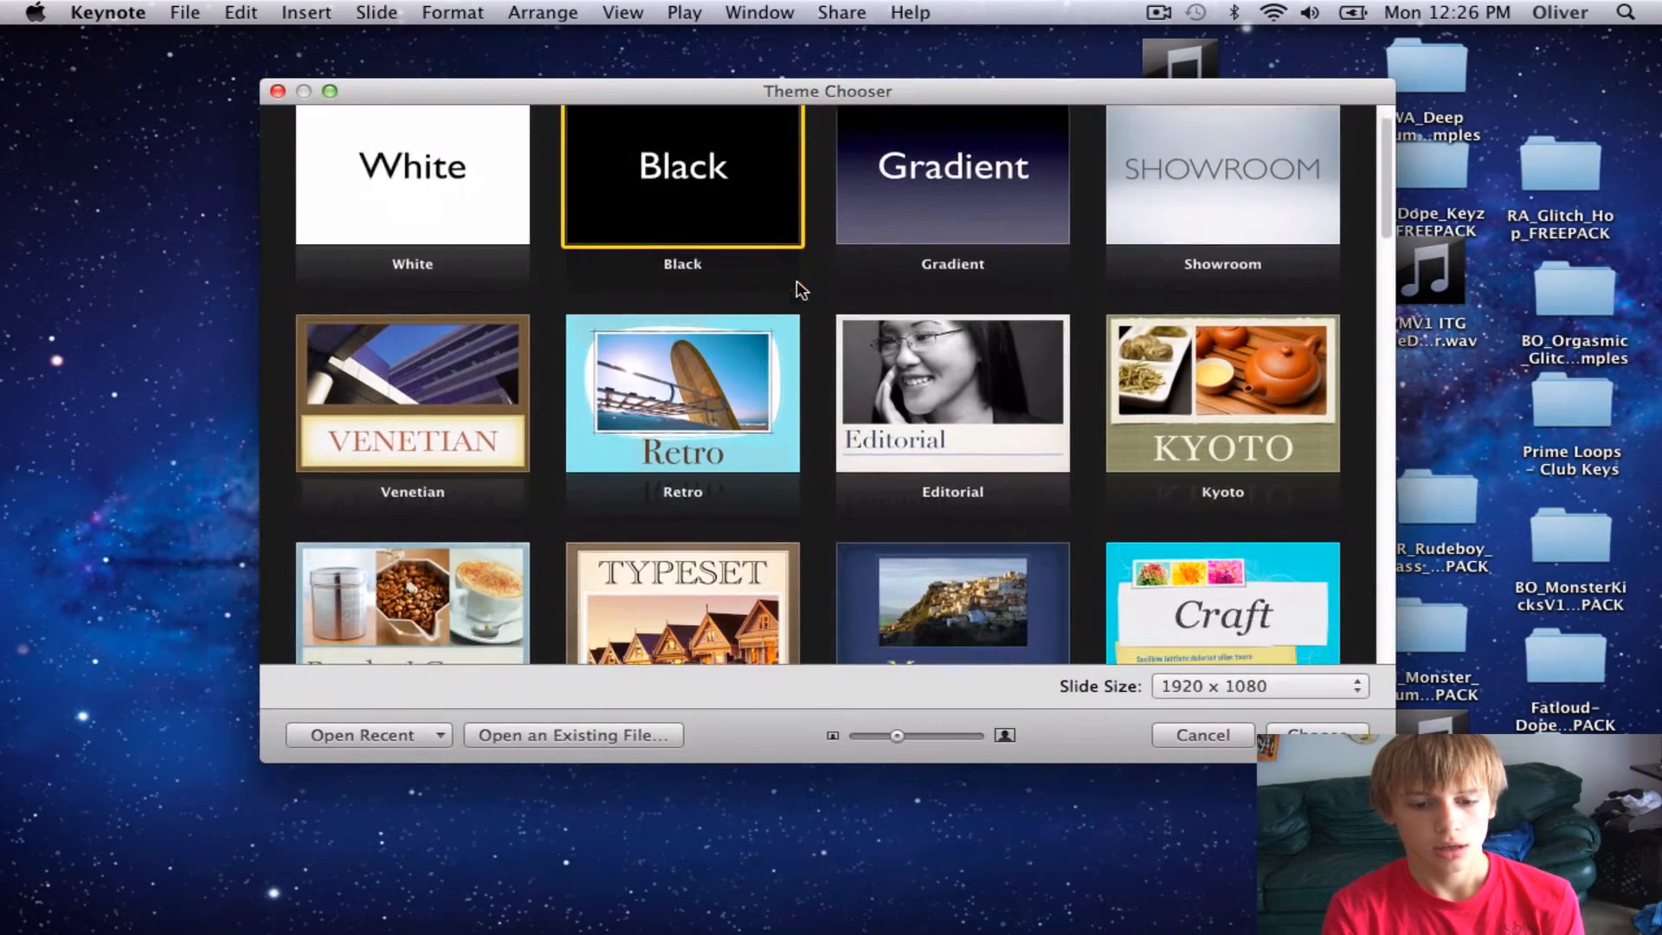
pyautogui.scroll(-3)
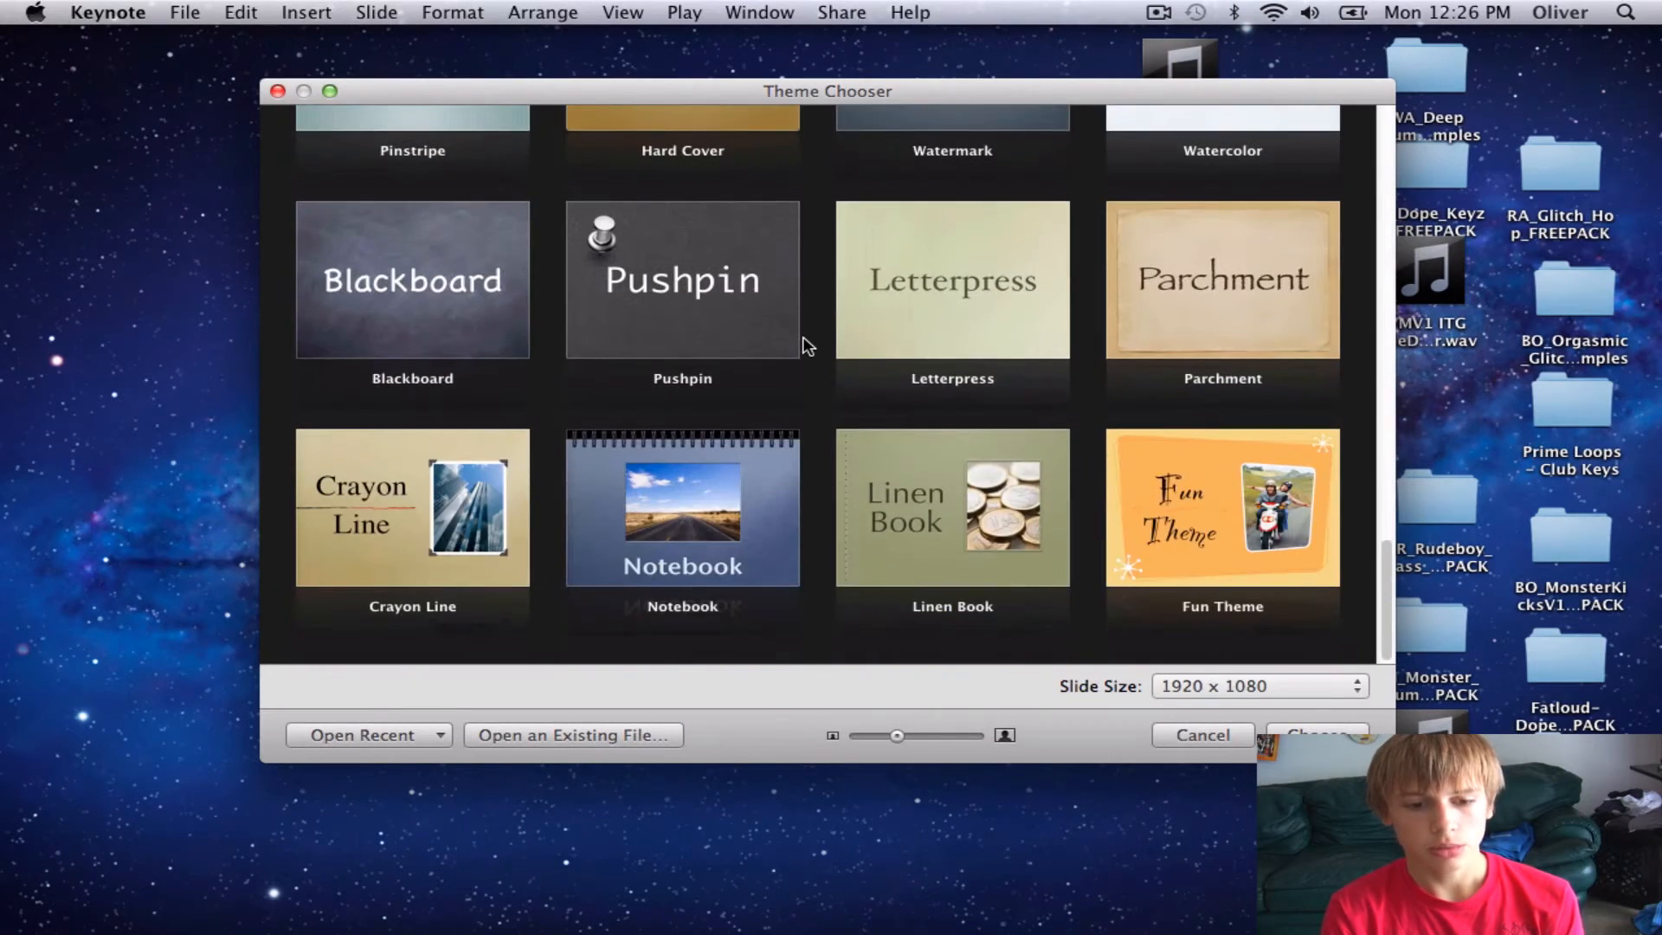
pyautogui.scroll(3)
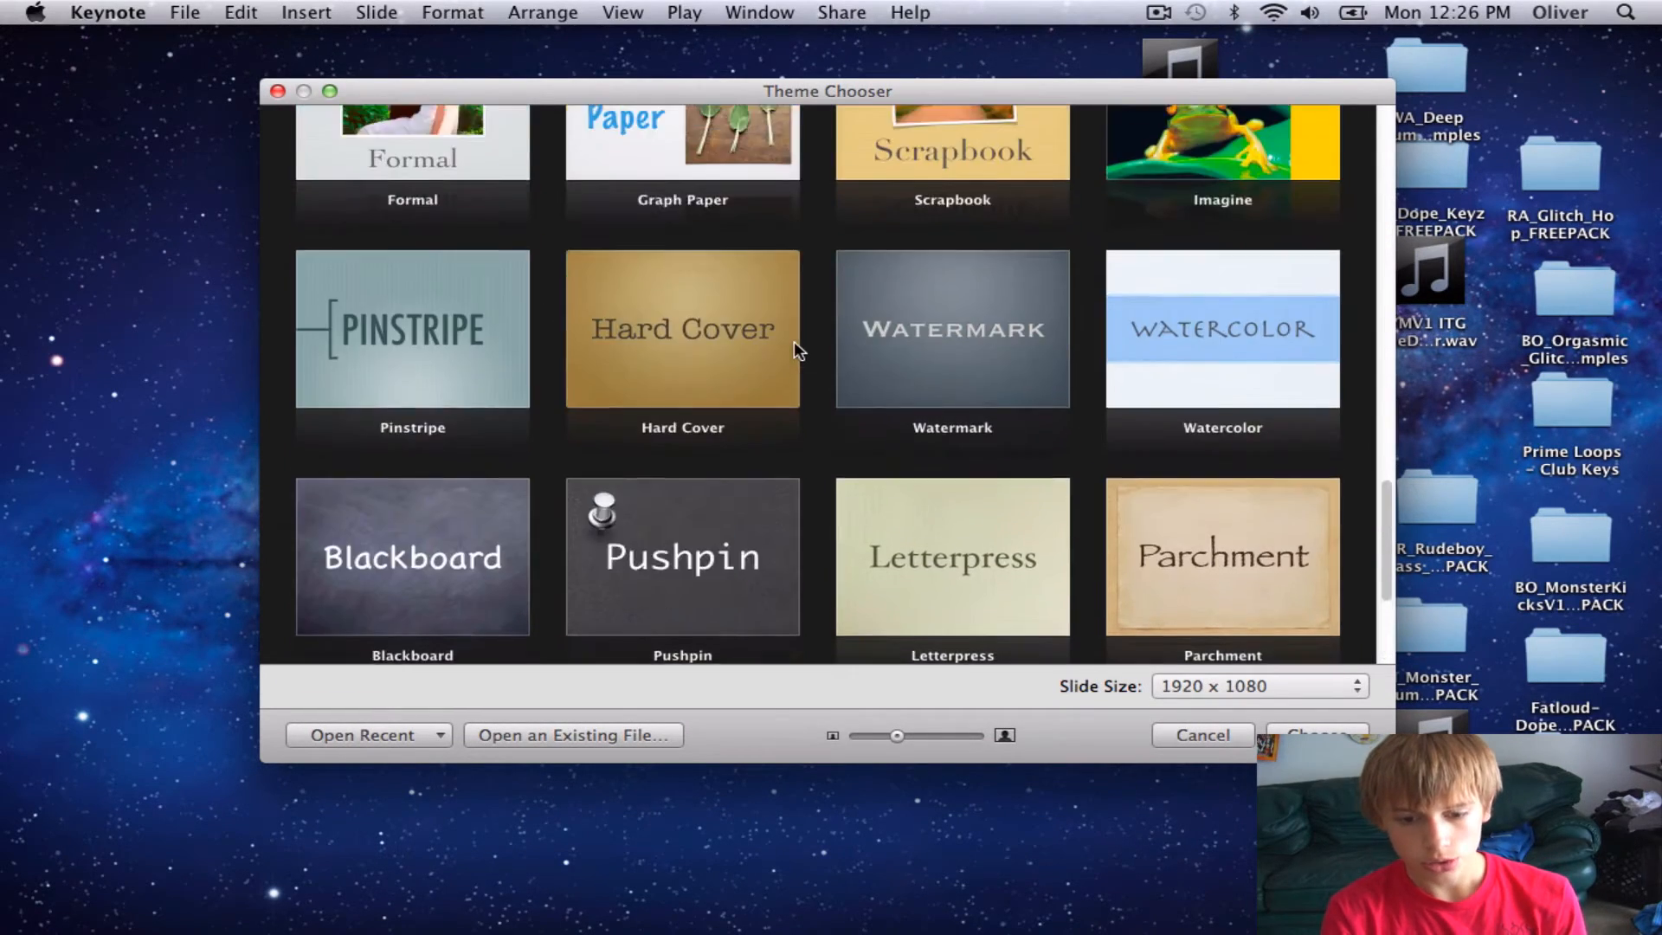
pyautogui.scroll(3)
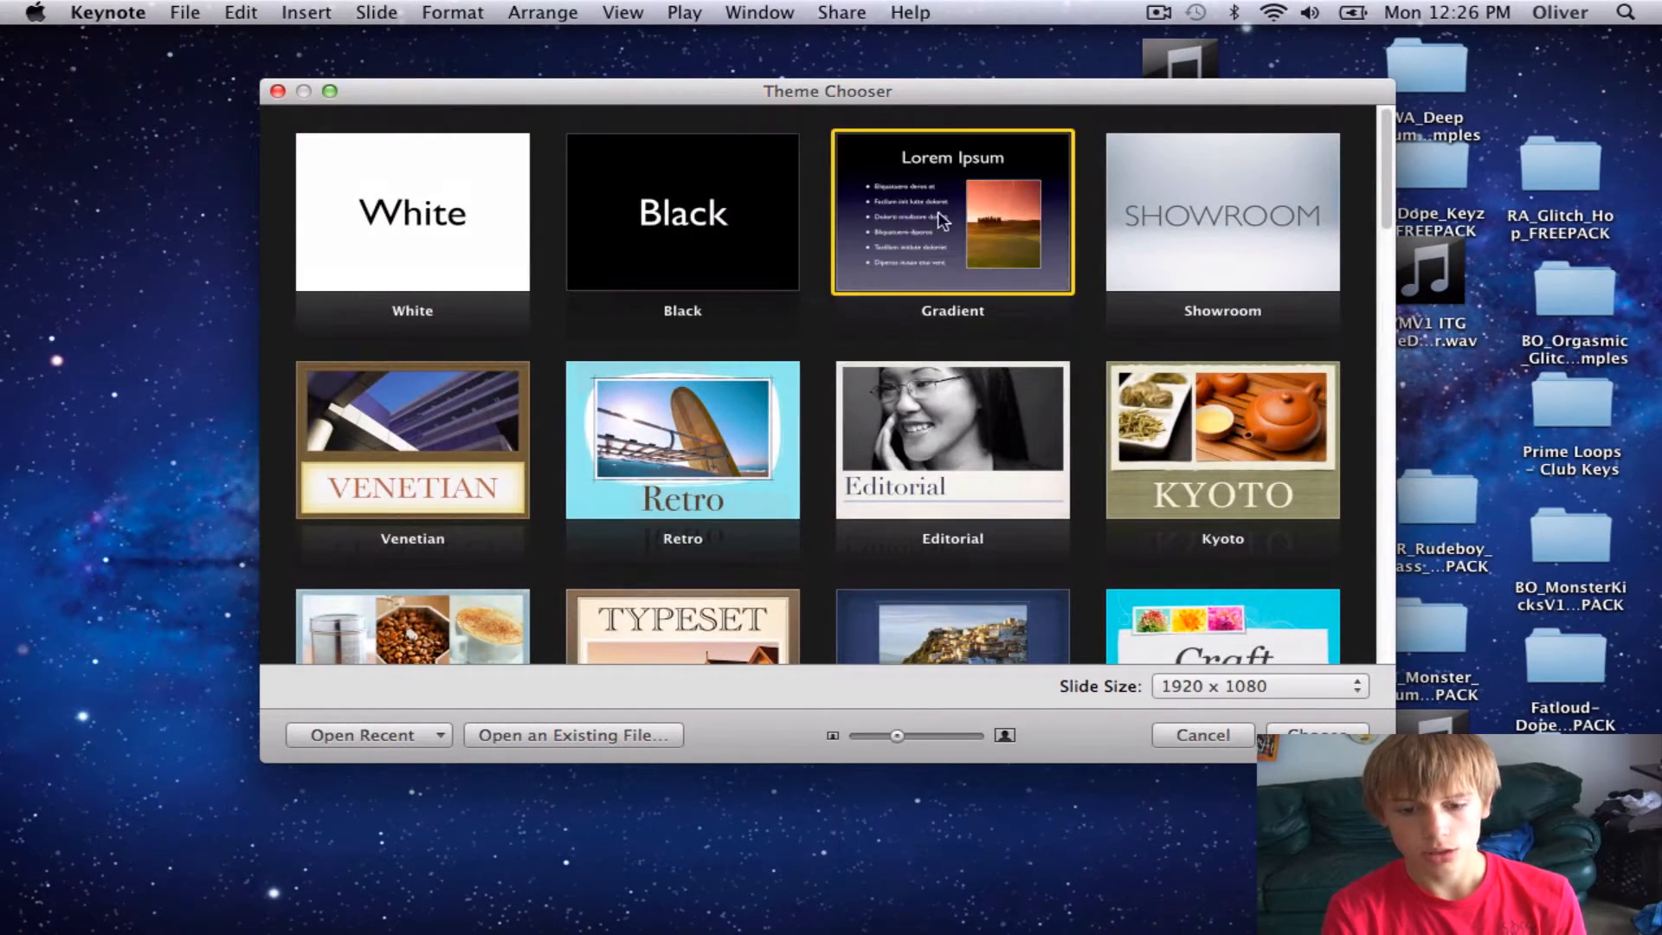
pyautogui.click(412, 211)
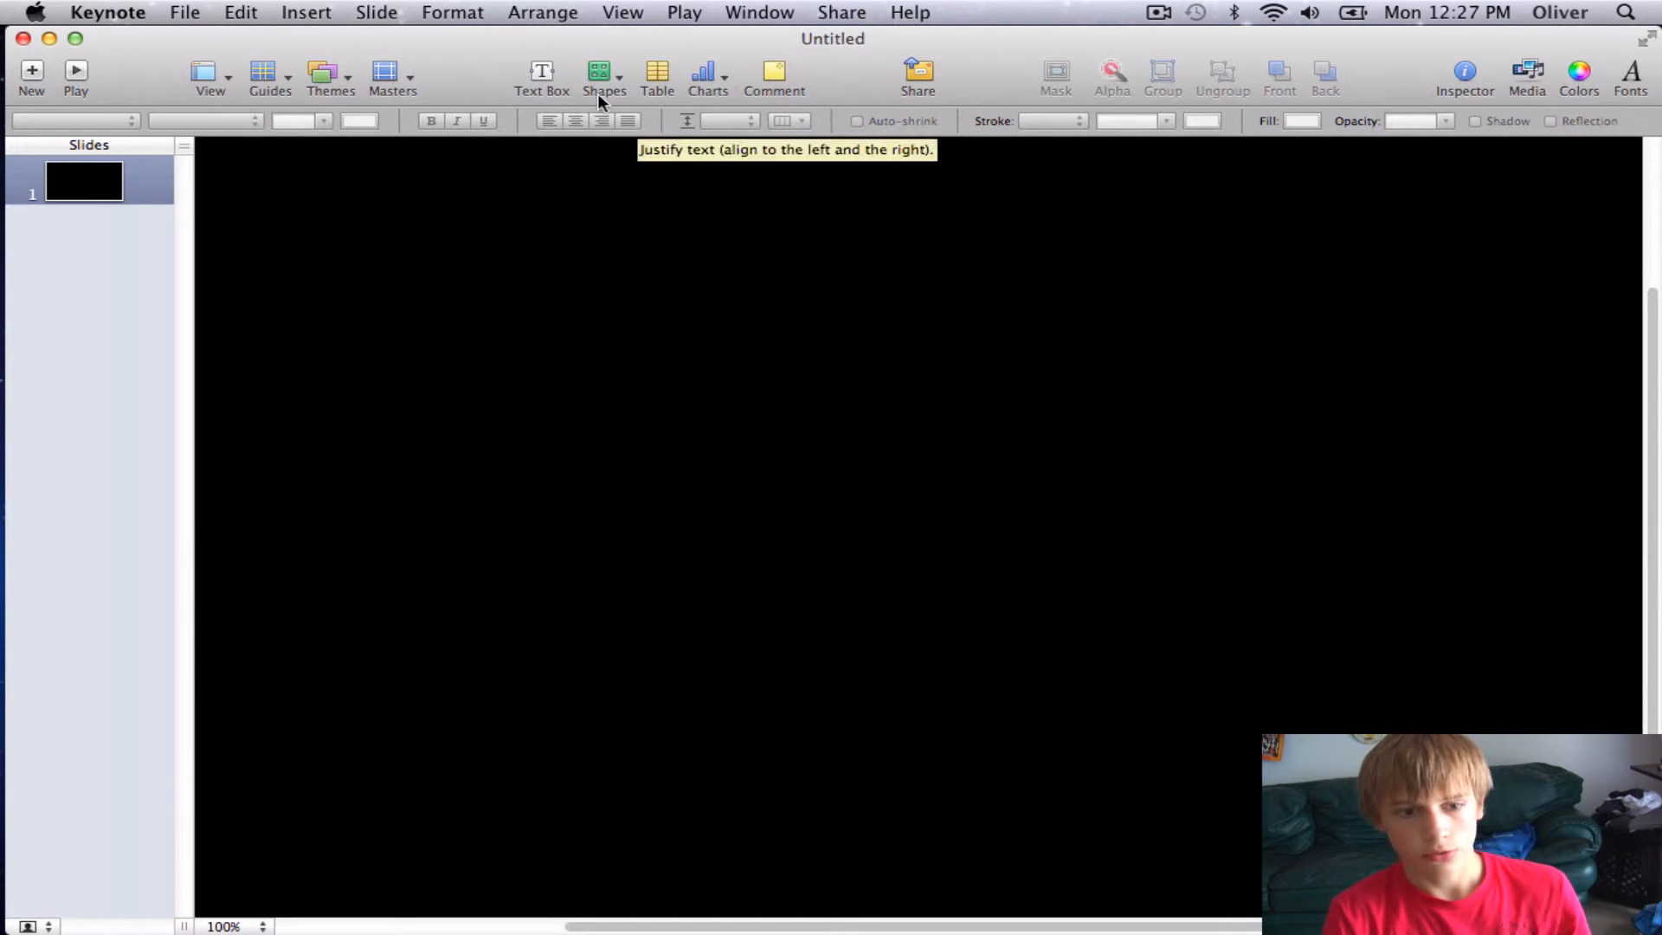
pyautogui.moveTo(540, 73)
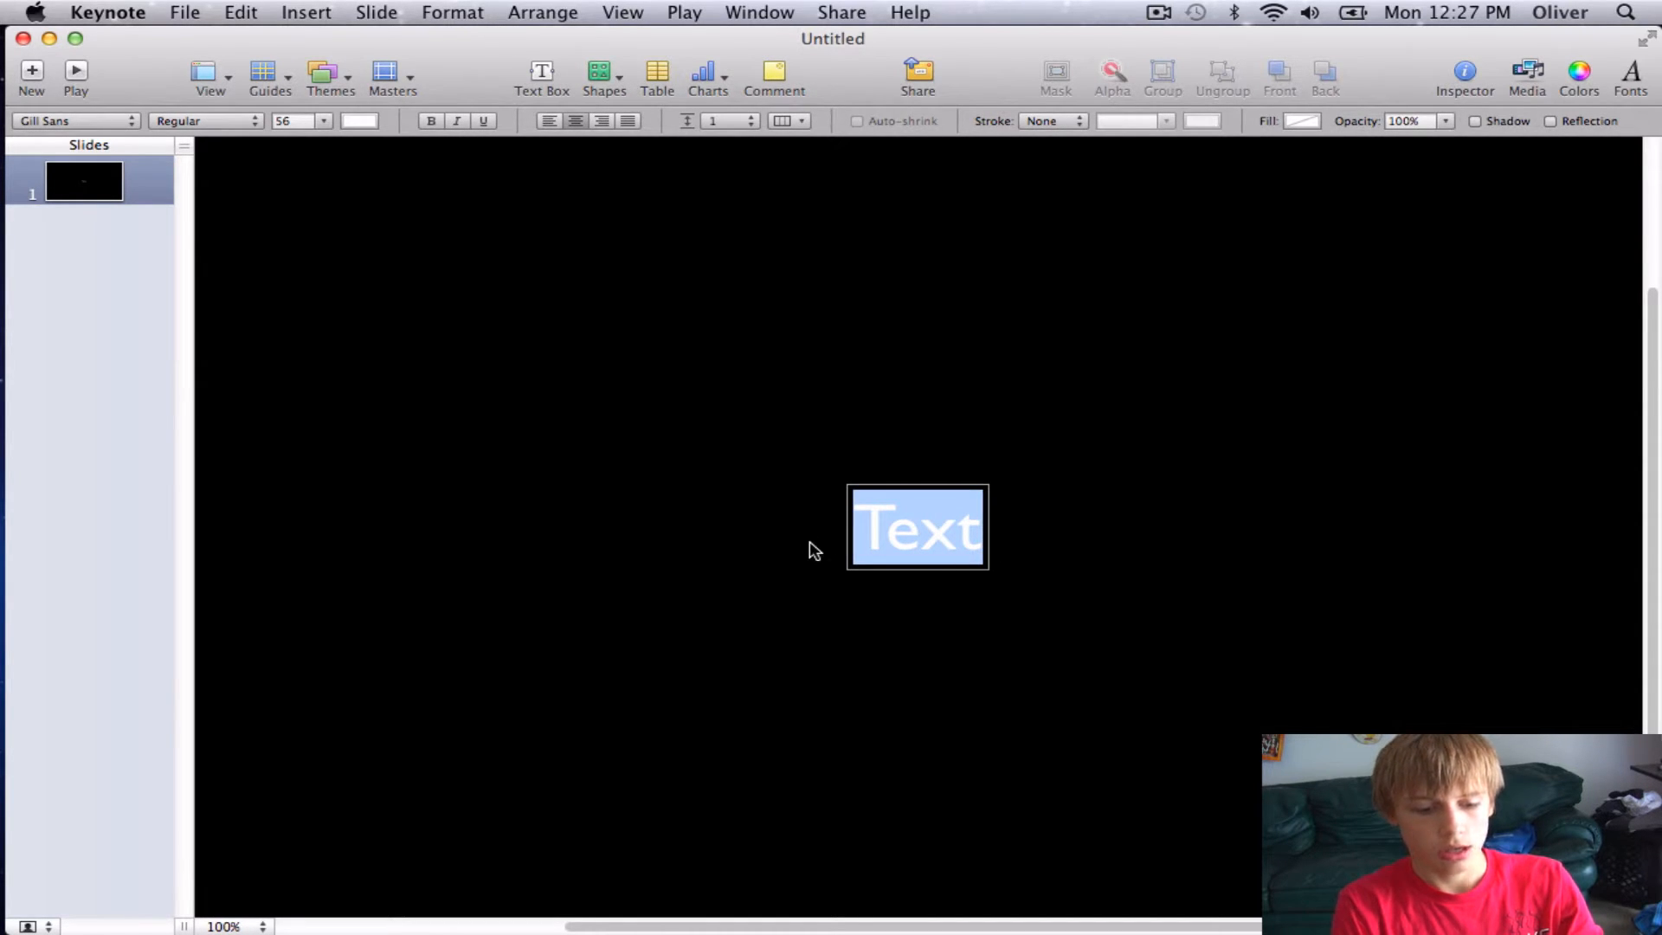
# Step: Enter XZEON in a centered white text box and select the word for formatting
pyautogui.write('XZ')
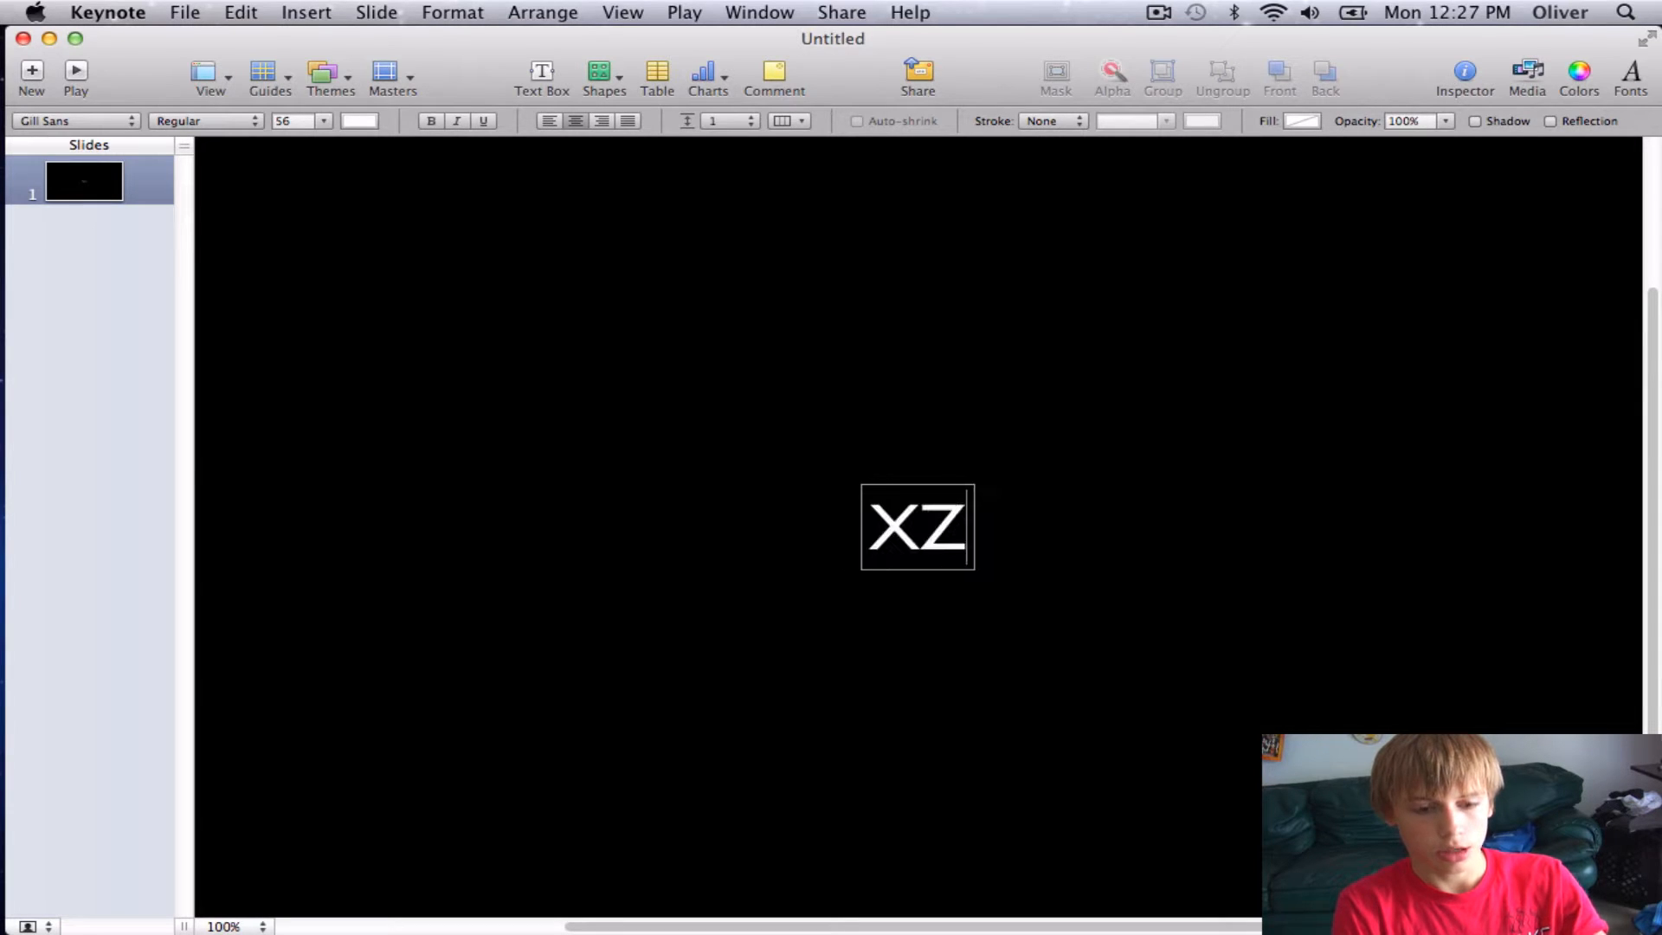
pyautogui.write('EON')
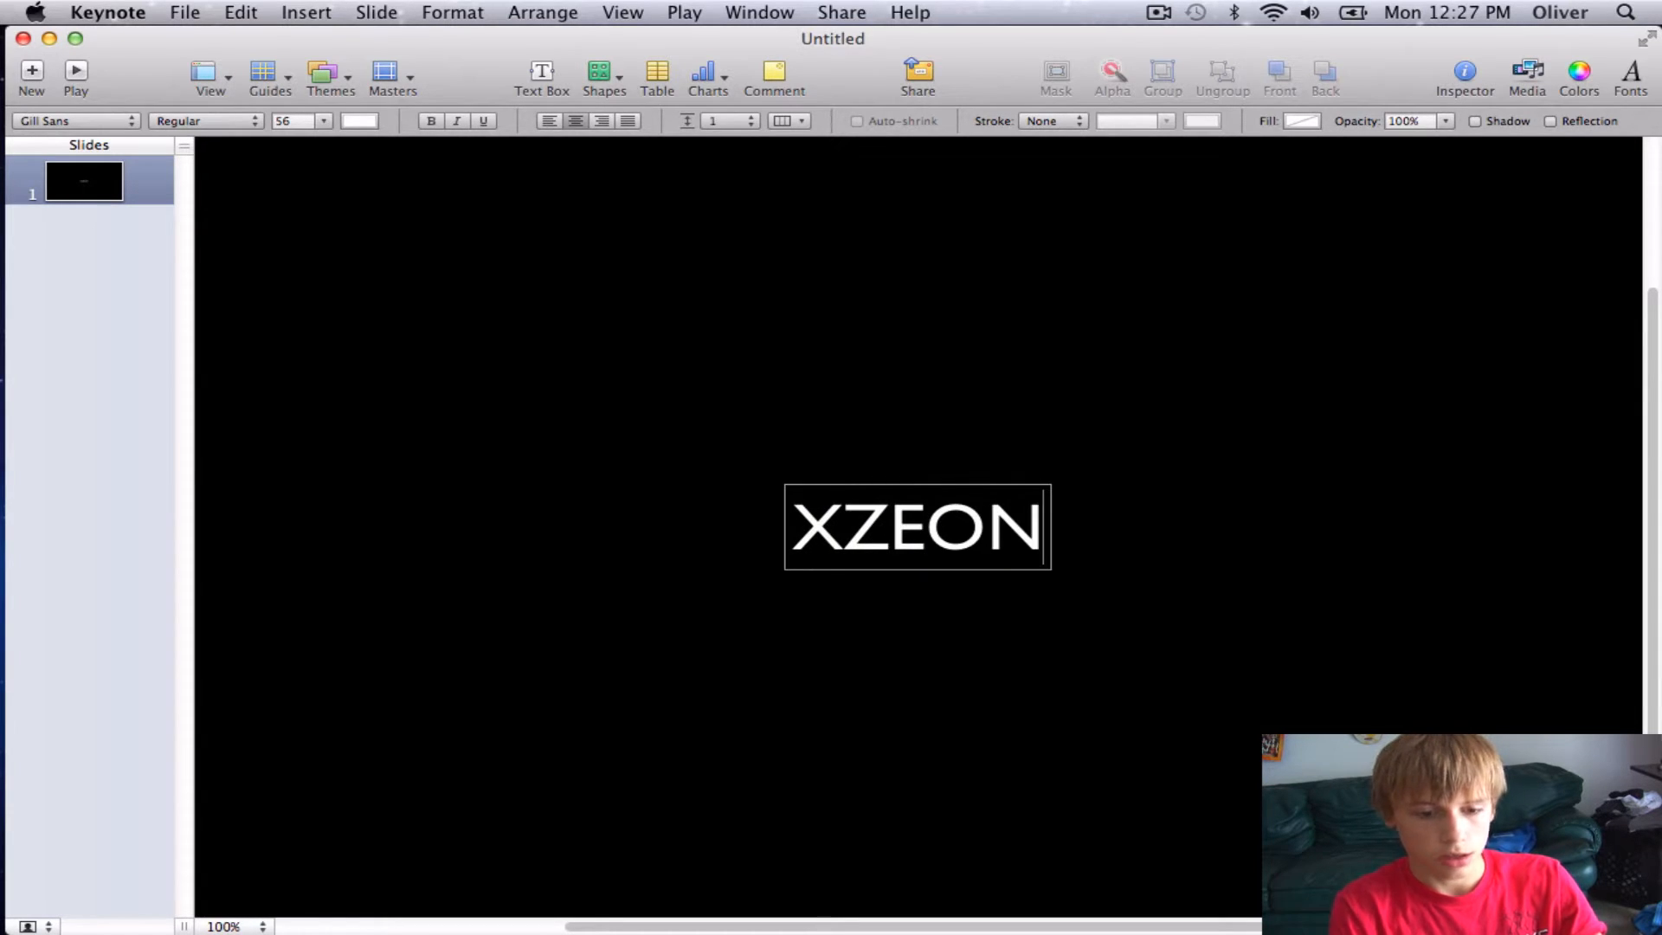
pyautogui.click(1008, 550)
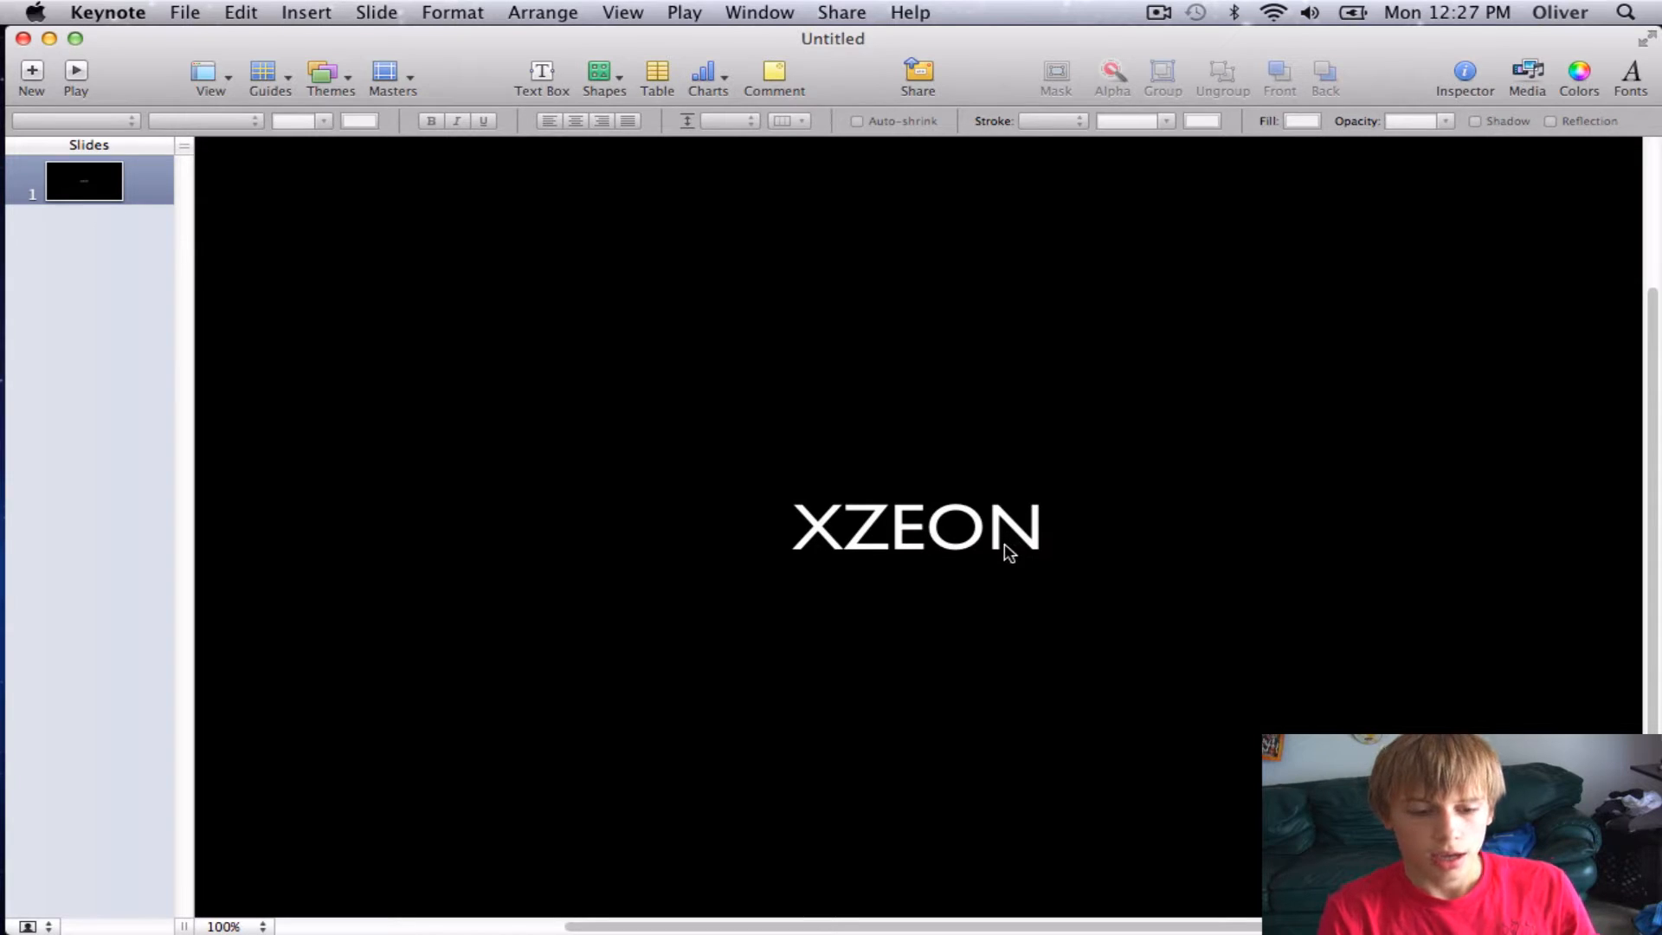
pyautogui.doubleClick(912, 526)
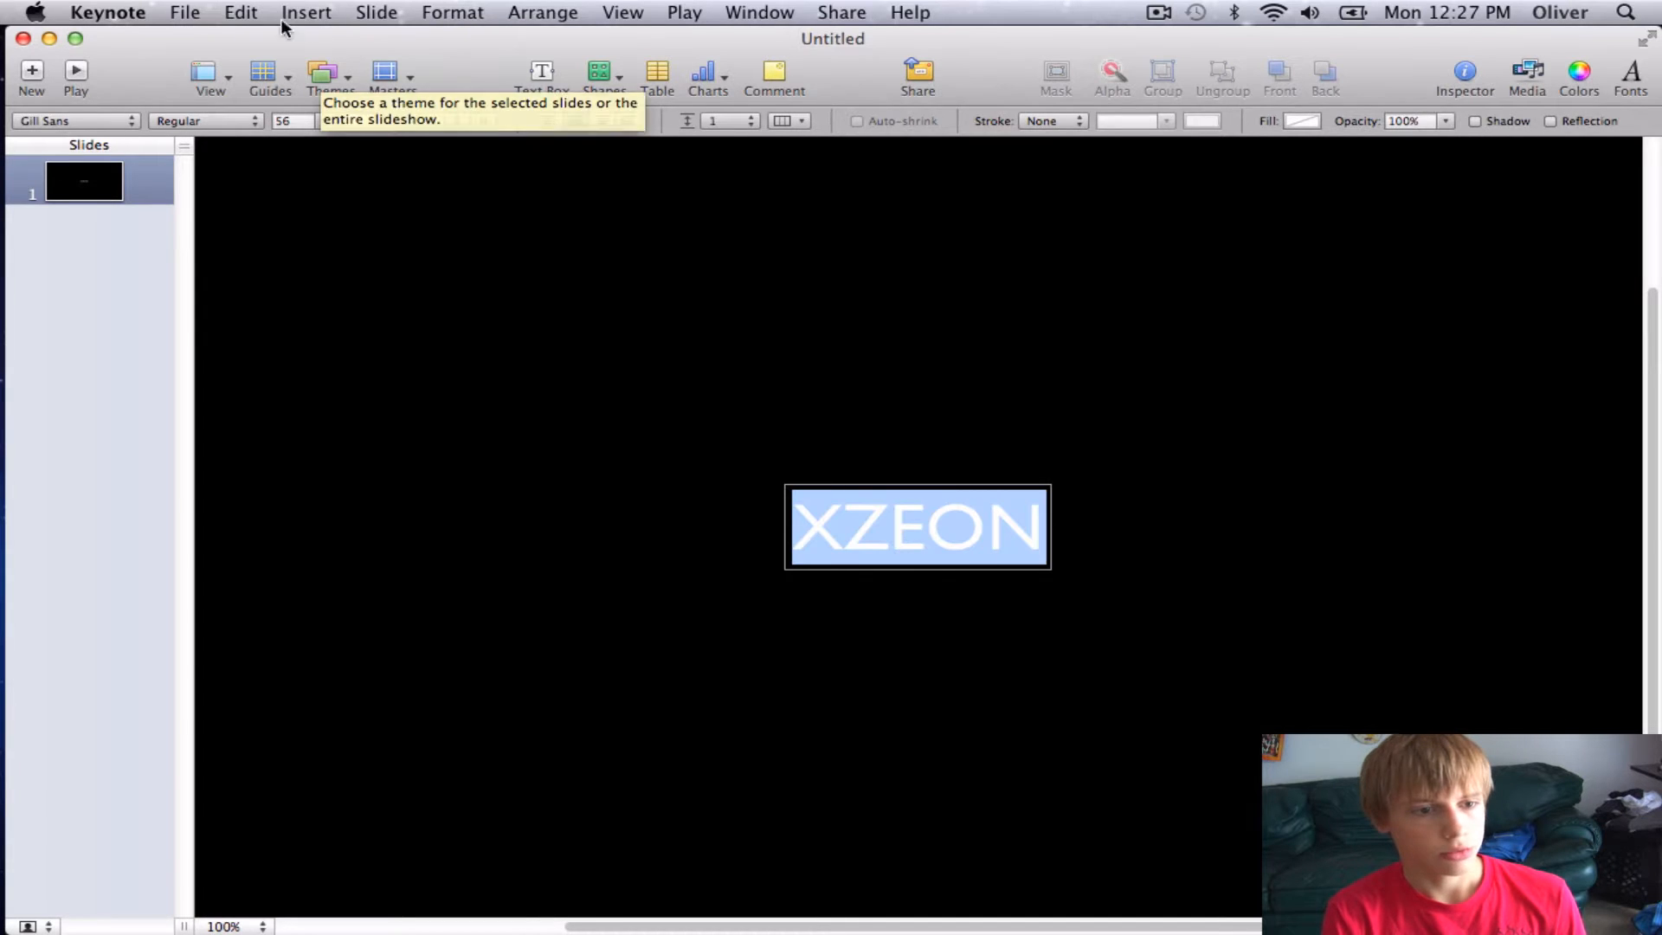
# Step: Bring up the Fonts window and colour the XZEON text orange
pyautogui.click(185, 12)
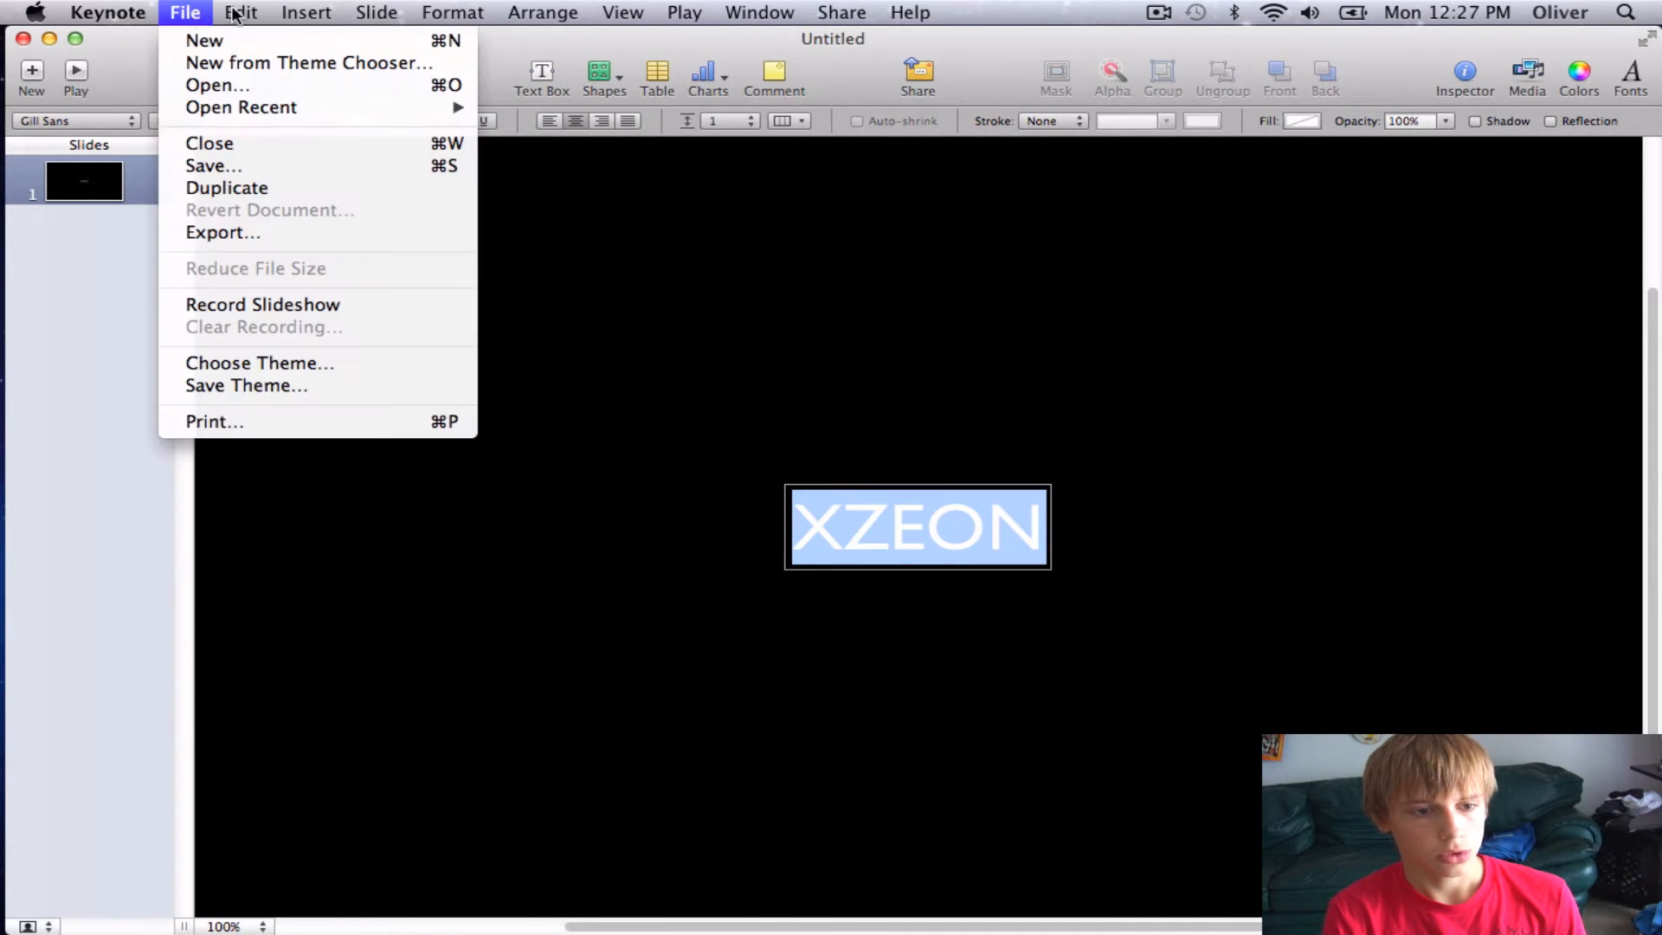
pyautogui.click(452, 12)
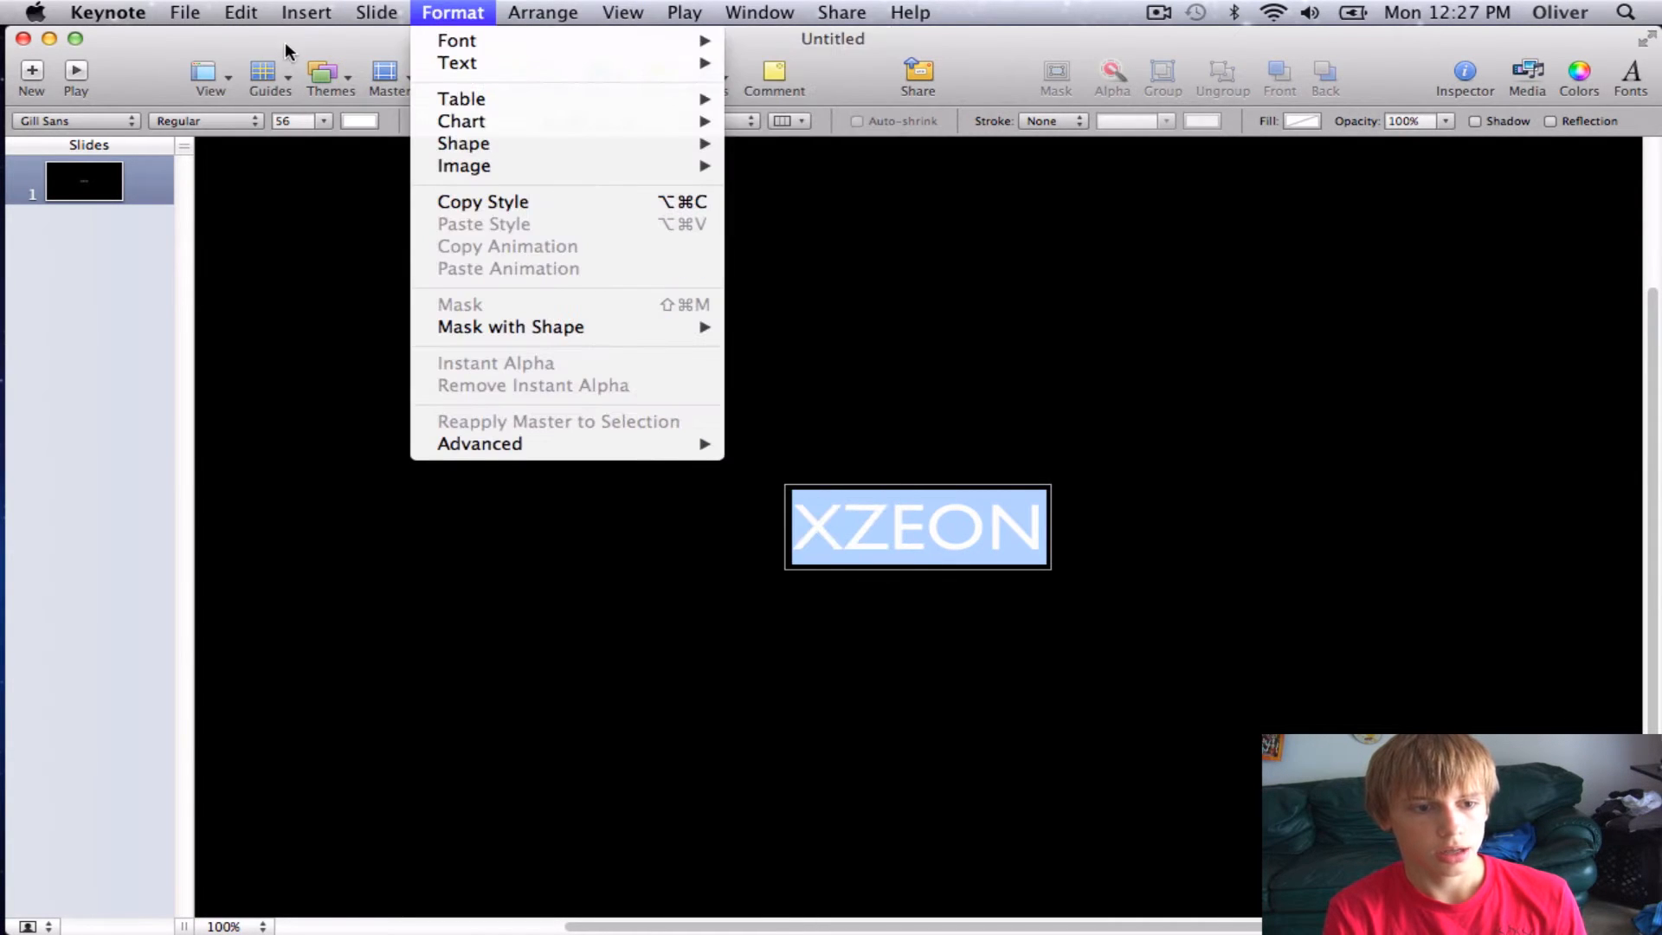
pyautogui.moveTo(457, 39)
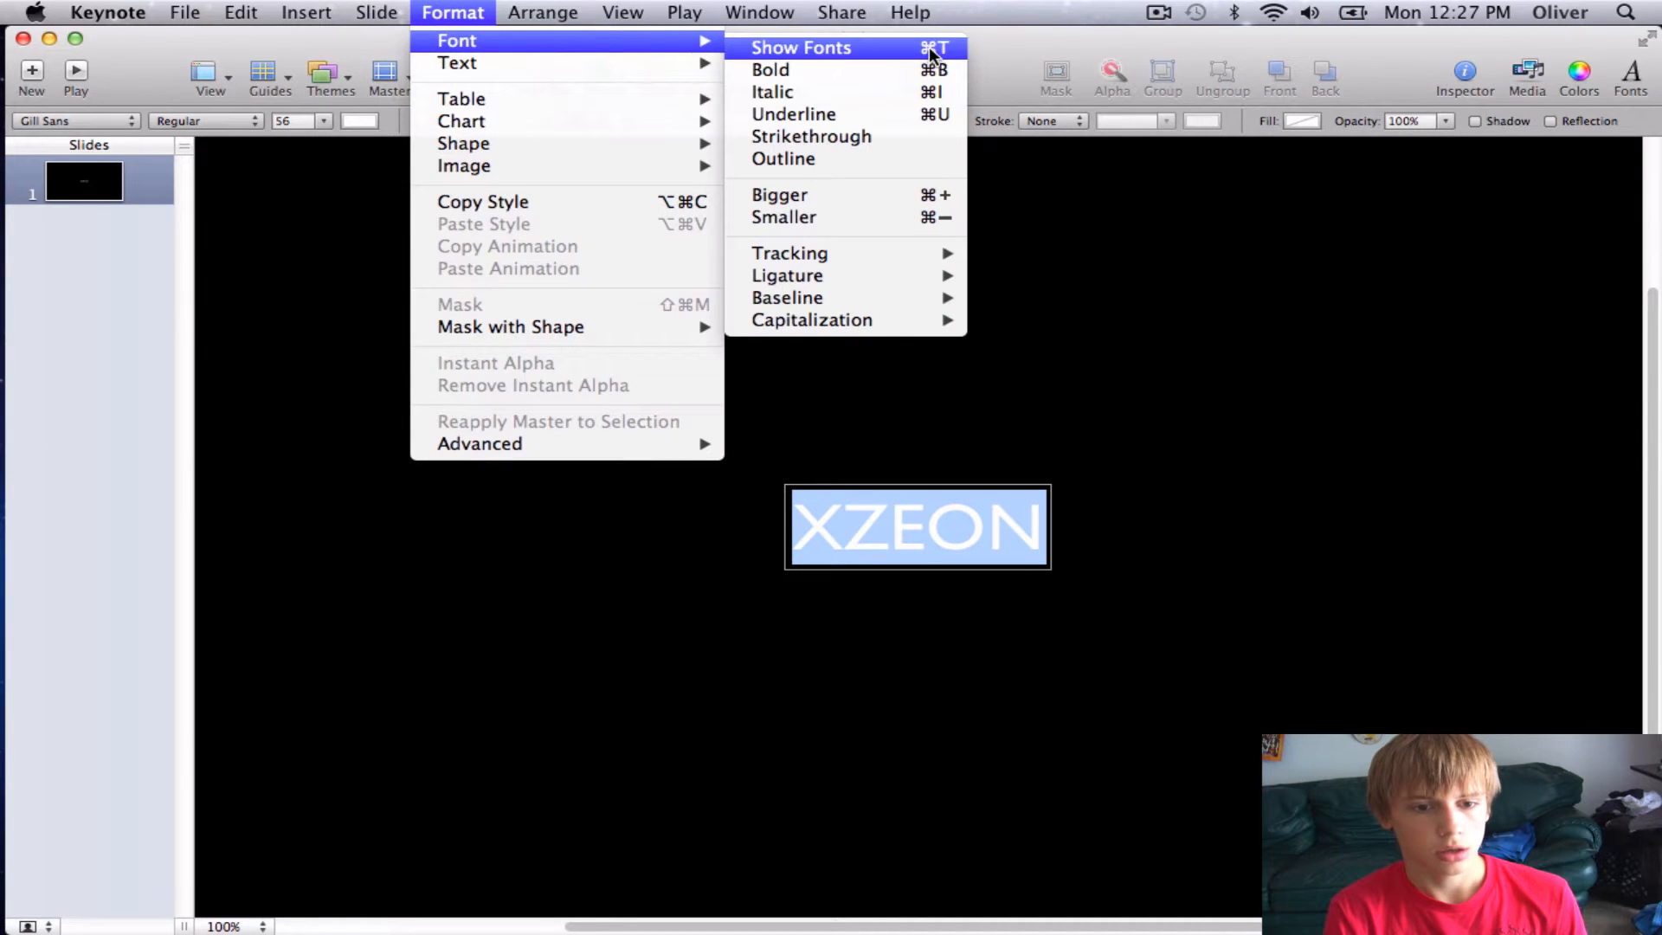
pyautogui.click(800, 47)
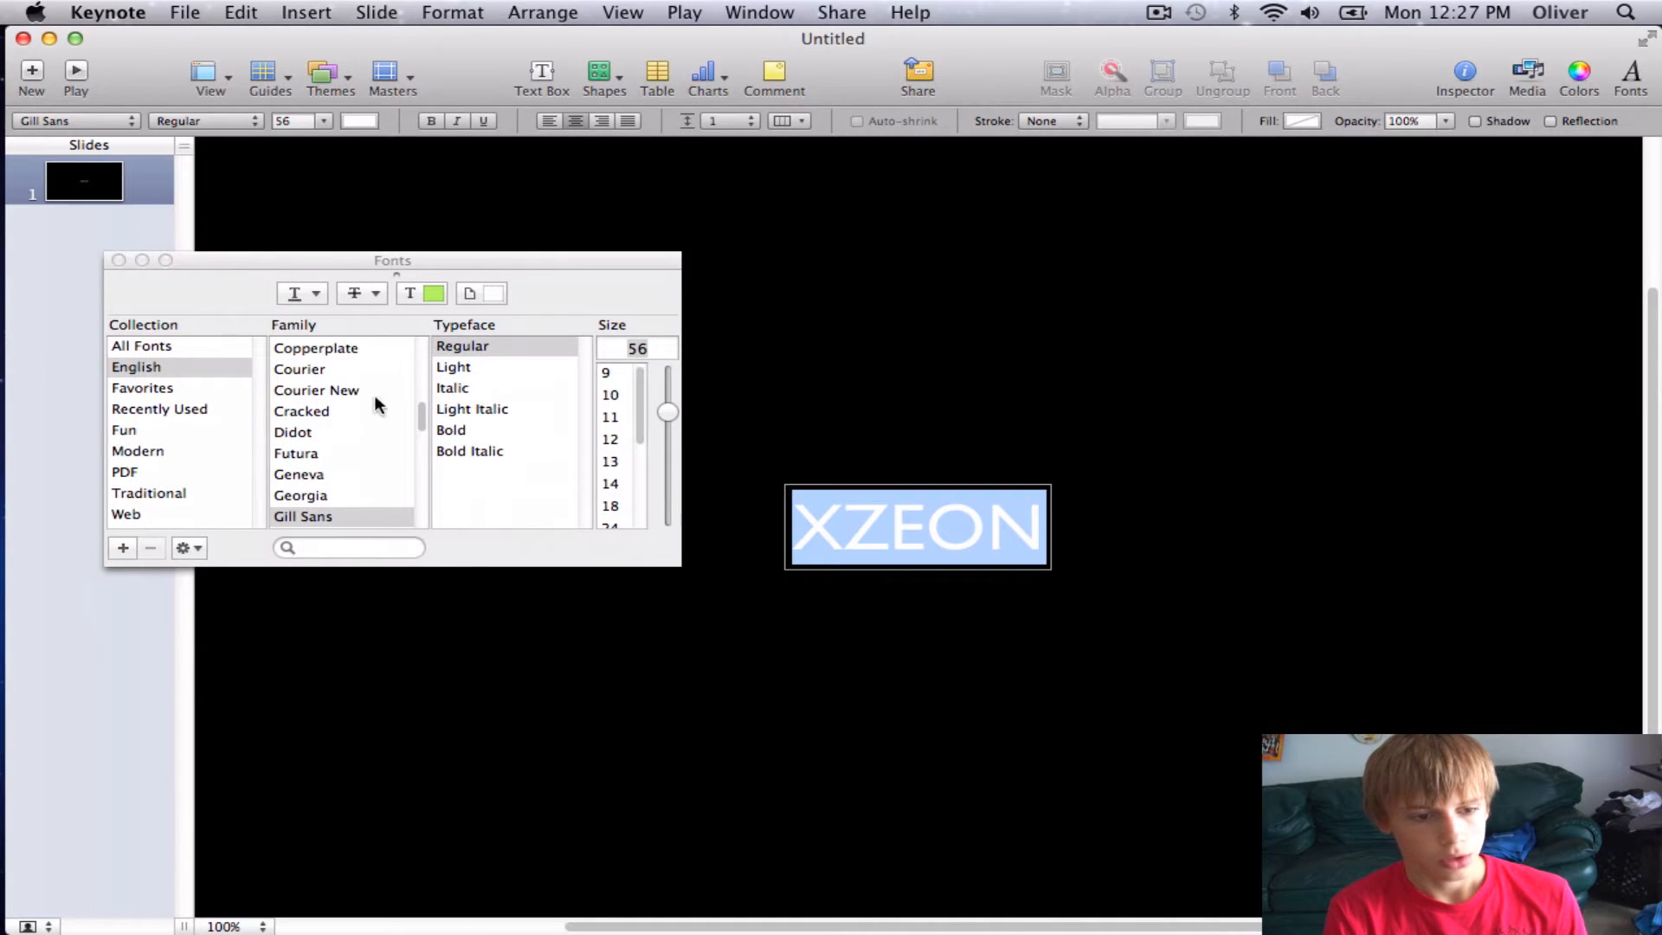
pyautogui.click(423, 295)
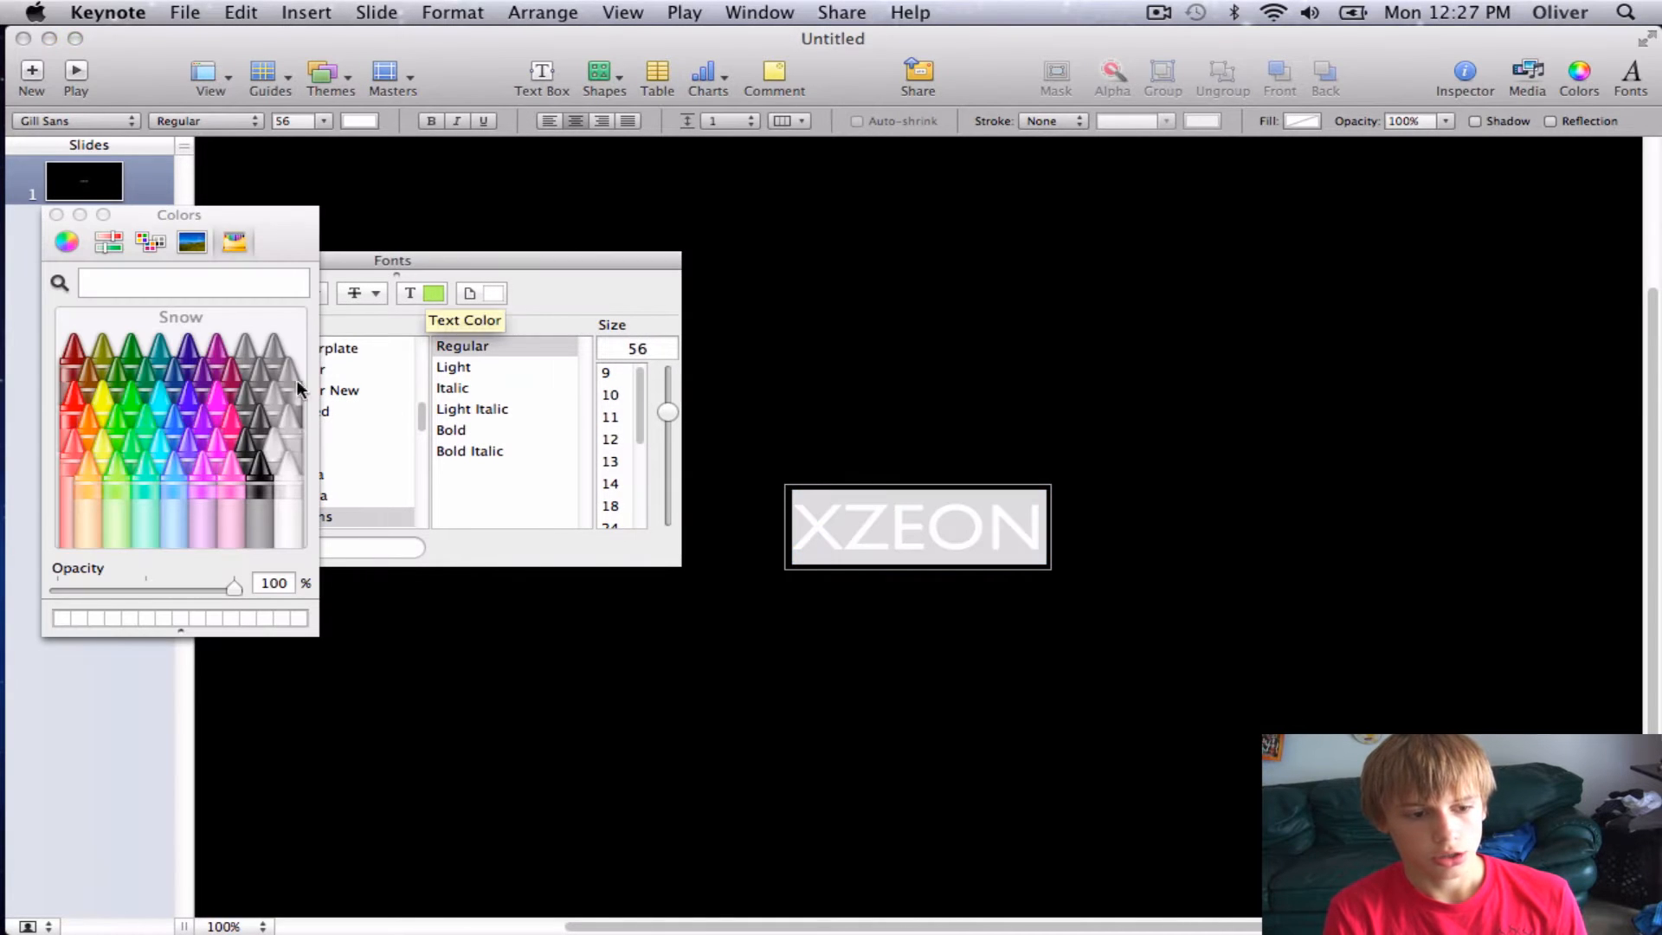
pyautogui.click(85, 393)
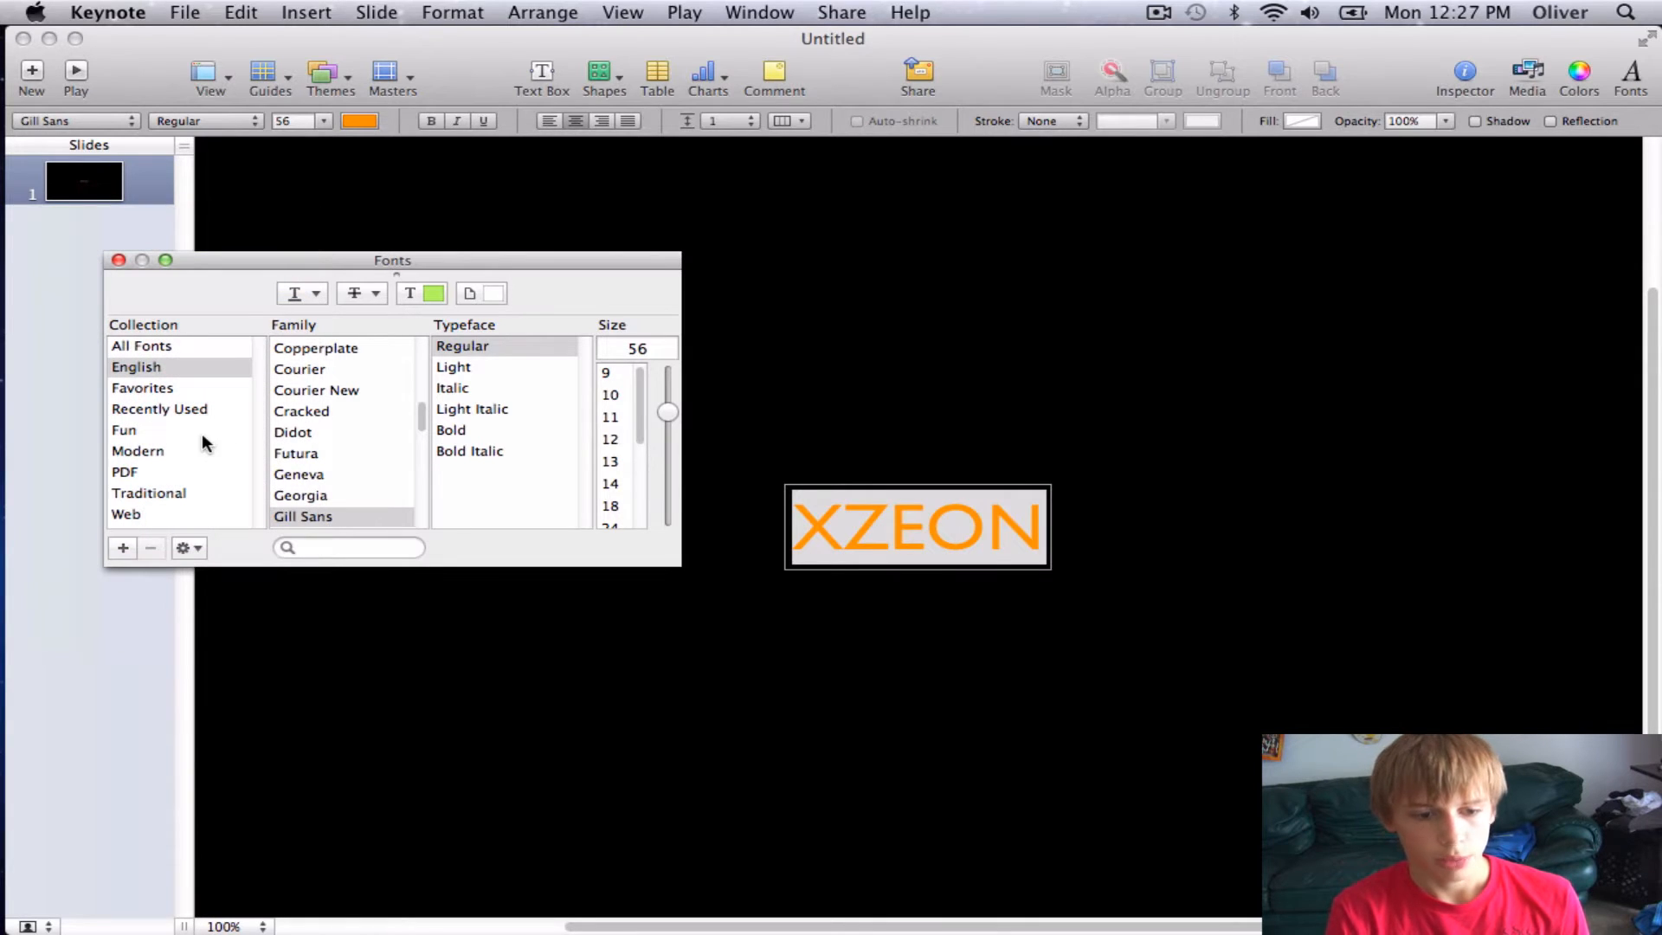
pyautogui.moveTo(169, 457)
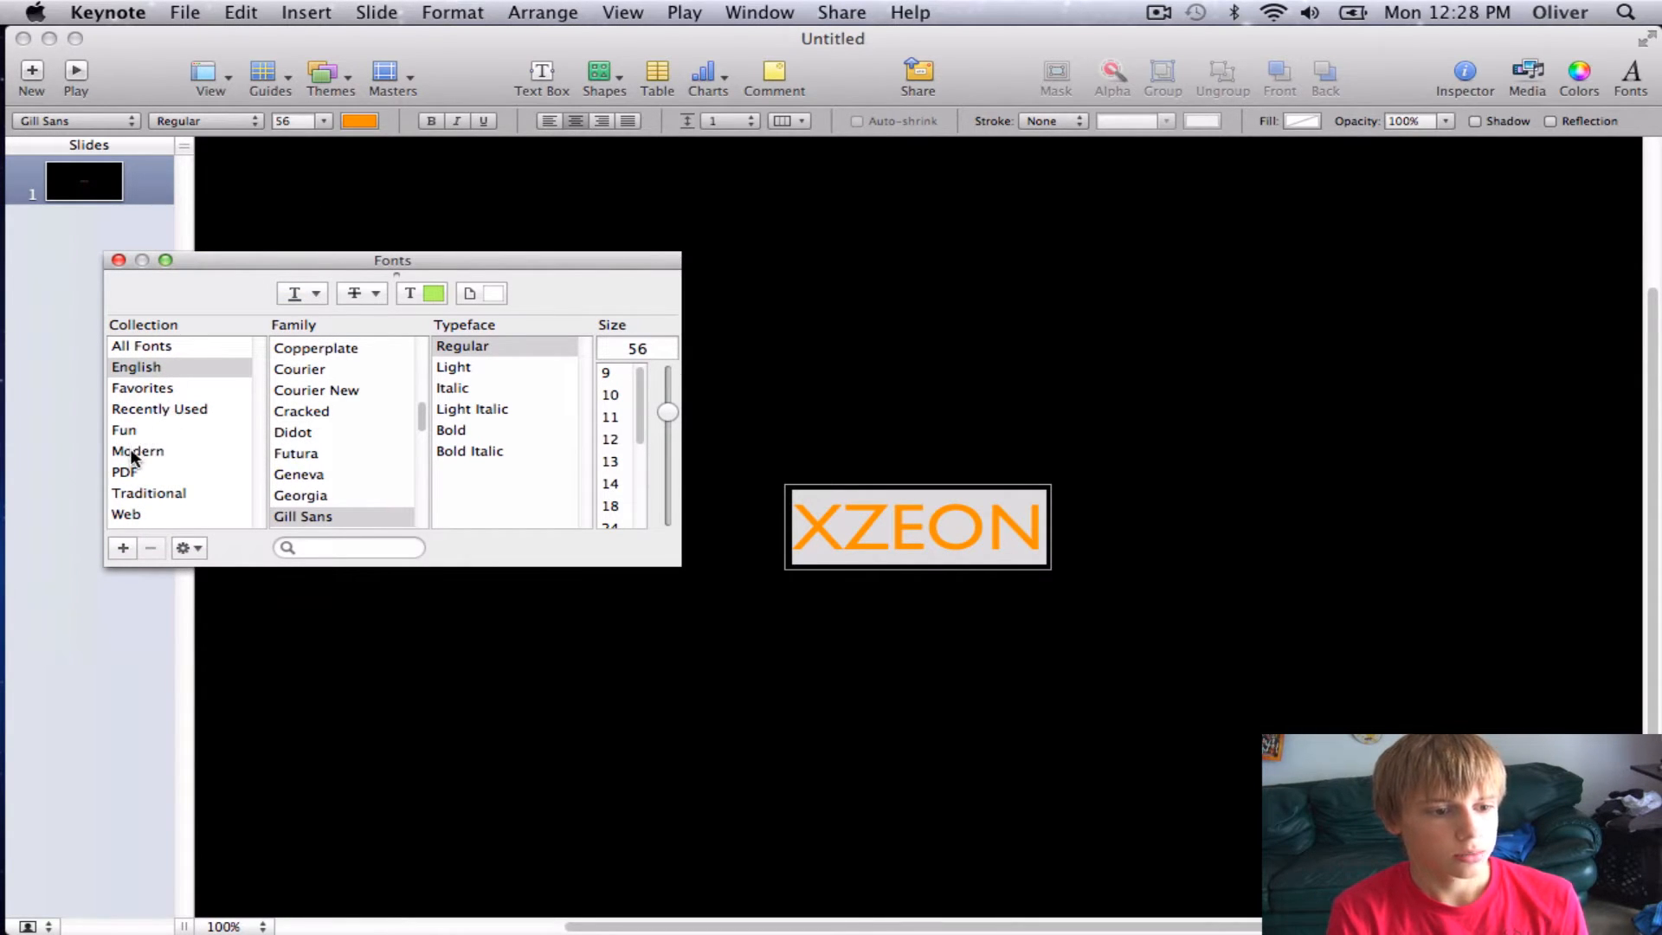
# Step: Browse the font collections and list All Fonts to look for a typeface
pyautogui.click(136, 450)
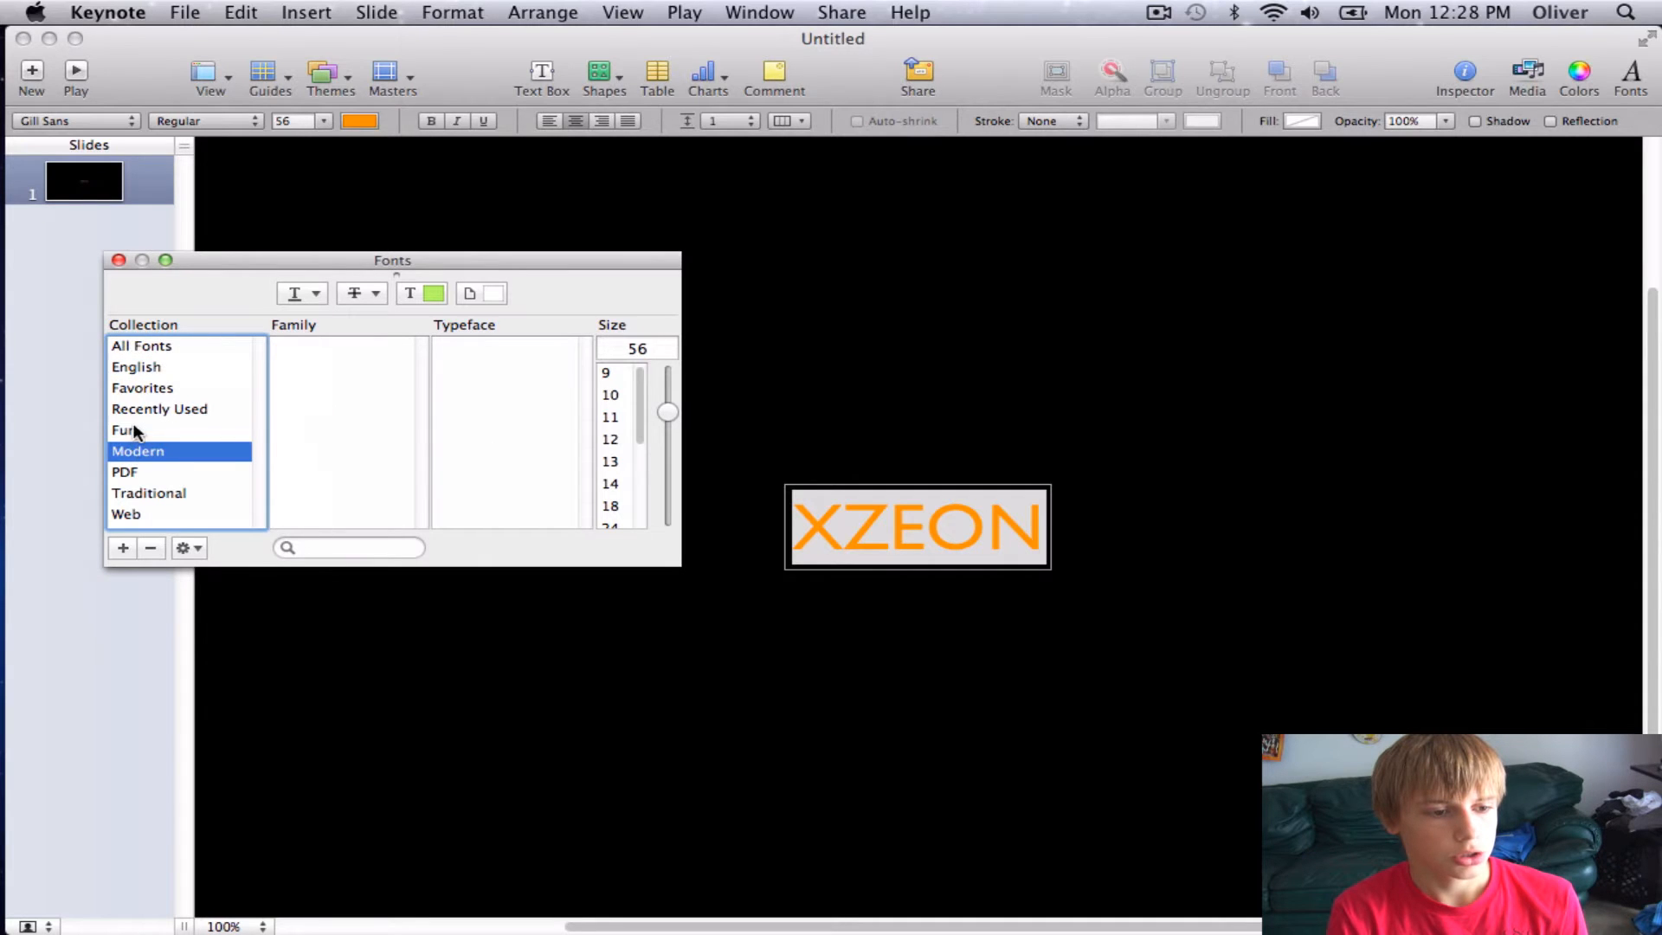
pyautogui.click(140, 347)
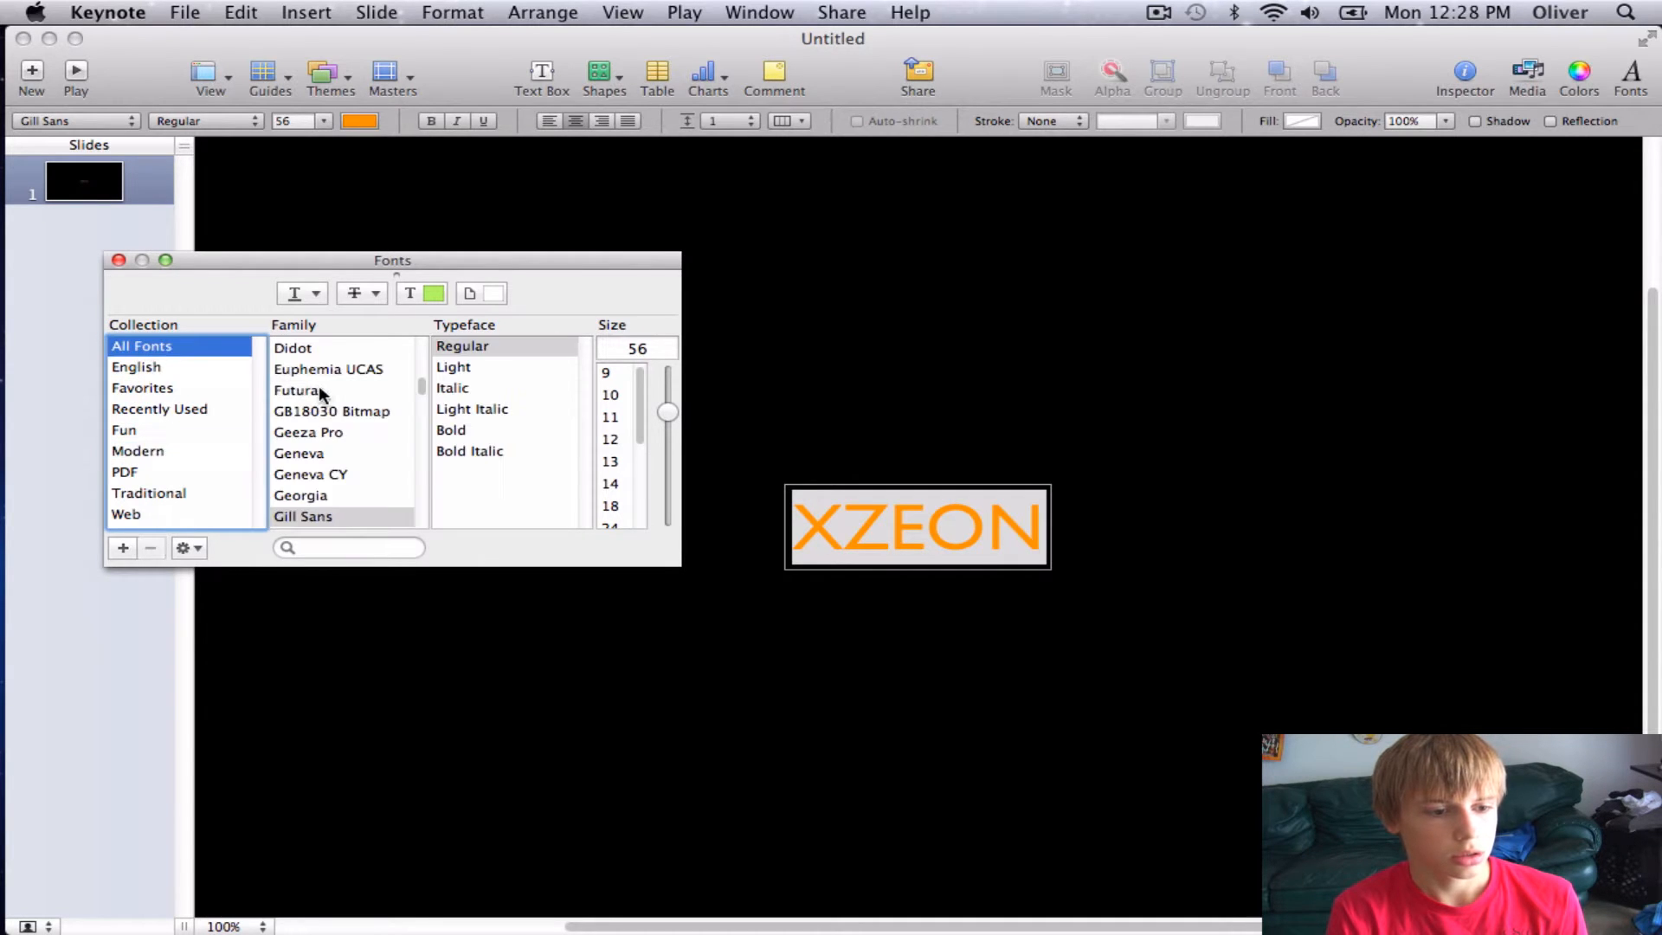
pyautogui.scroll(3)
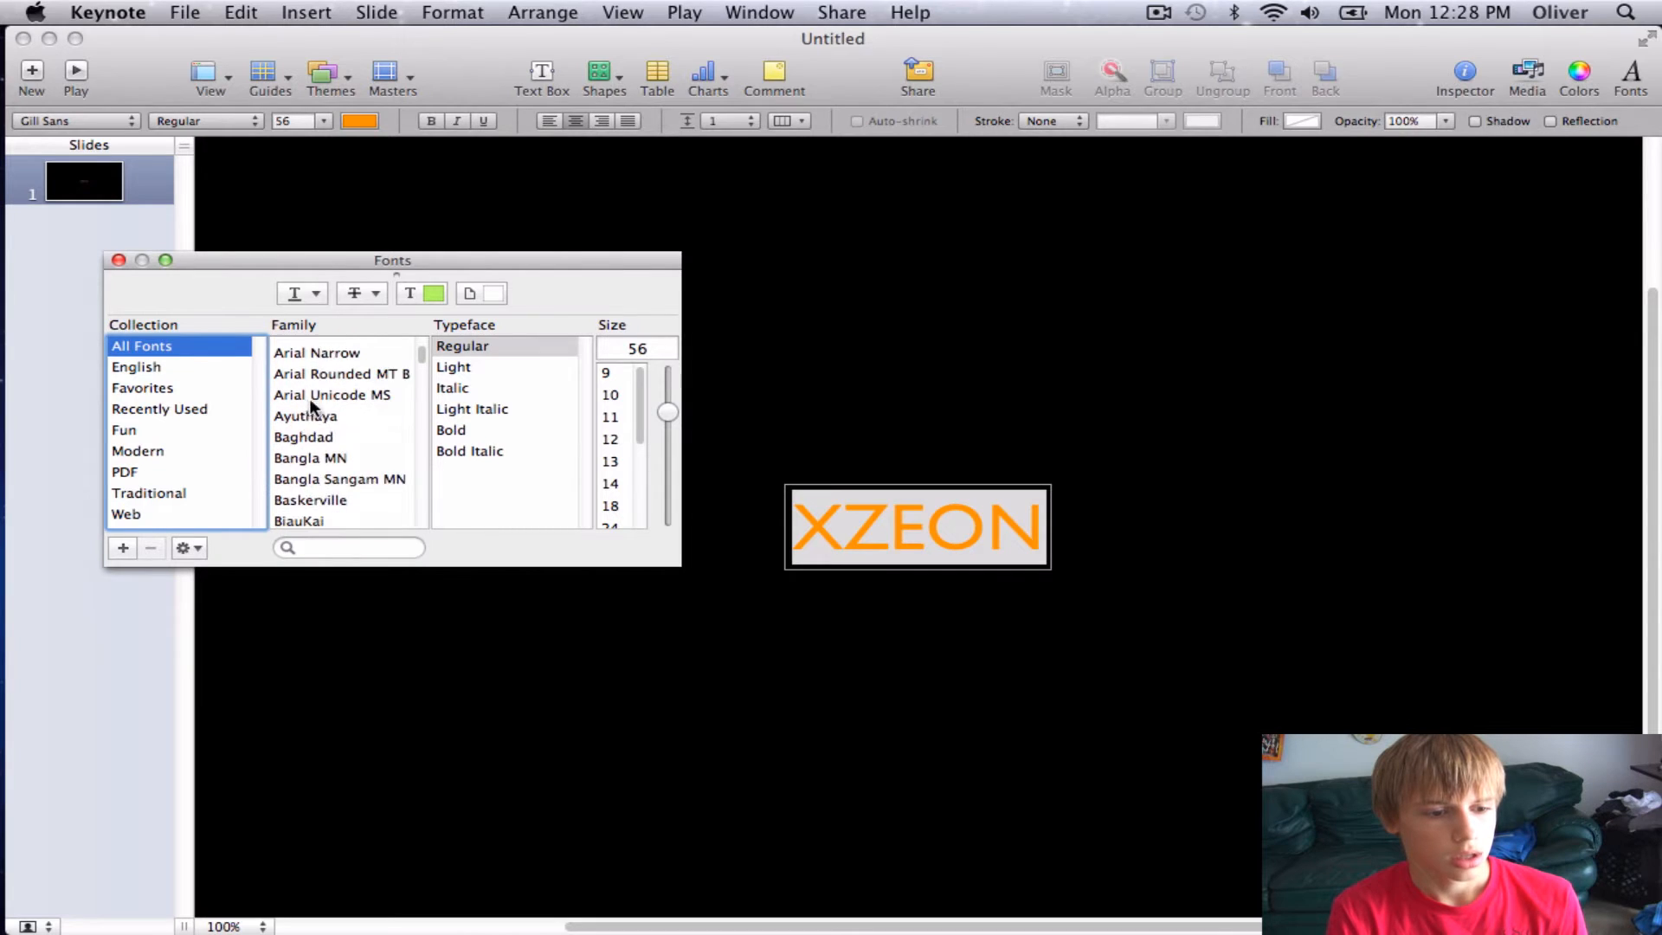
pyautogui.scroll(-3)
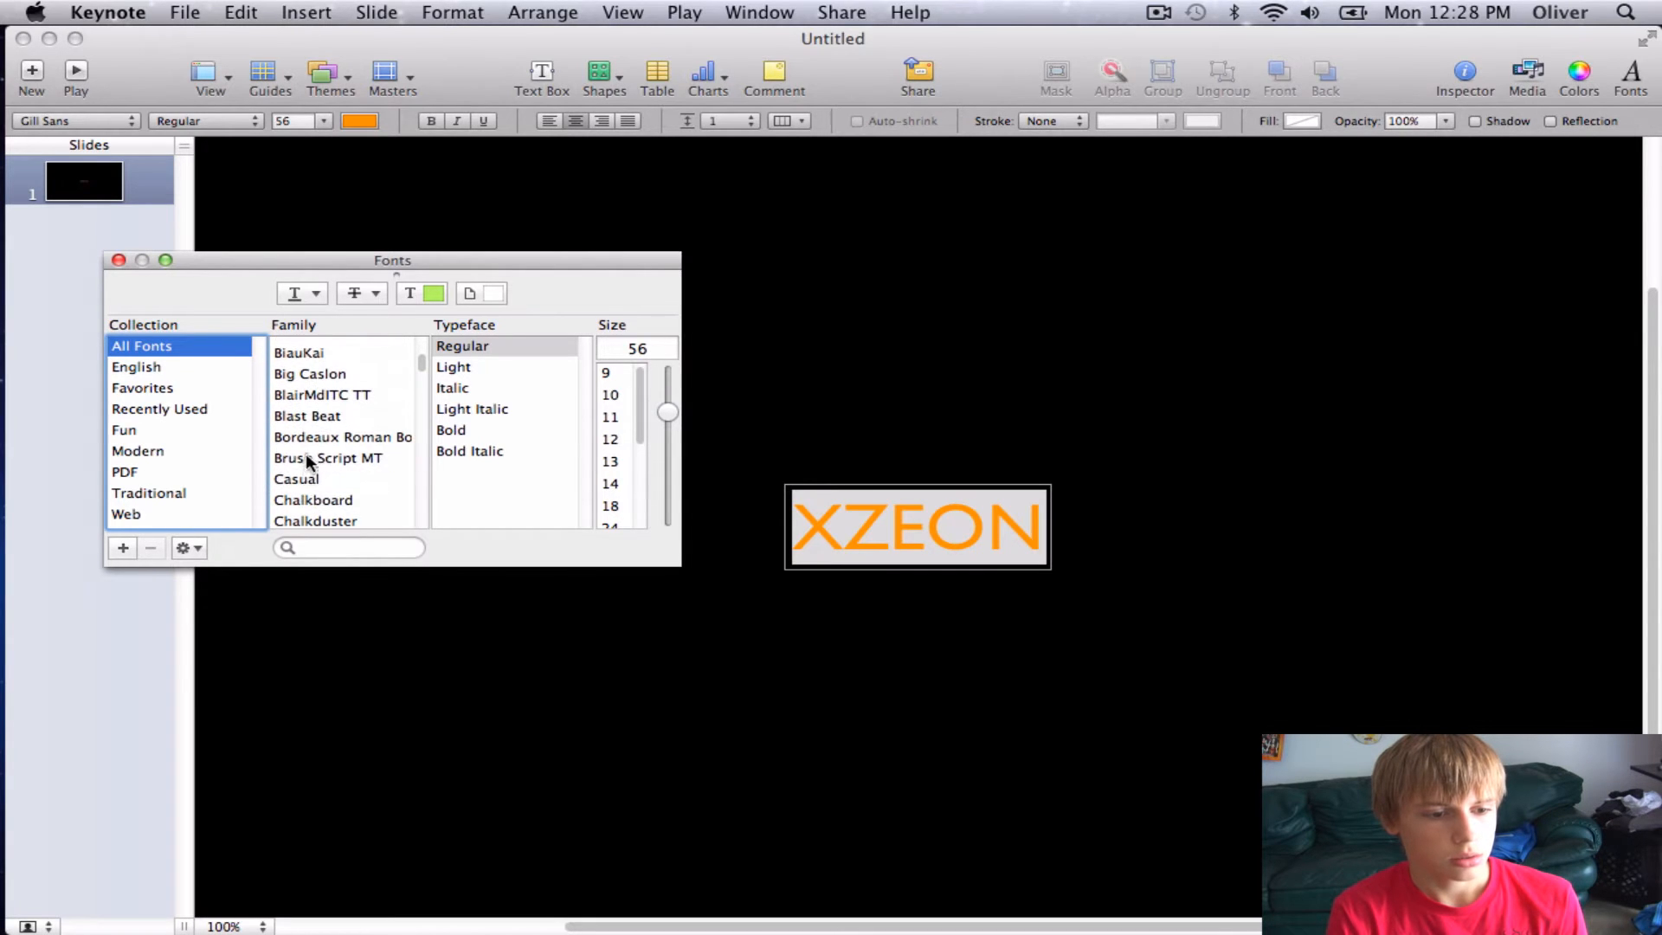
# Step: Set XZEON in Blast Beat at 144 pt, widened to fit on one line
pyautogui.click(306, 415)
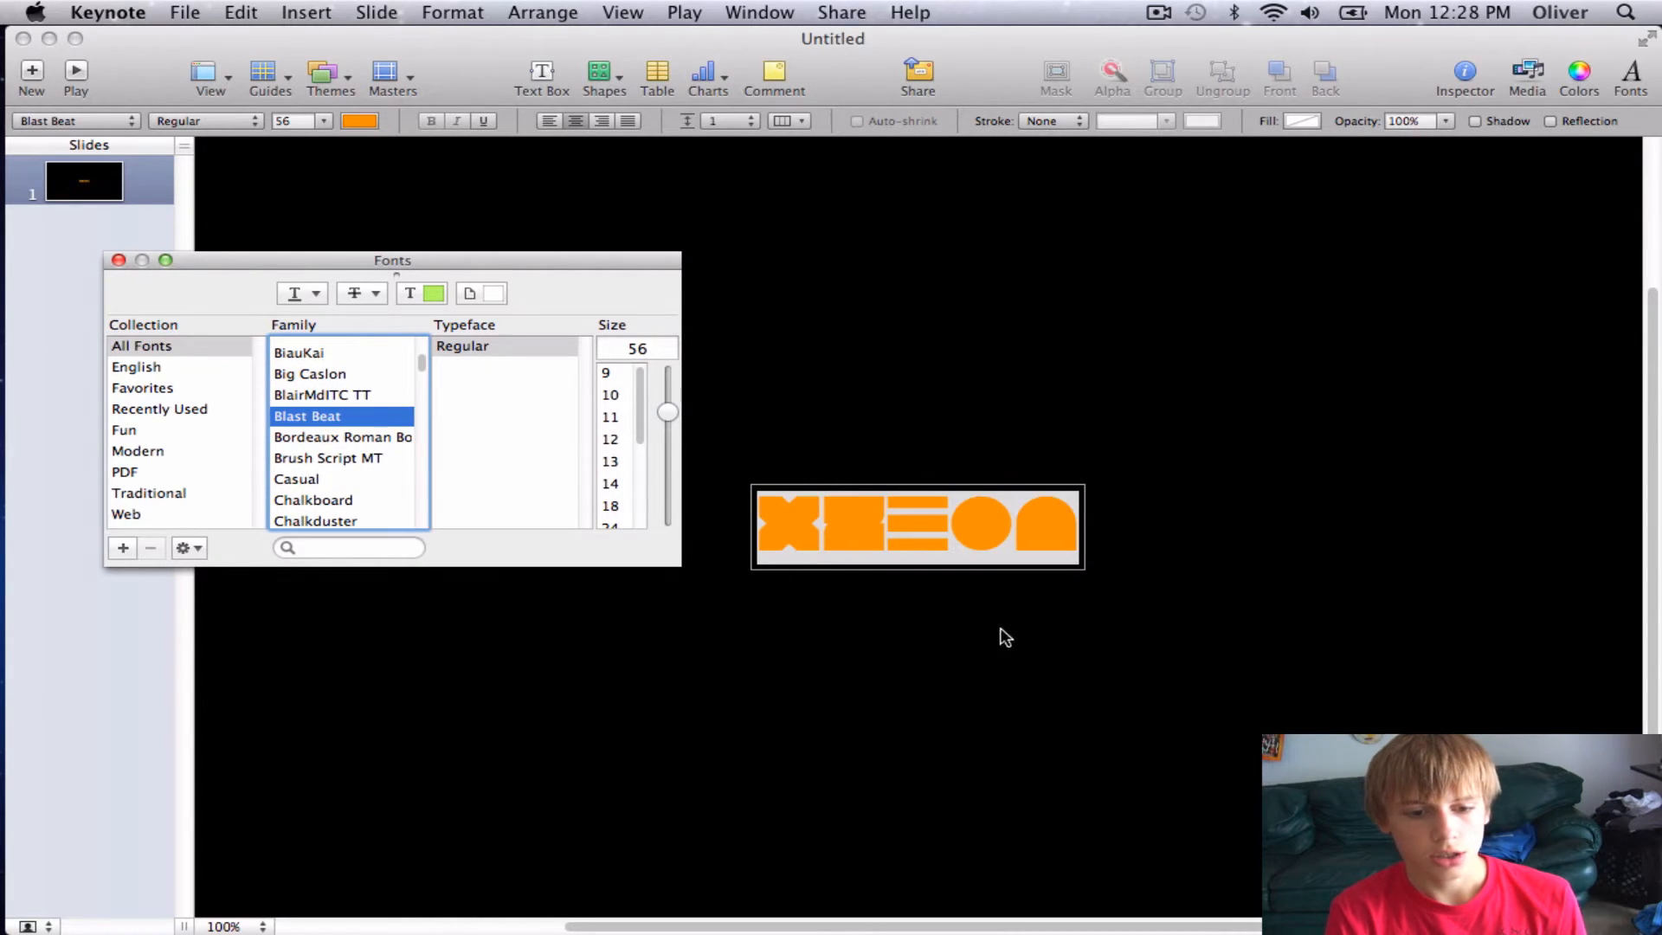
pyautogui.click(1063, 527)
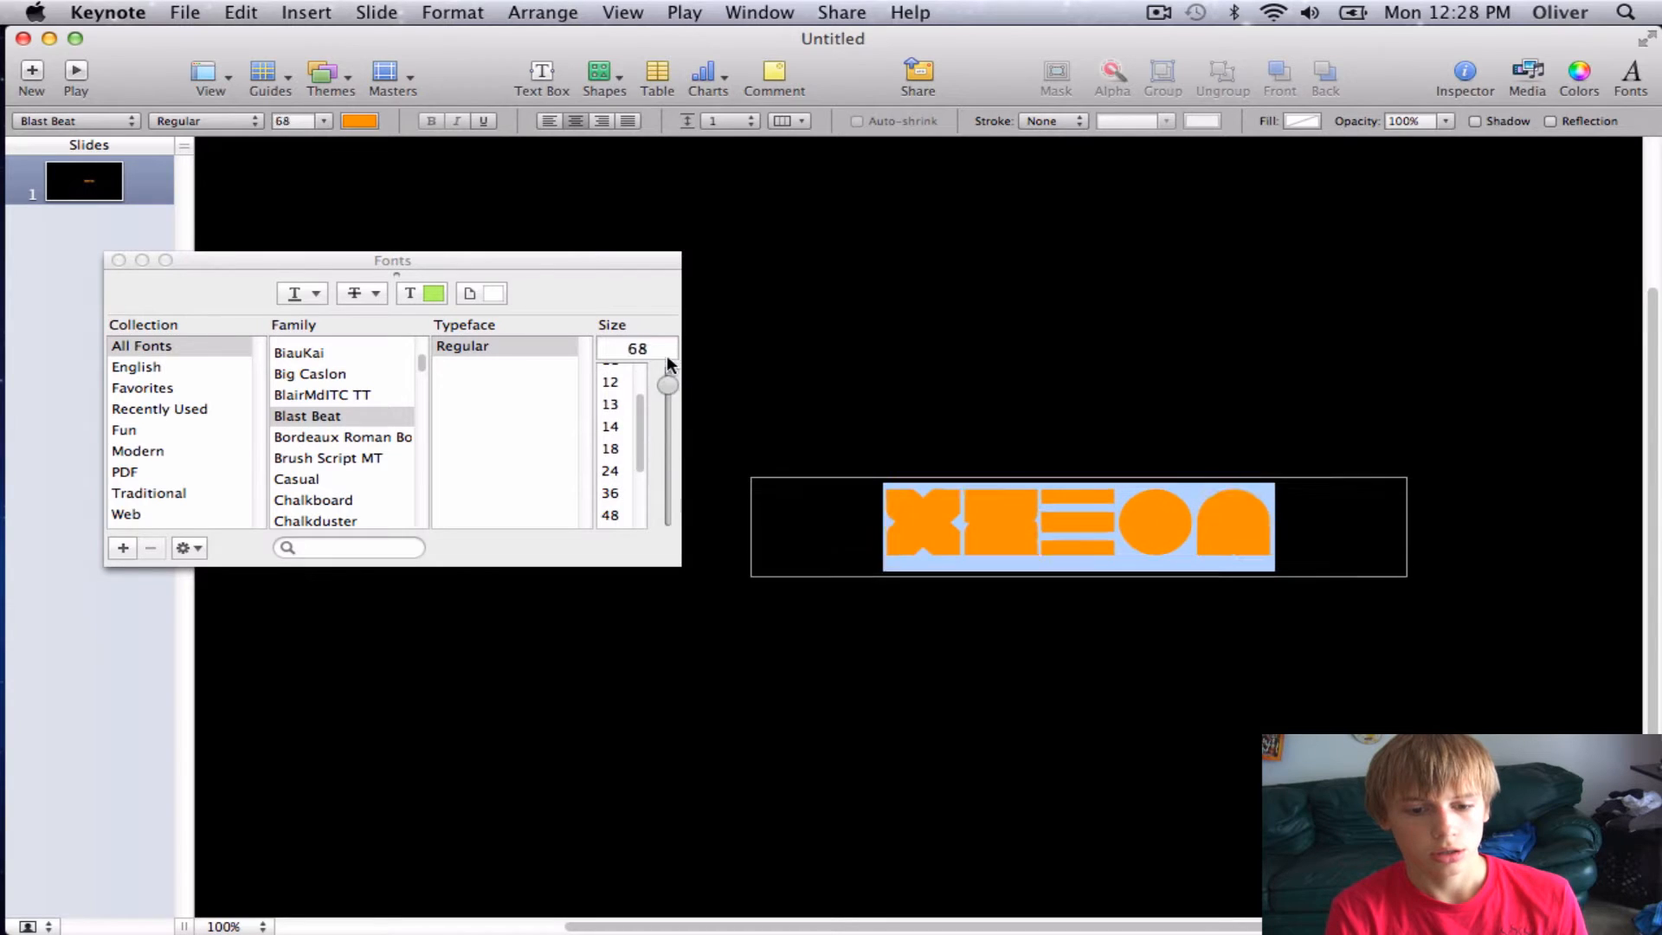
pyautogui.click(611, 493)
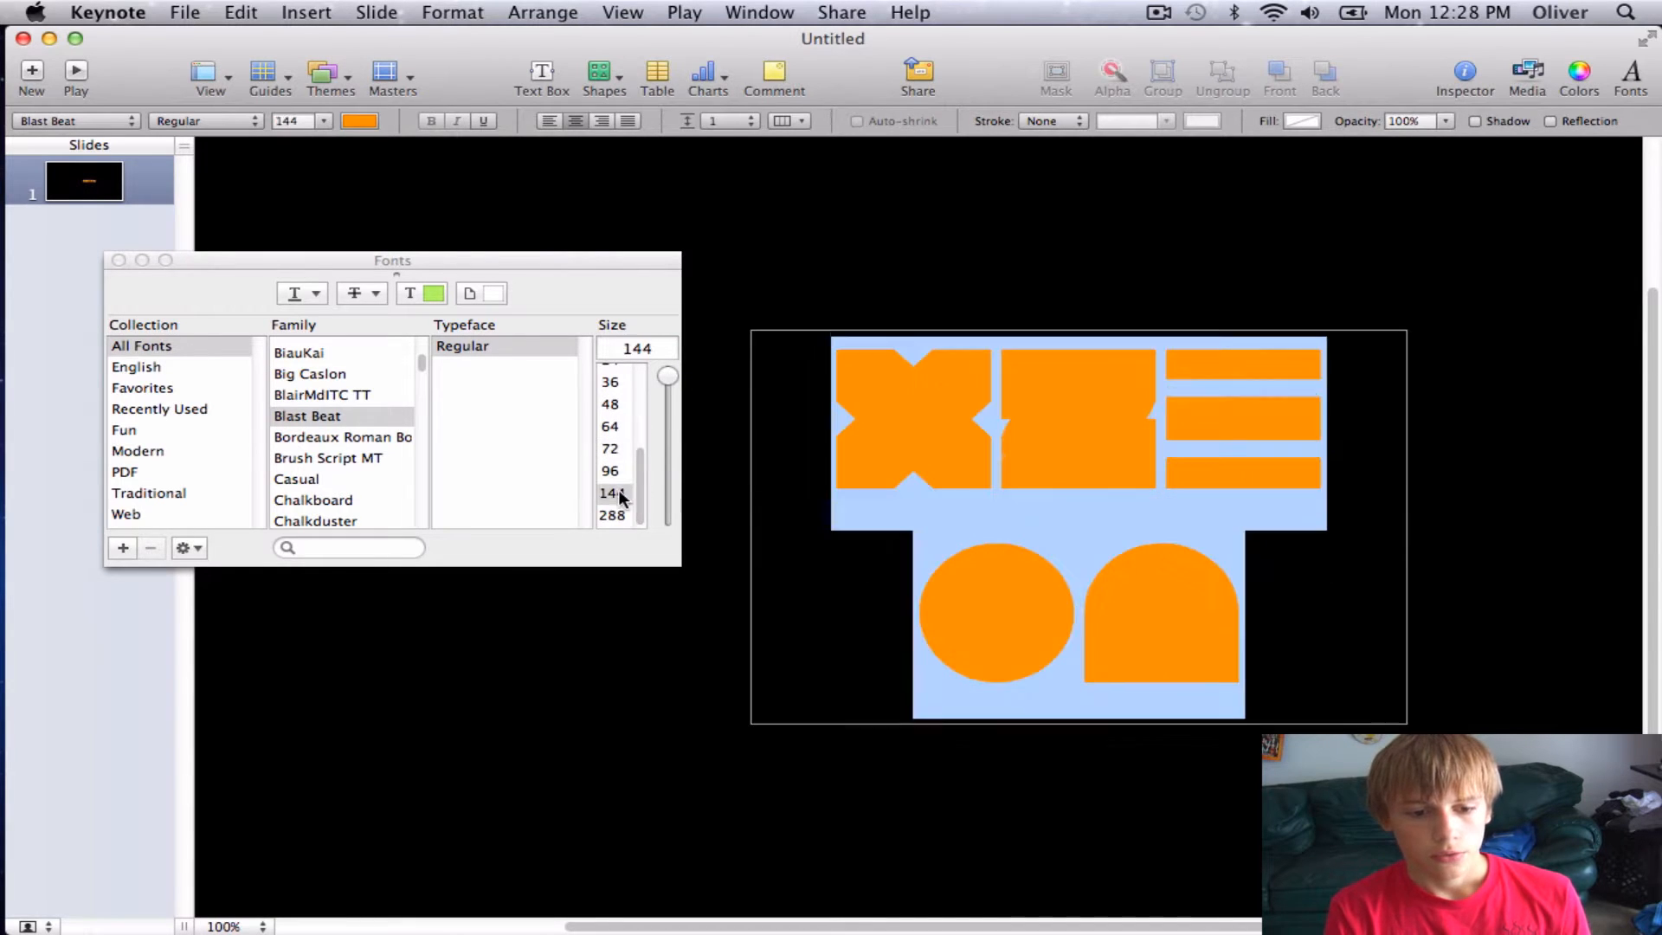
pyautogui.click(611, 493)
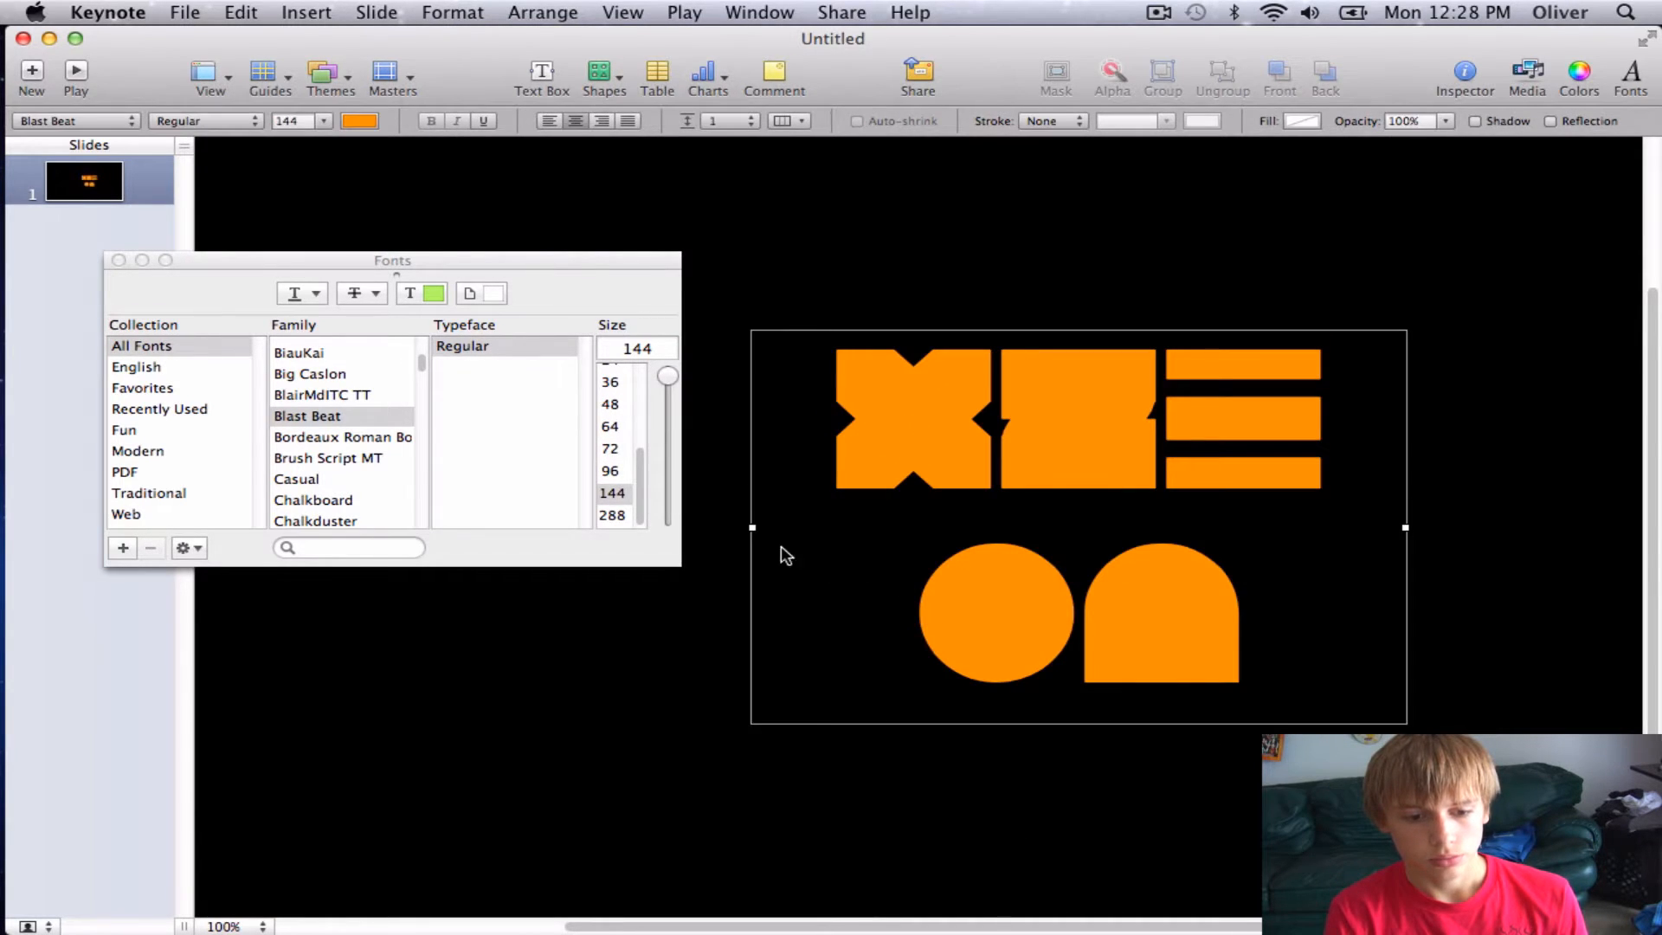
pyautogui.moveTo(760, 540)
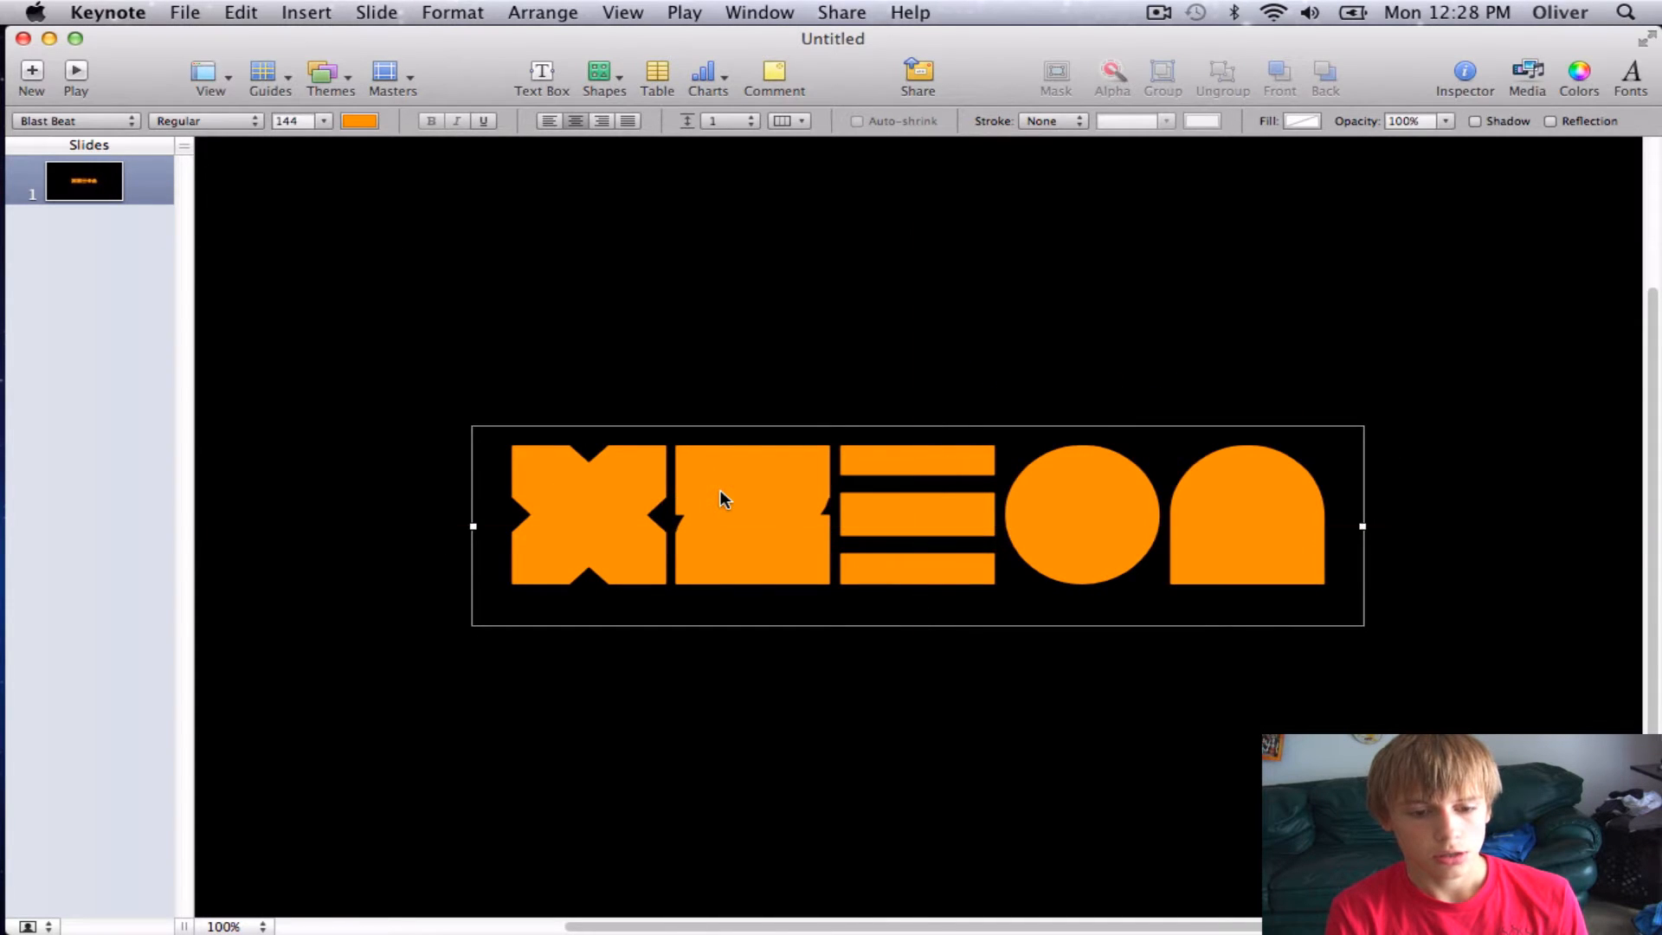
pyautogui.moveTo(1293, 530)
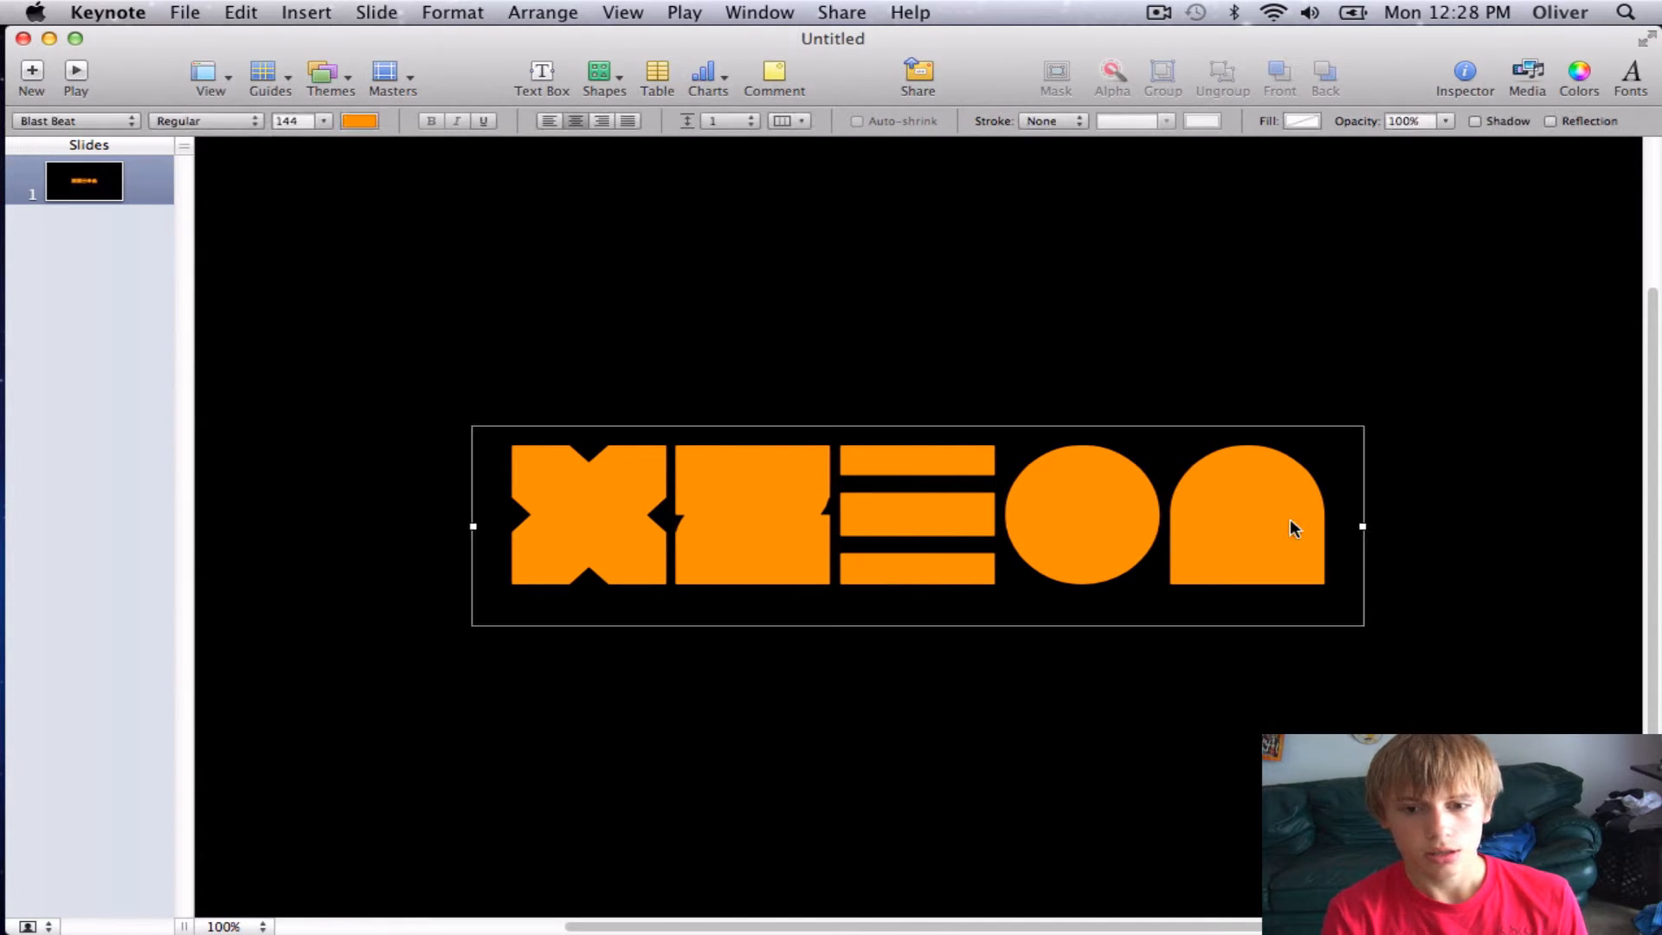
# Step: Add a reflection under the logo and review its fill with no outline stroke in the Graphic Inspector
pyautogui.click(1551, 121)
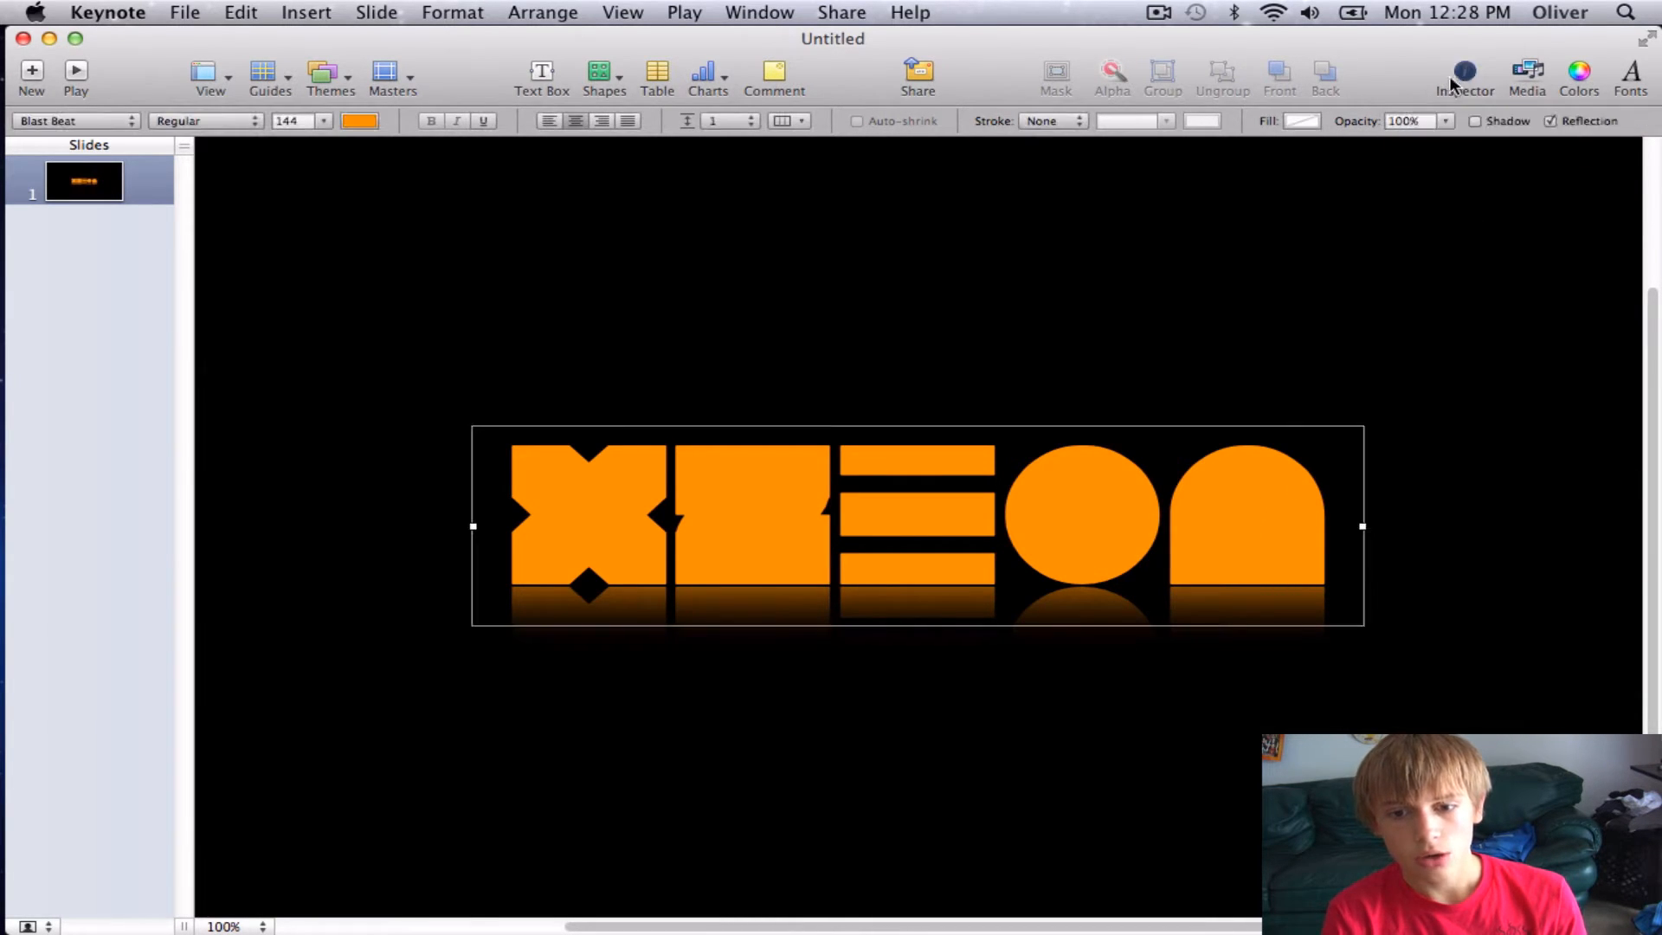
pyautogui.click(1464, 75)
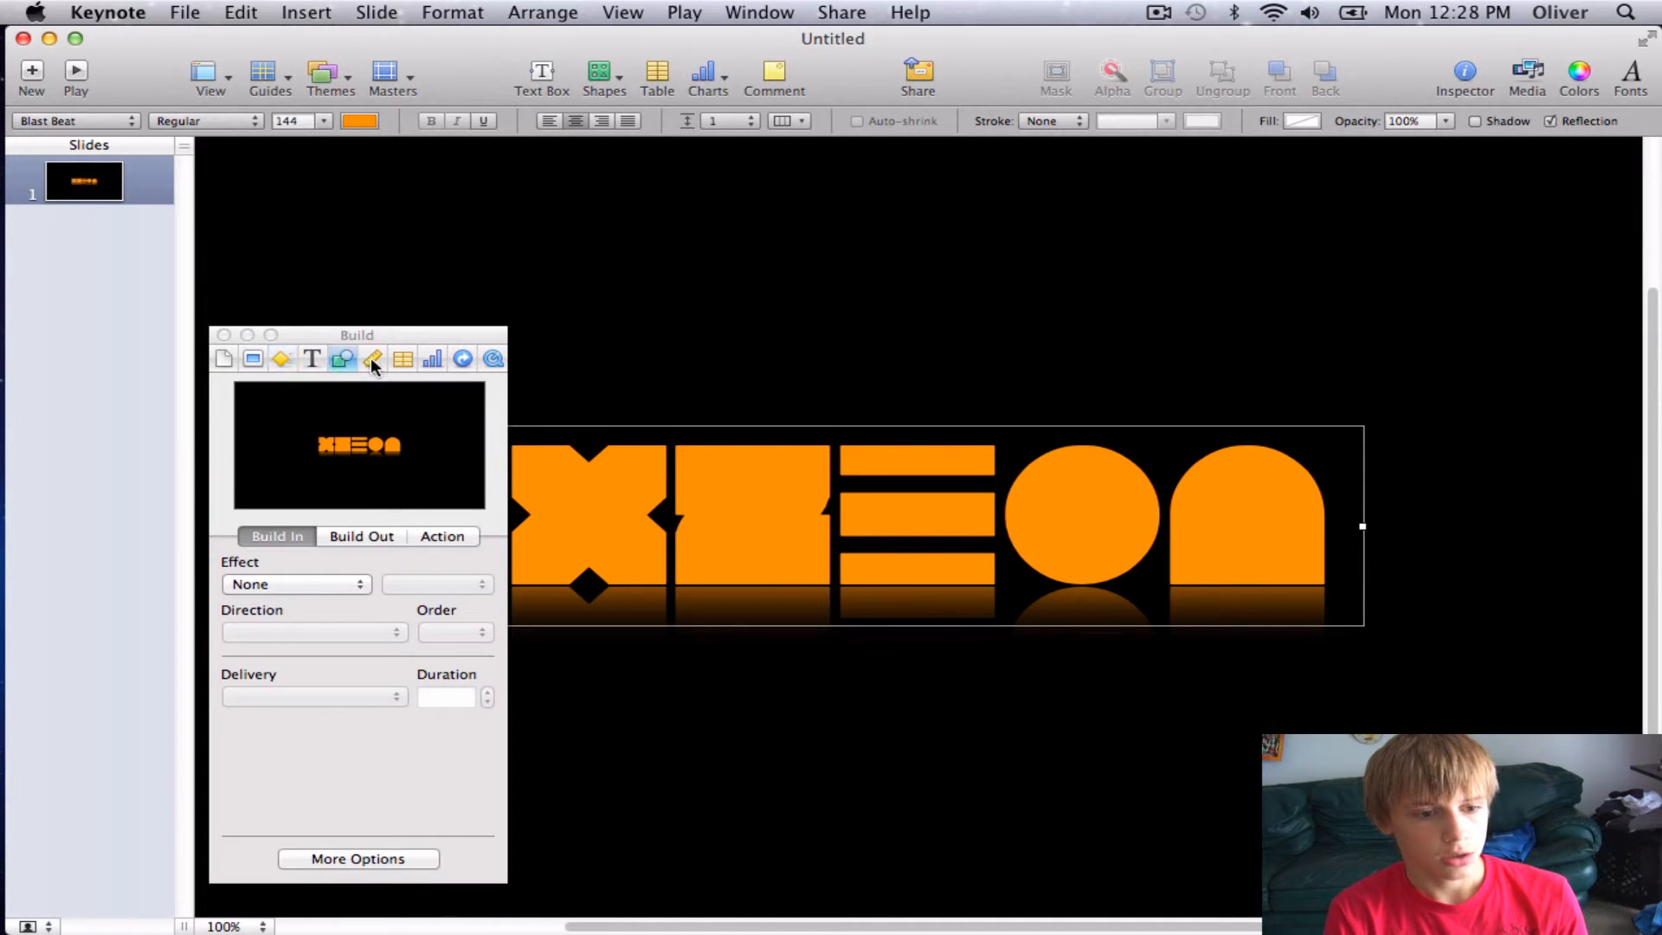
pyautogui.click(341, 359)
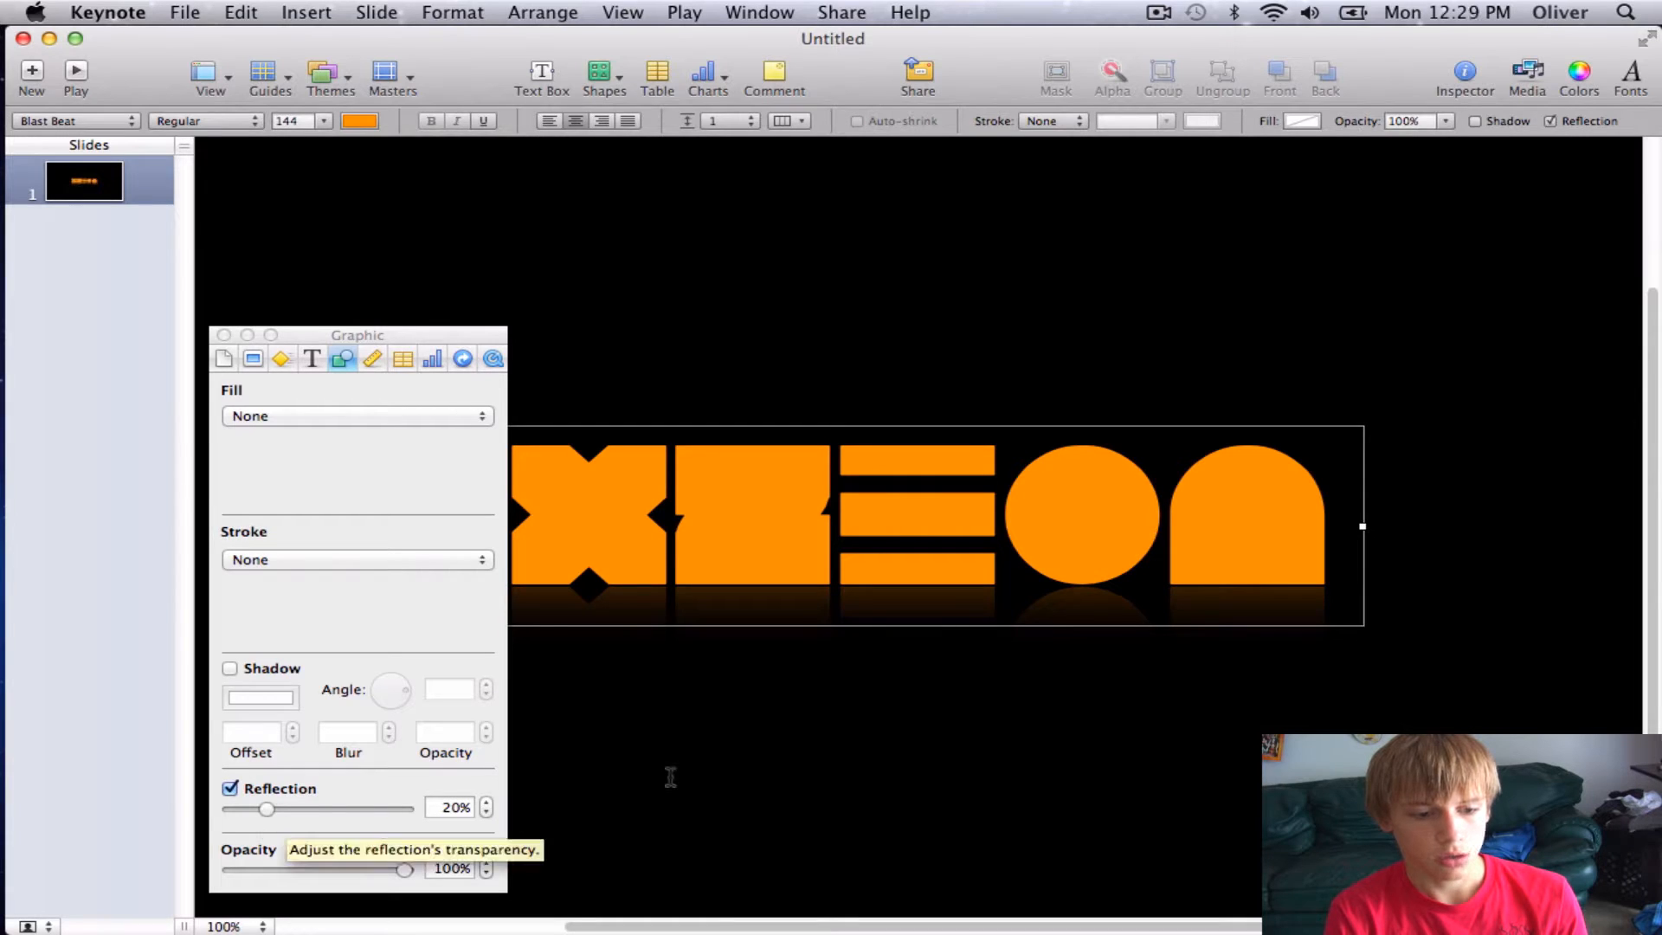
pyautogui.moveTo(450, 573)
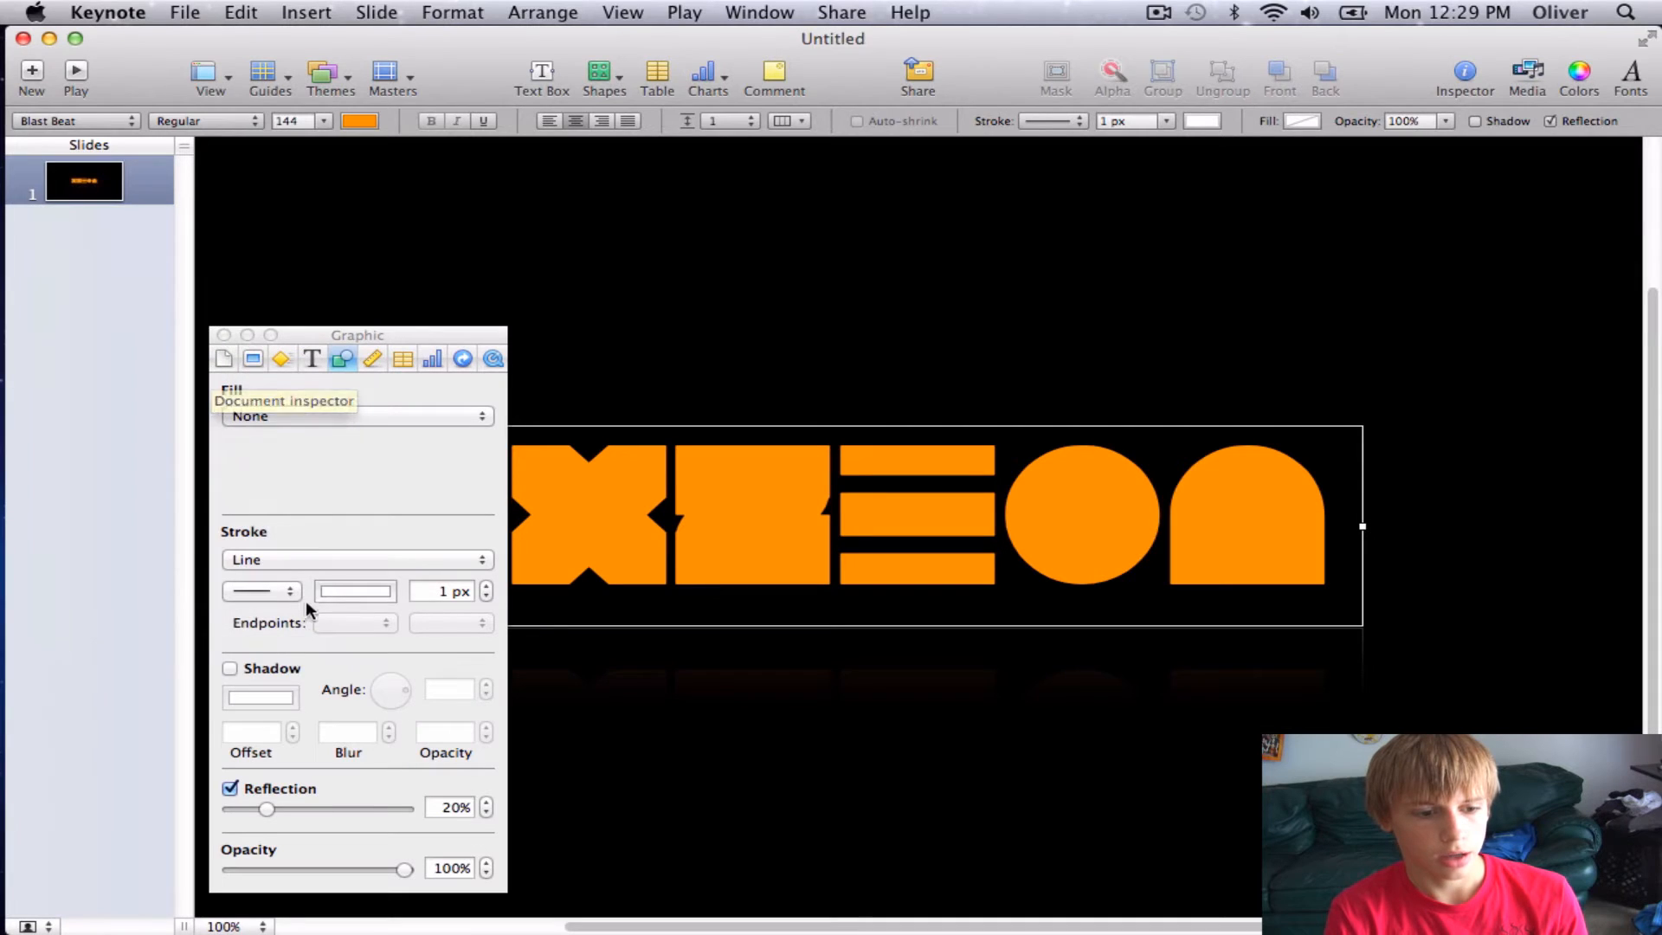
pyautogui.click(357, 559)
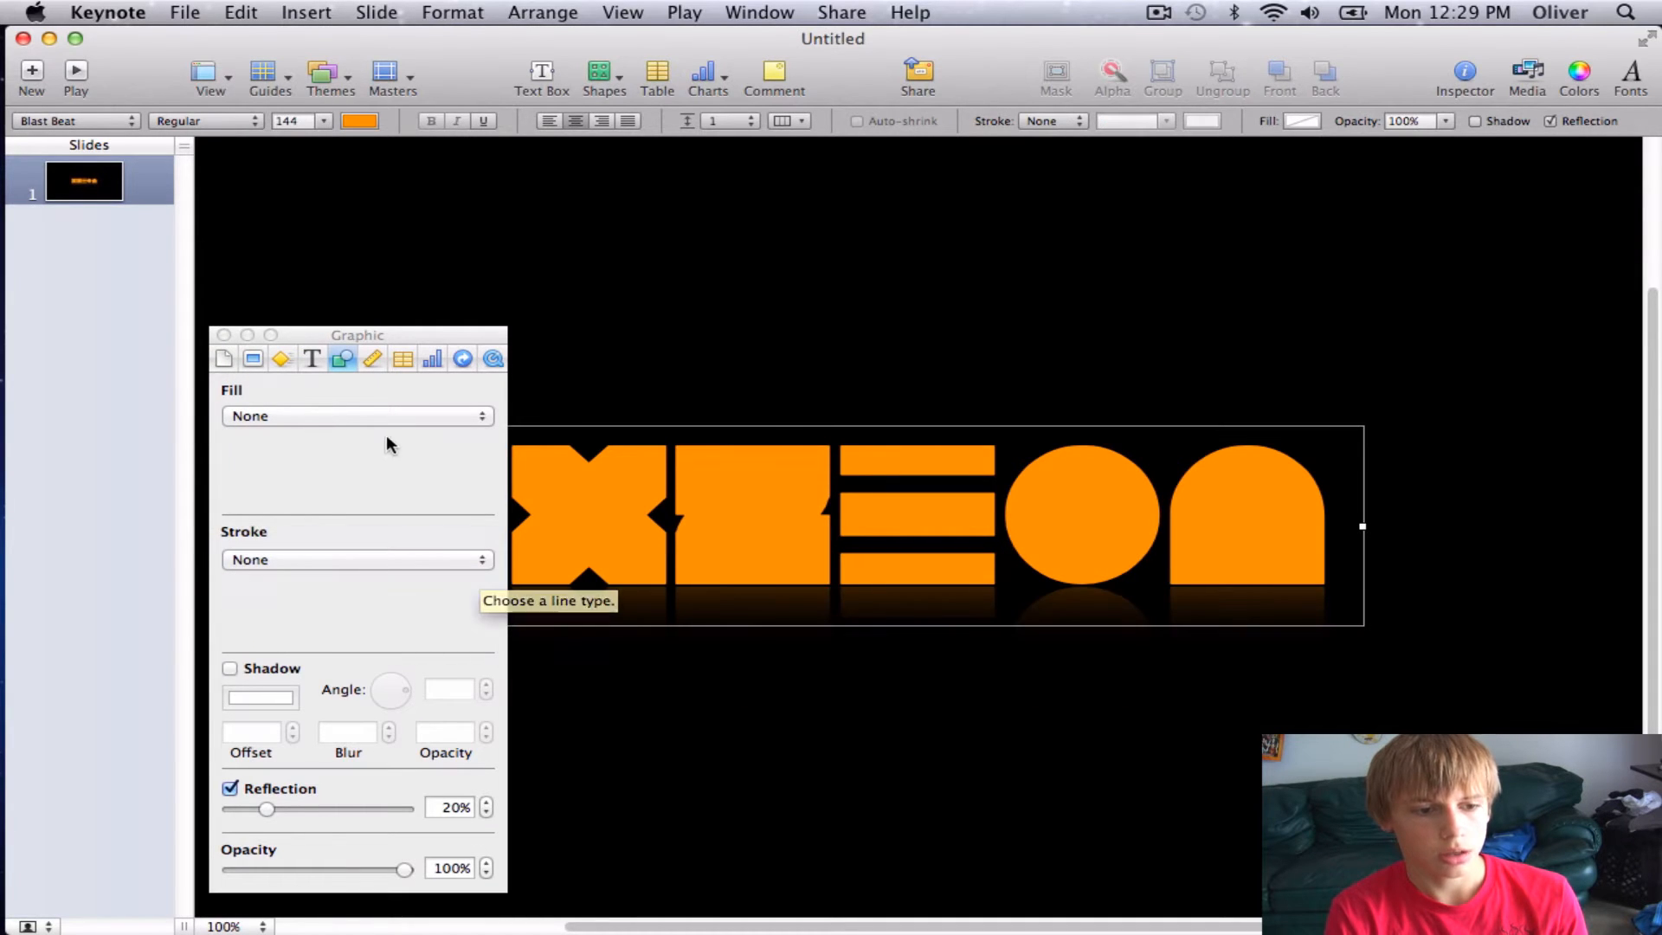
pyautogui.click(356, 414)
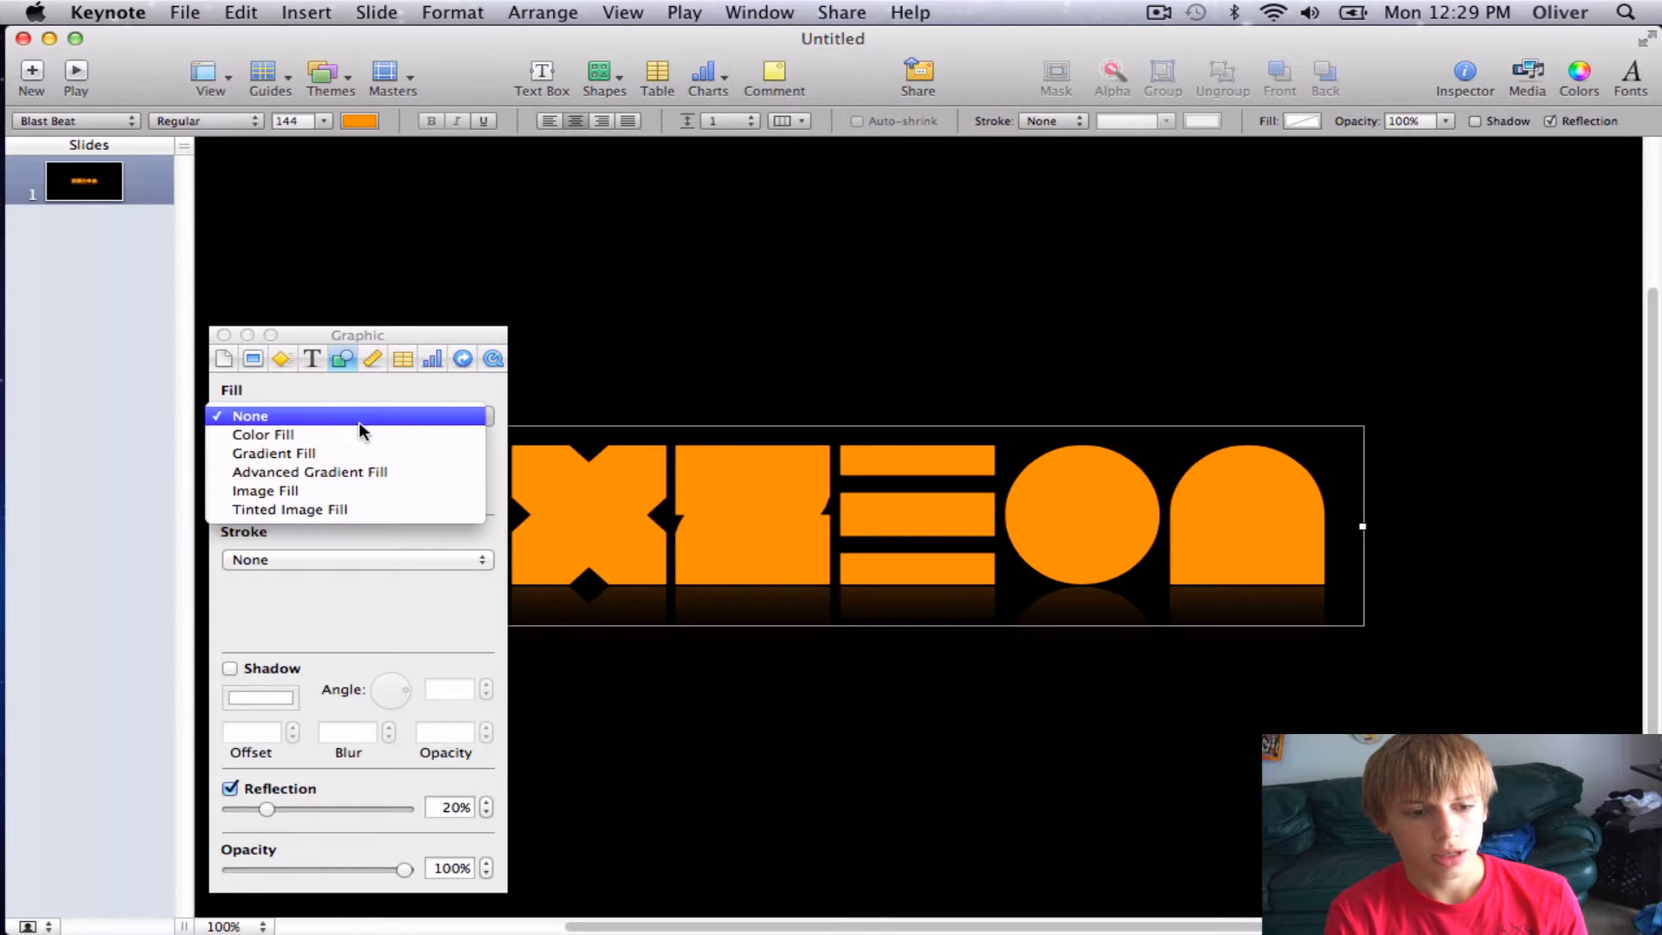
pyautogui.moveTo(265, 490)
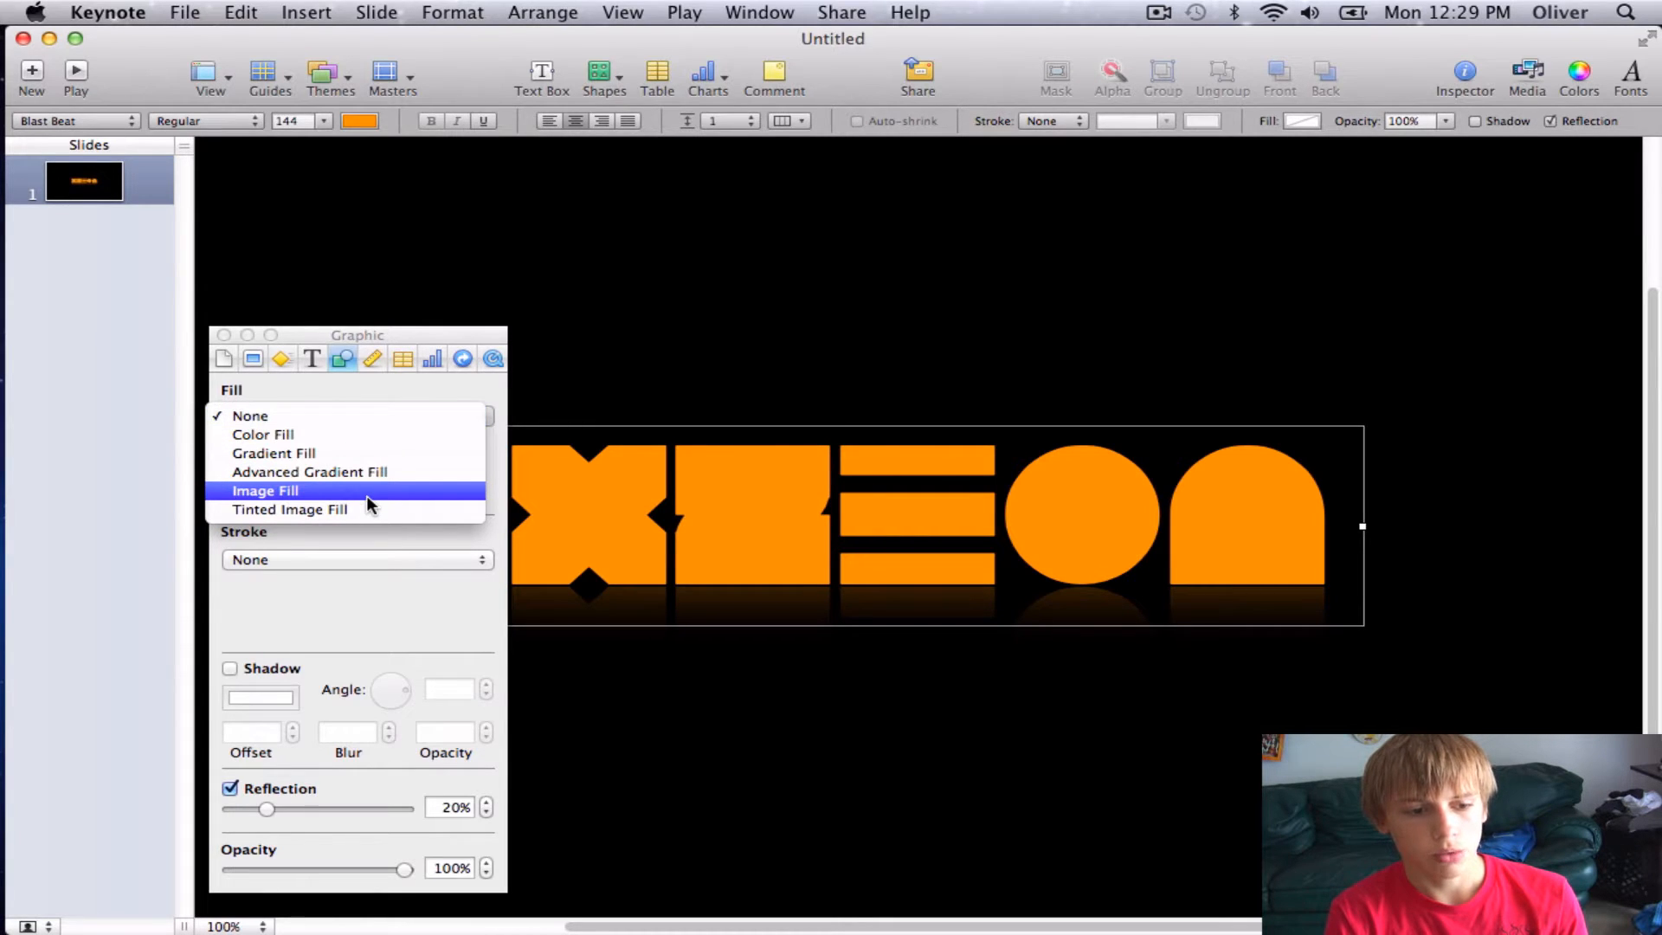
pyautogui.moveTo(386, 415)
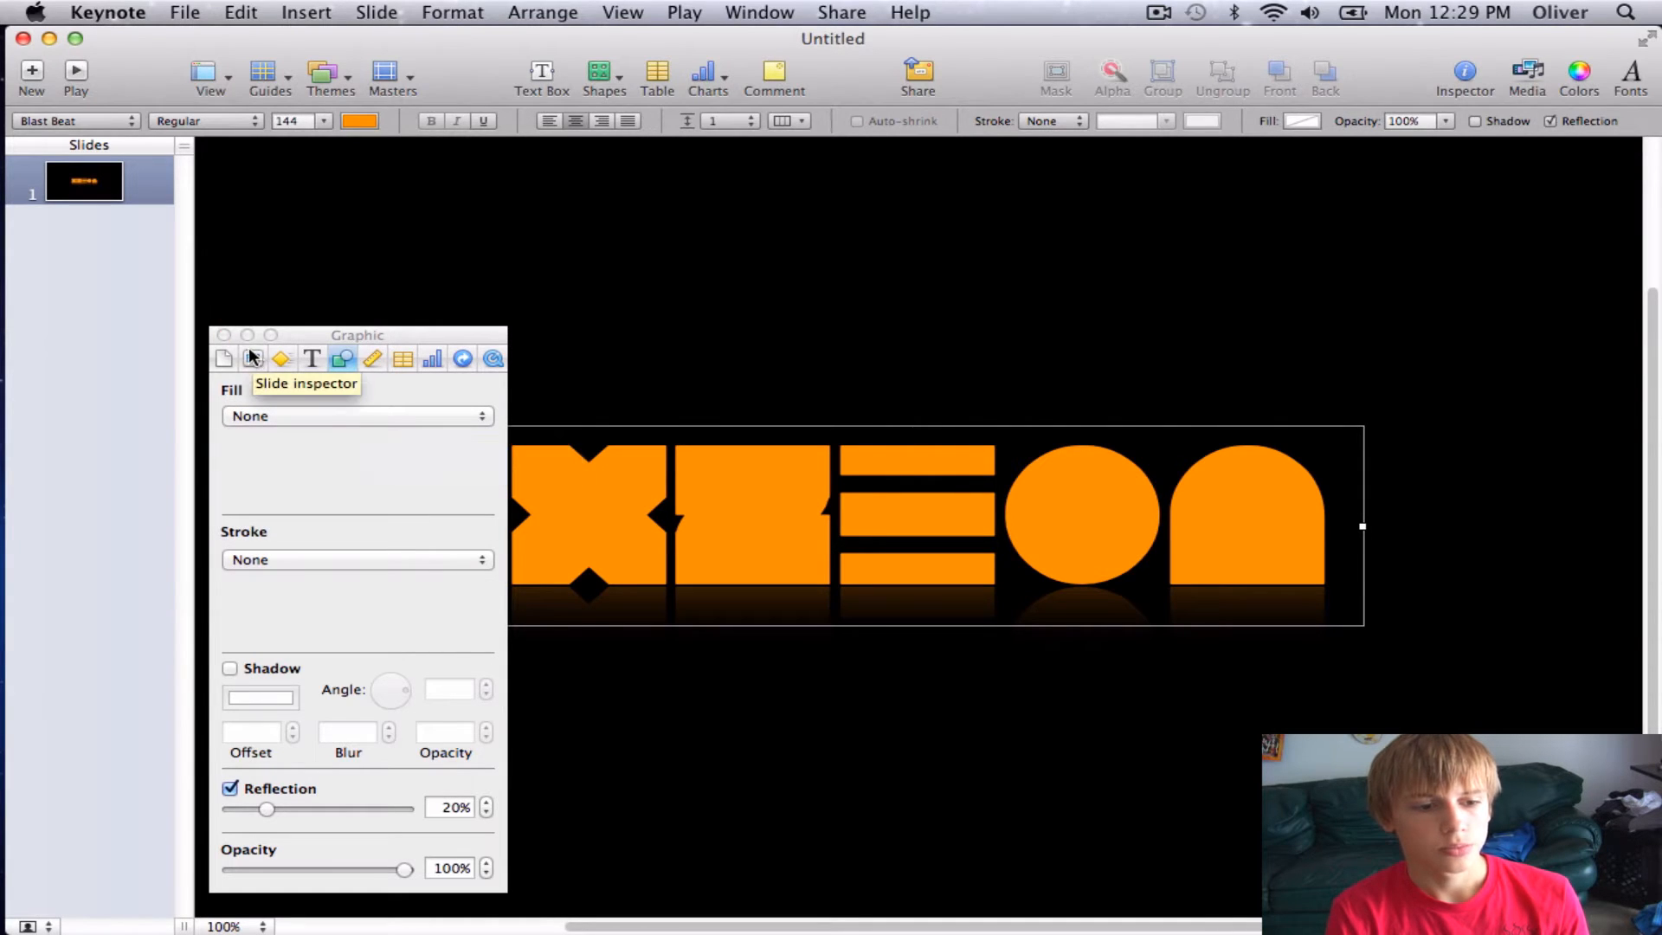
pyautogui.moveTo(431, 357)
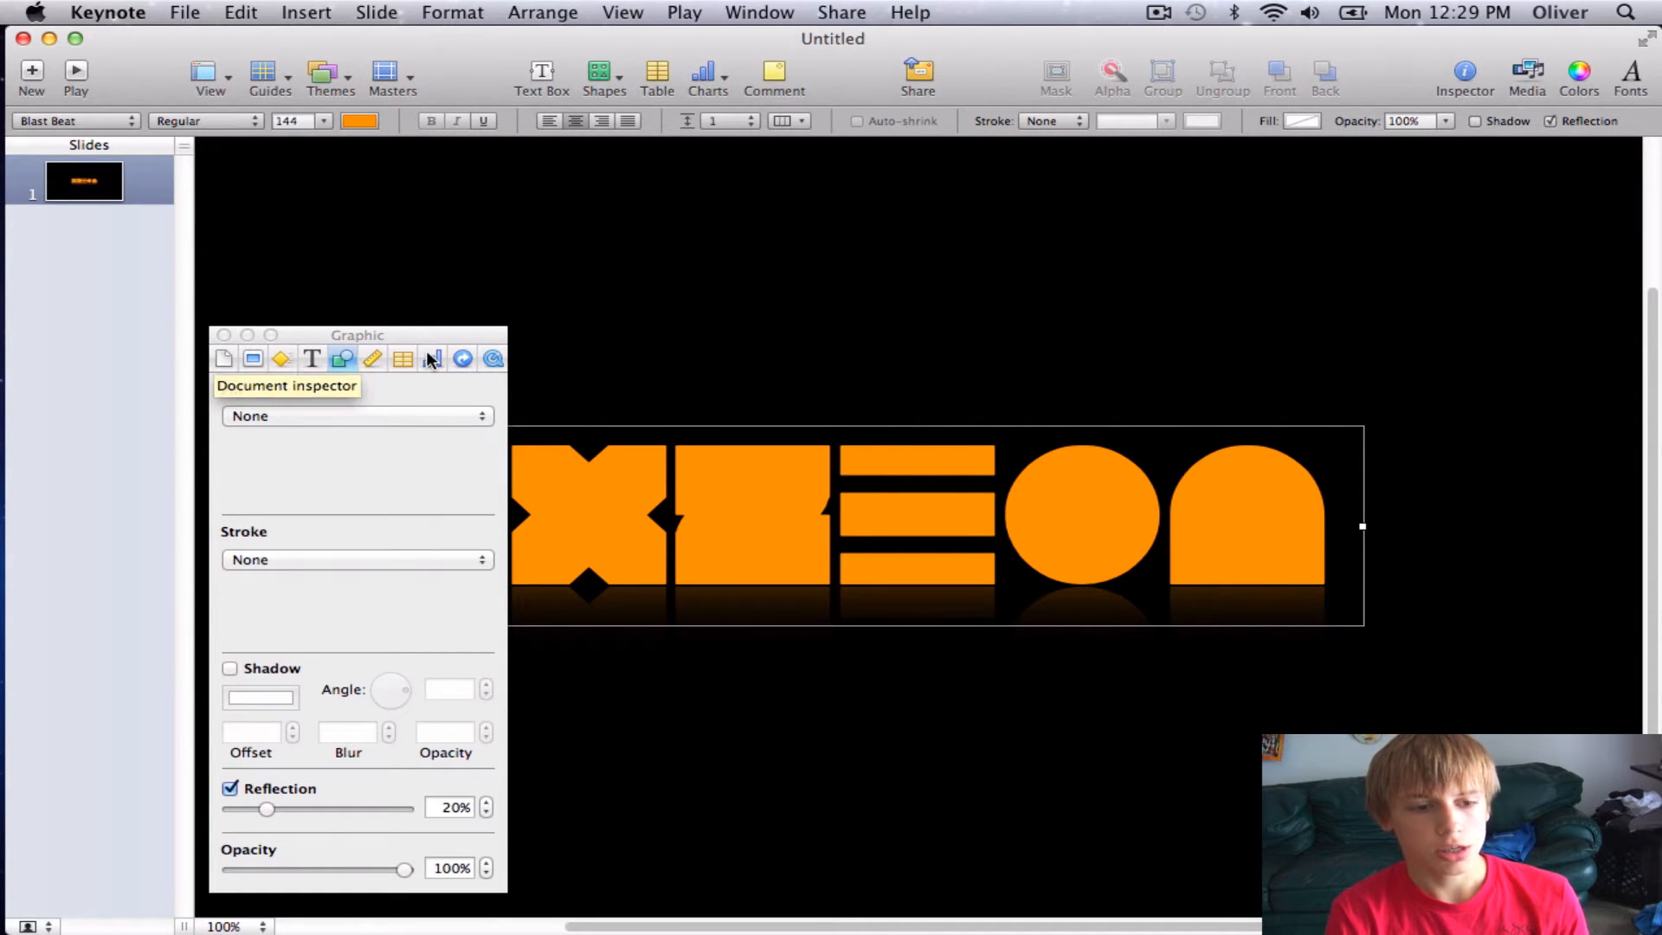
pyautogui.moveTo(342, 356)
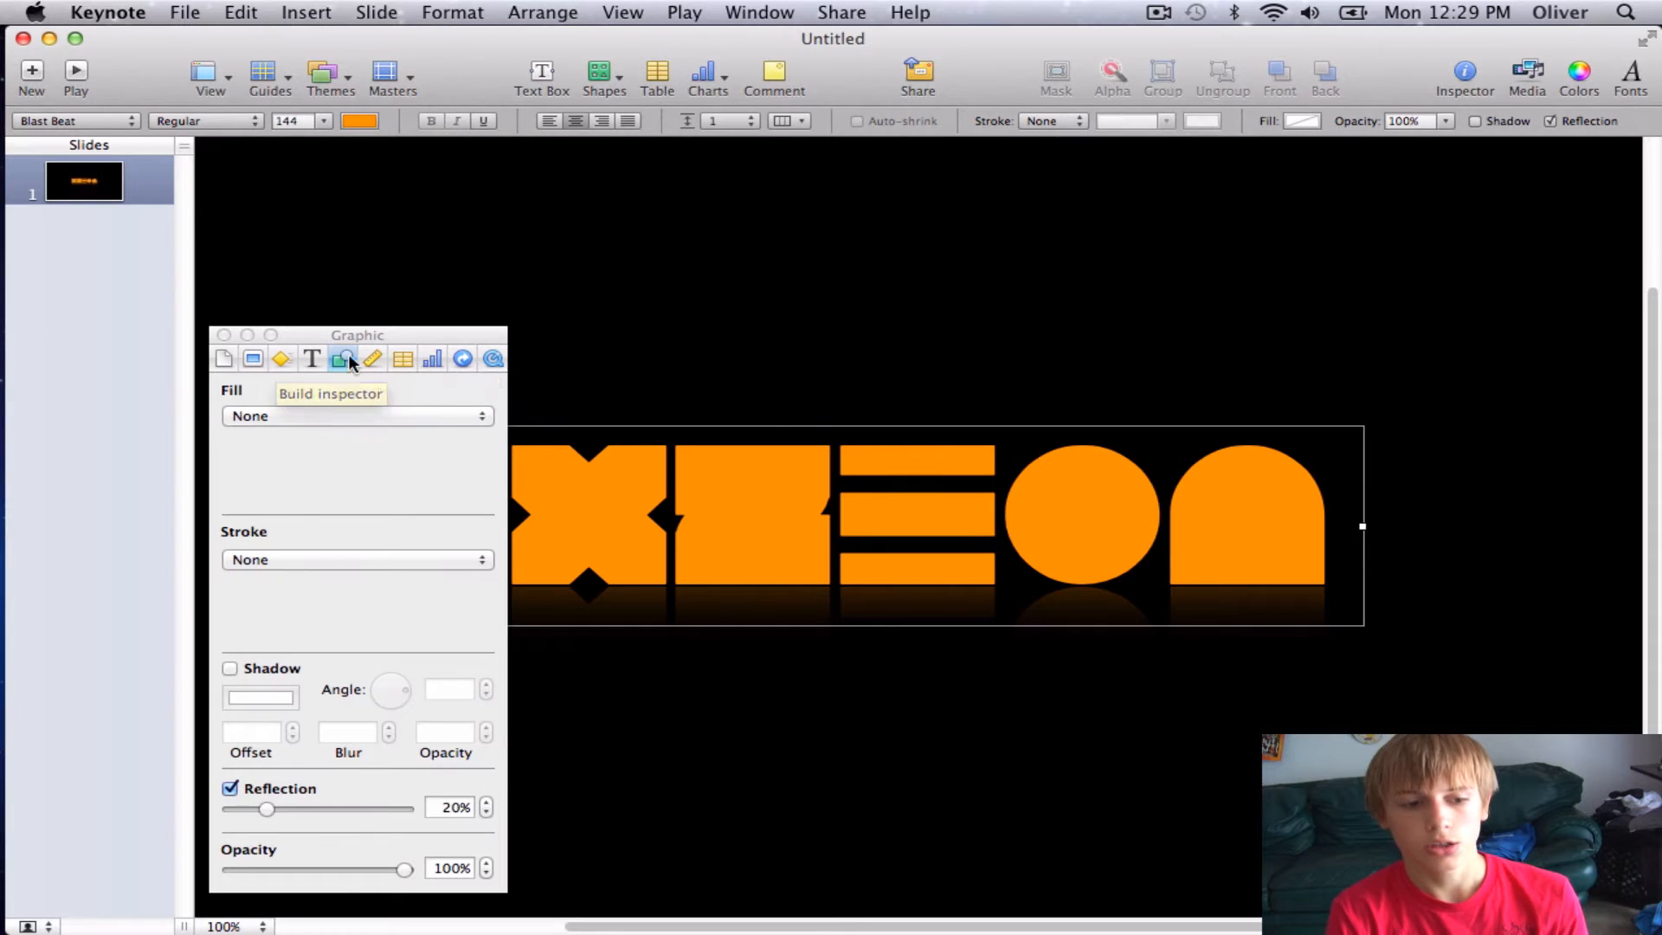
pyautogui.click(941, 689)
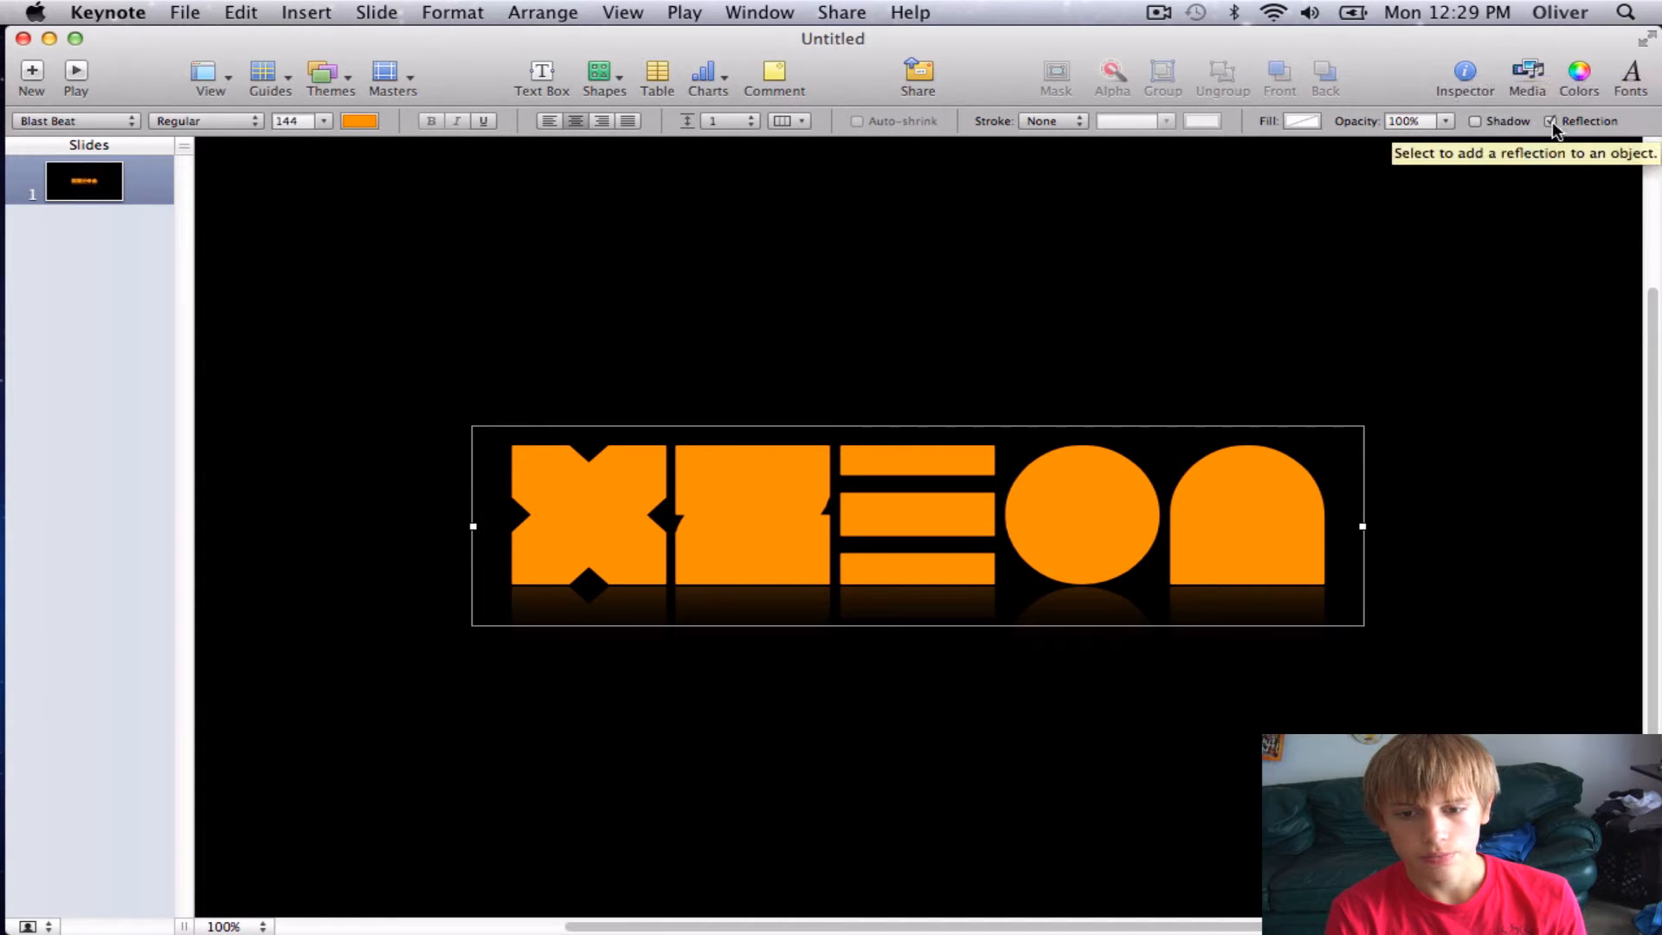
# Step: Copy the XZEON logo and paste a duplicate onto the slide
pyautogui.click(1551, 121)
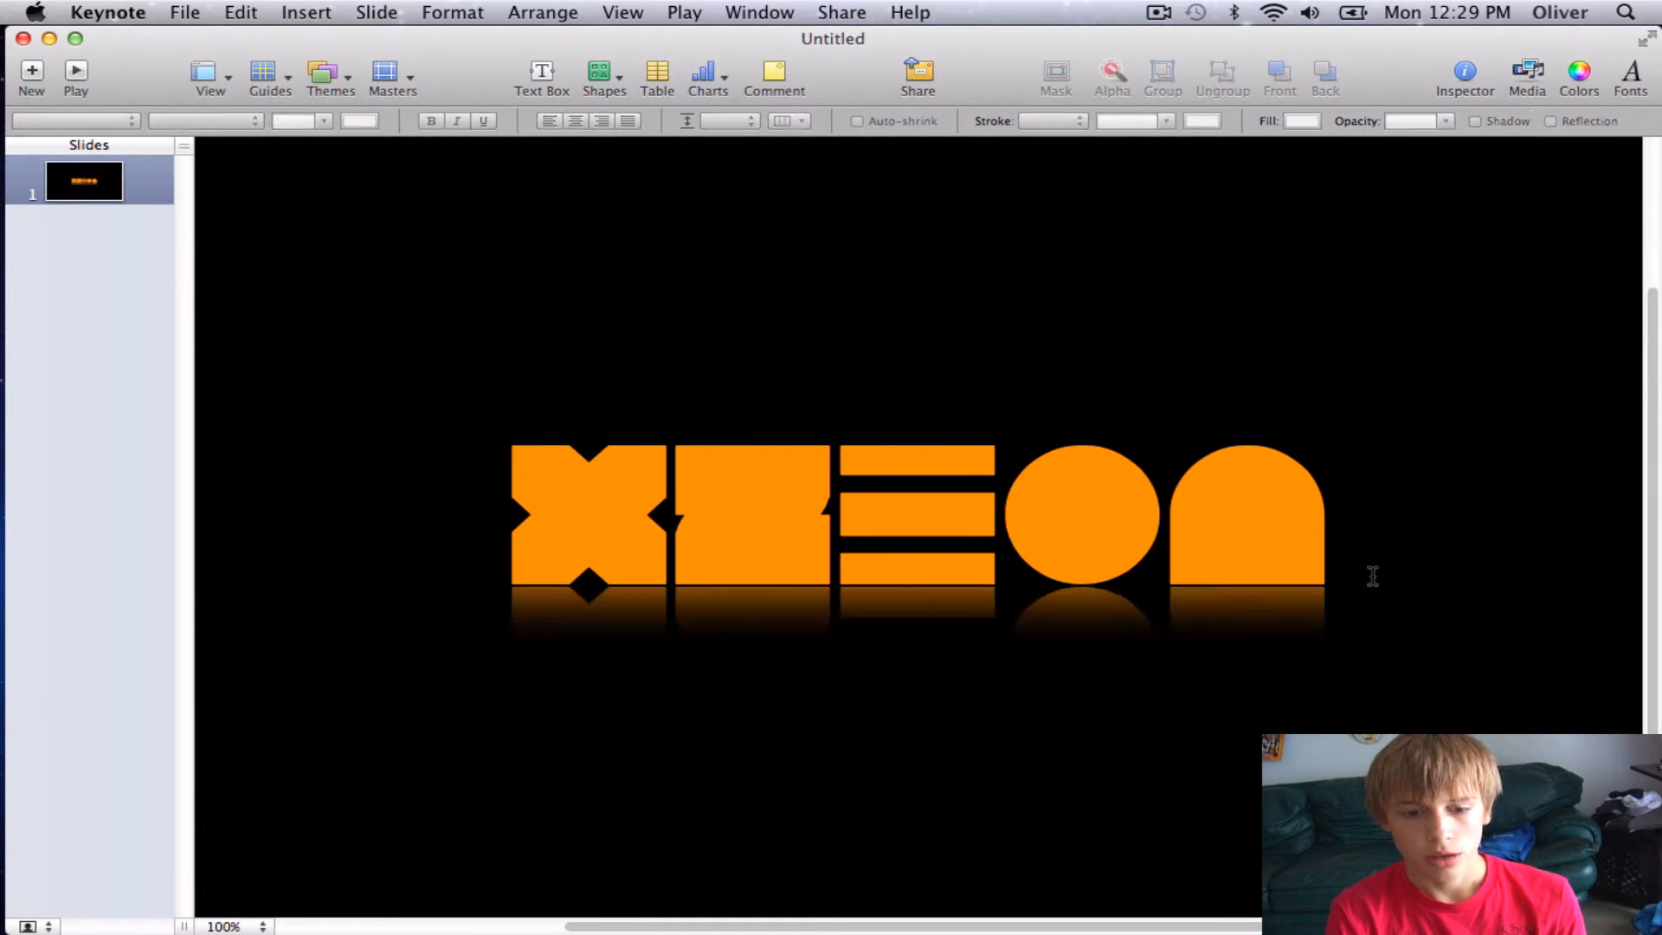
pyautogui.click(917, 527)
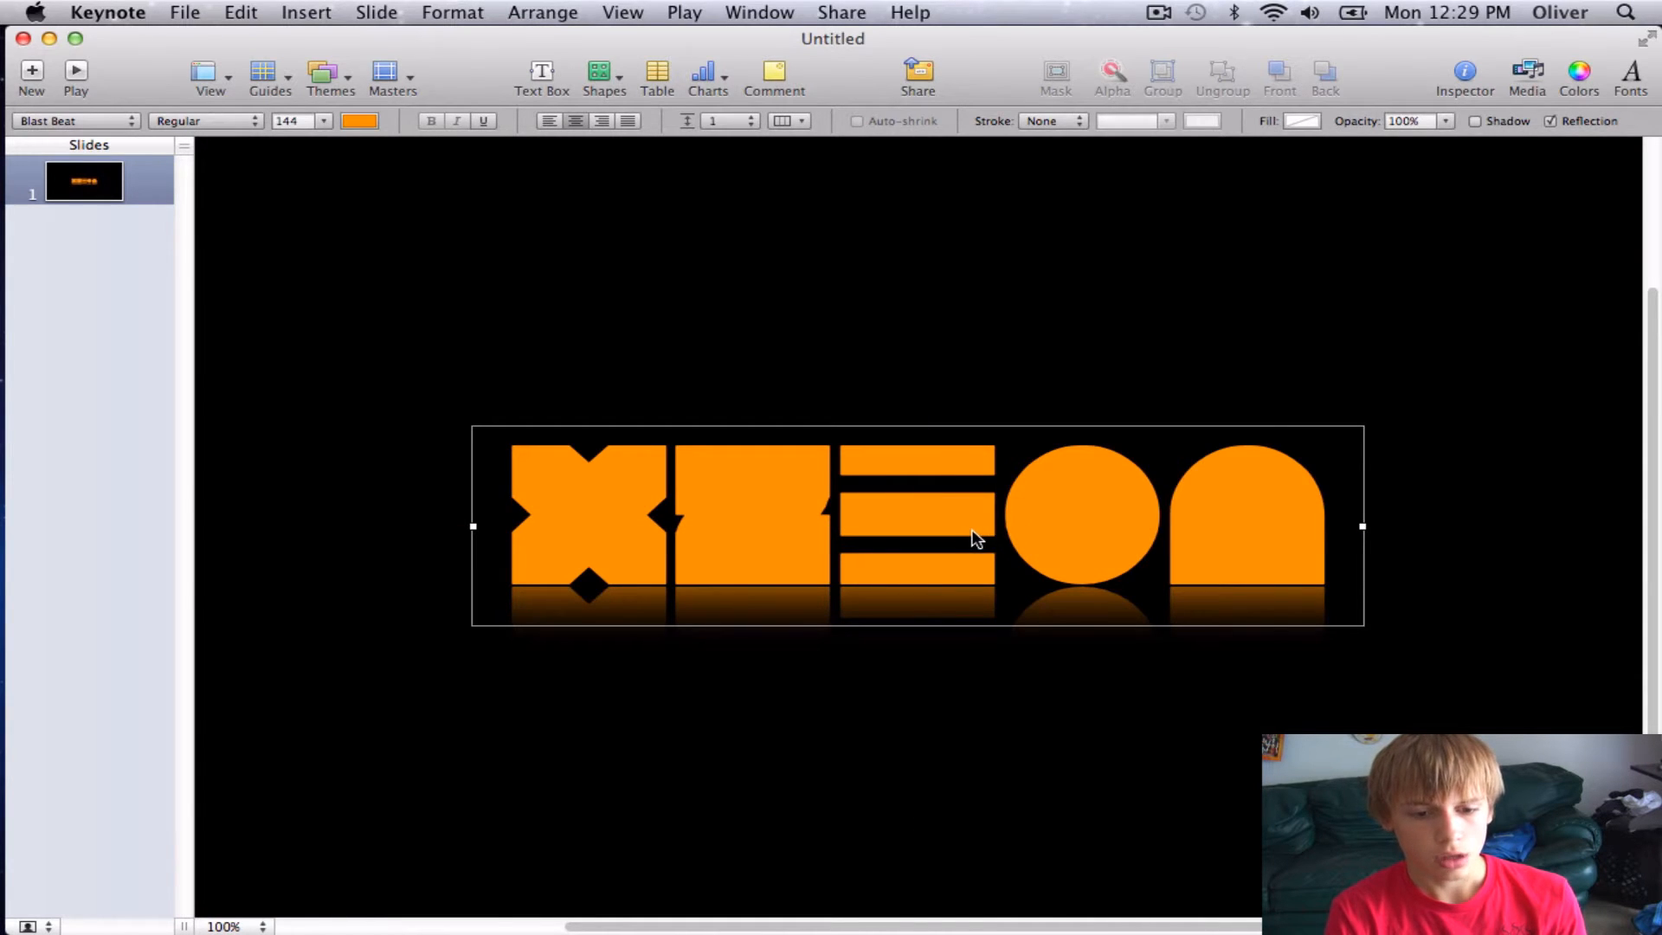
pyautogui.rightClick(975, 535)
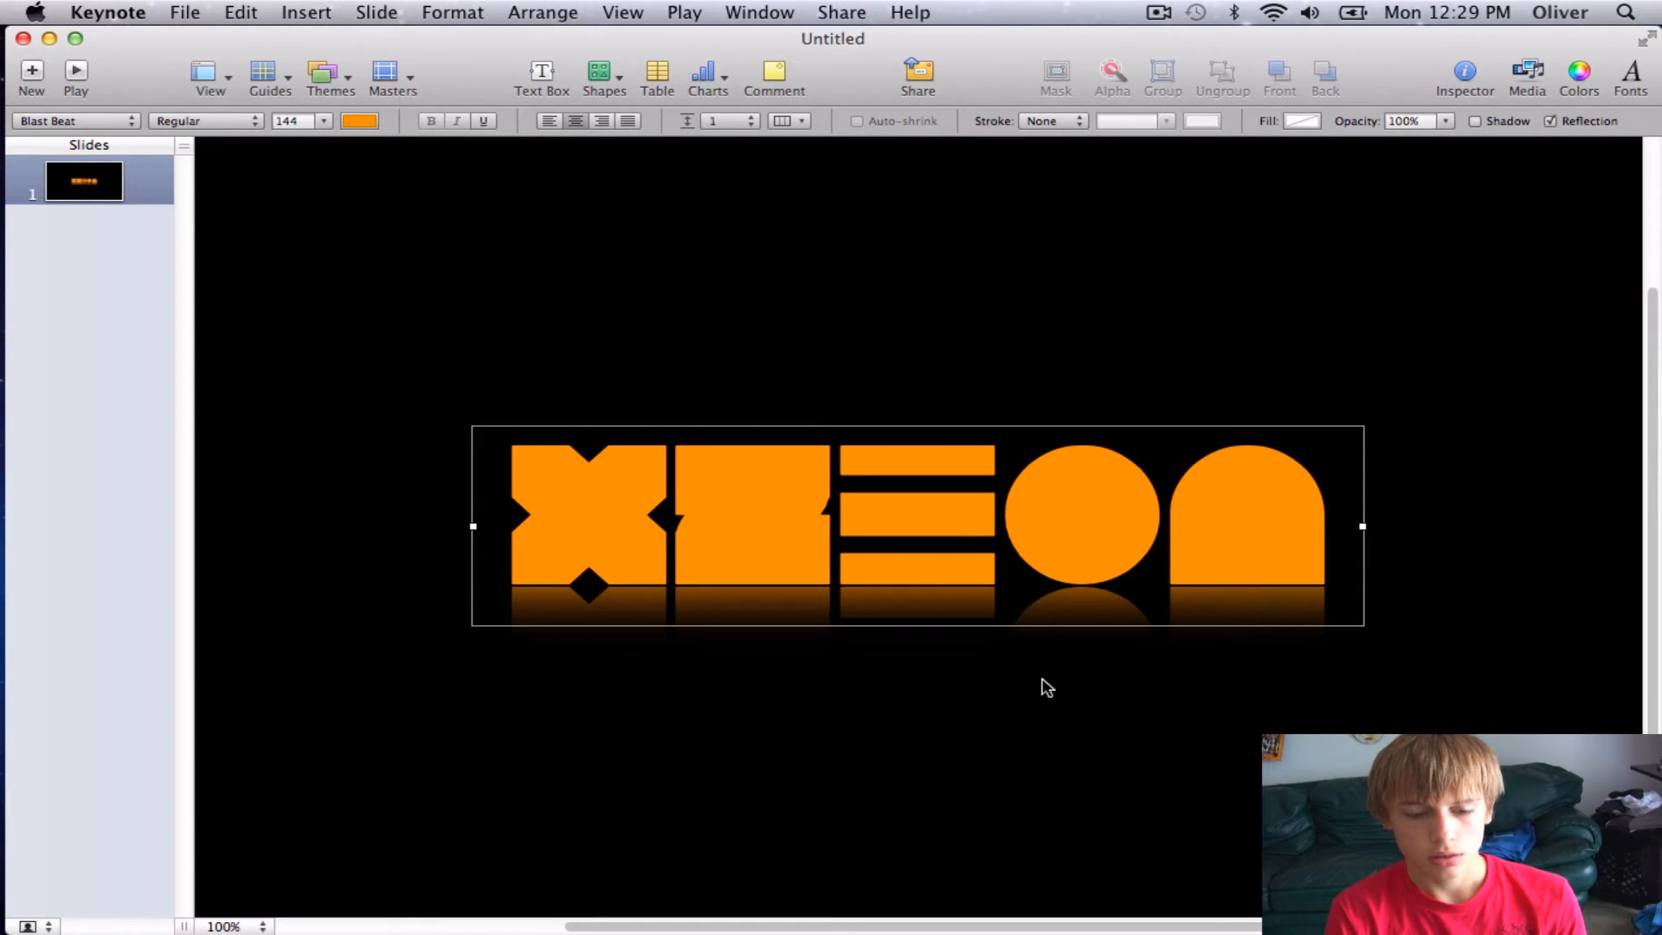
pyautogui.moveTo(937, 550)
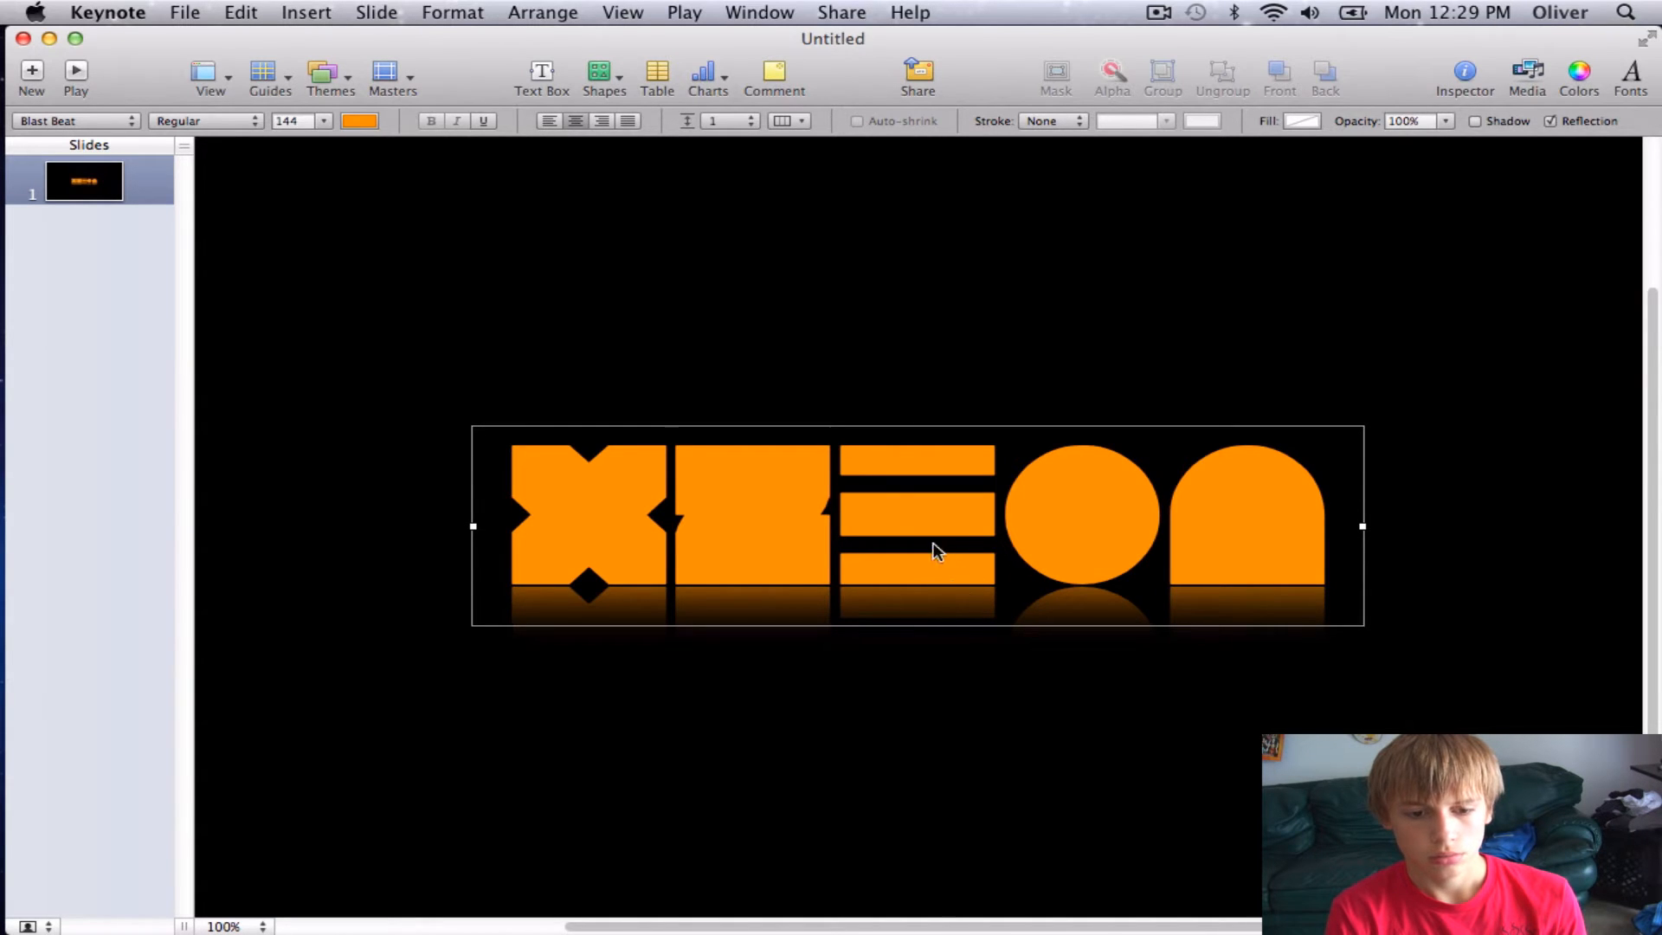
pyautogui.rightClick(933, 550)
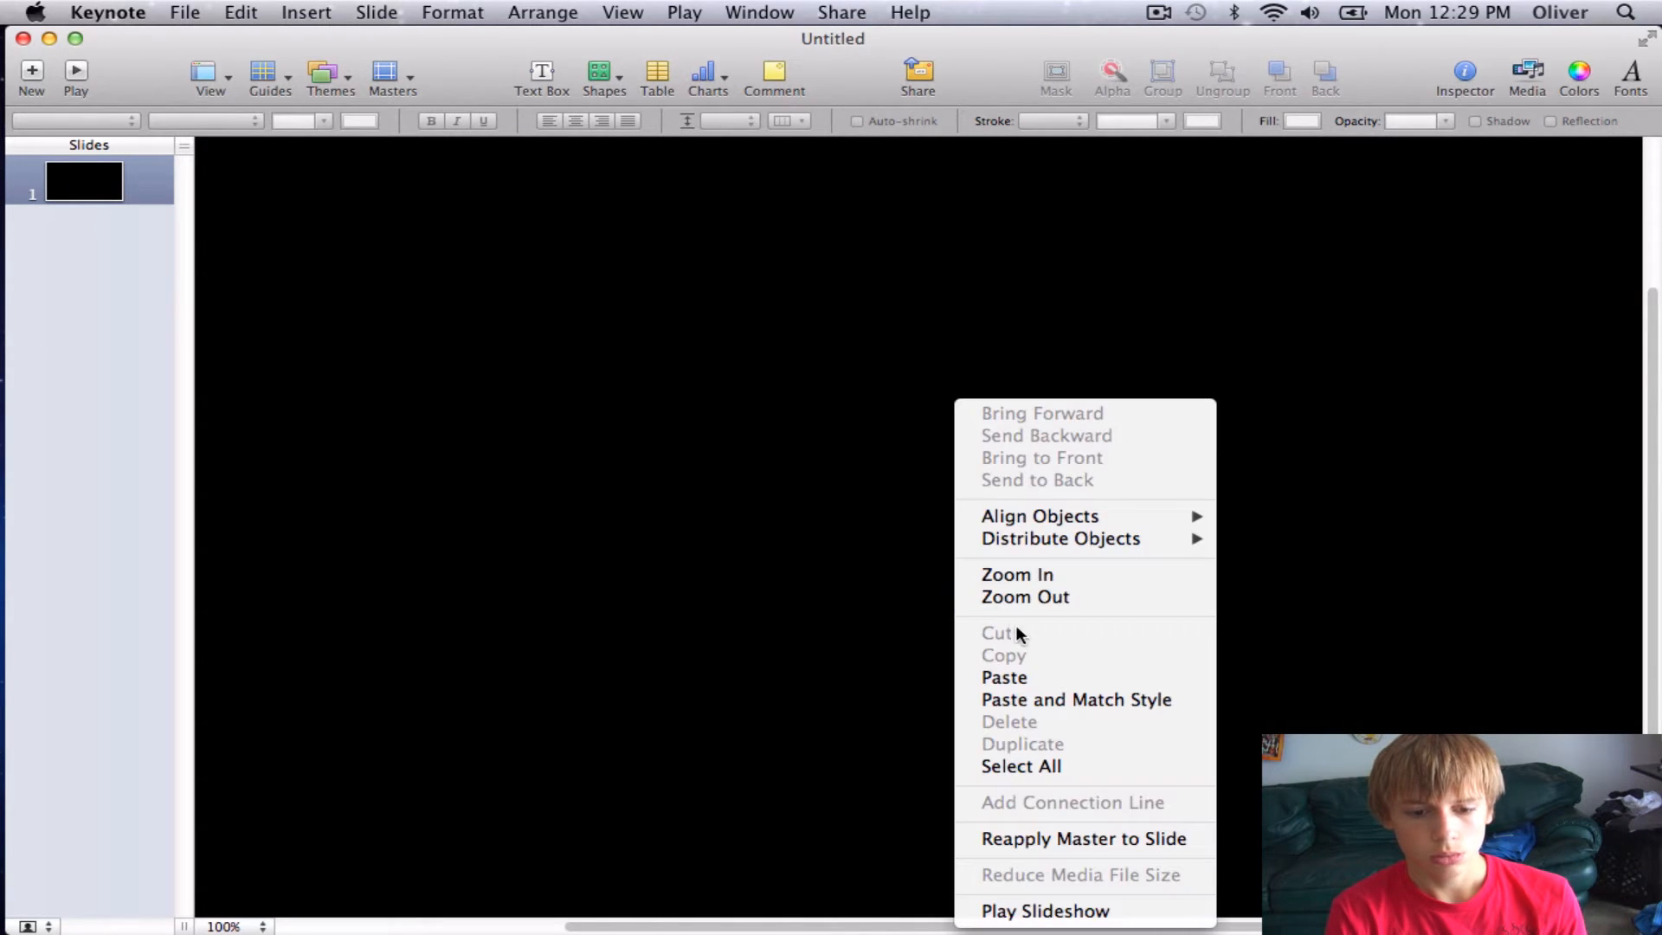
pyautogui.click(239, 12)
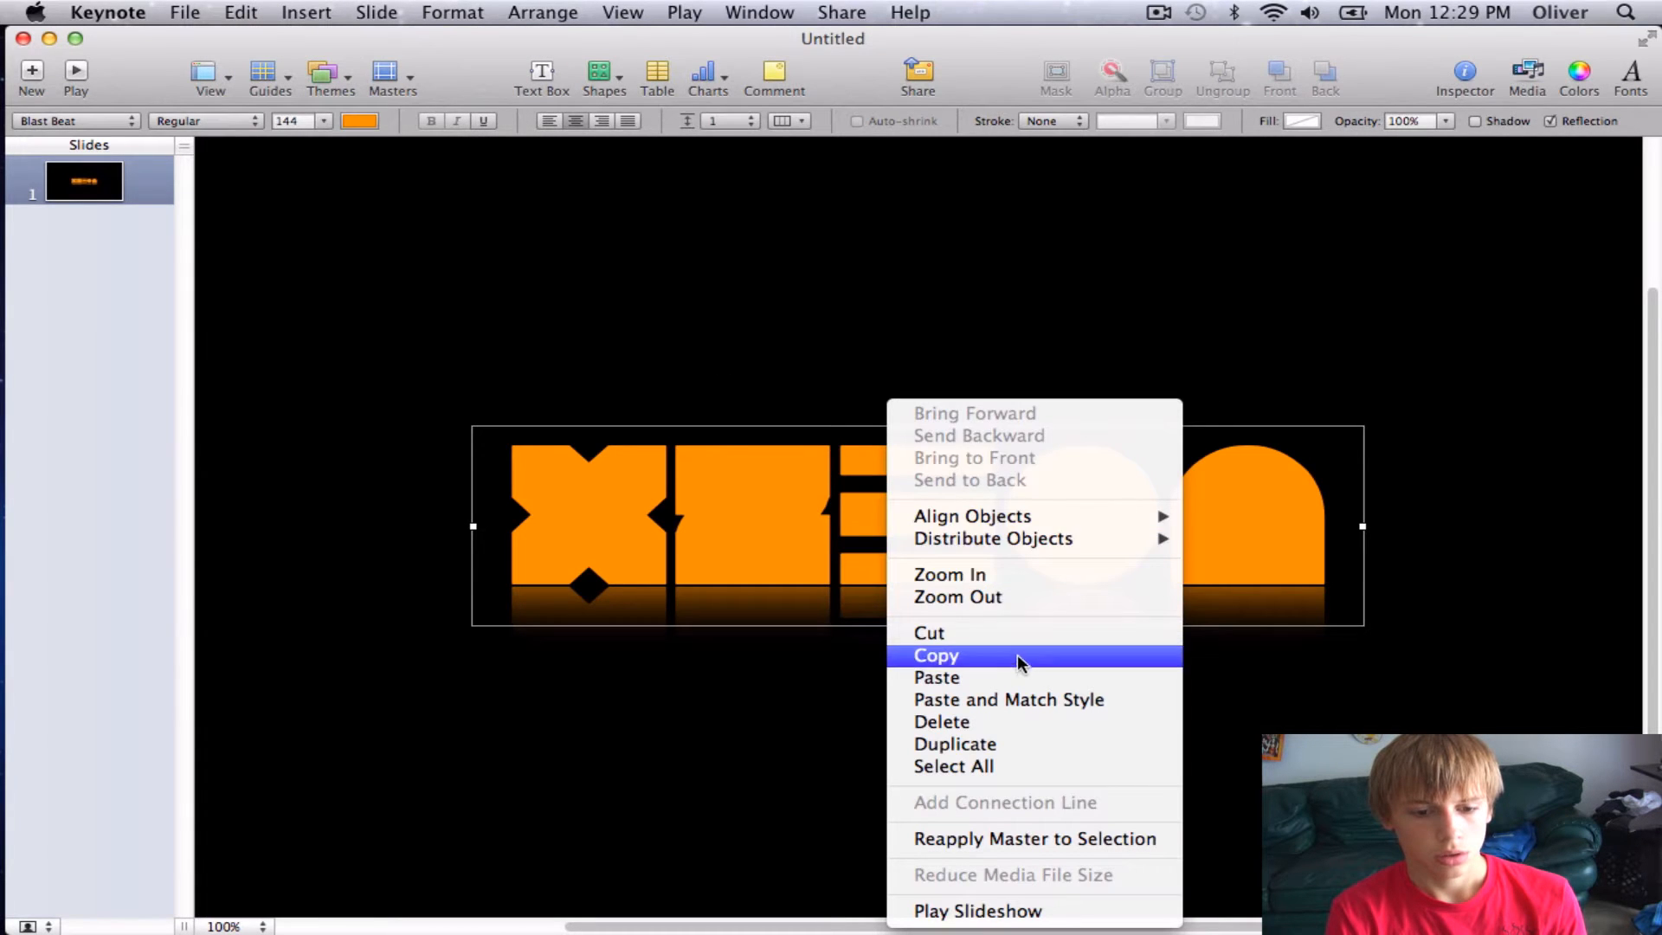
pyautogui.click(935, 654)
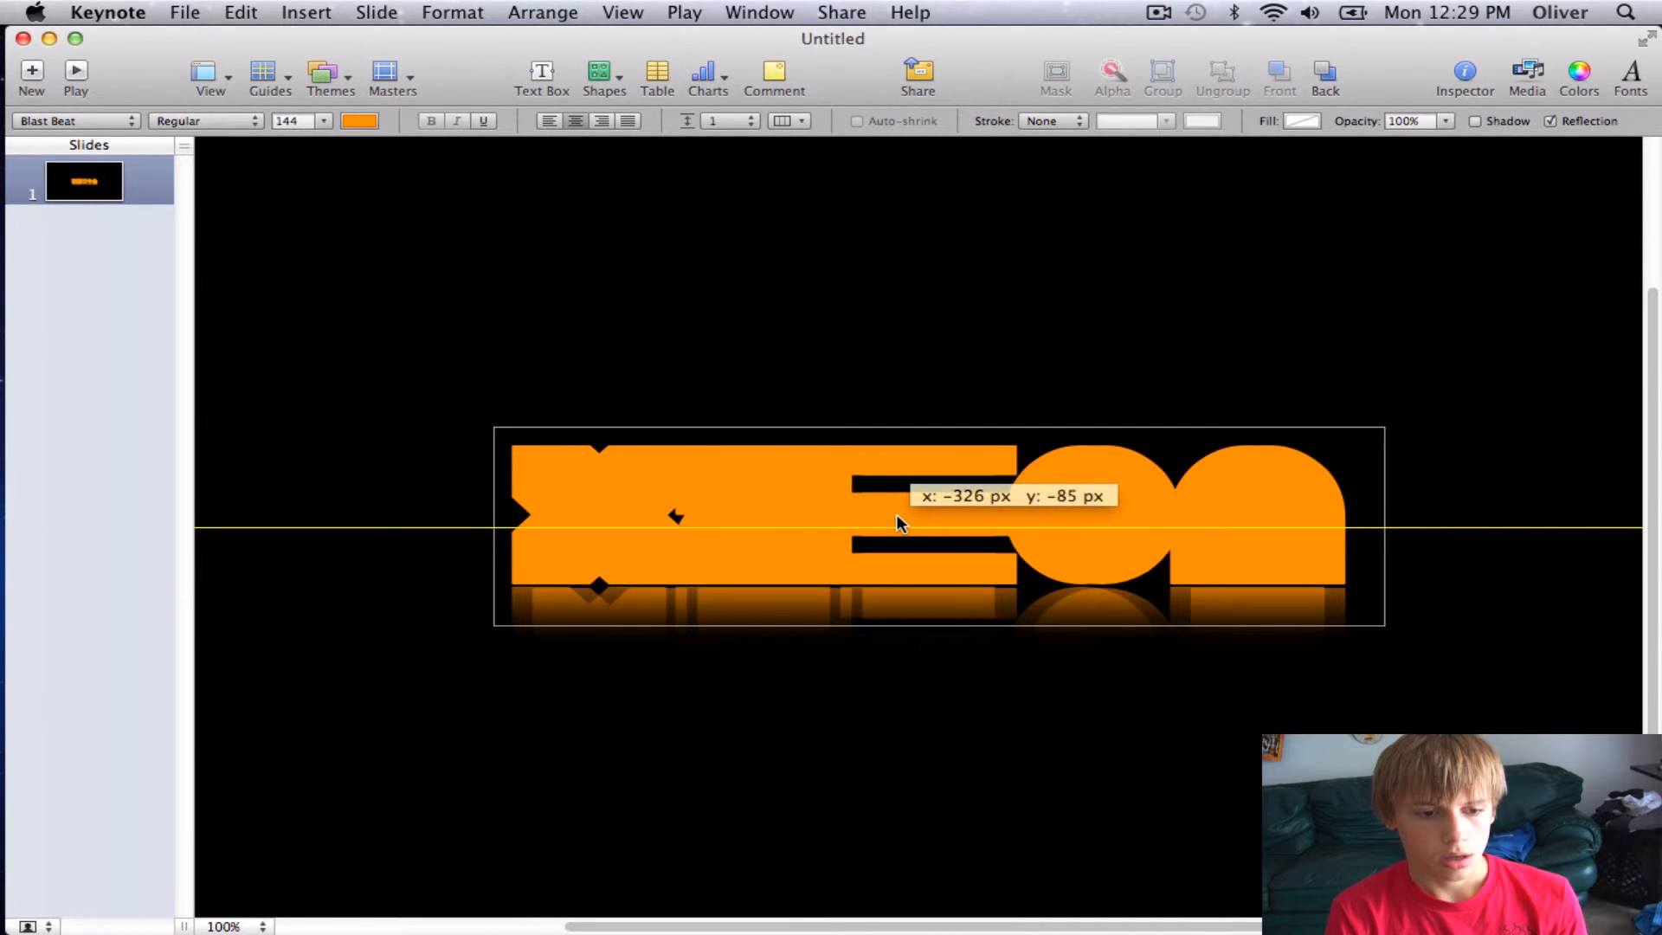
# Step: Send the pasted copy one layer backward and bring up the text colour palette
pyautogui.rightClick(901, 523)
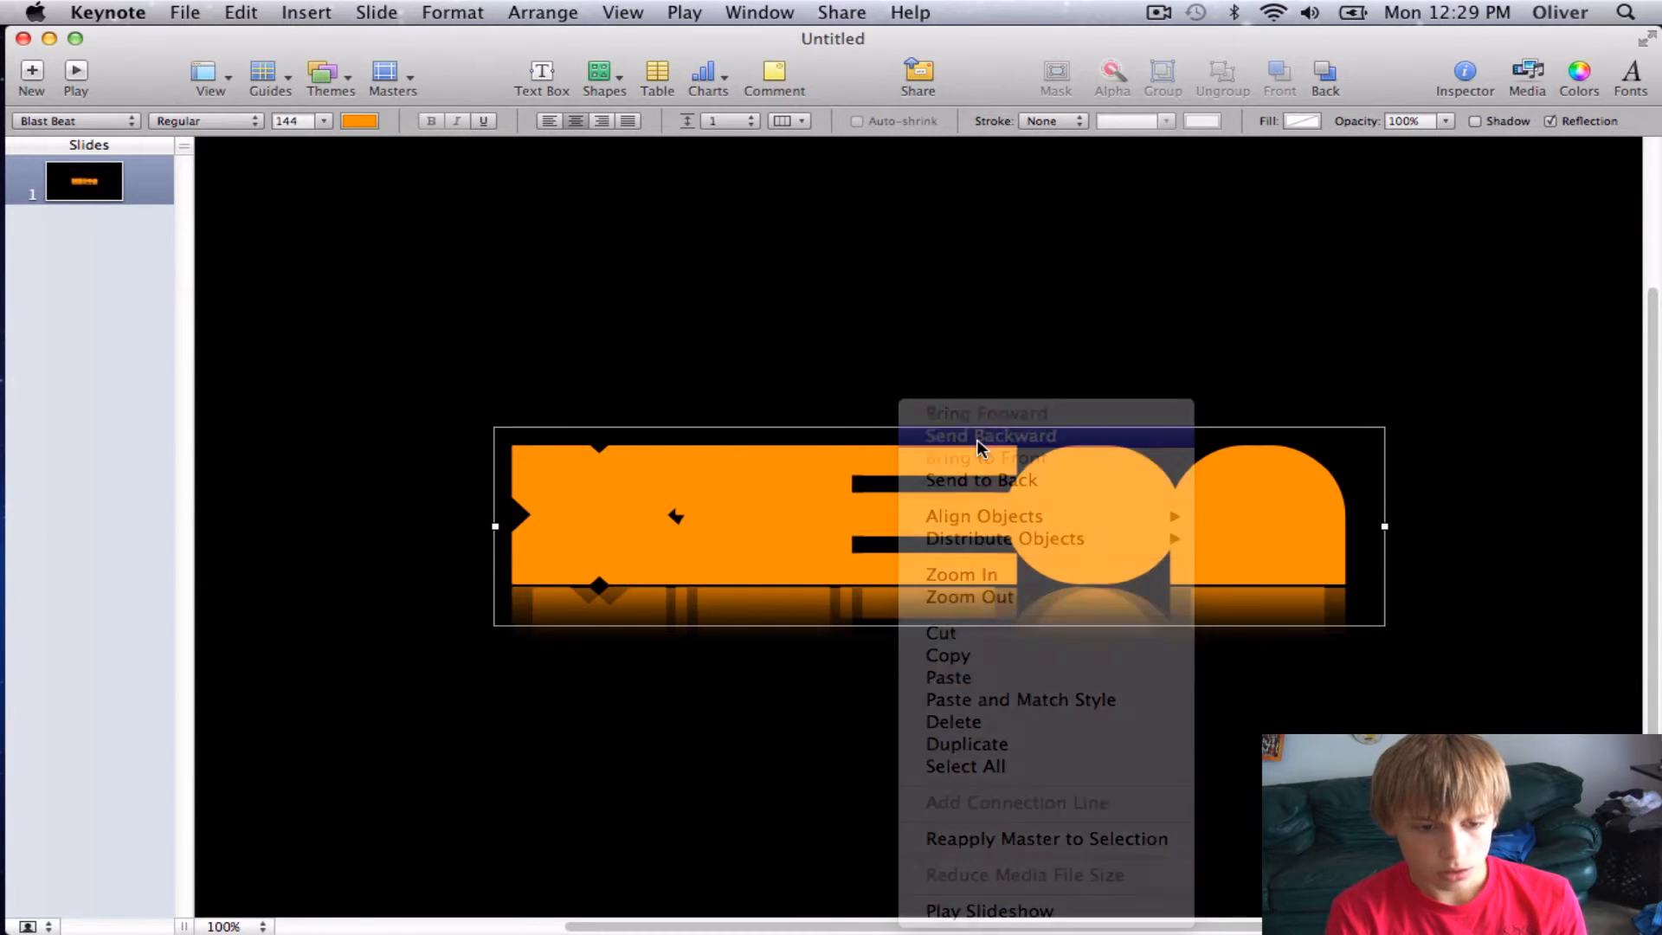
pyautogui.click(990, 436)
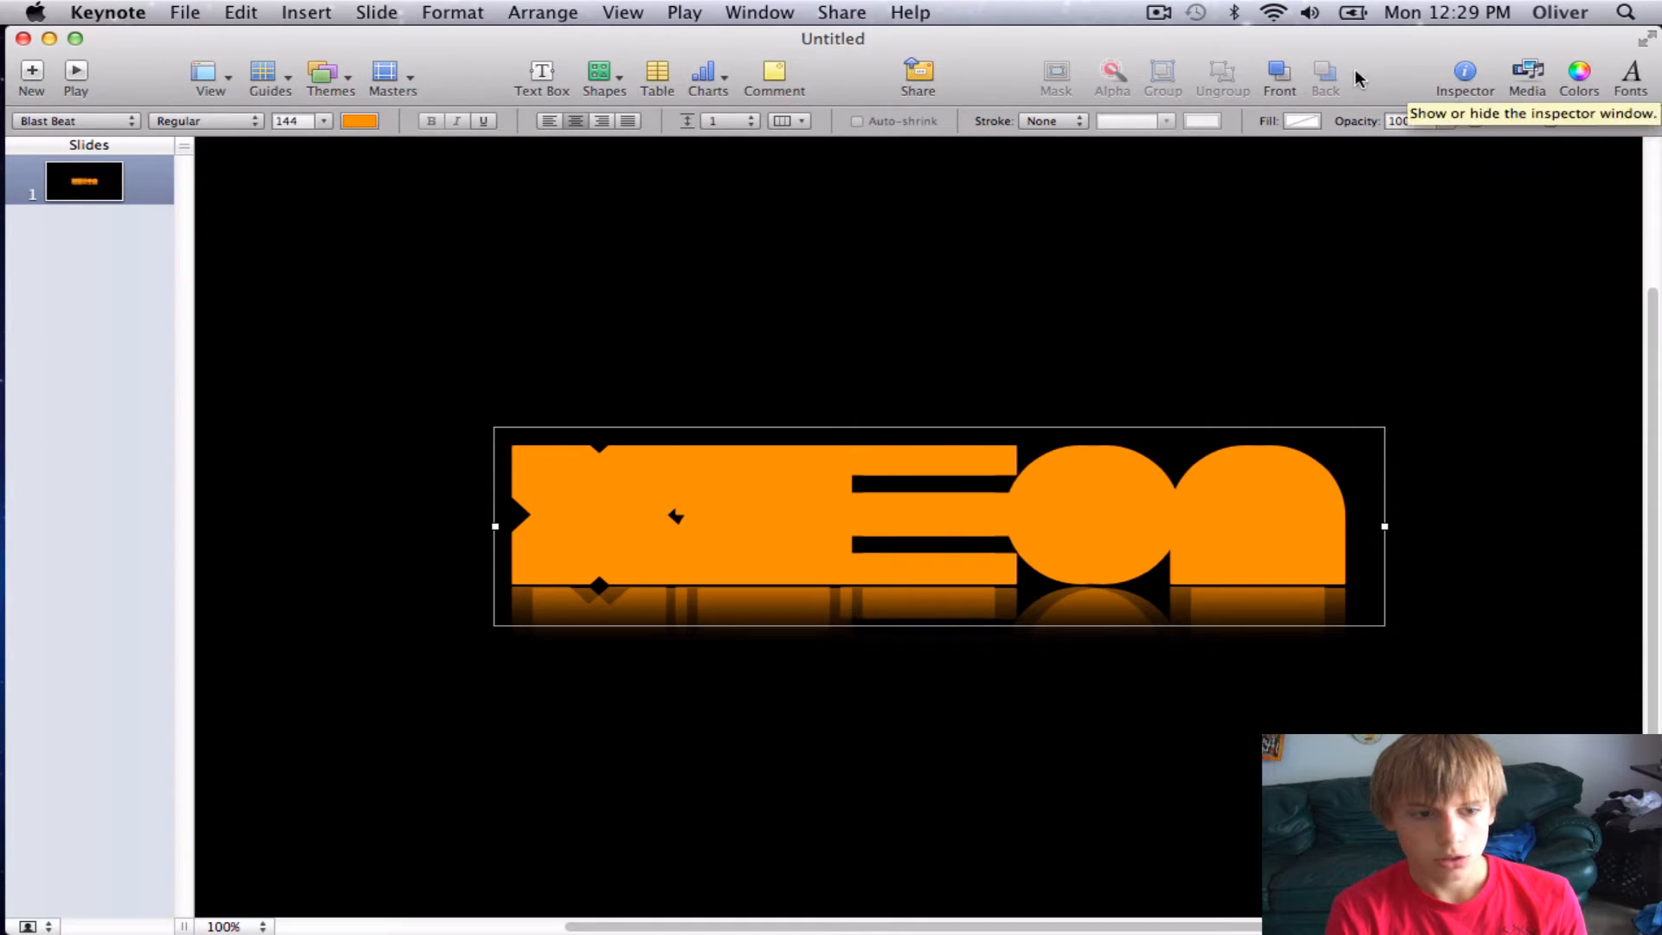
pyautogui.click(358, 119)
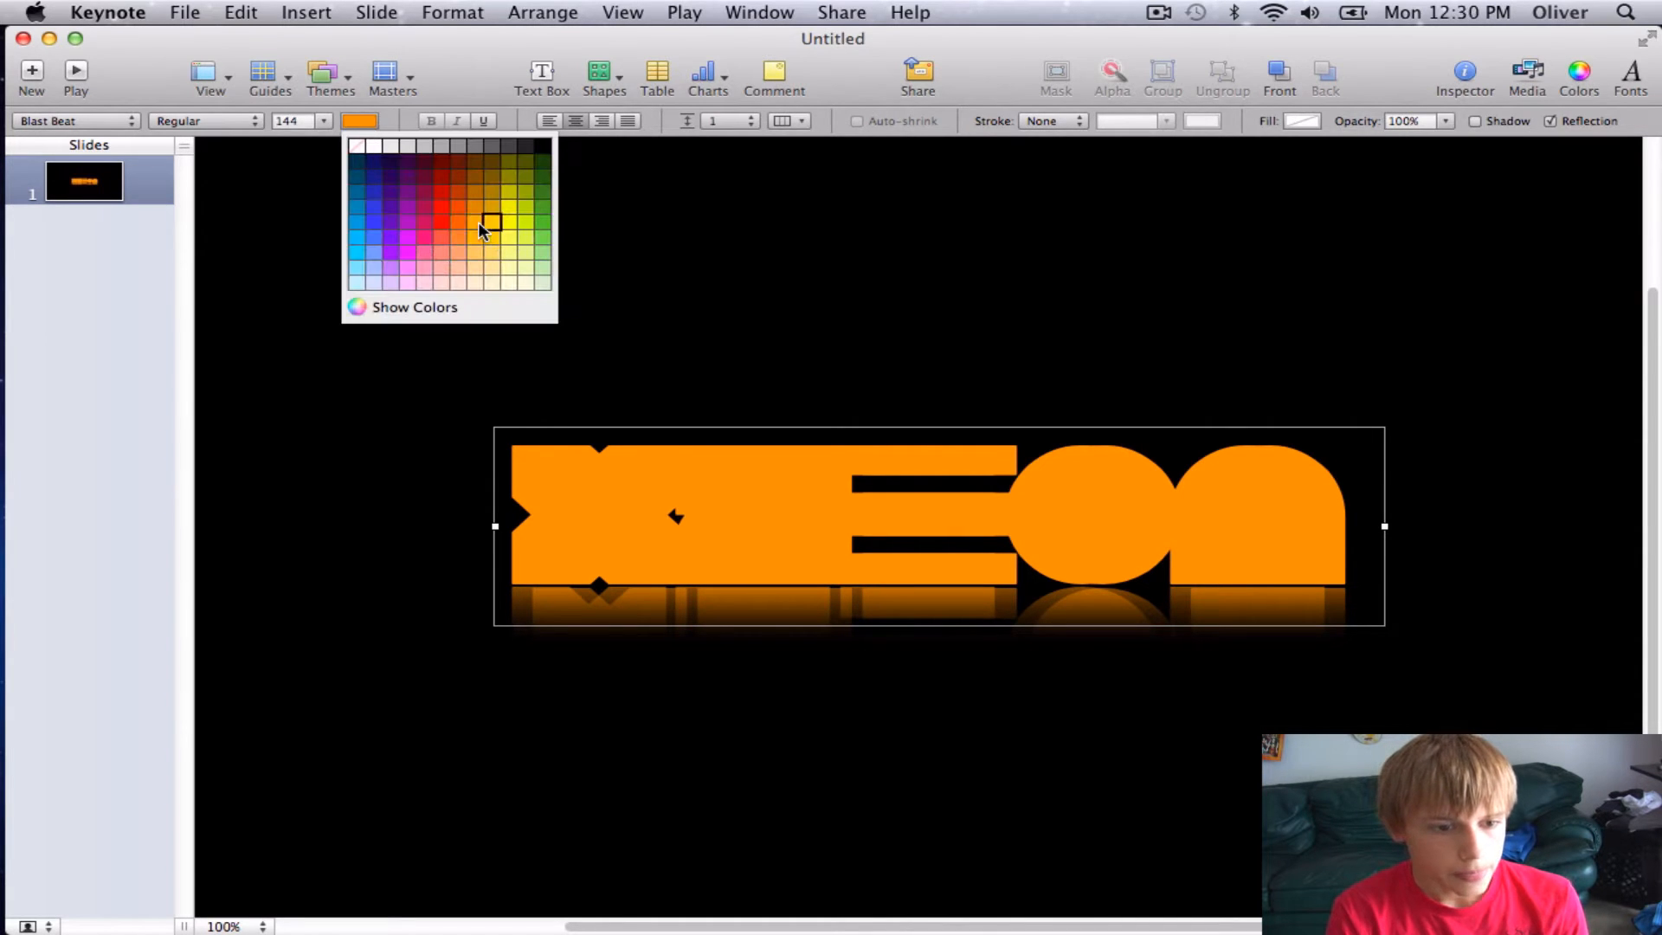
# Step: Tint one logo copy a lighter orange and offset it so a thin edge shows
pyautogui.click(490, 220)
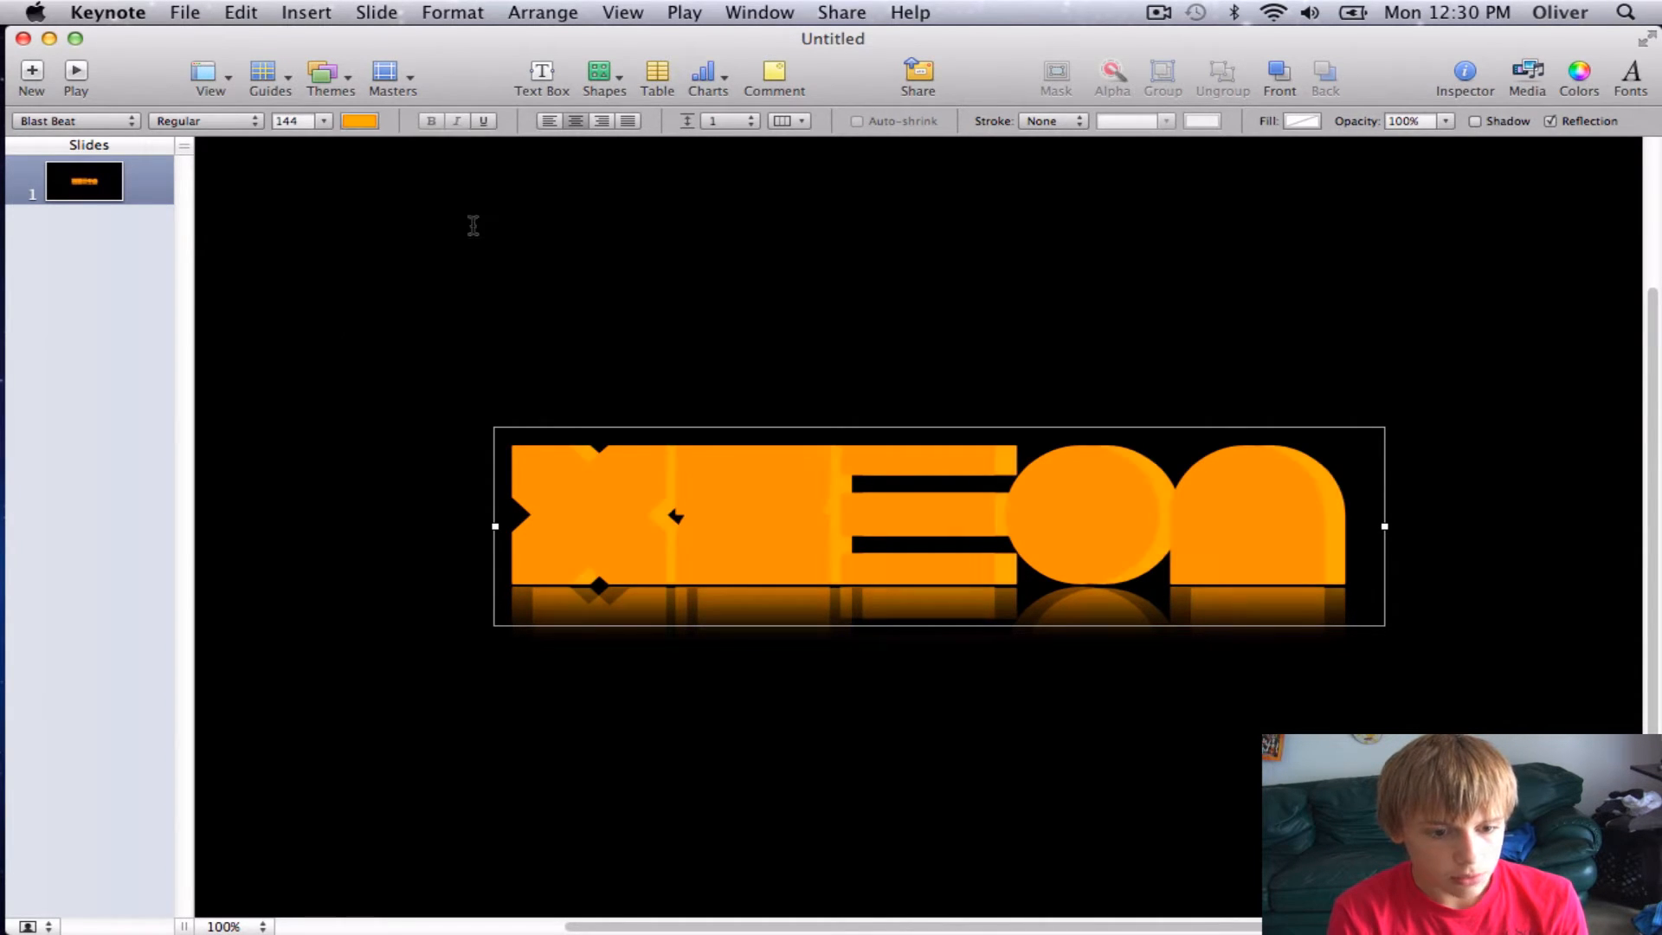
pyautogui.click(1177, 538)
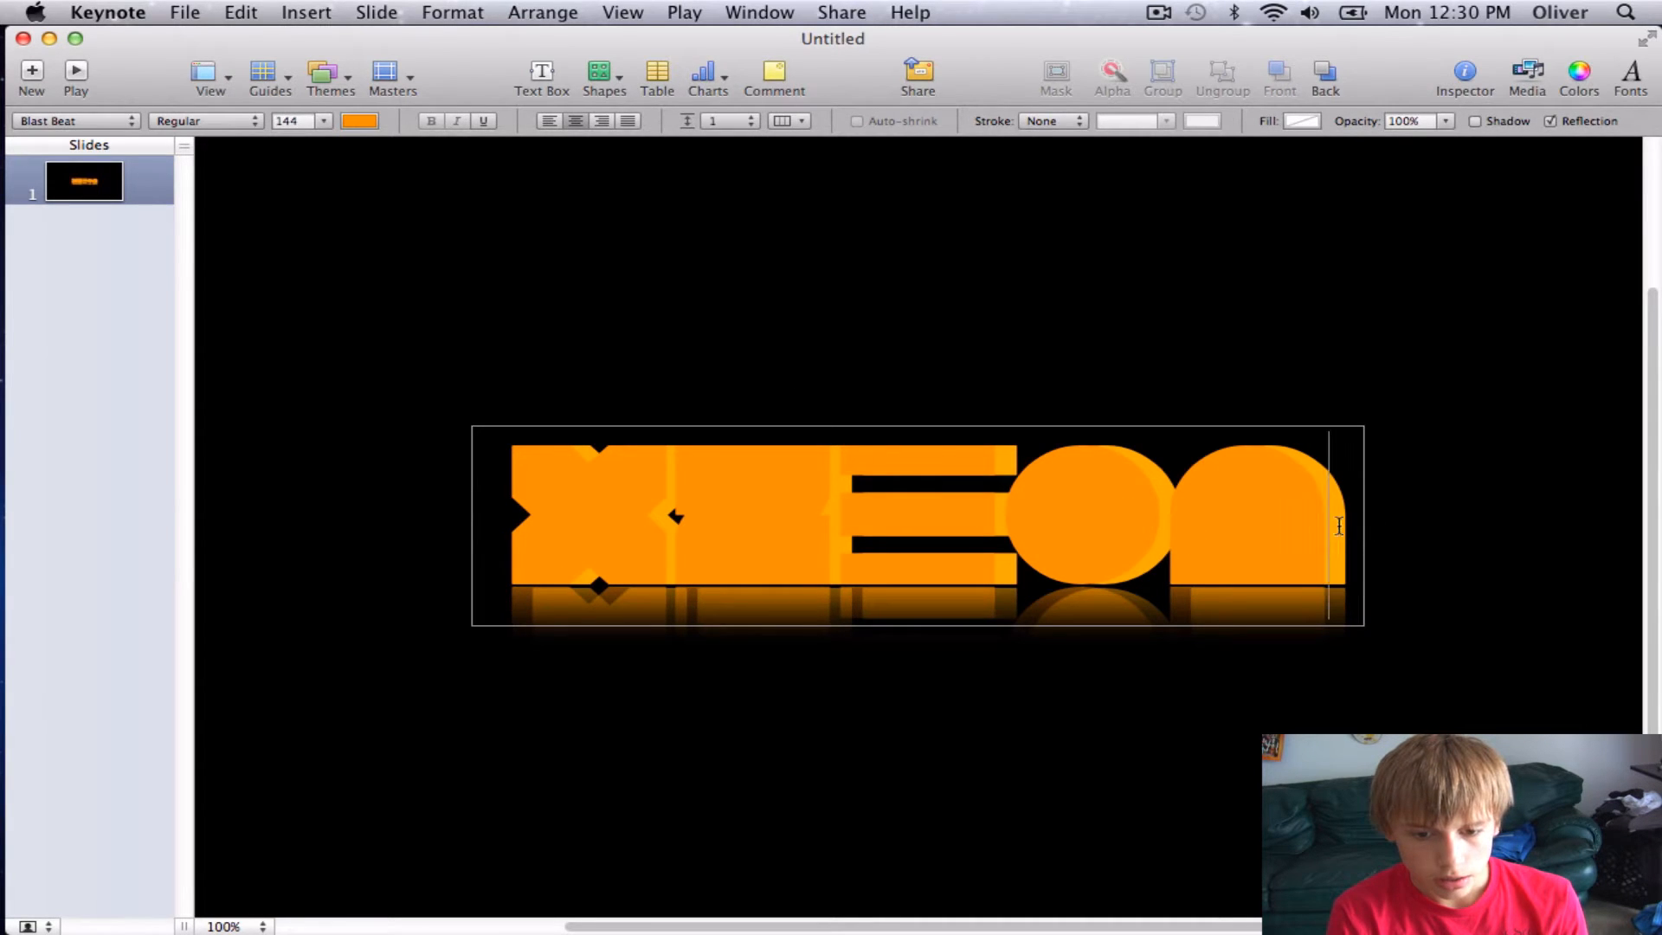
pyautogui.click(1248, 520)
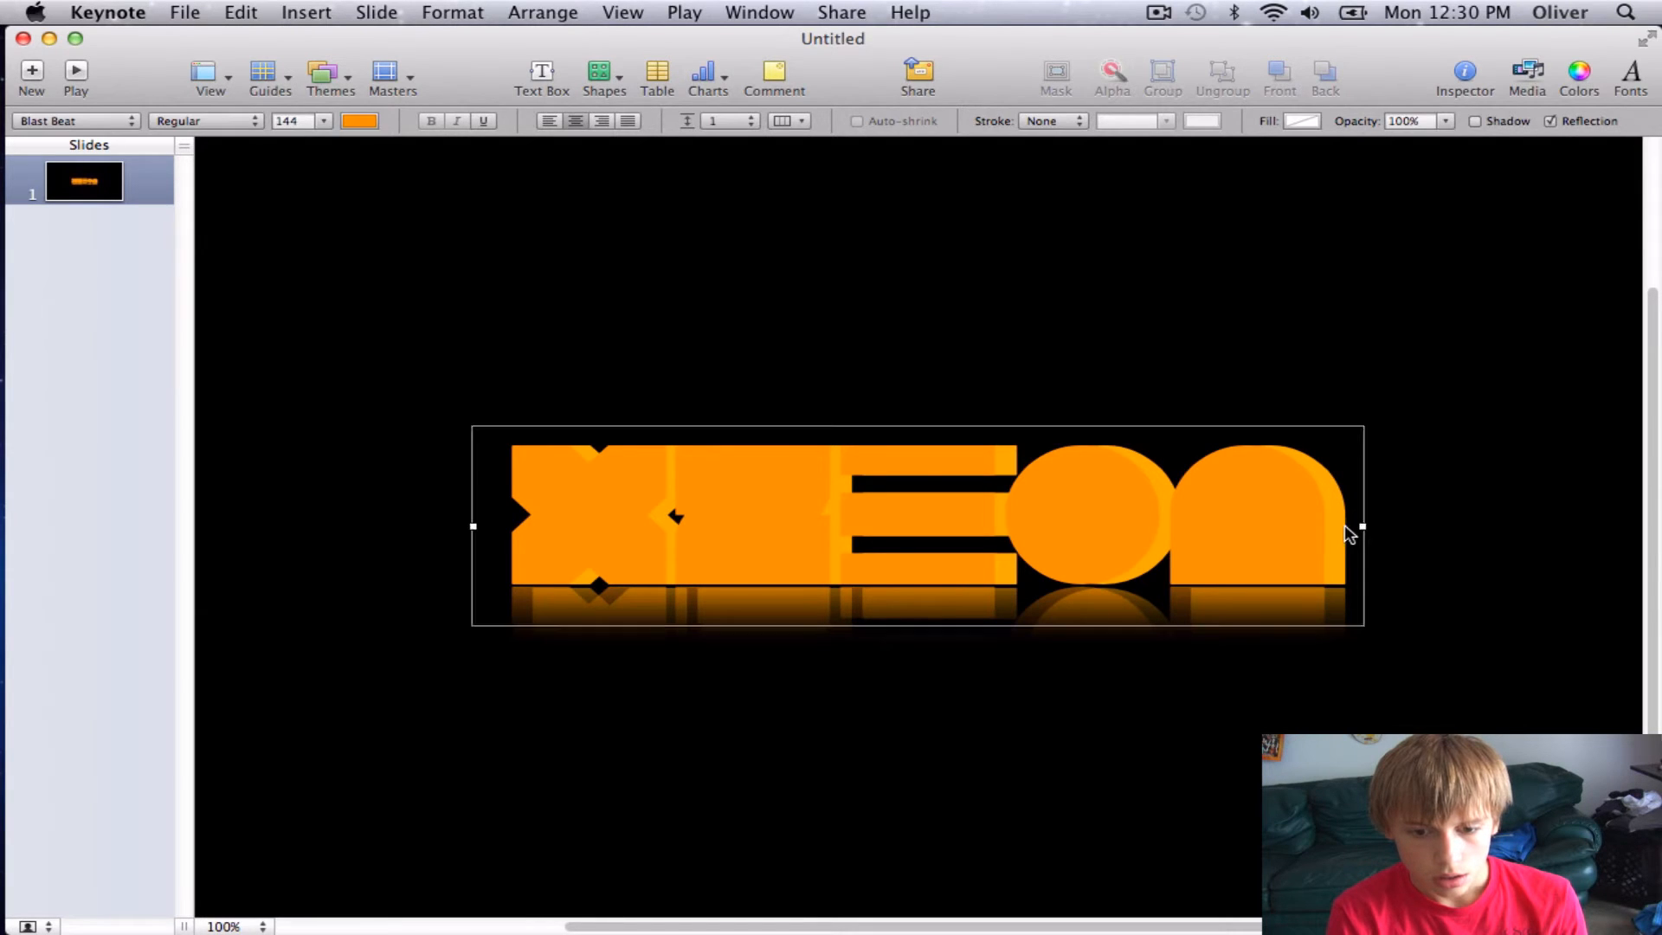
pyautogui.moveTo(1172, 529)
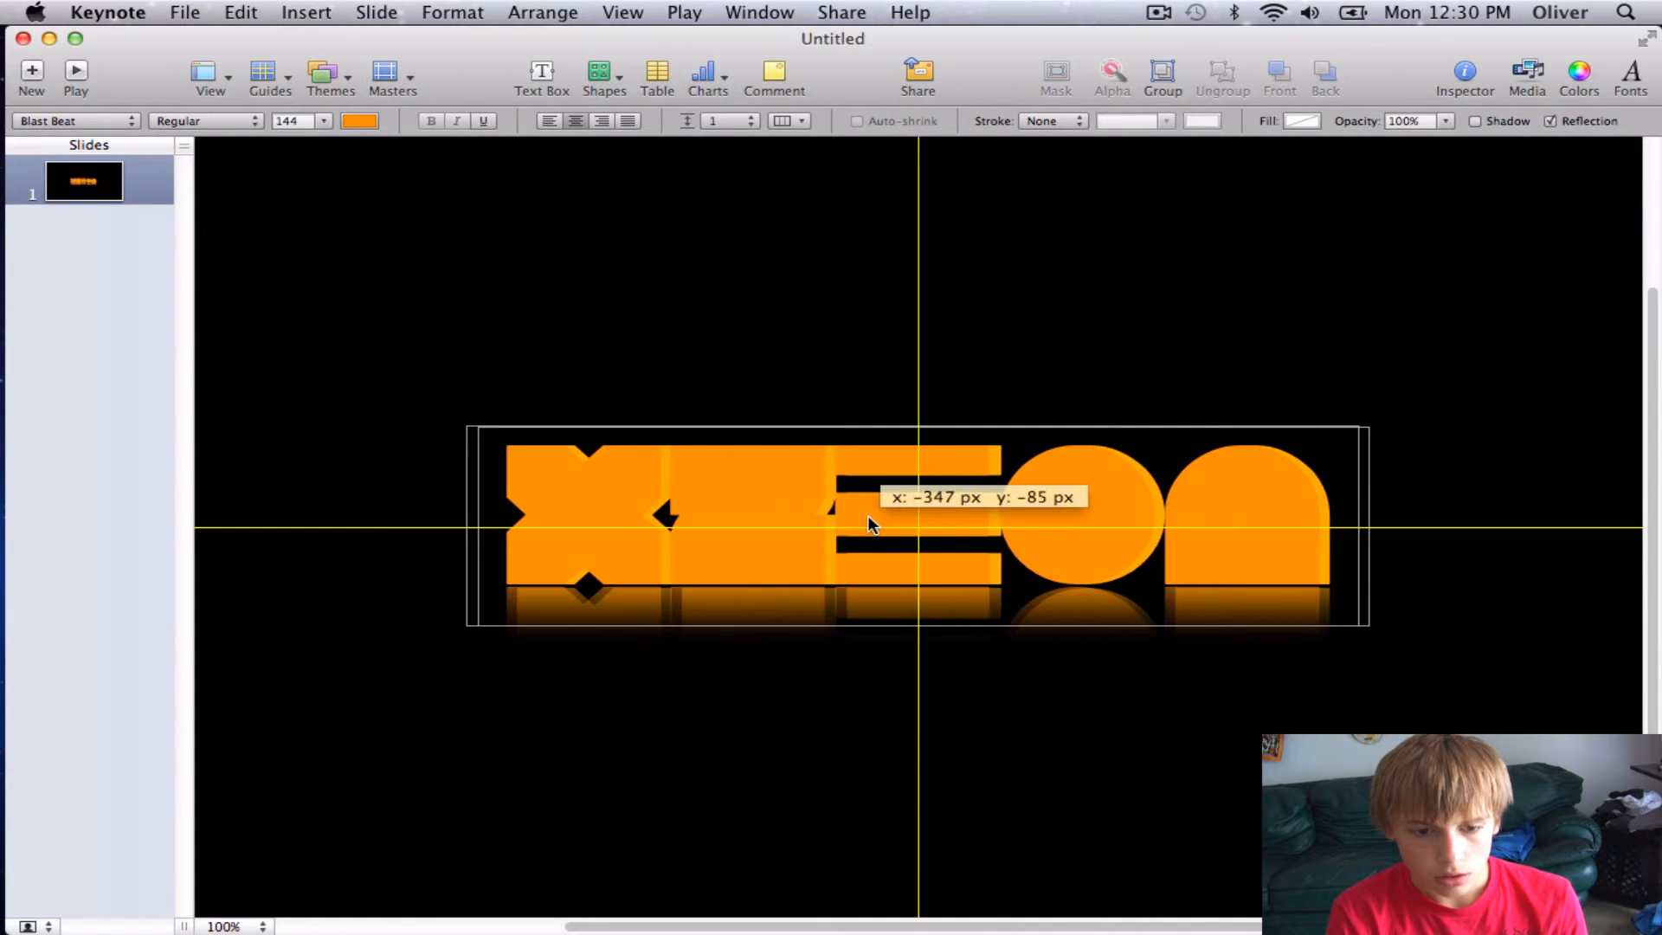
pyautogui.click(1388, 705)
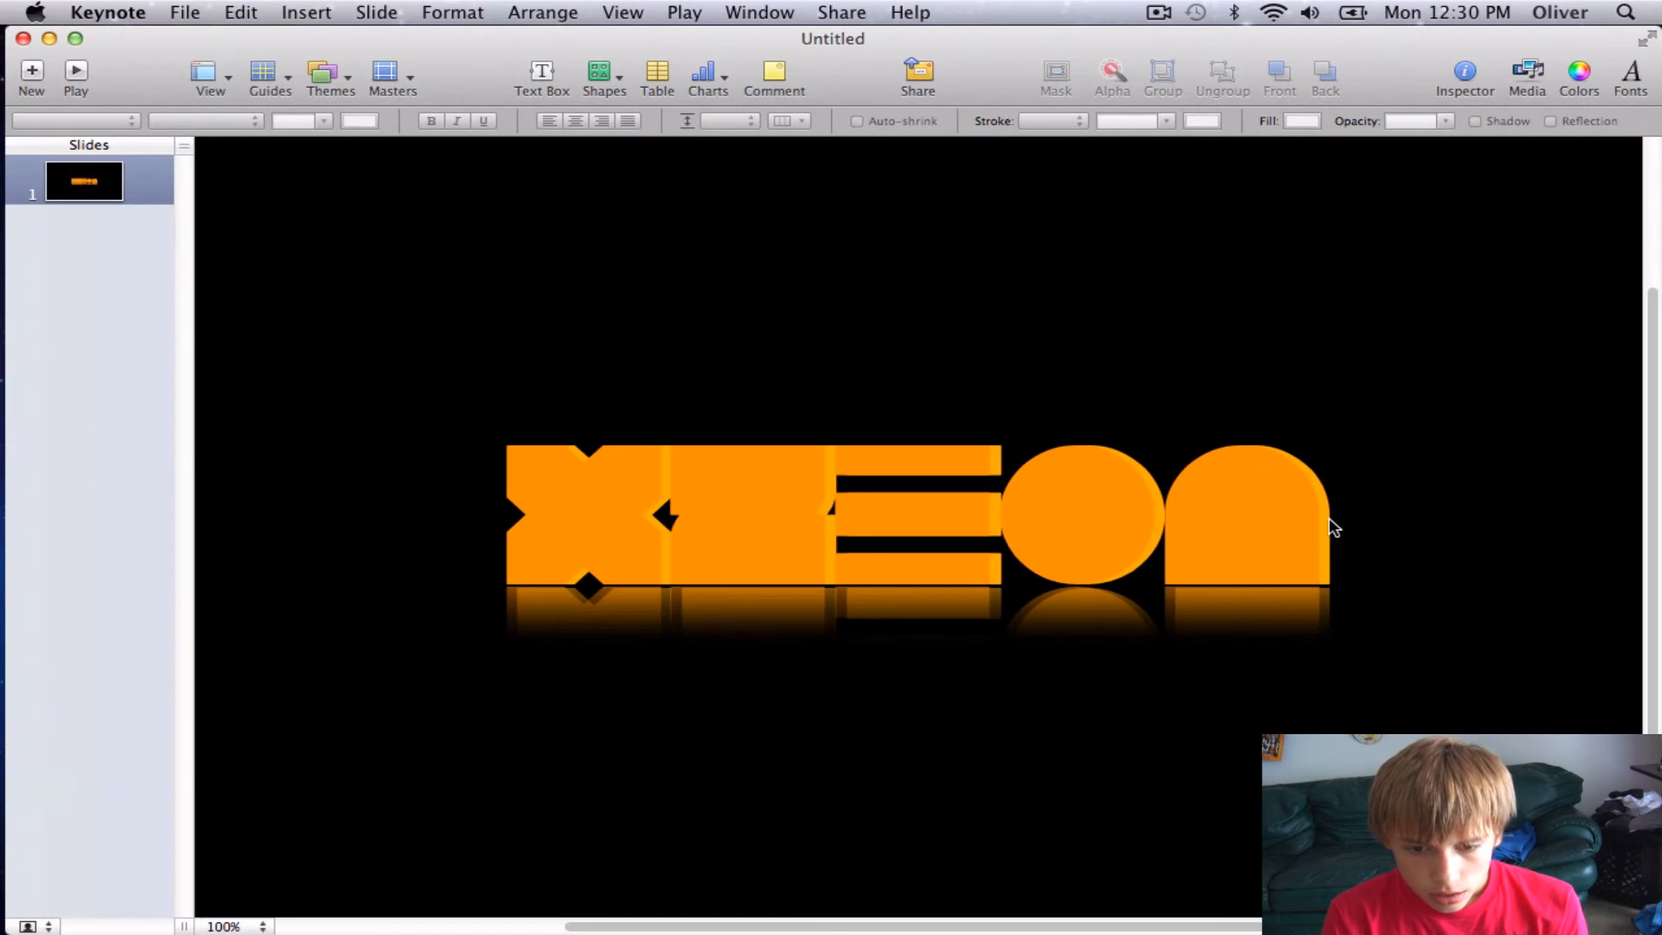
pyautogui.click(1103, 529)
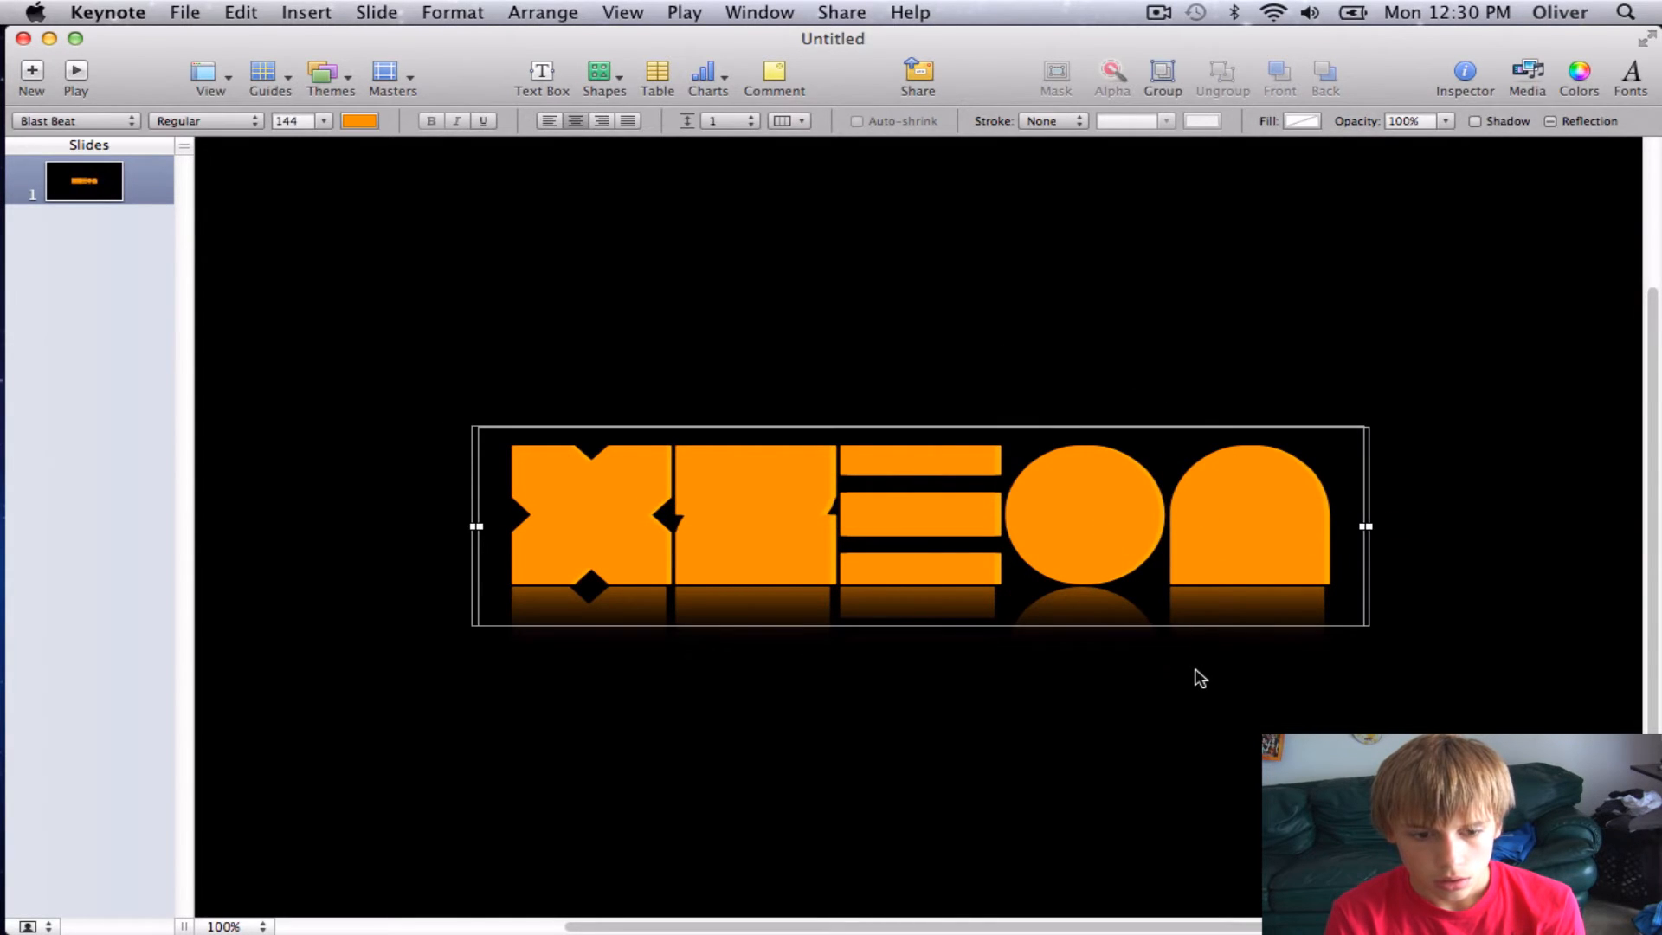
pyautogui.click(1085, 414)
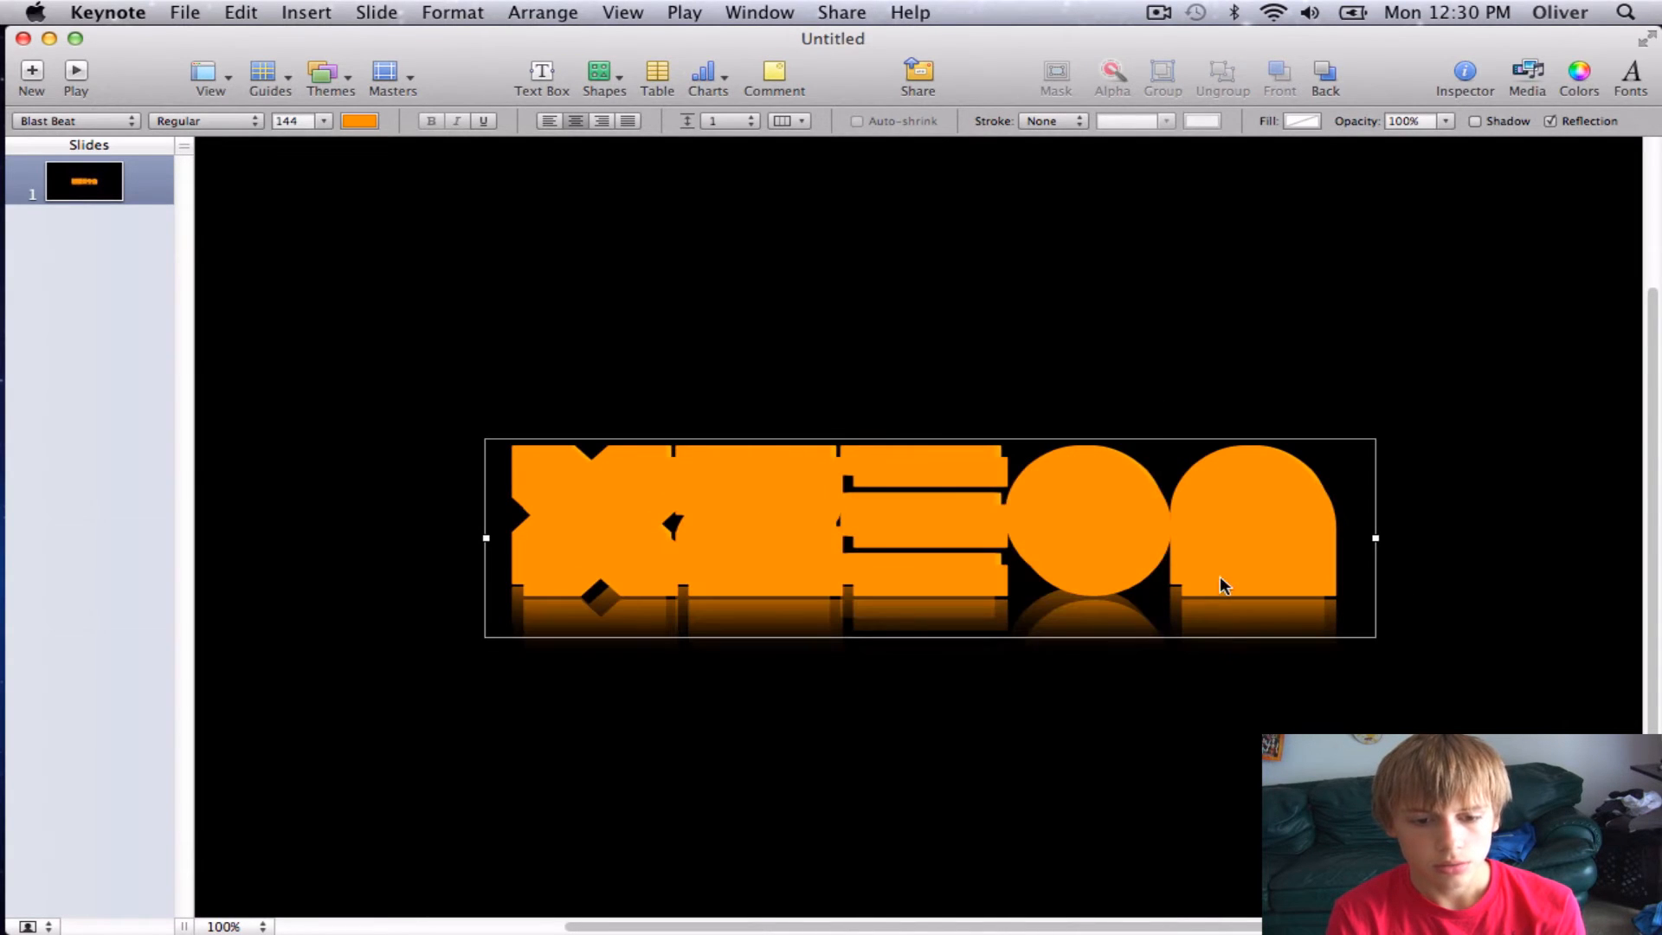
# Step: Recolour a logo copy yellow and send it to back so the letters get yellow edges
pyautogui.doubleClick(933, 529)
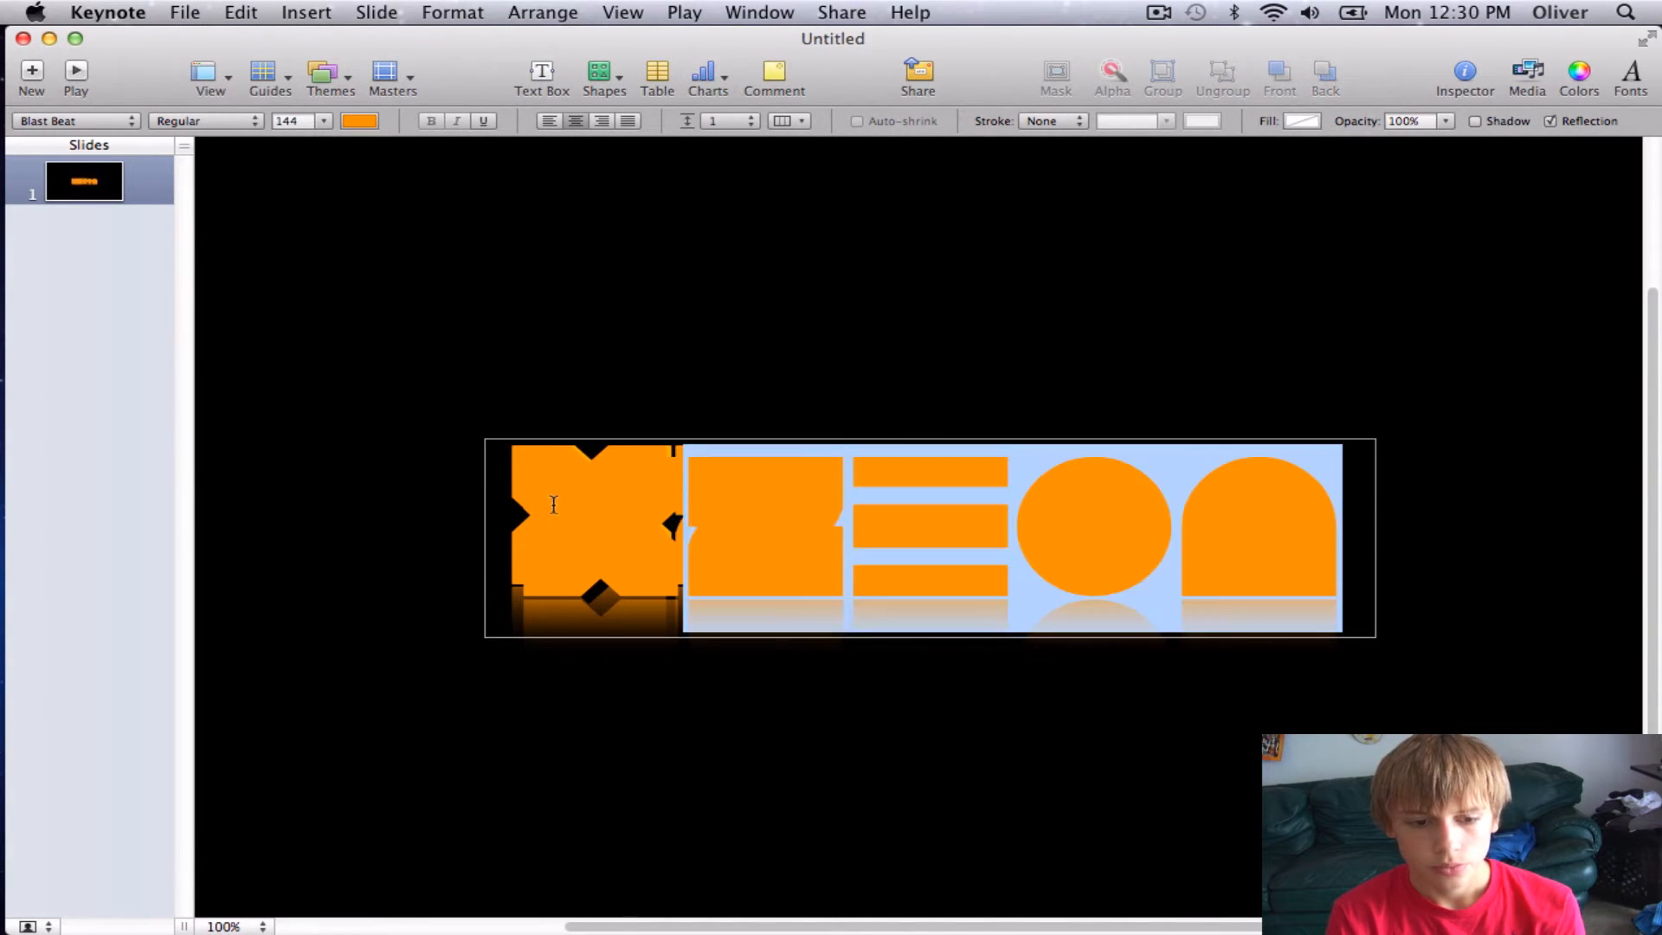
pyautogui.click(358, 119)
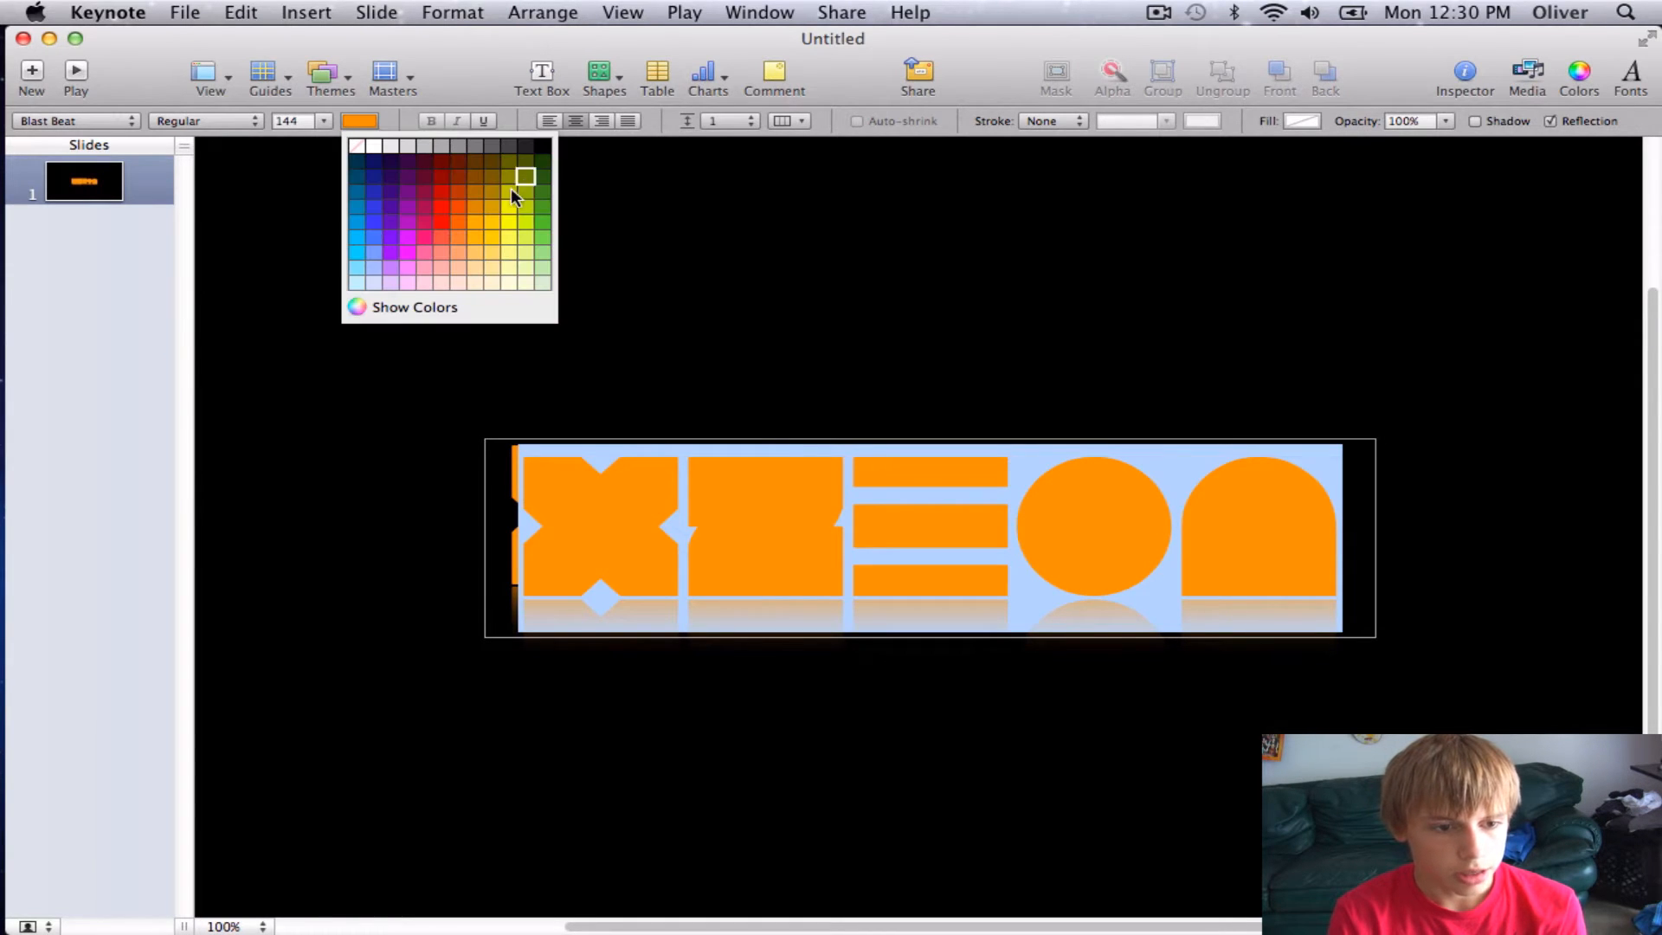
pyautogui.moveTo(493, 236)
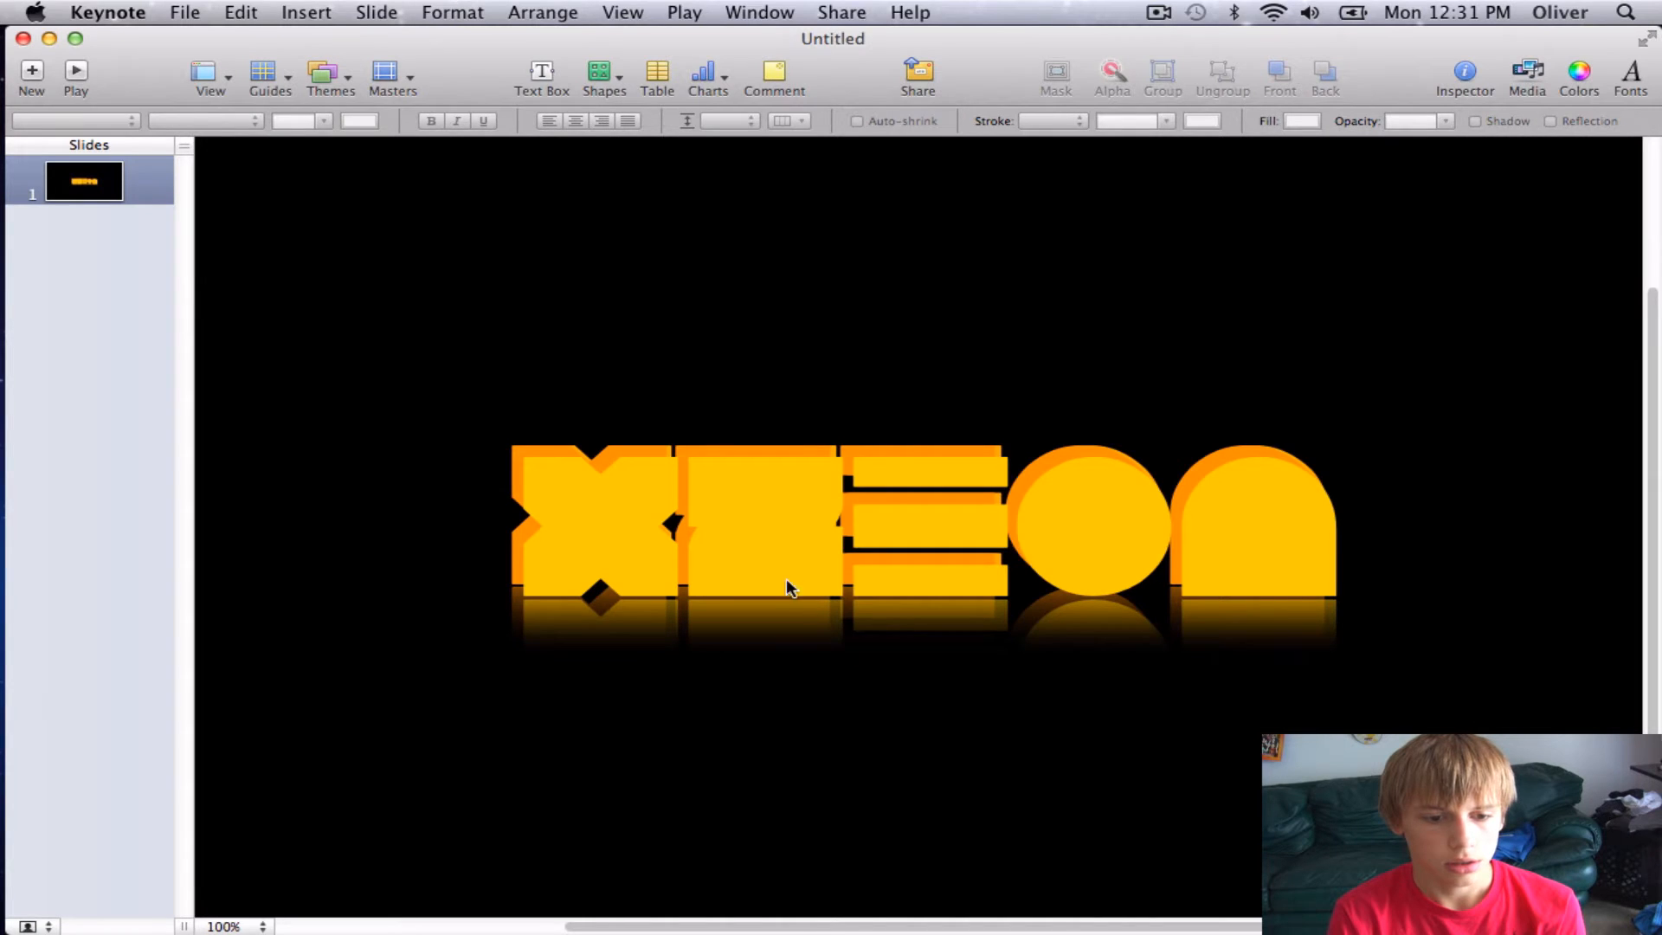
pyautogui.rightClick(788, 589)
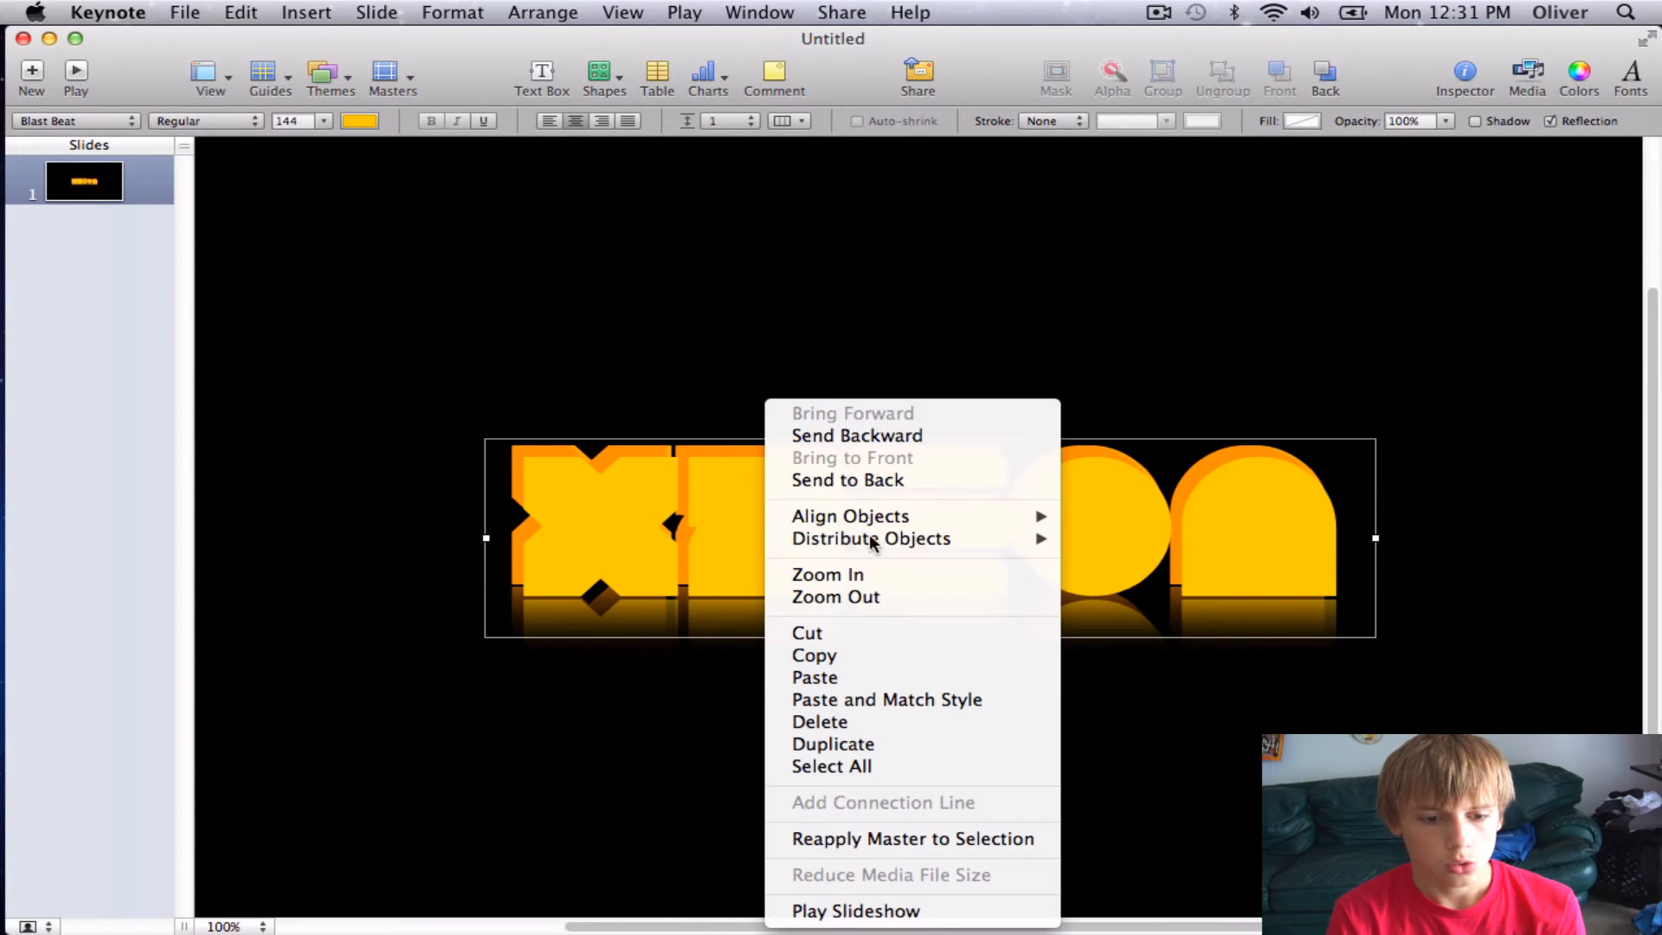
pyautogui.moveTo(867, 473)
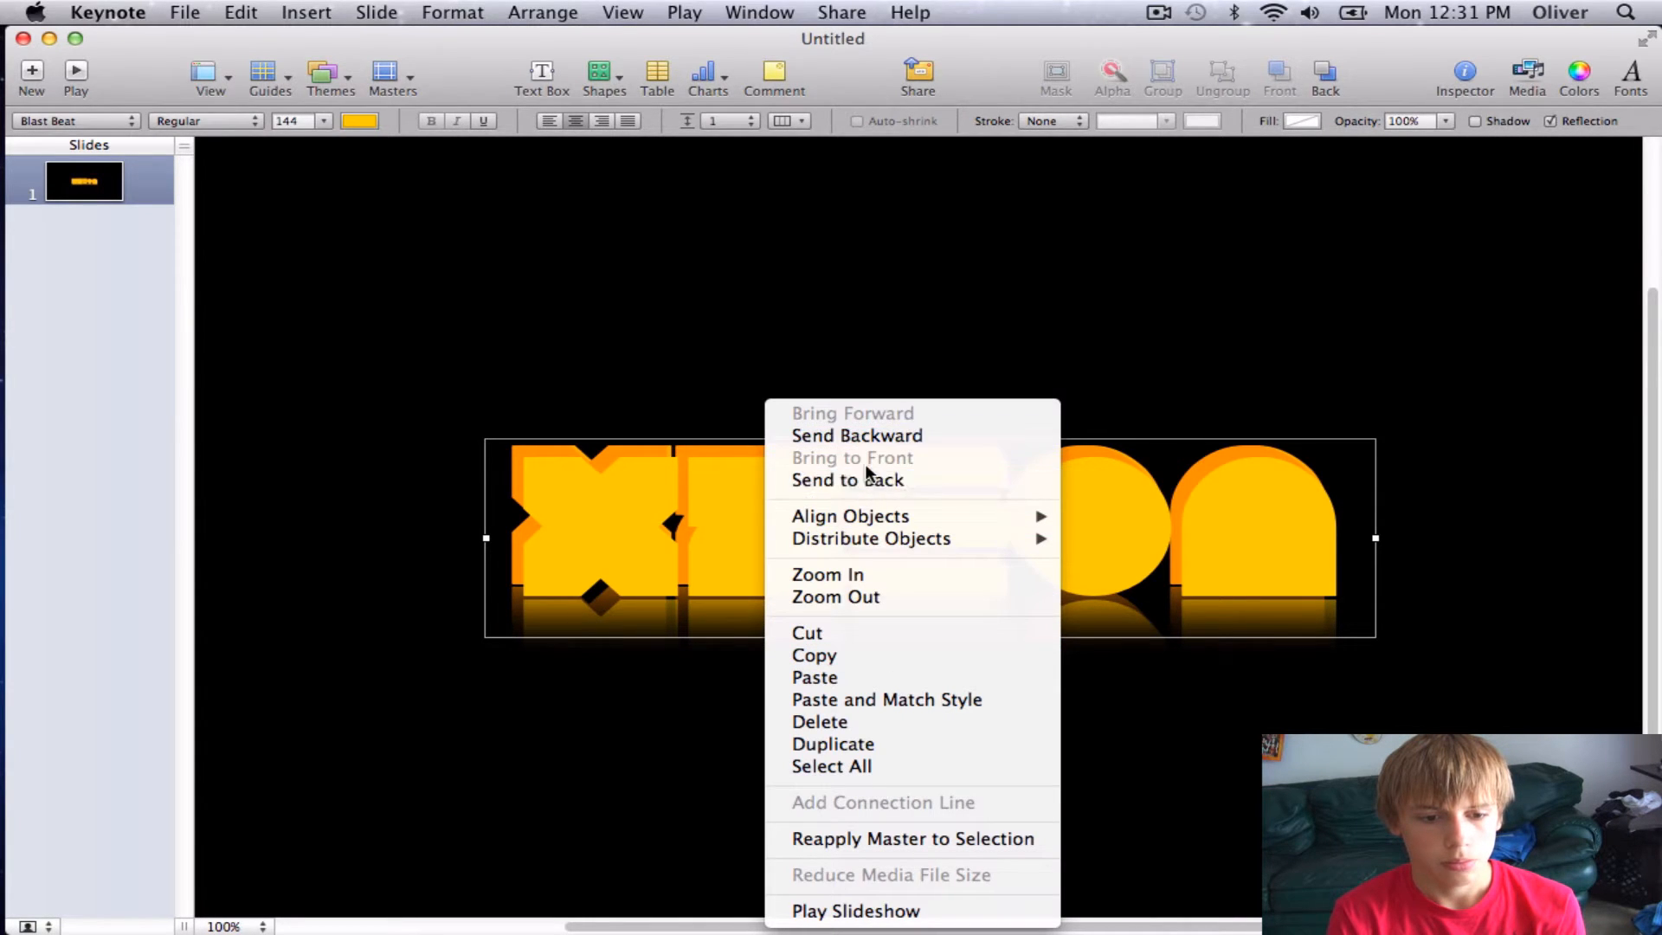
pyautogui.click(852, 457)
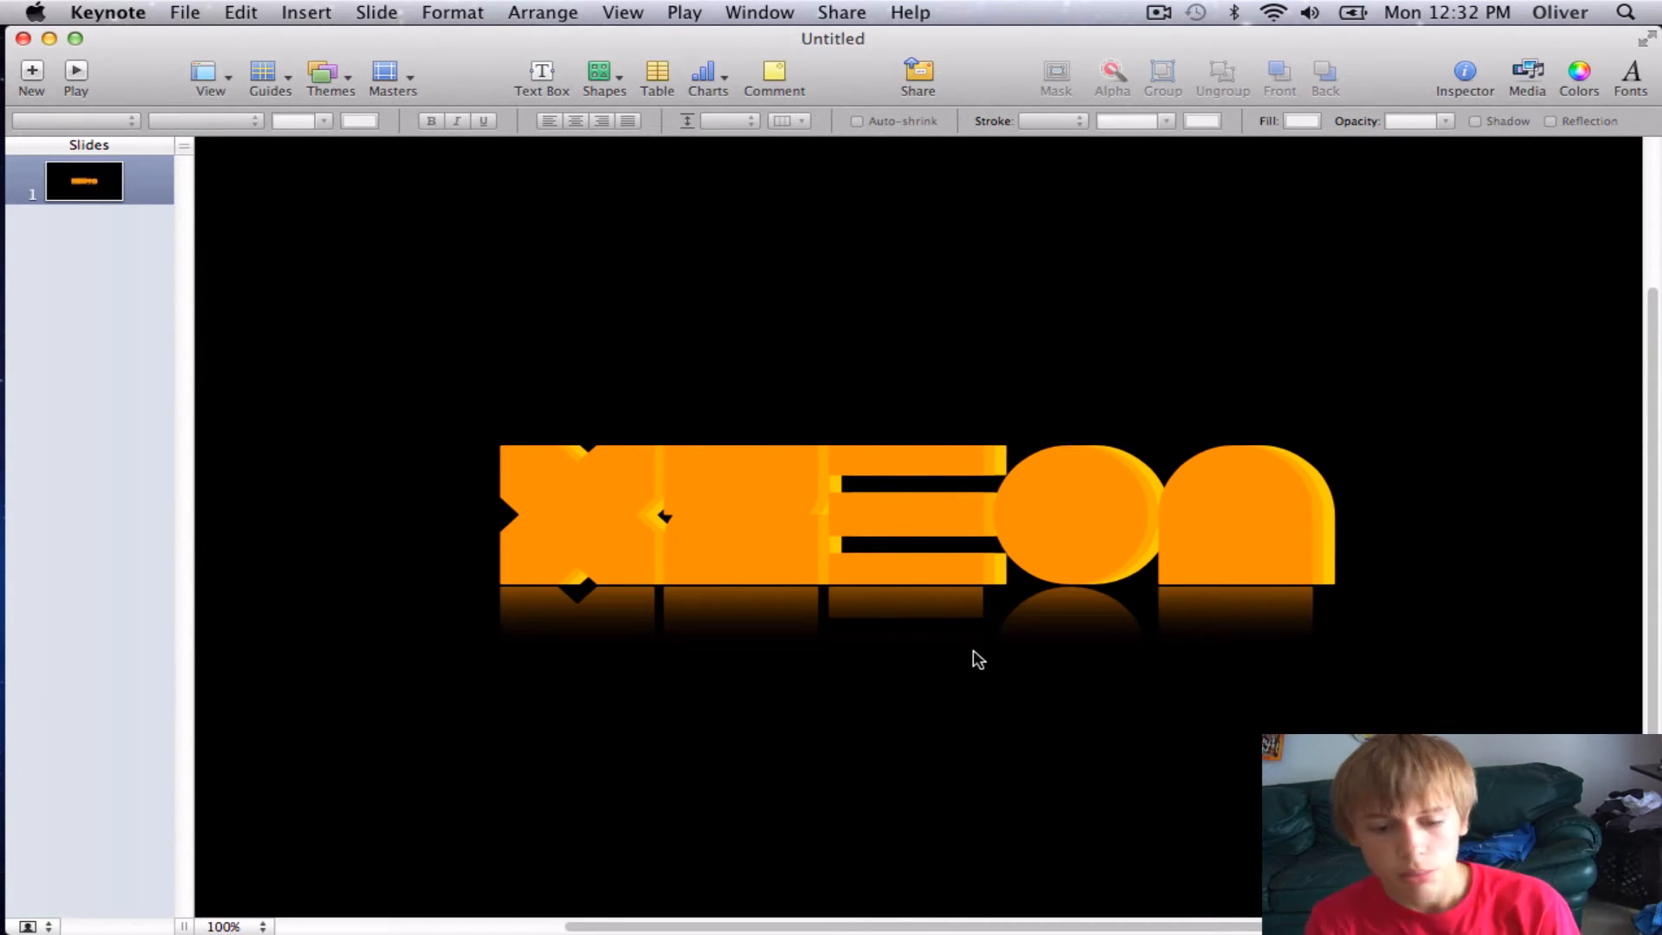
pyautogui.moveTo(567, 116)
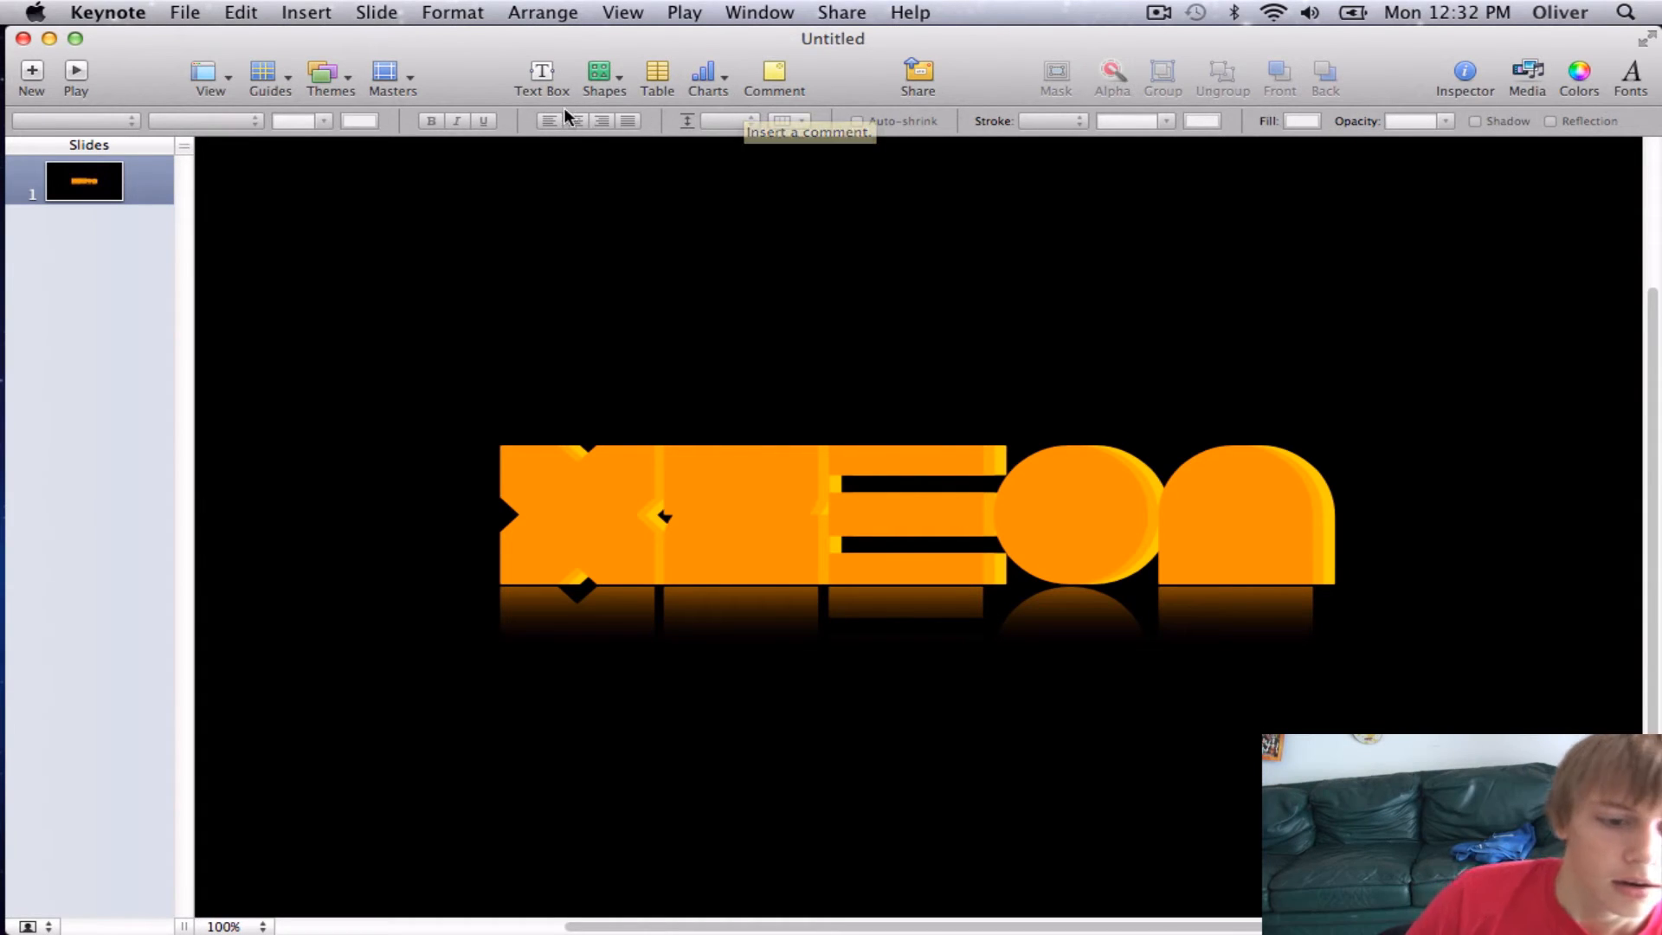
# Step: Insert a new text box and enter the word DUBSTEP
pyautogui.click(541, 78)
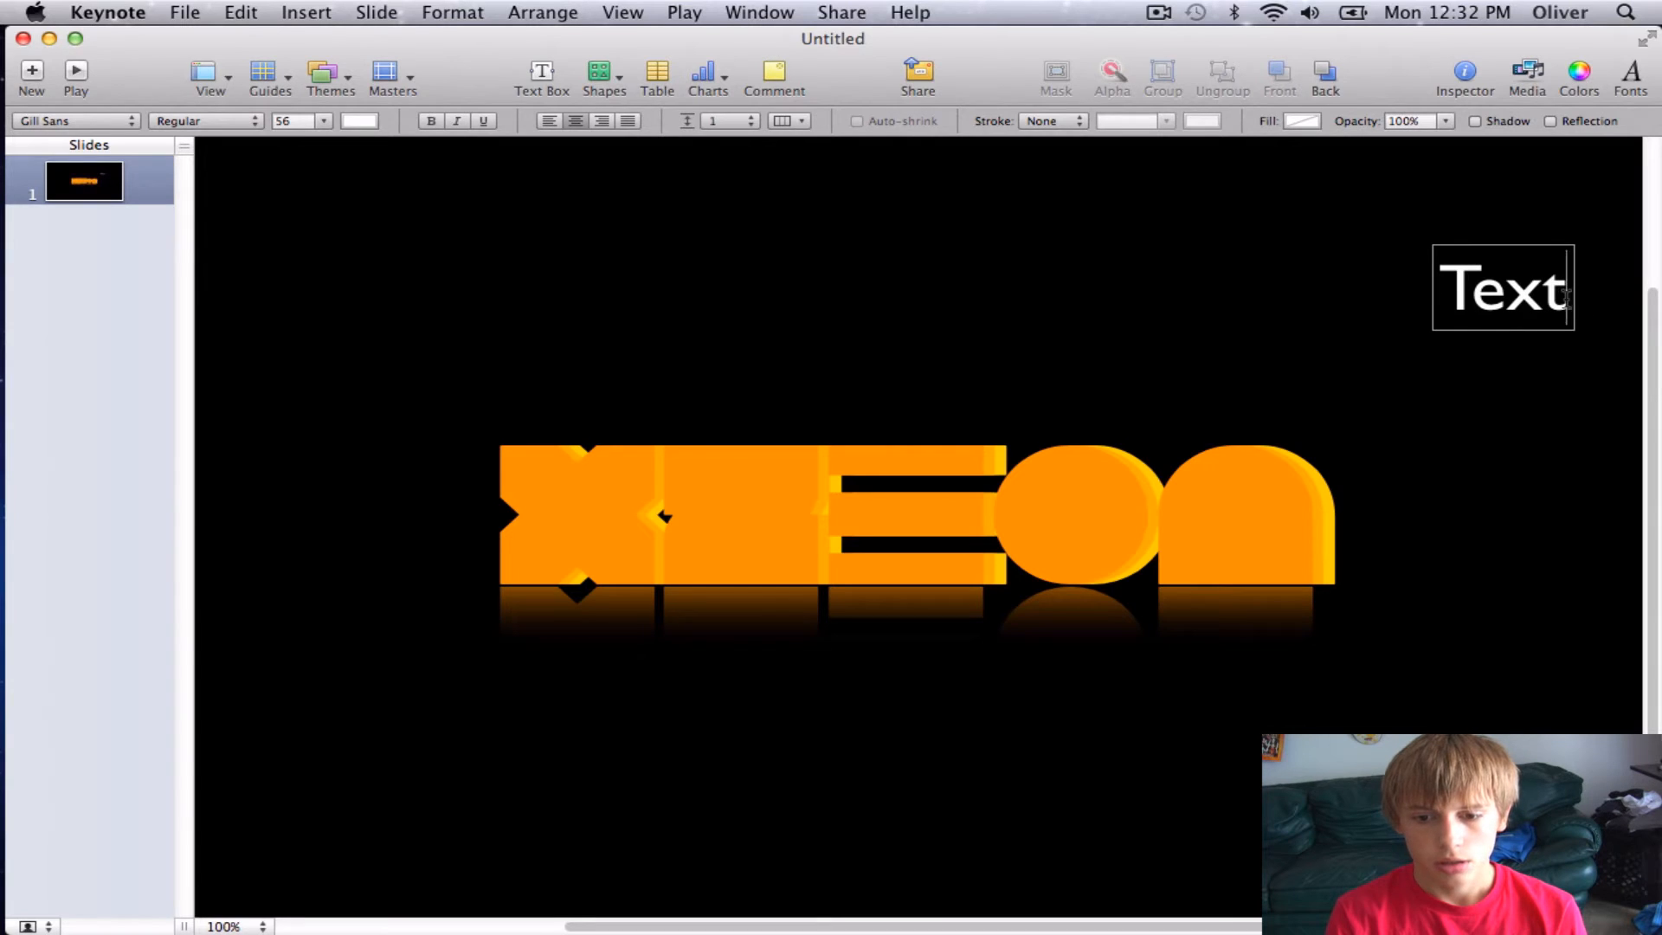
pyautogui.write('DUBATEP')
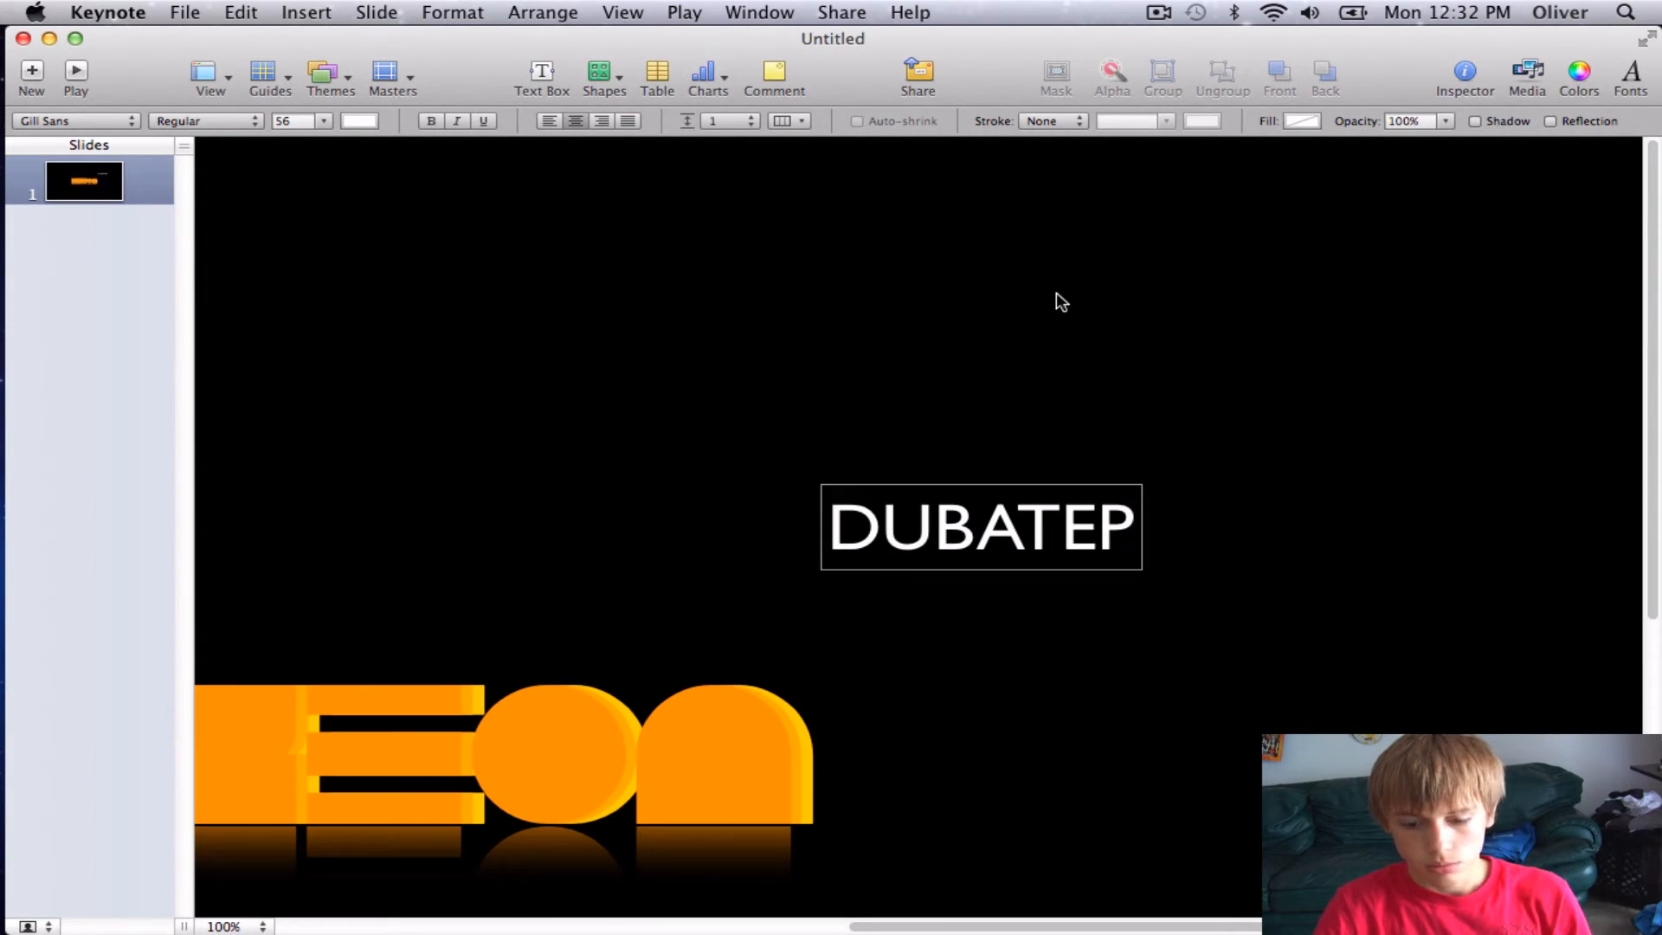
pyautogui.write('DUBSTE')
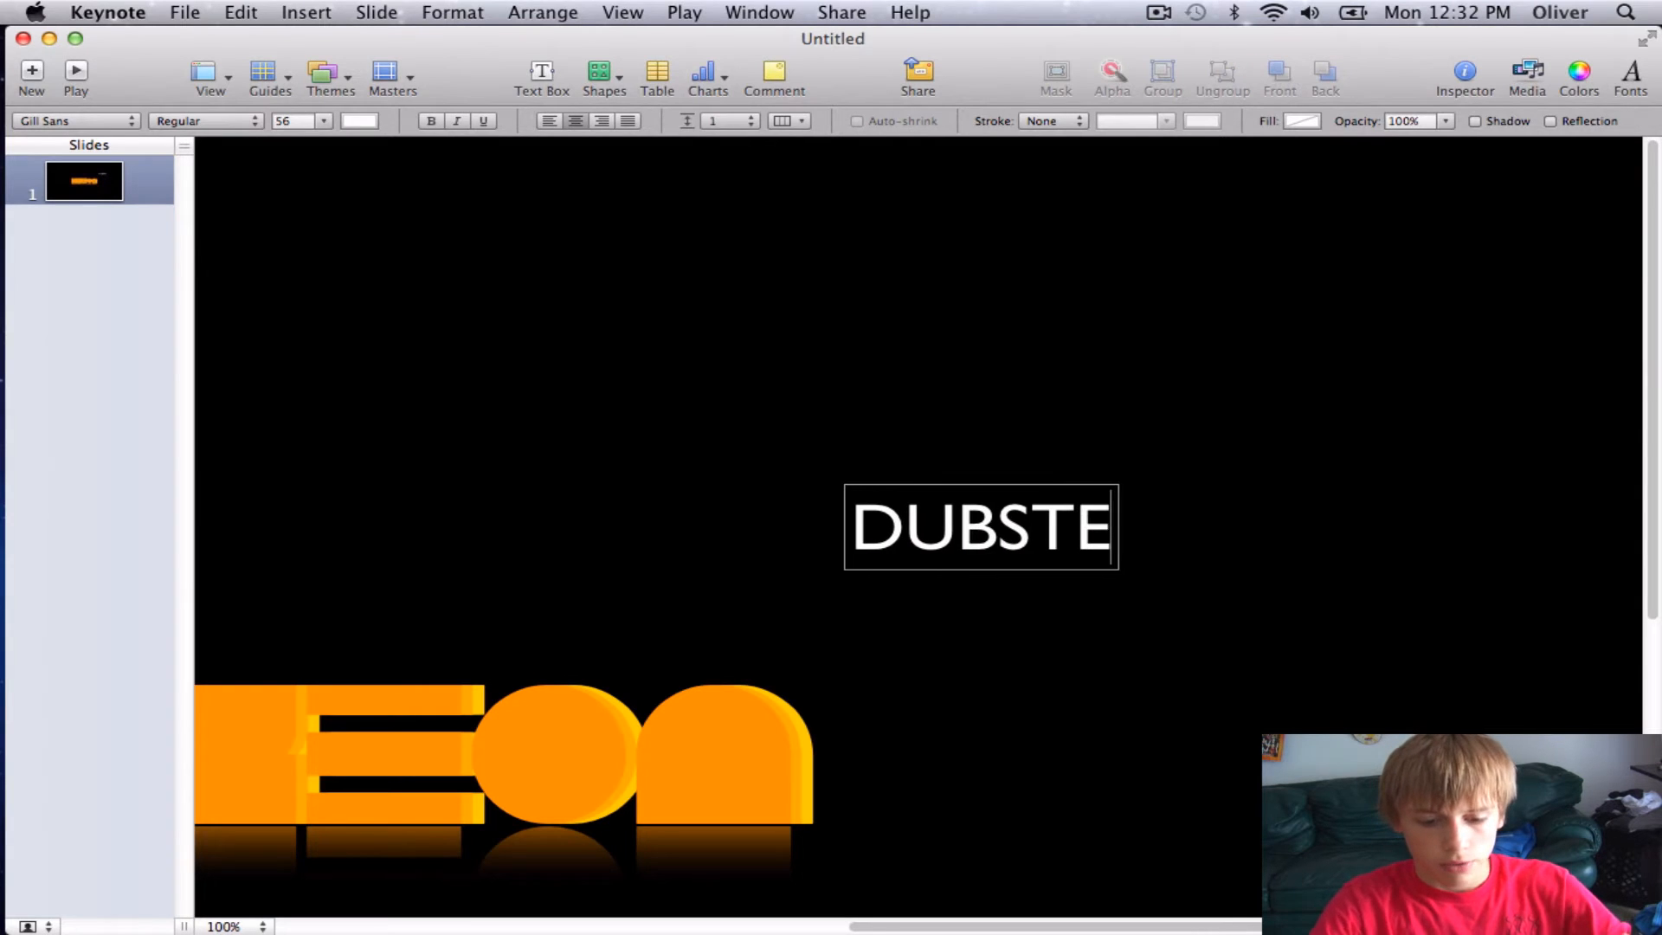
pyautogui.write('P')
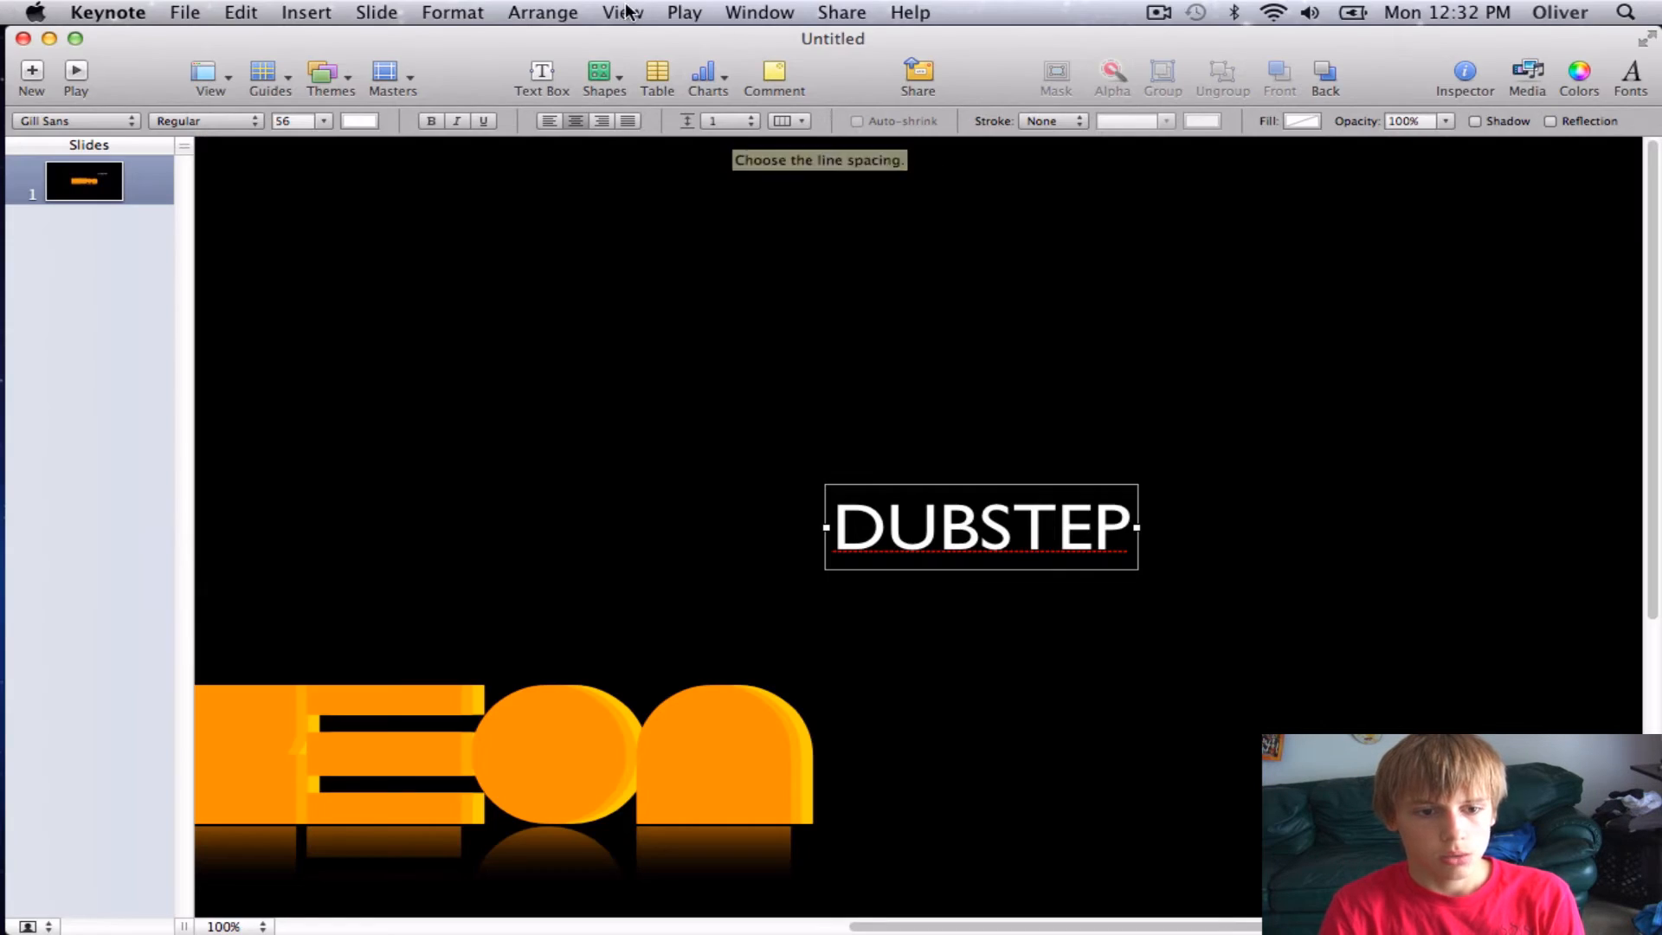
# Step: Fit the slide in the window and select the DUBSTEP text box beside the XZEON logo
pyautogui.click(622, 12)
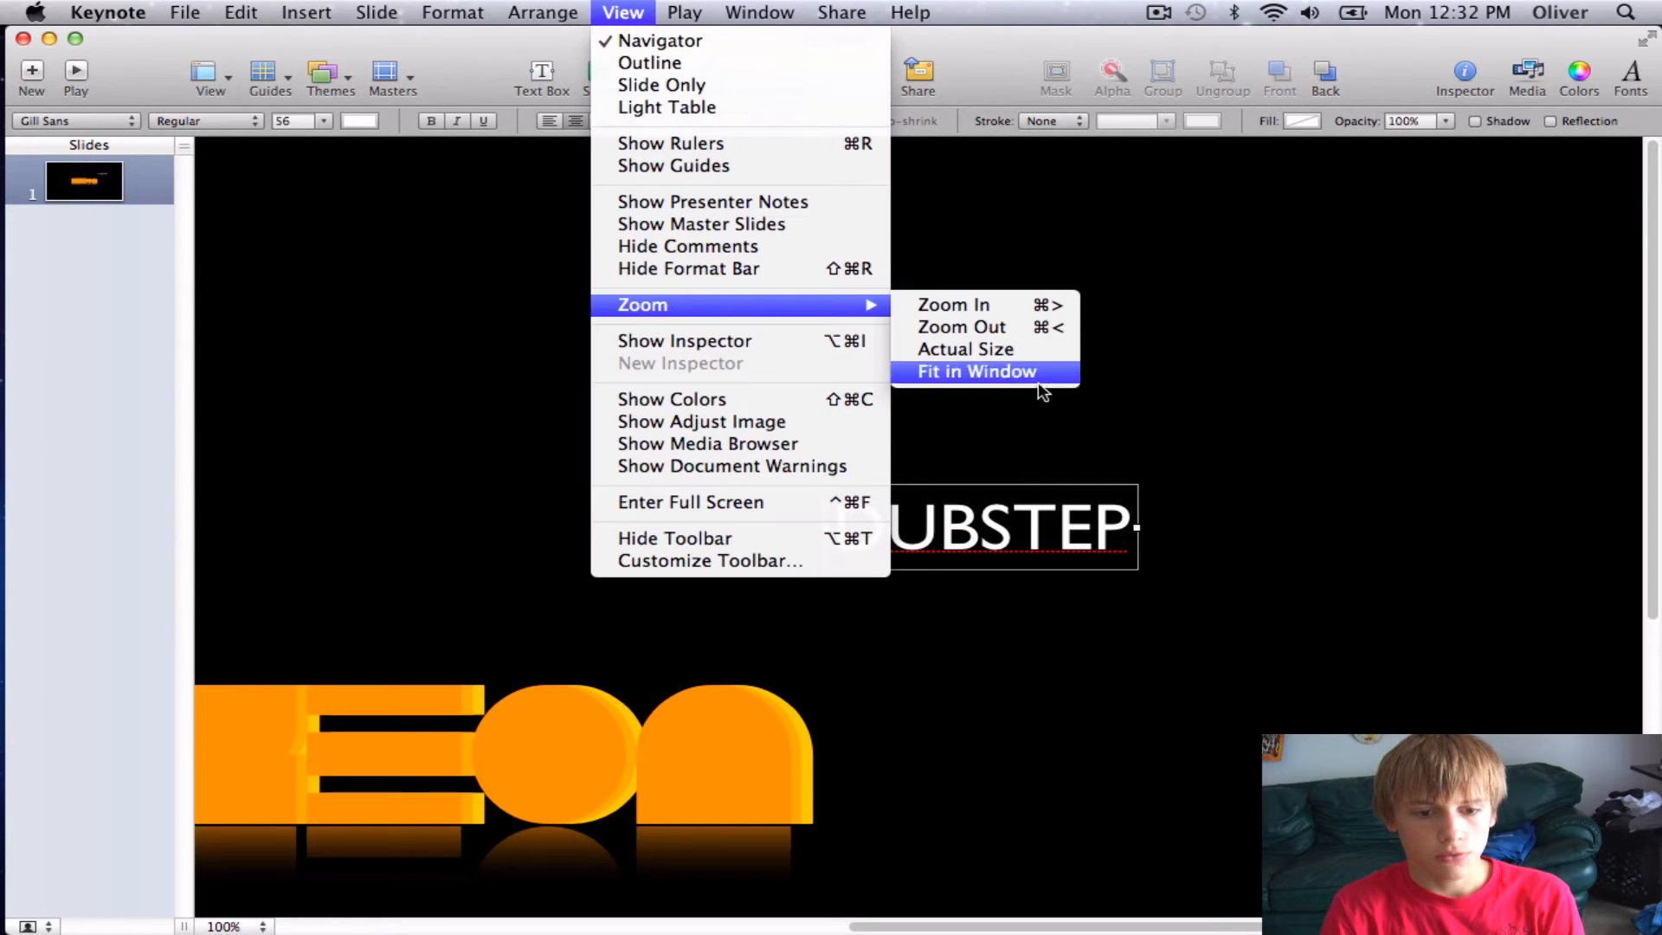
pyautogui.click(973, 371)
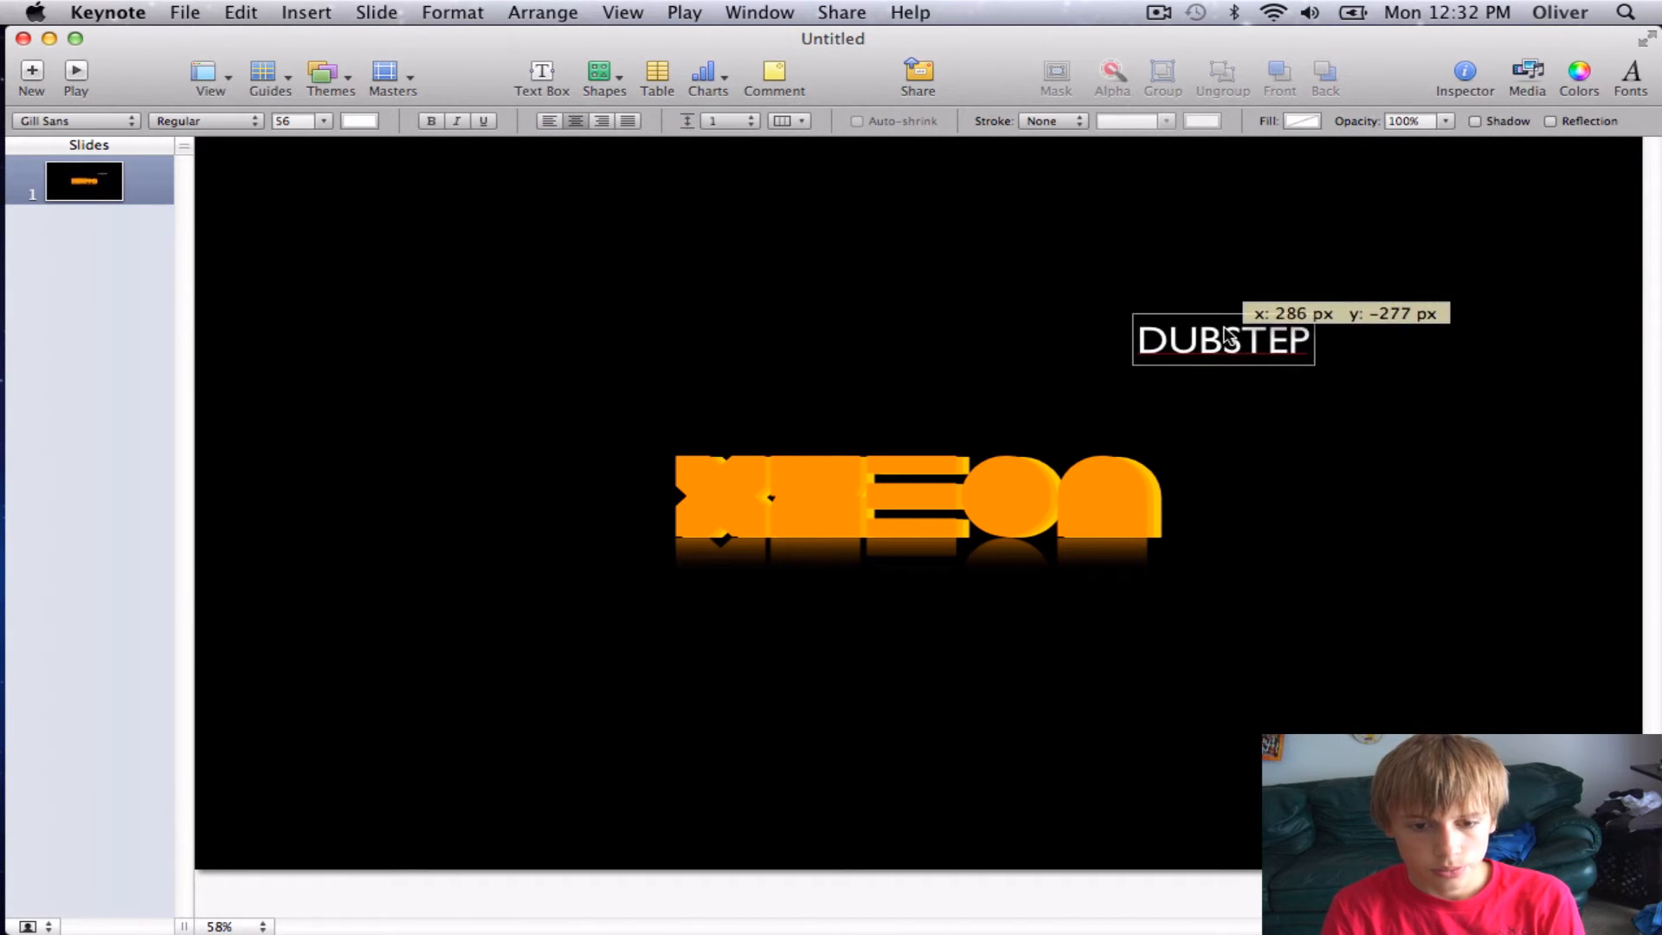
pyautogui.click(1233, 514)
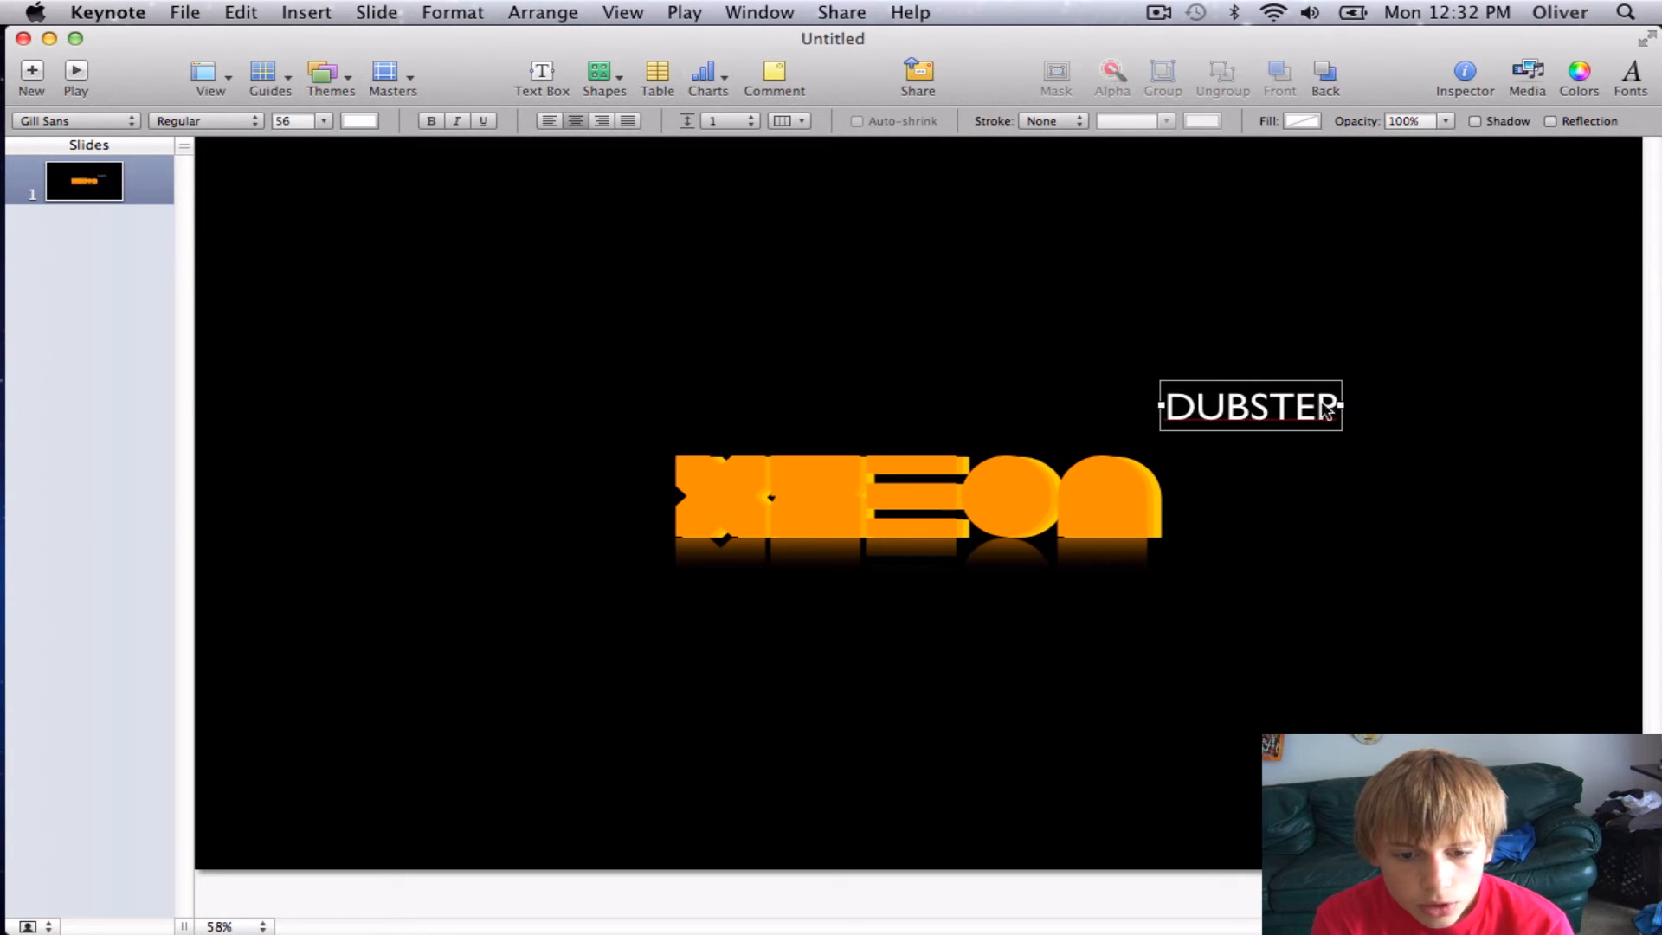
pyautogui.write('P')
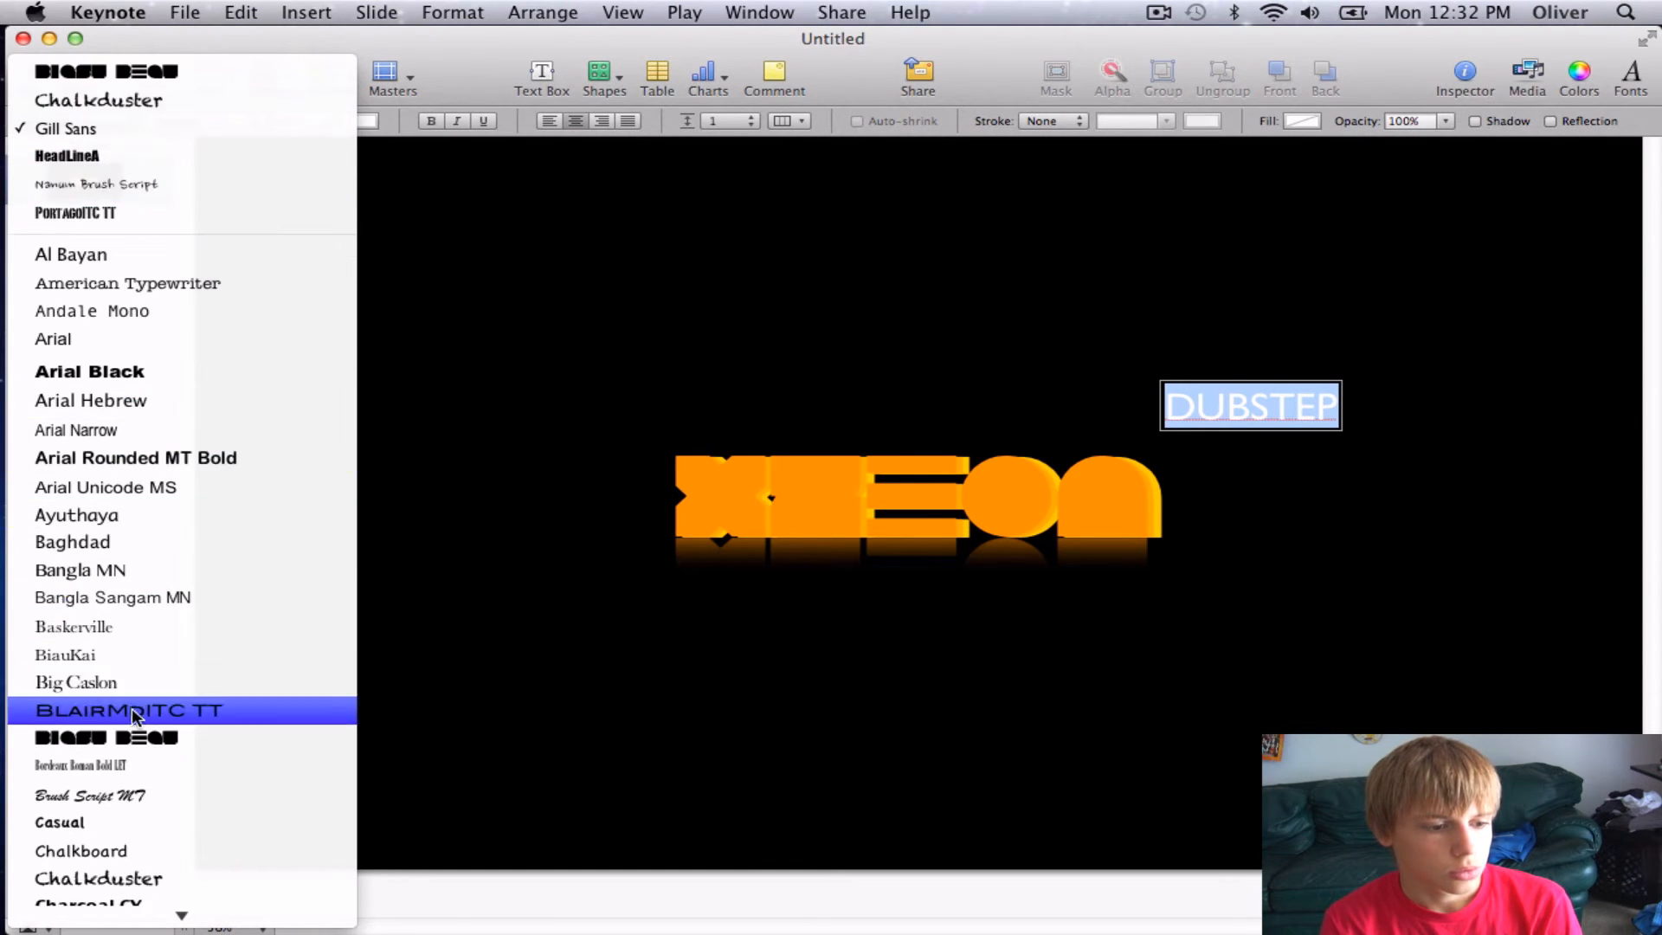
# Step: Set the DUBSTEP text in Helvetica Neue, Condensed Black weight
pyautogui.scroll(-3)
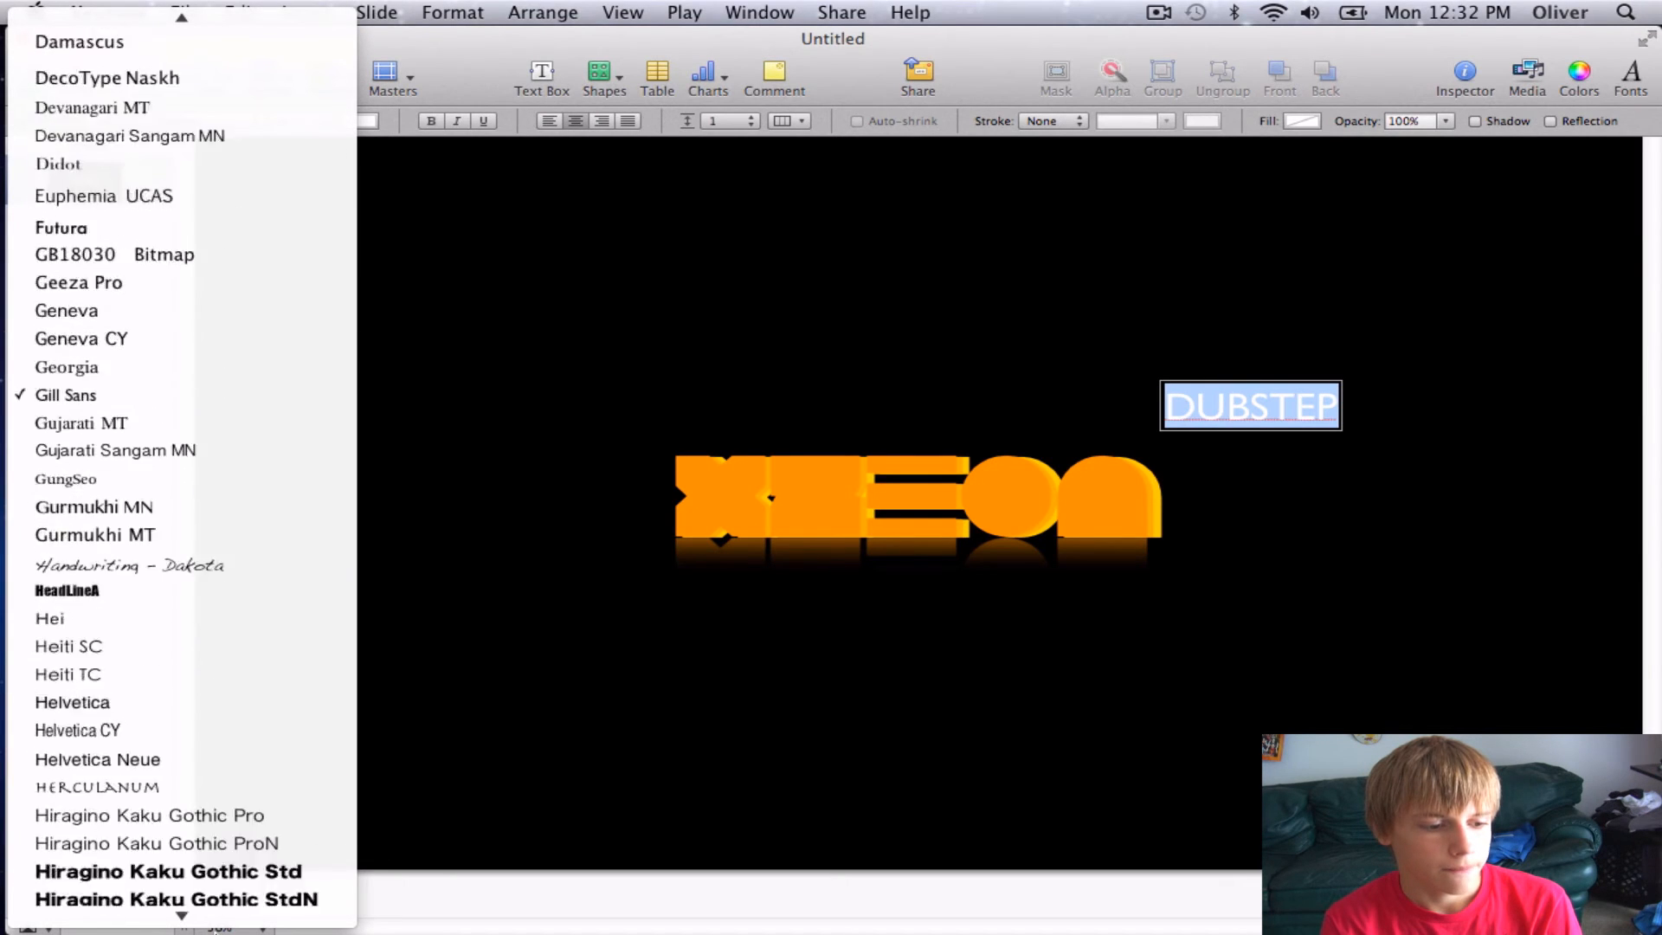
pyautogui.scroll(-3)
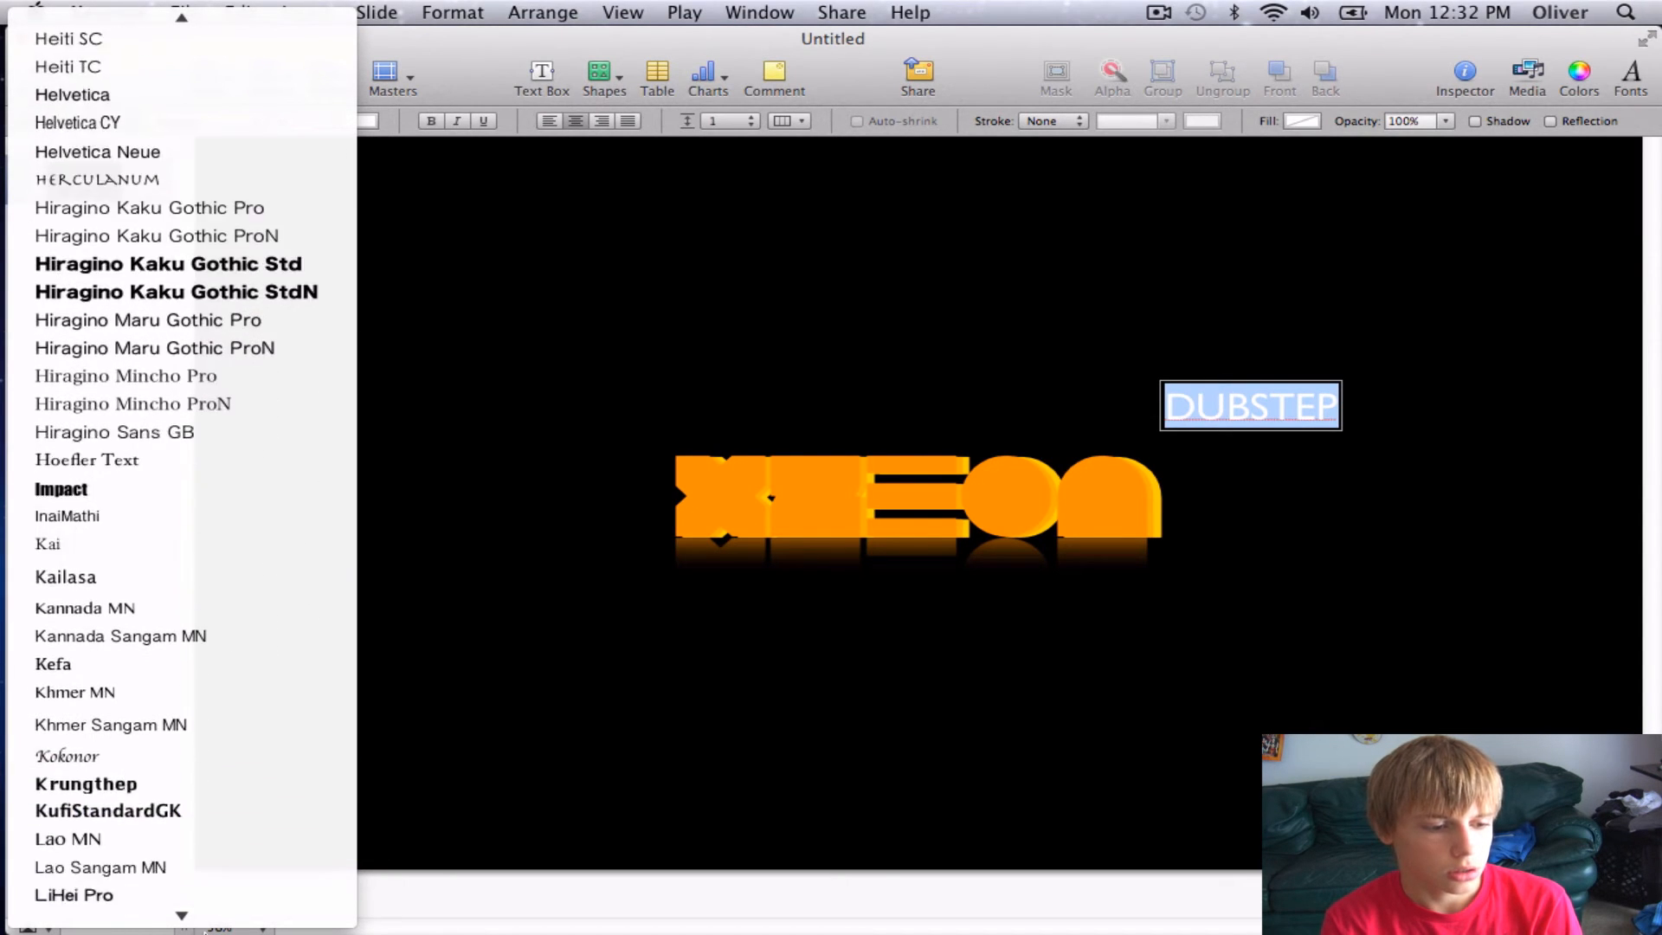
pyautogui.scroll(-3)
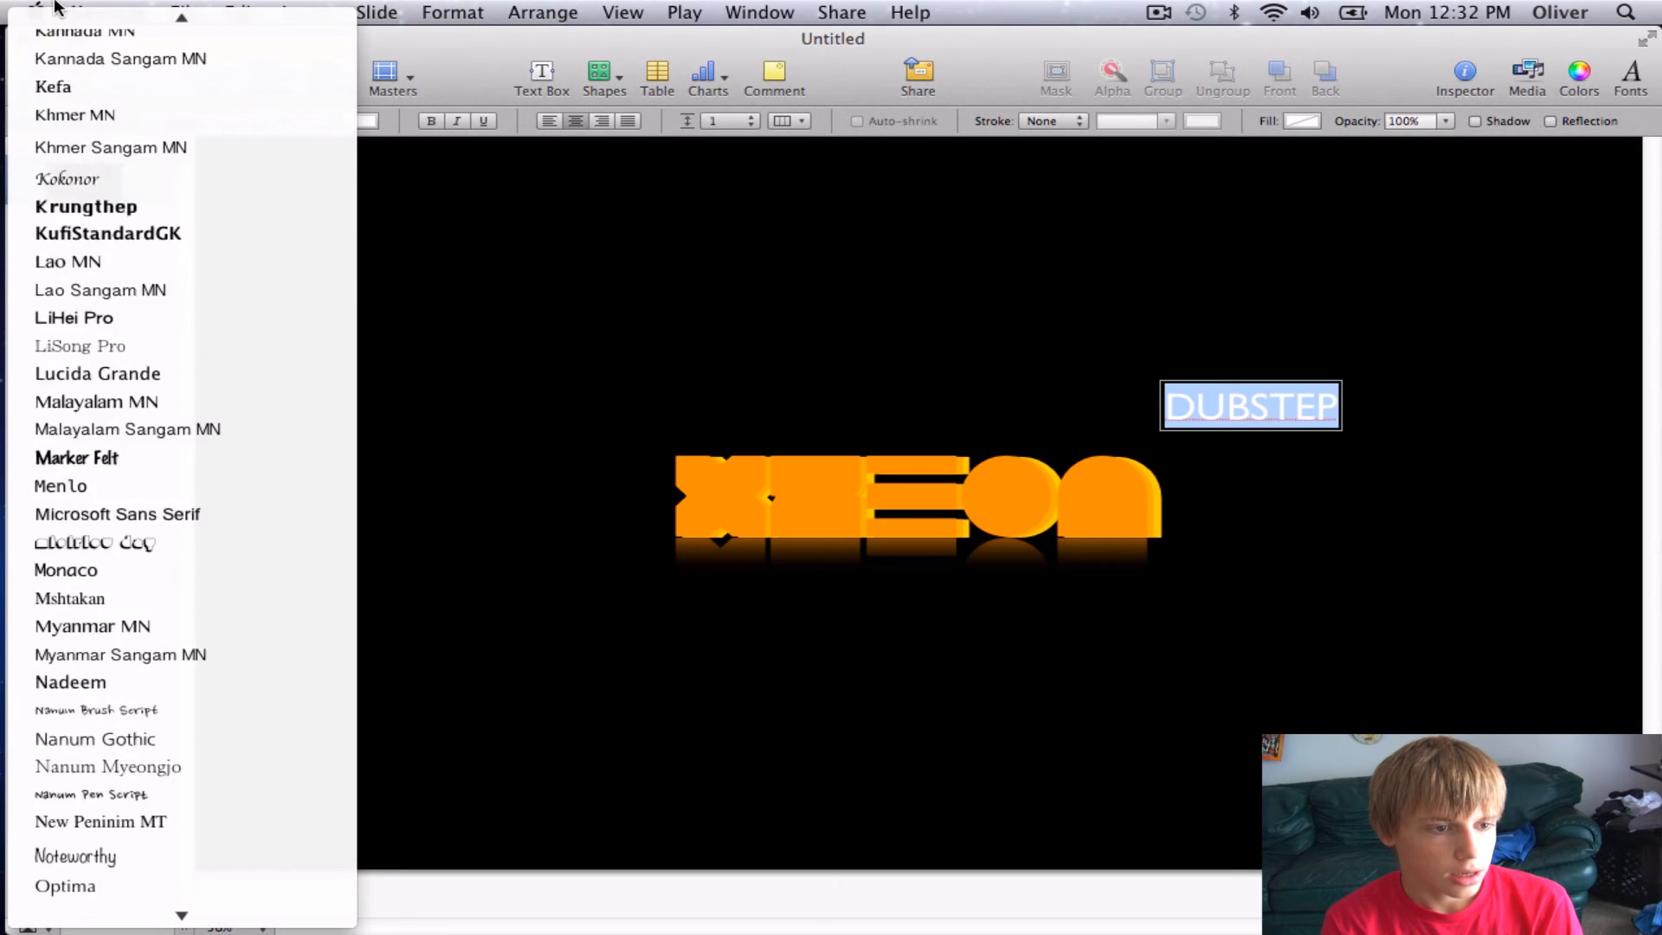
pyautogui.click(414, 164)
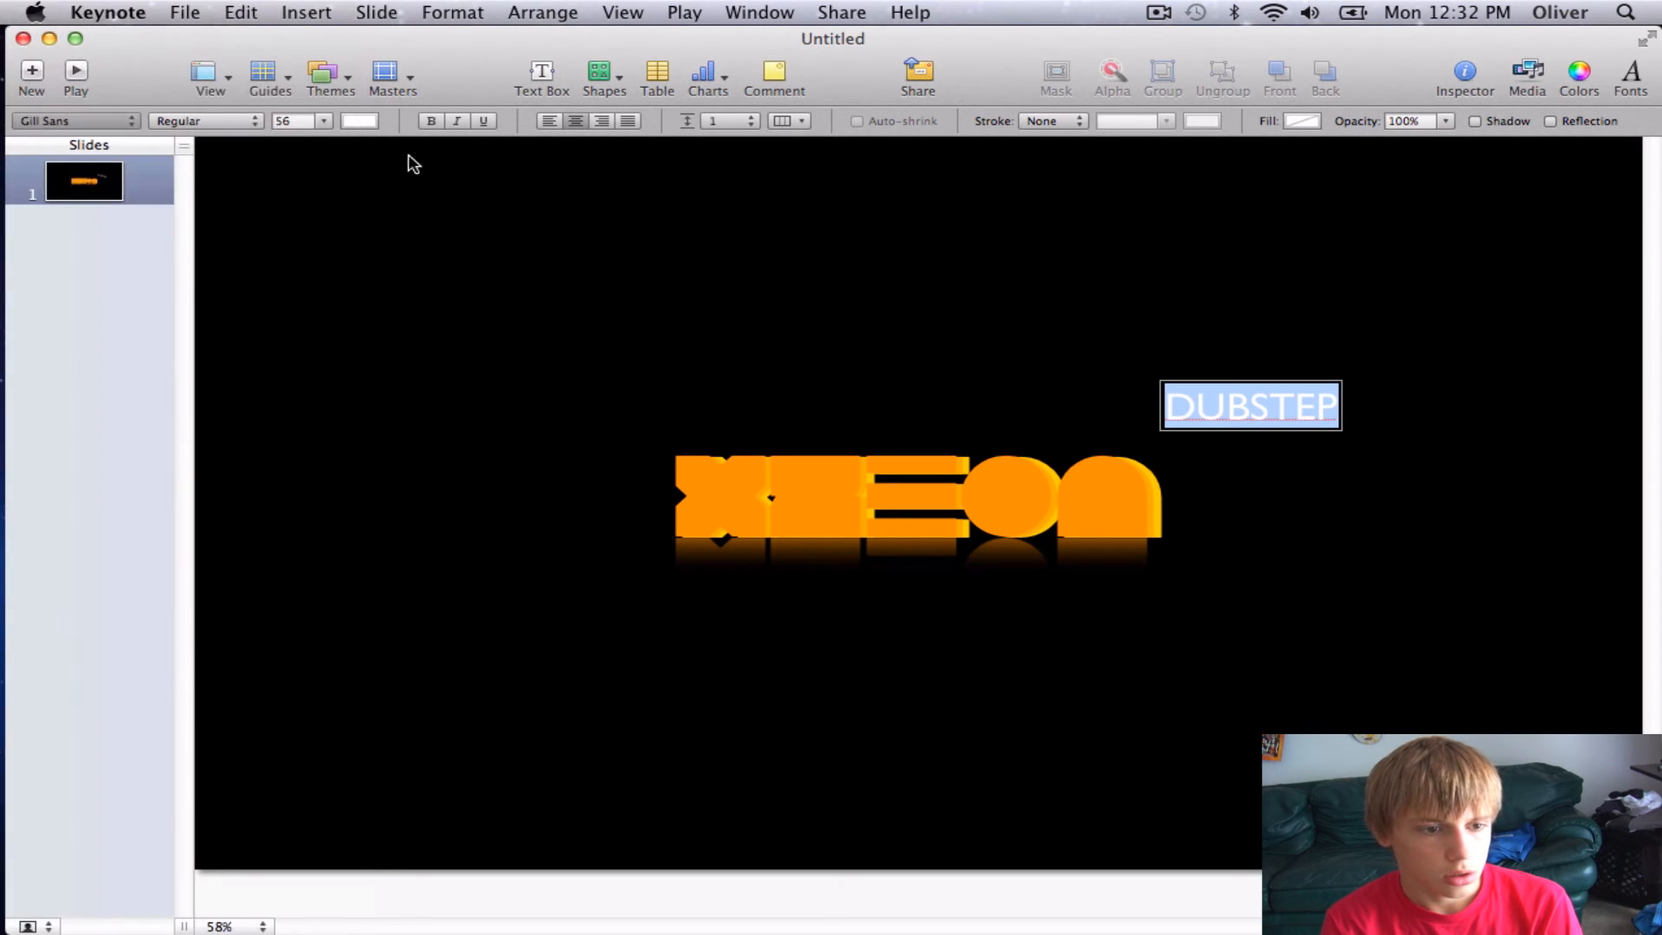
pyautogui.click(205, 119)
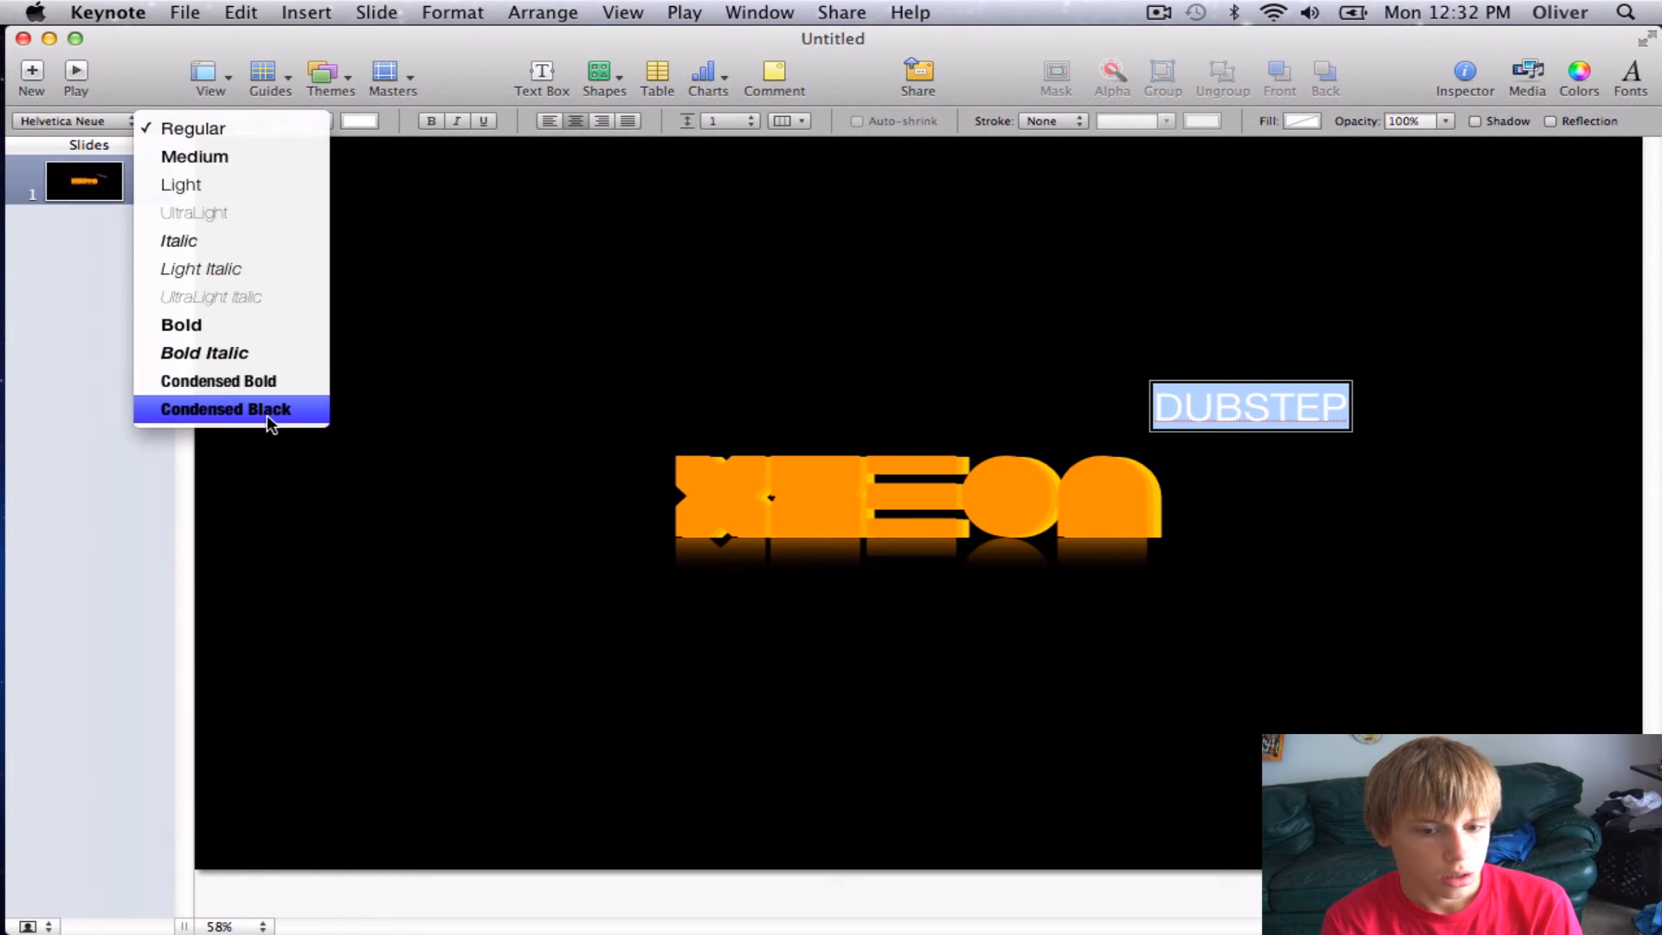
pyautogui.click(225, 409)
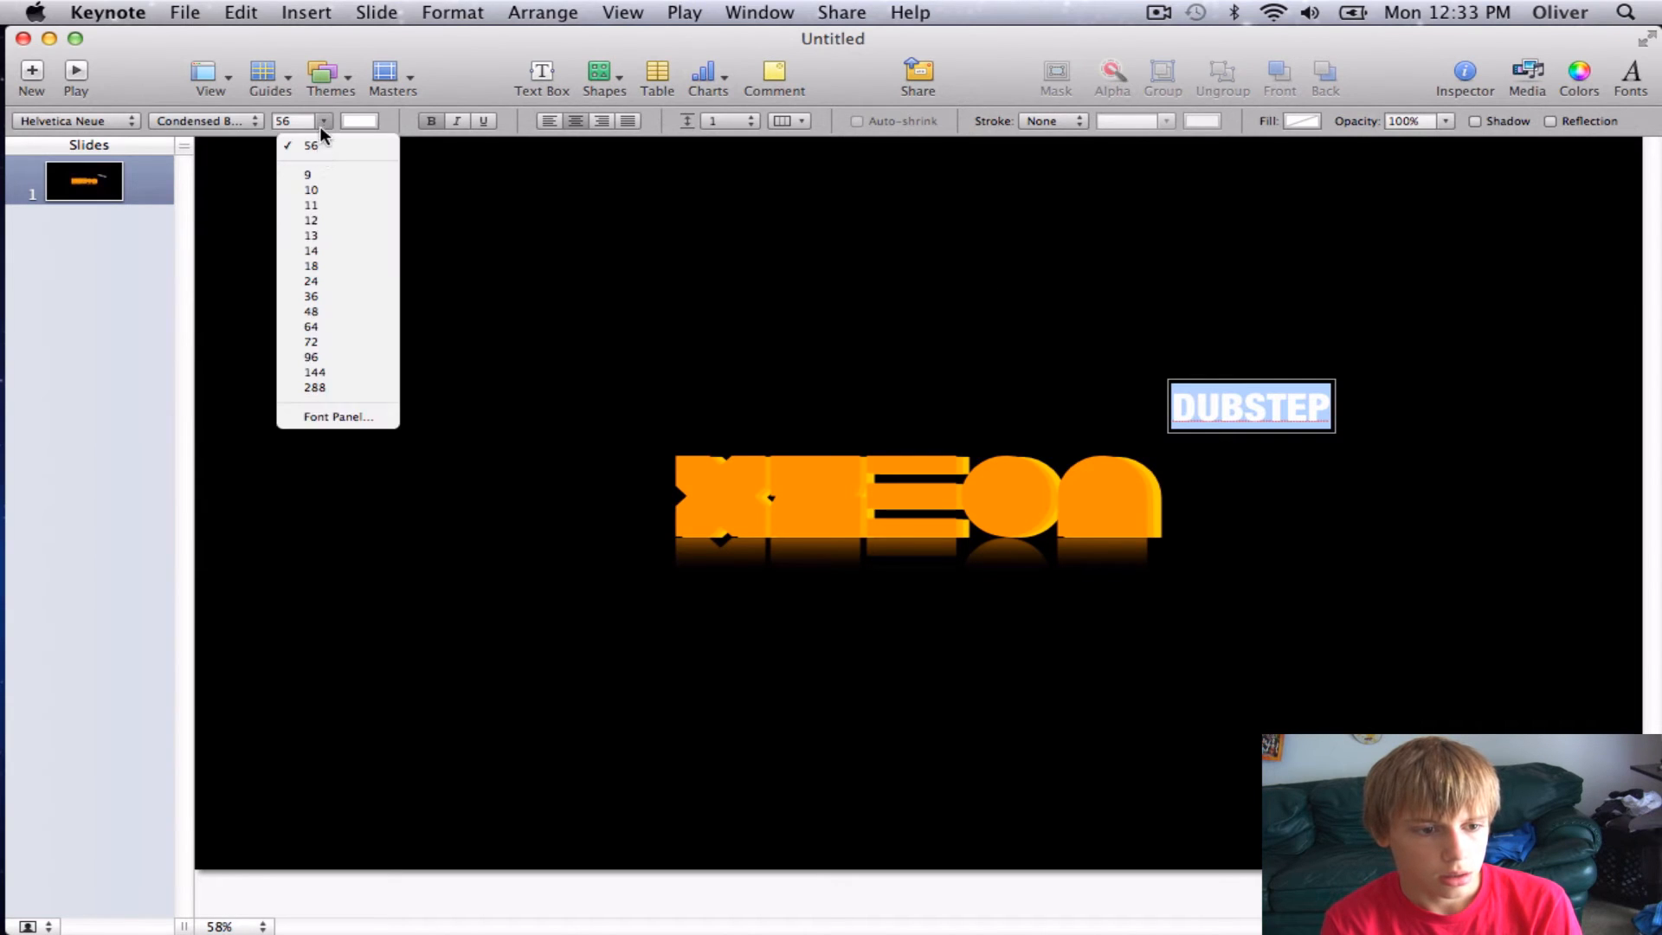
# Step: Enlarge the DUBSTEP text to 288 point and tilt it below the XZEON logo
pyautogui.click(313, 386)
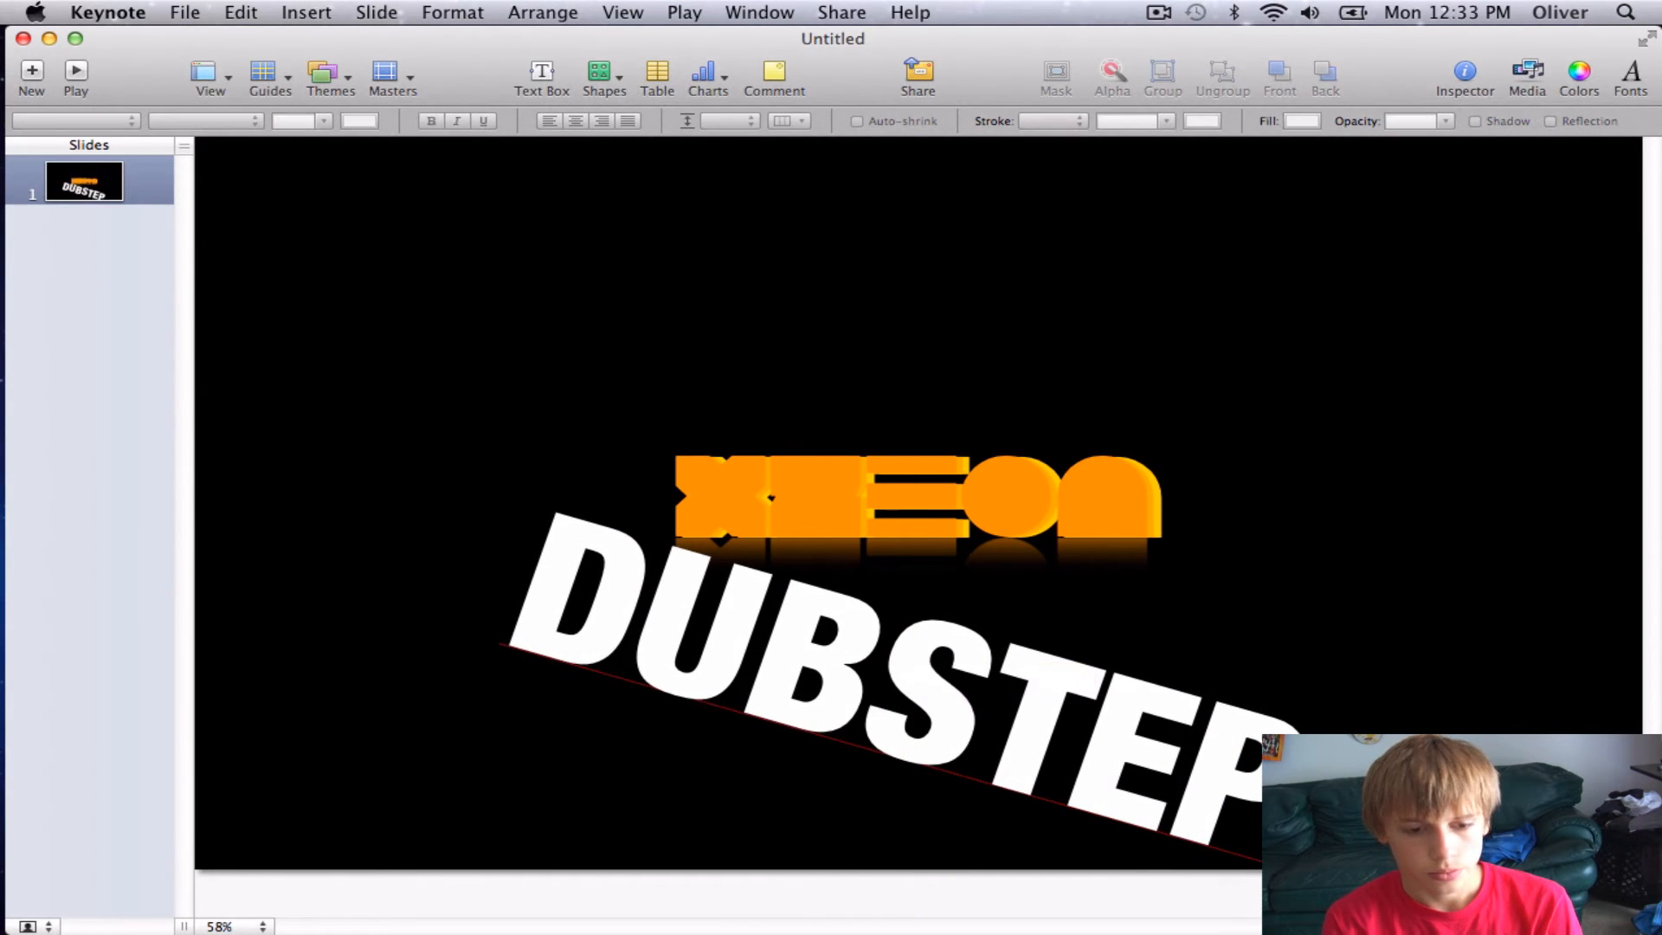
pyautogui.moveTo(1224, 753)
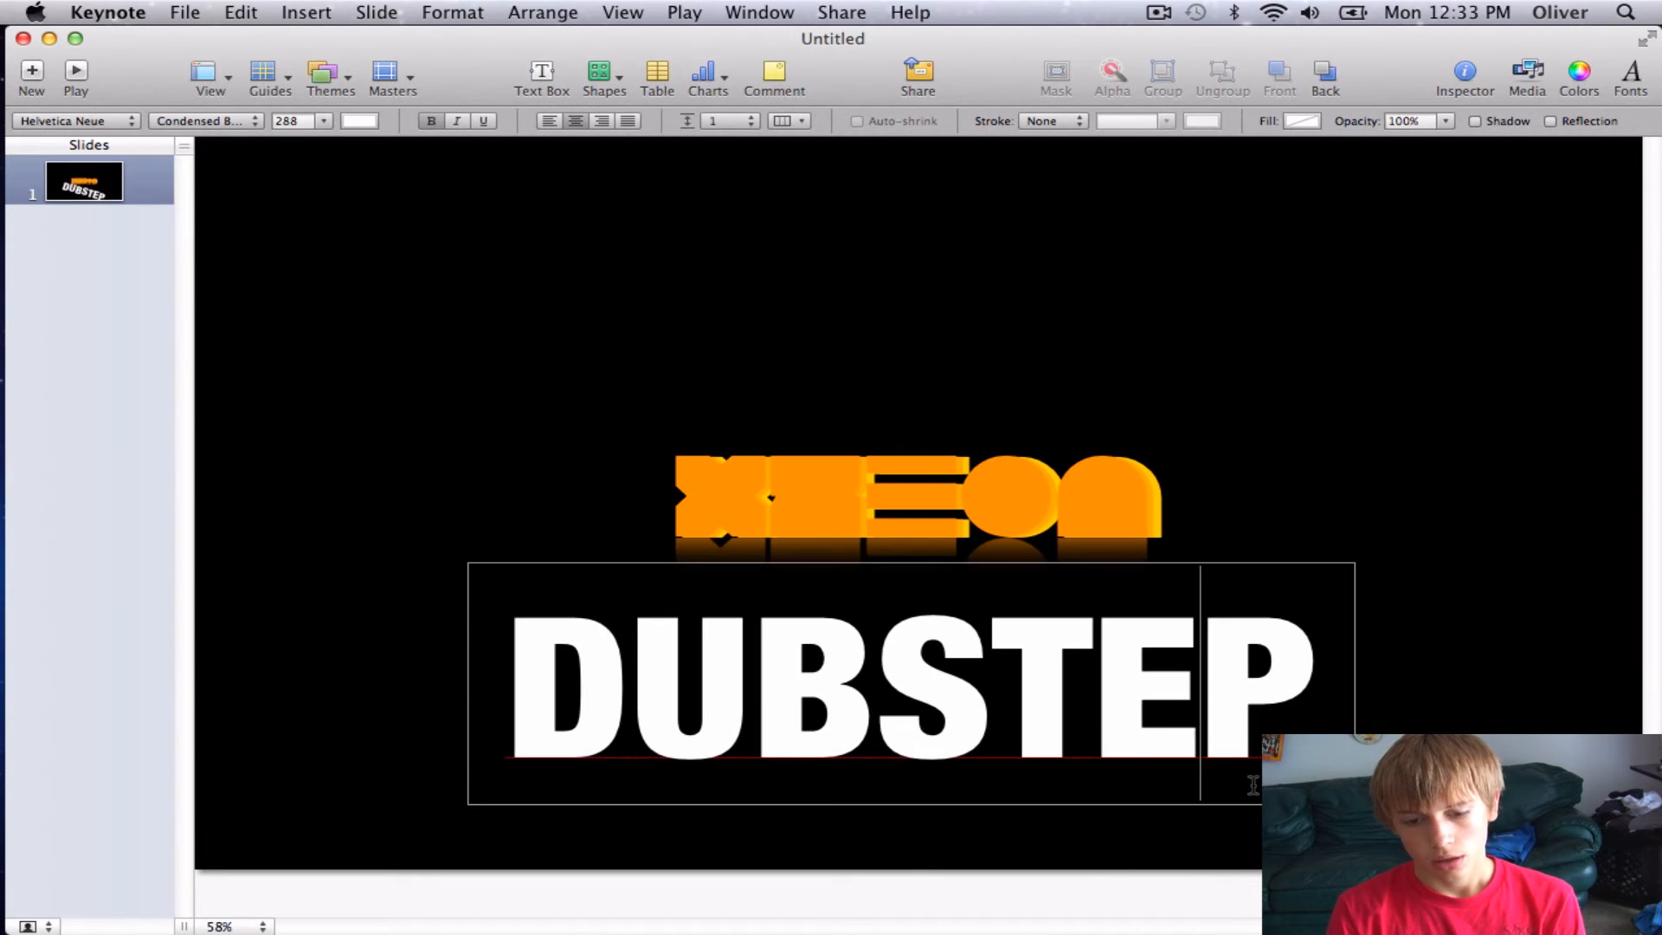
pyautogui.moveTo(625, 673)
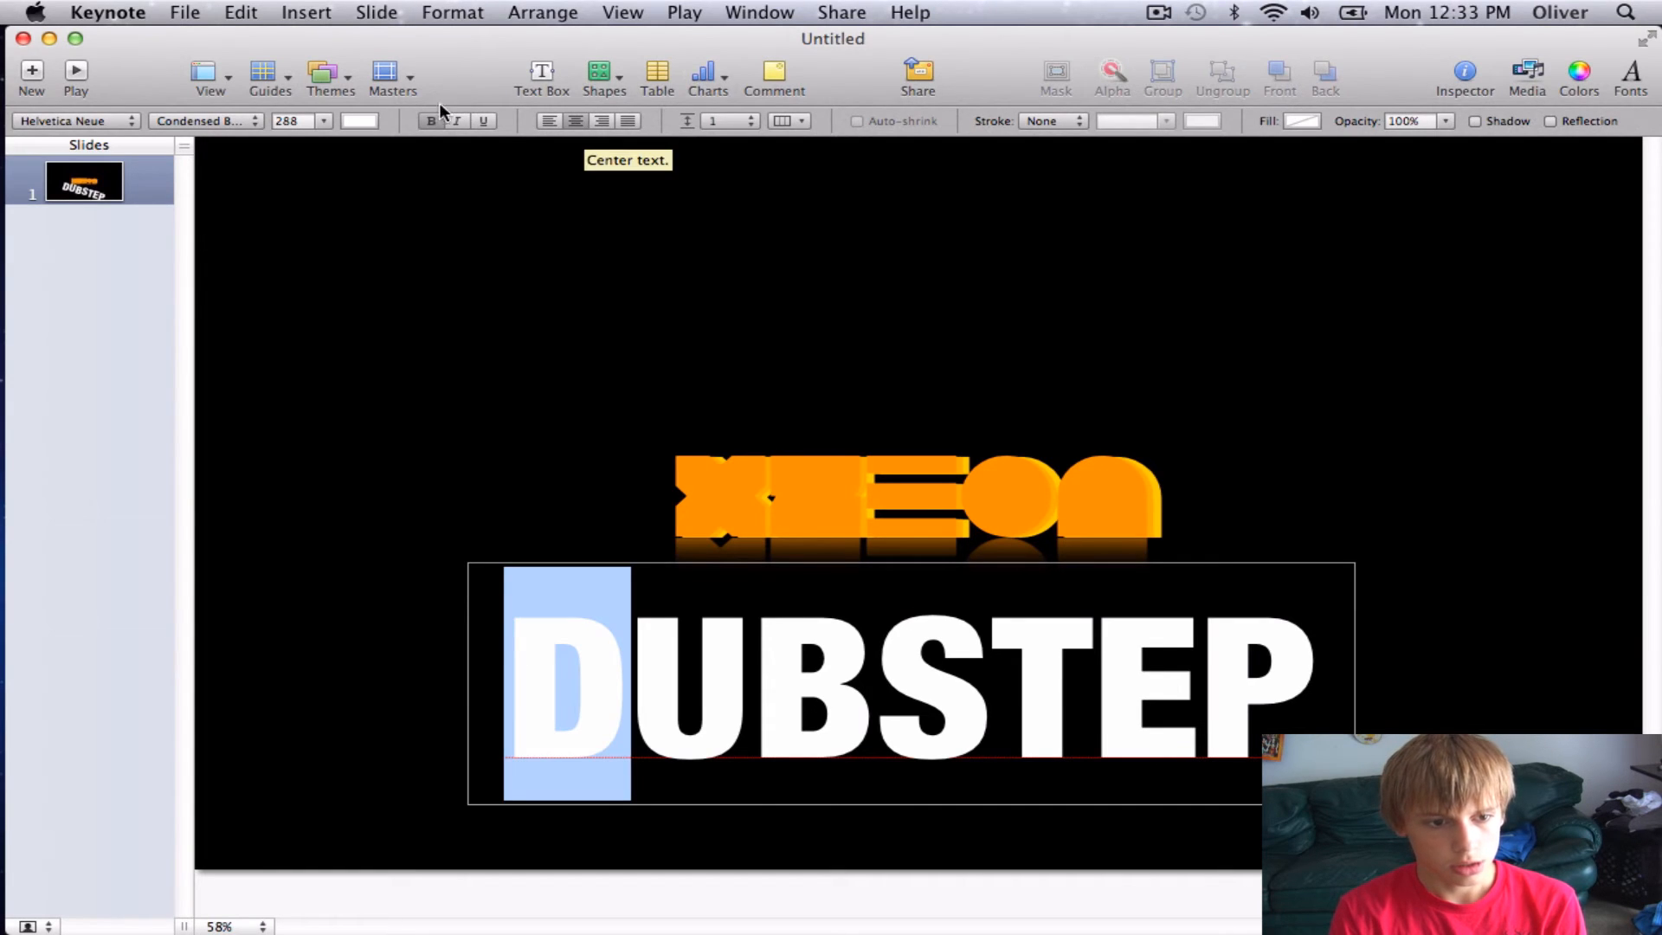
# Step: Colour the letters D, B, T and P gray, leaving U, S and E white
pyautogui.click(358, 119)
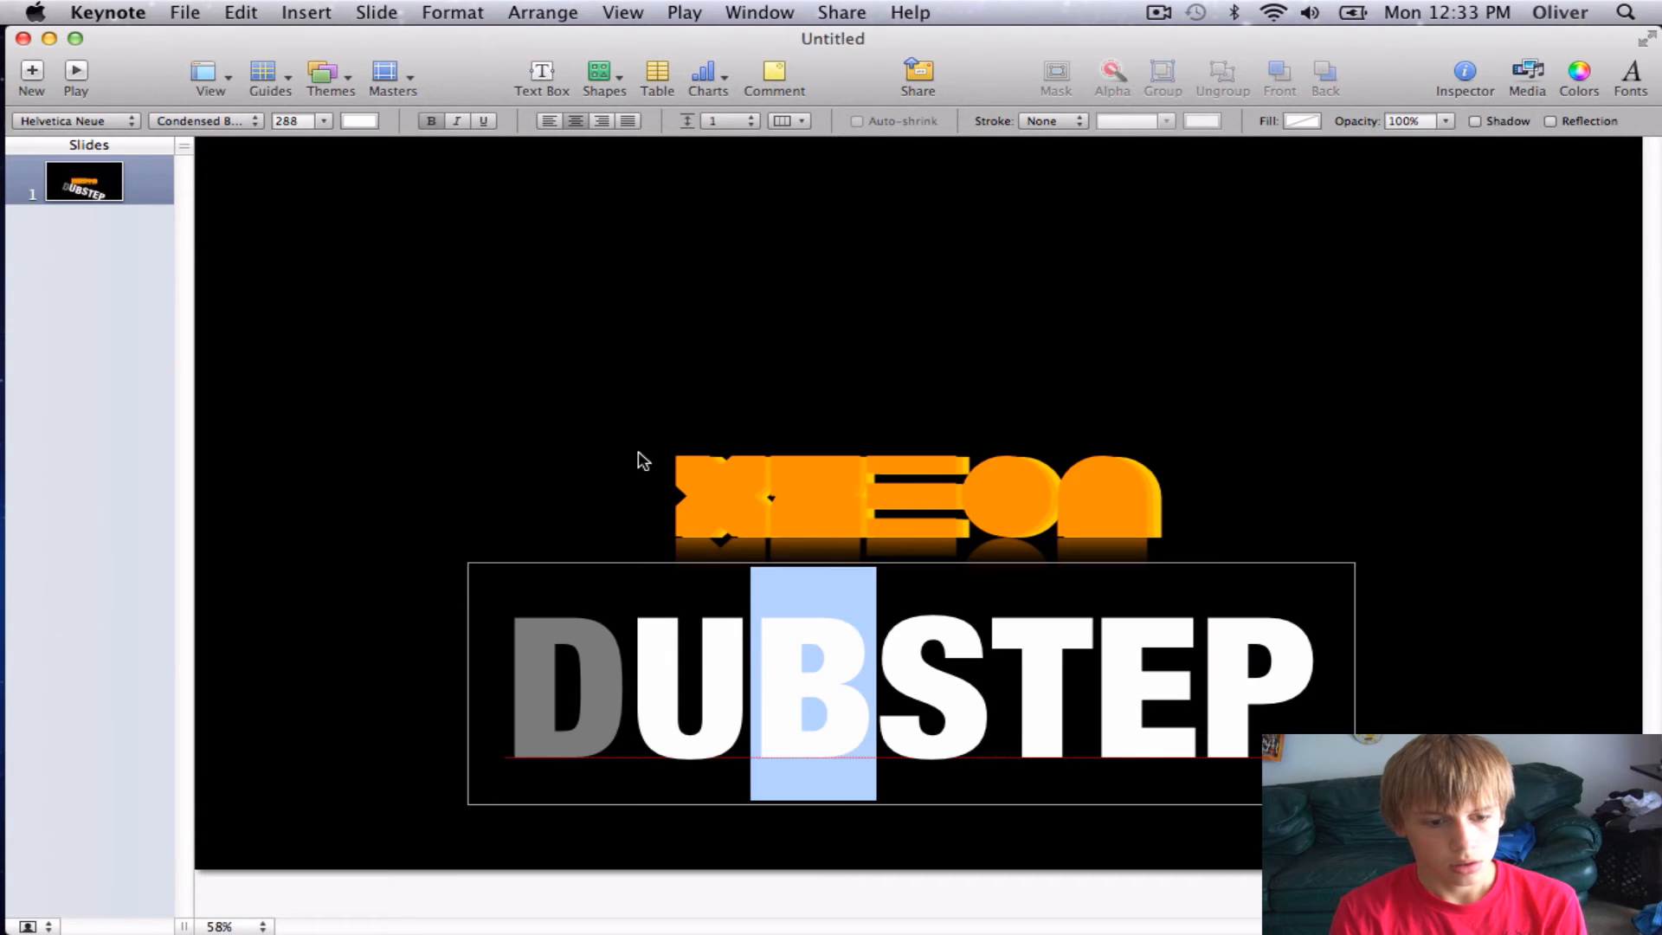
pyautogui.click(358, 120)
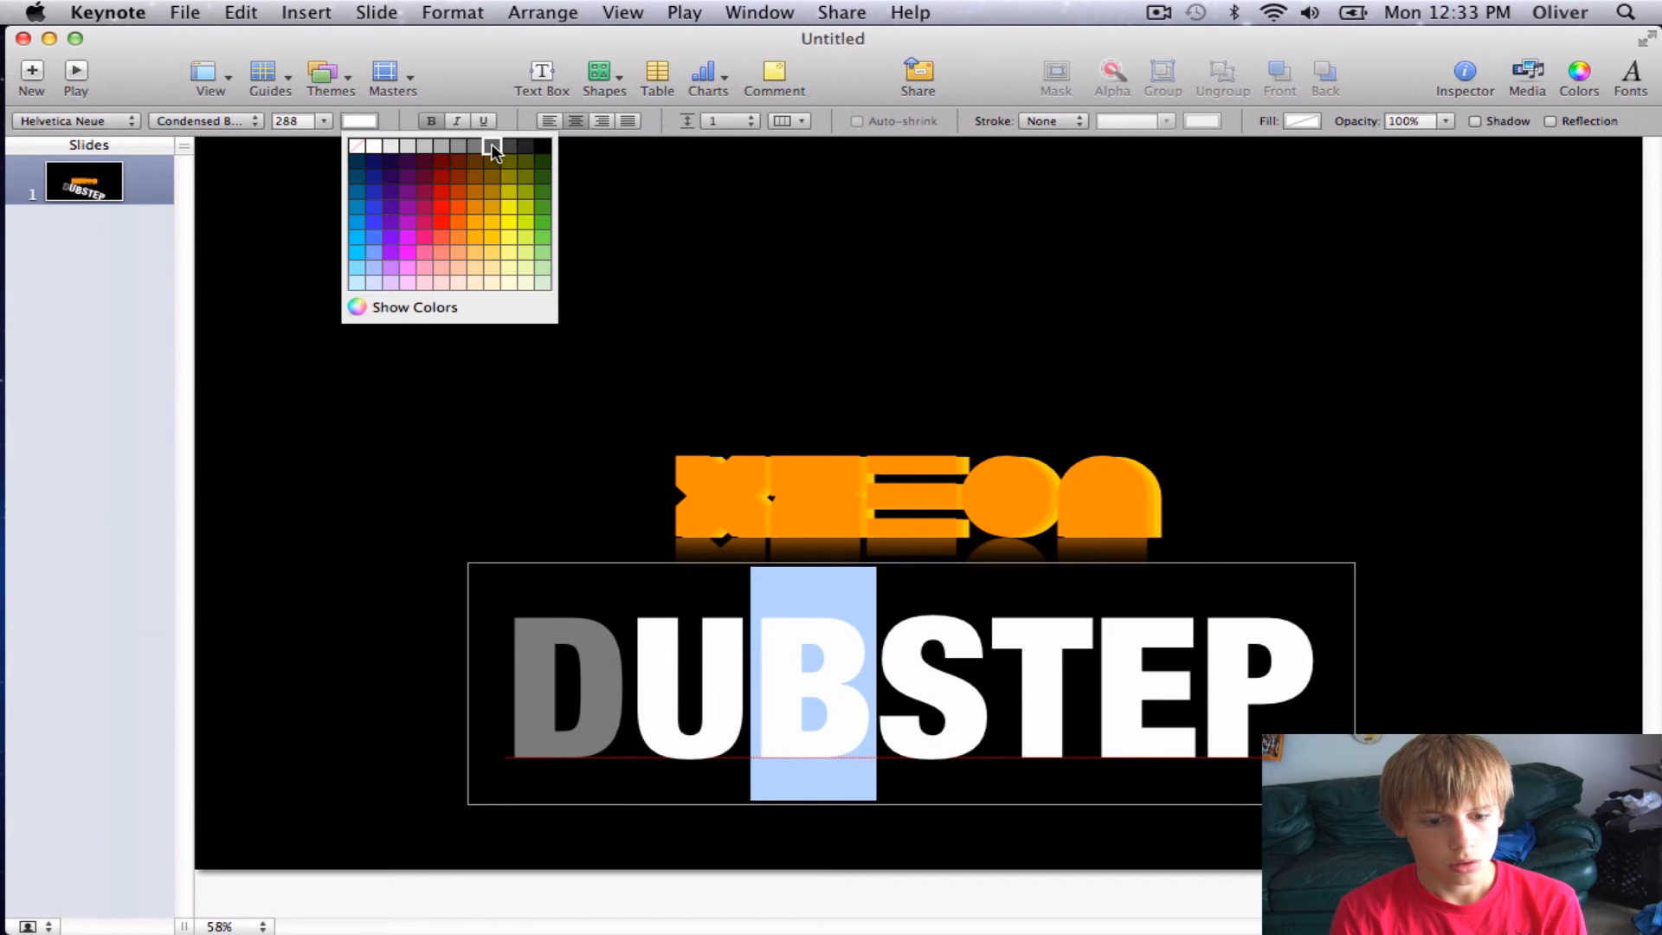
pyautogui.click(490, 146)
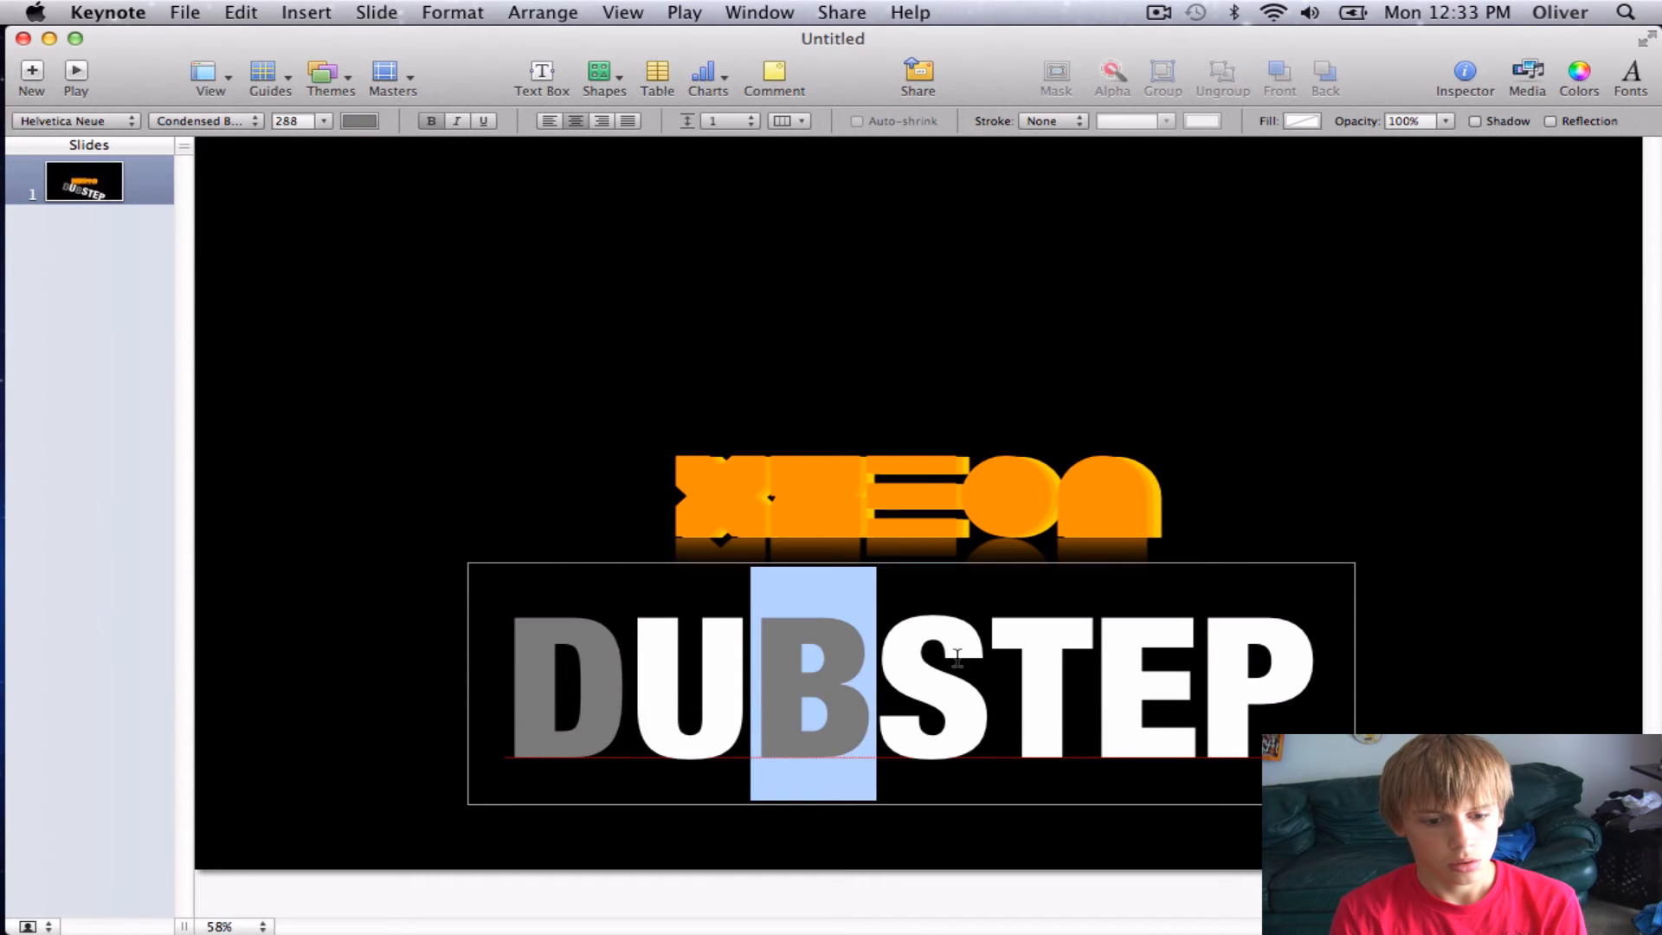
pyautogui.click(359, 119)
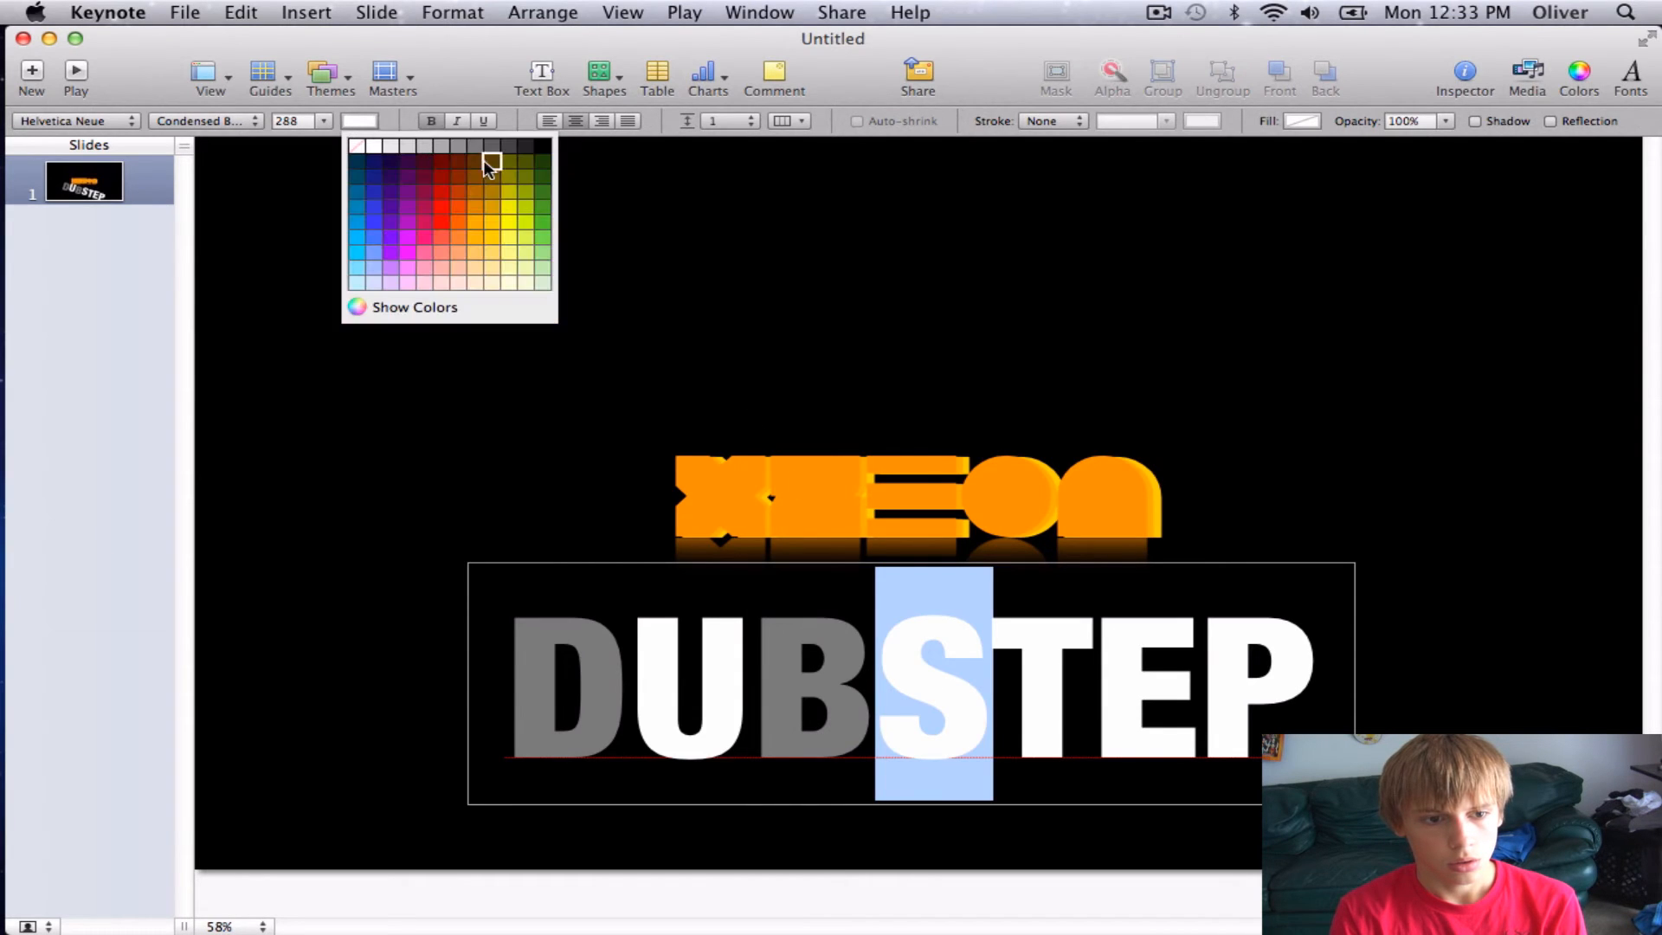
pyautogui.click(489, 161)
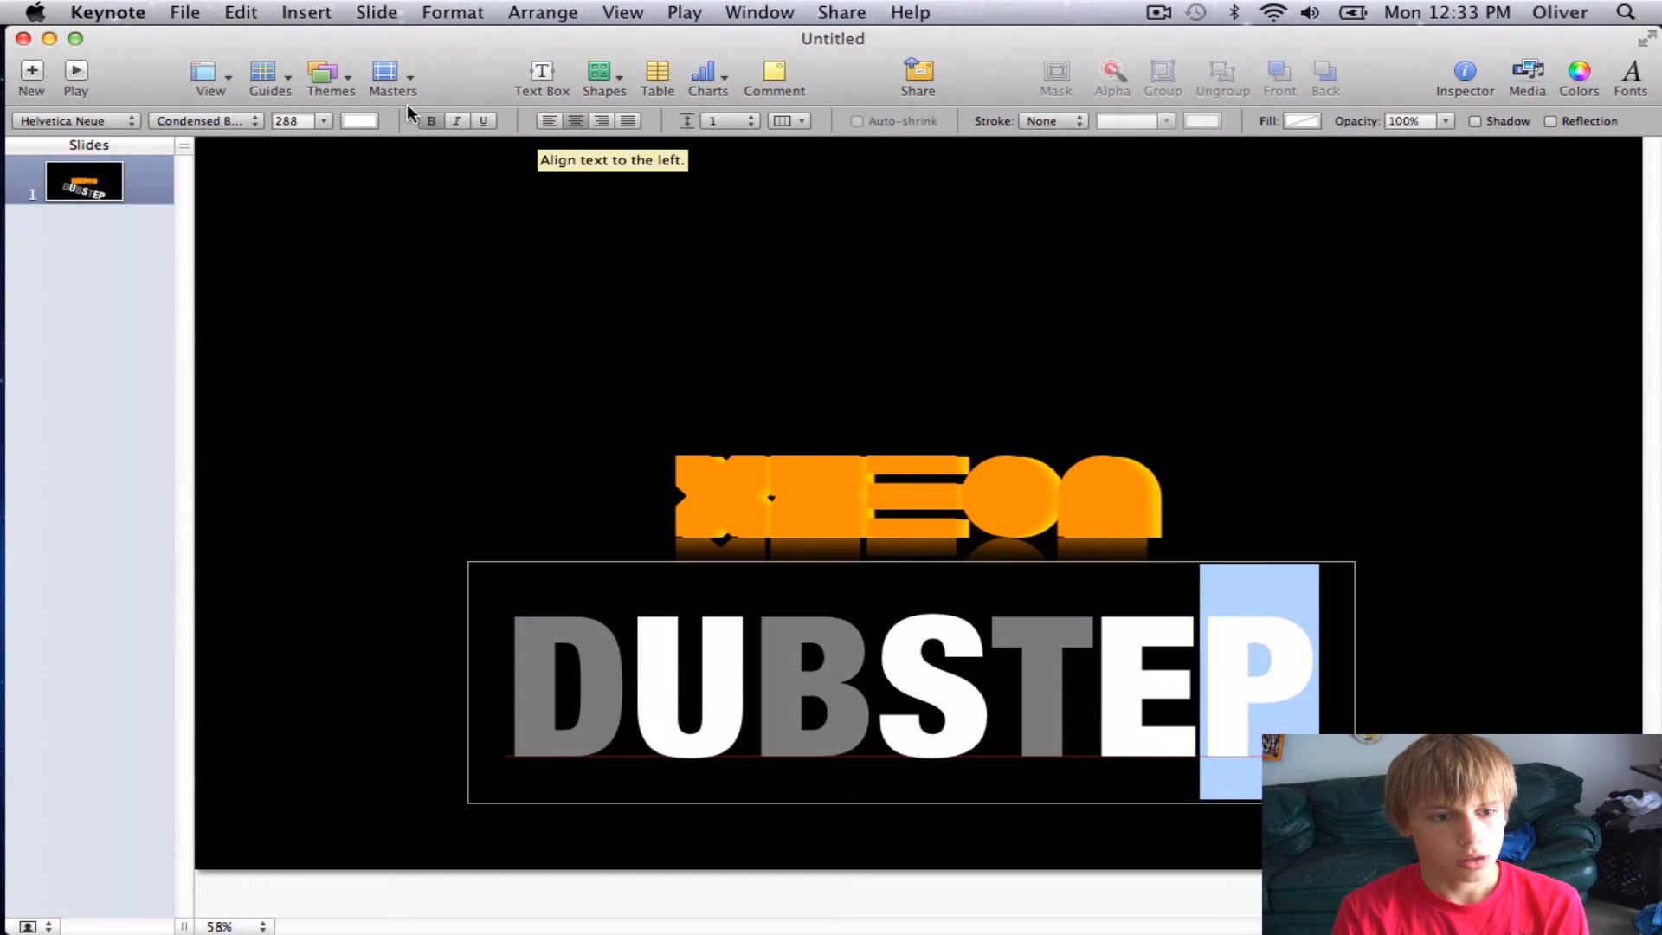
pyautogui.click(360, 119)
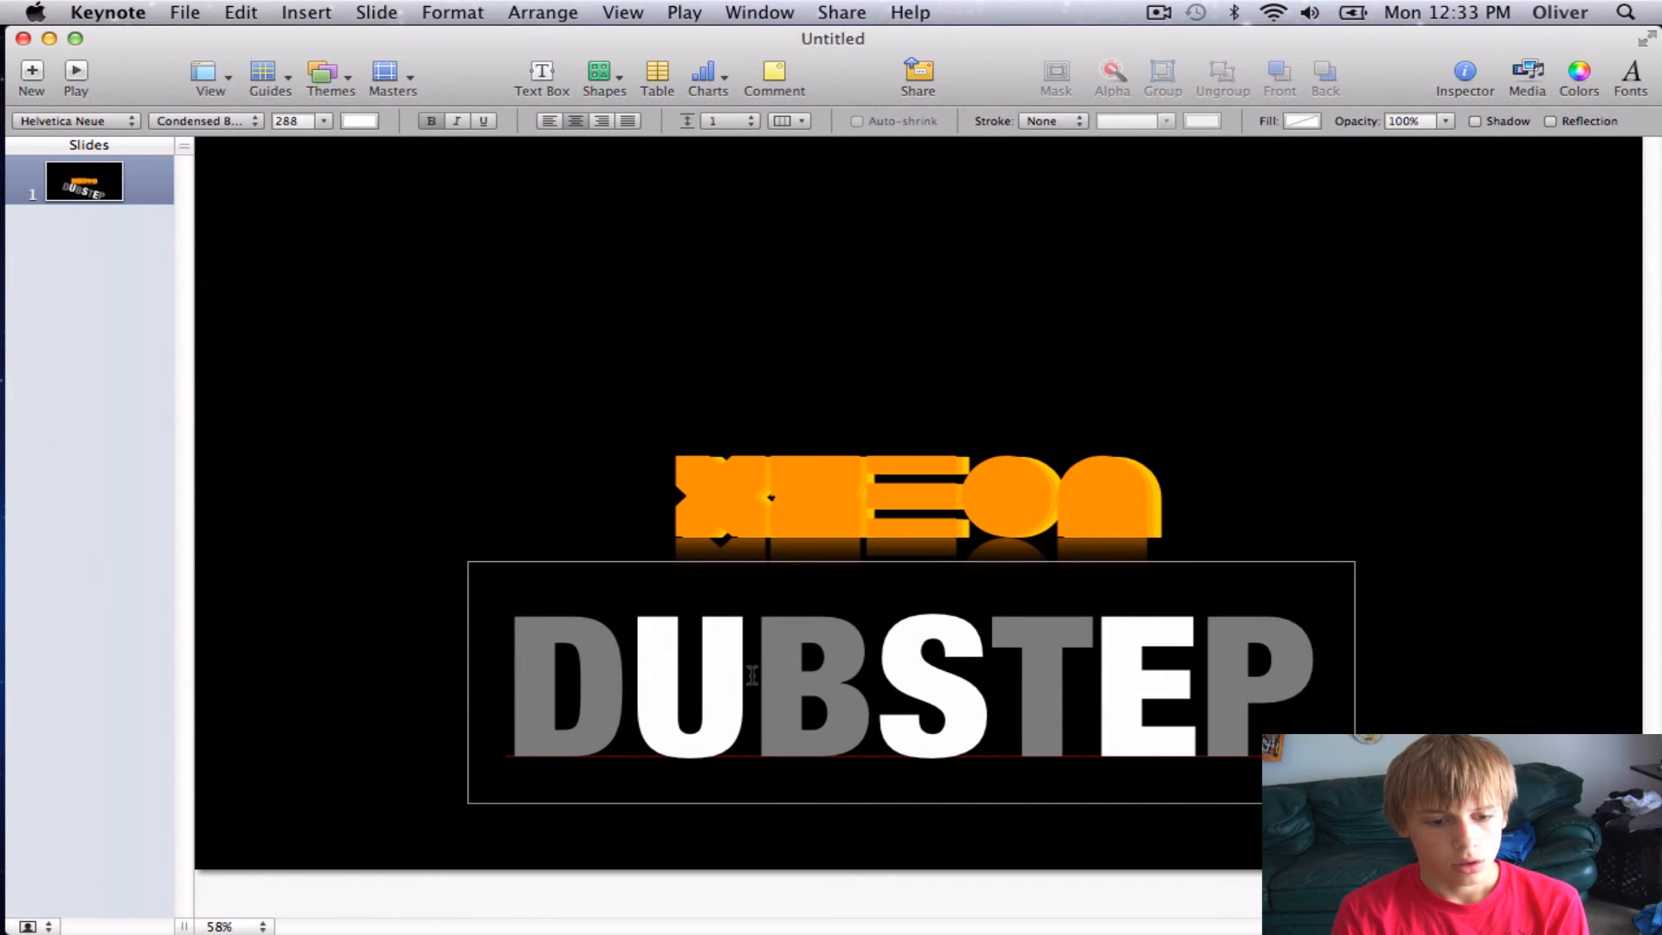
# Step: Colour the U, S and E of DUBSTEP orange using the Colors window, then tilt the word
pyautogui.click(359, 120)
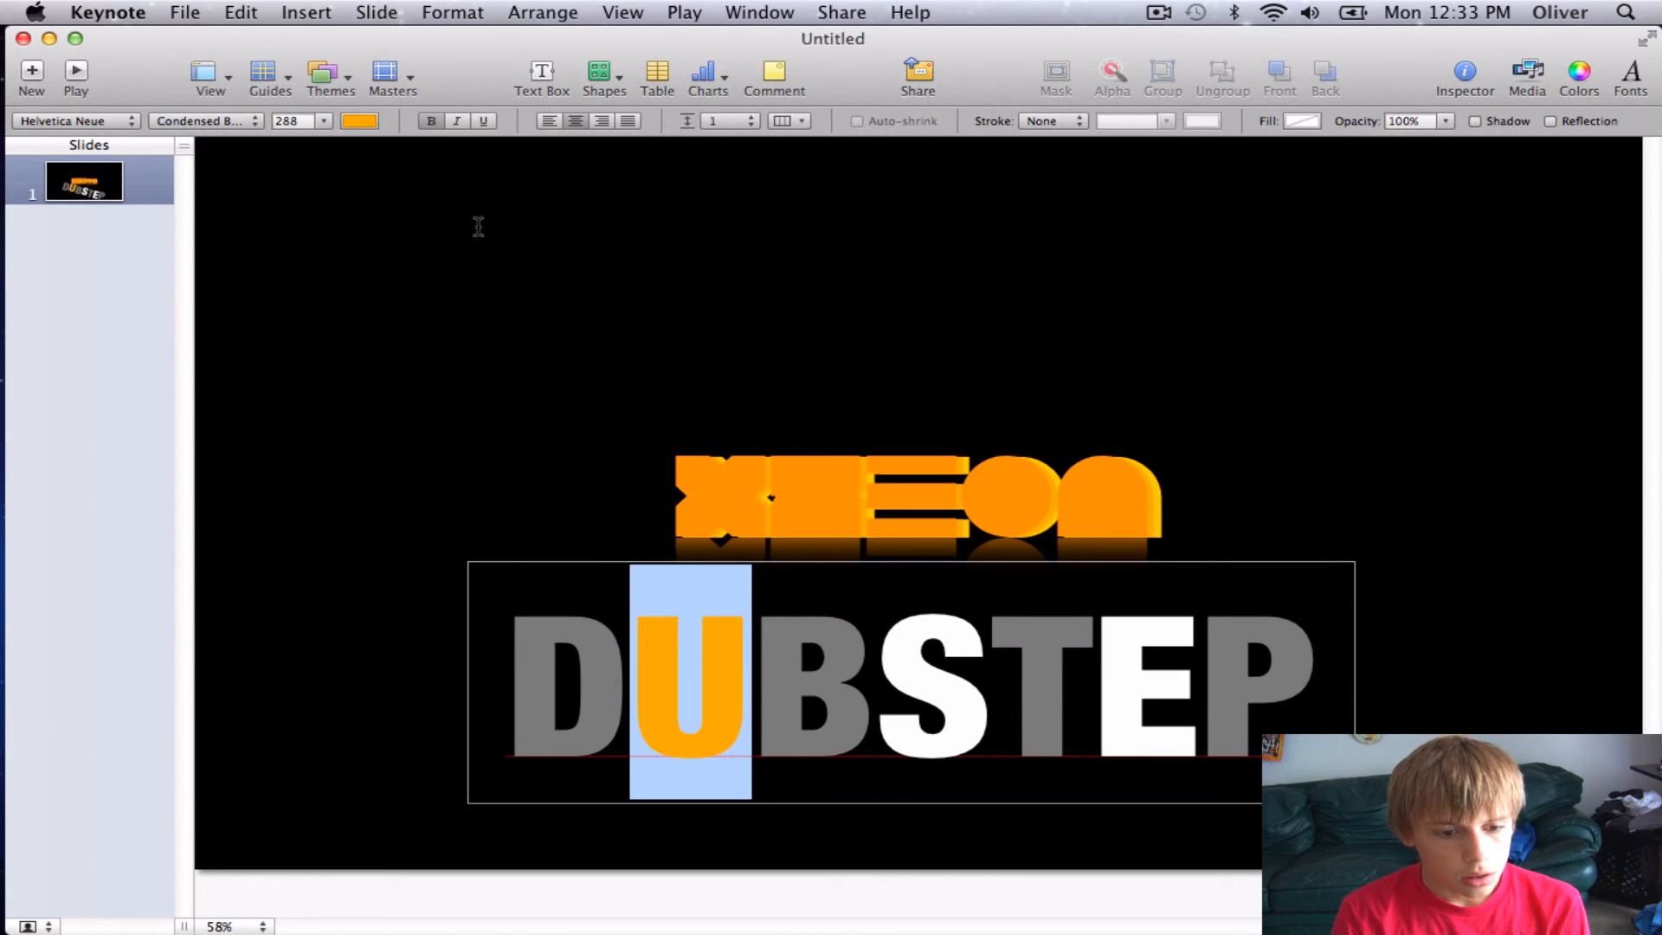
pyautogui.click(934, 684)
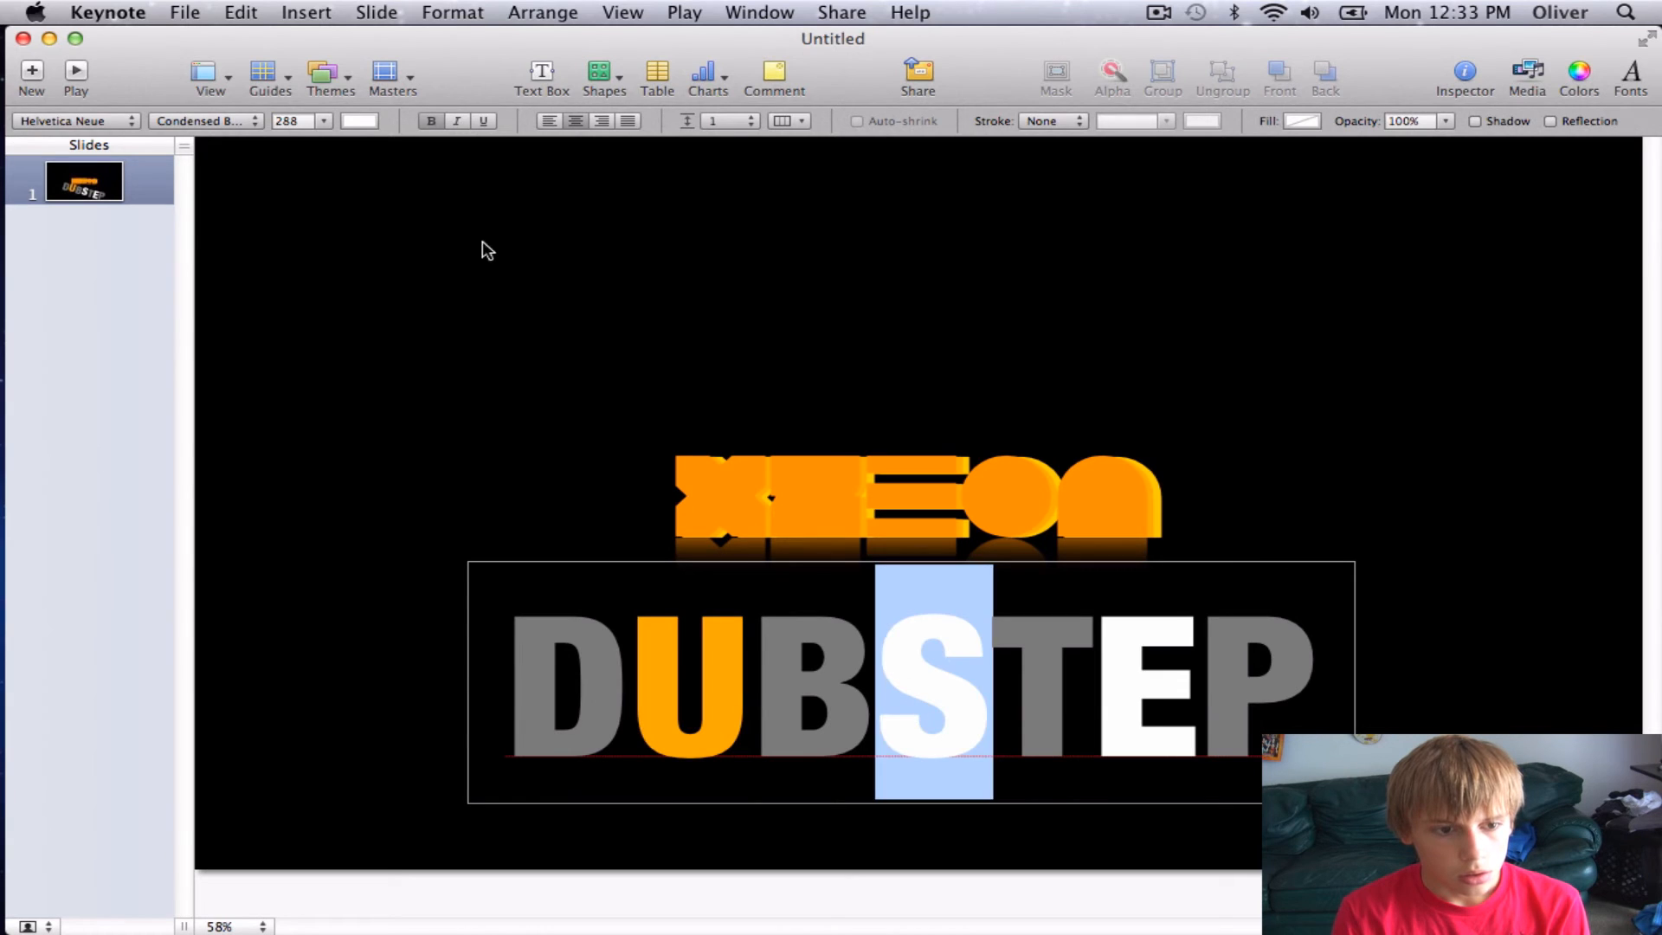
pyautogui.click(1579, 74)
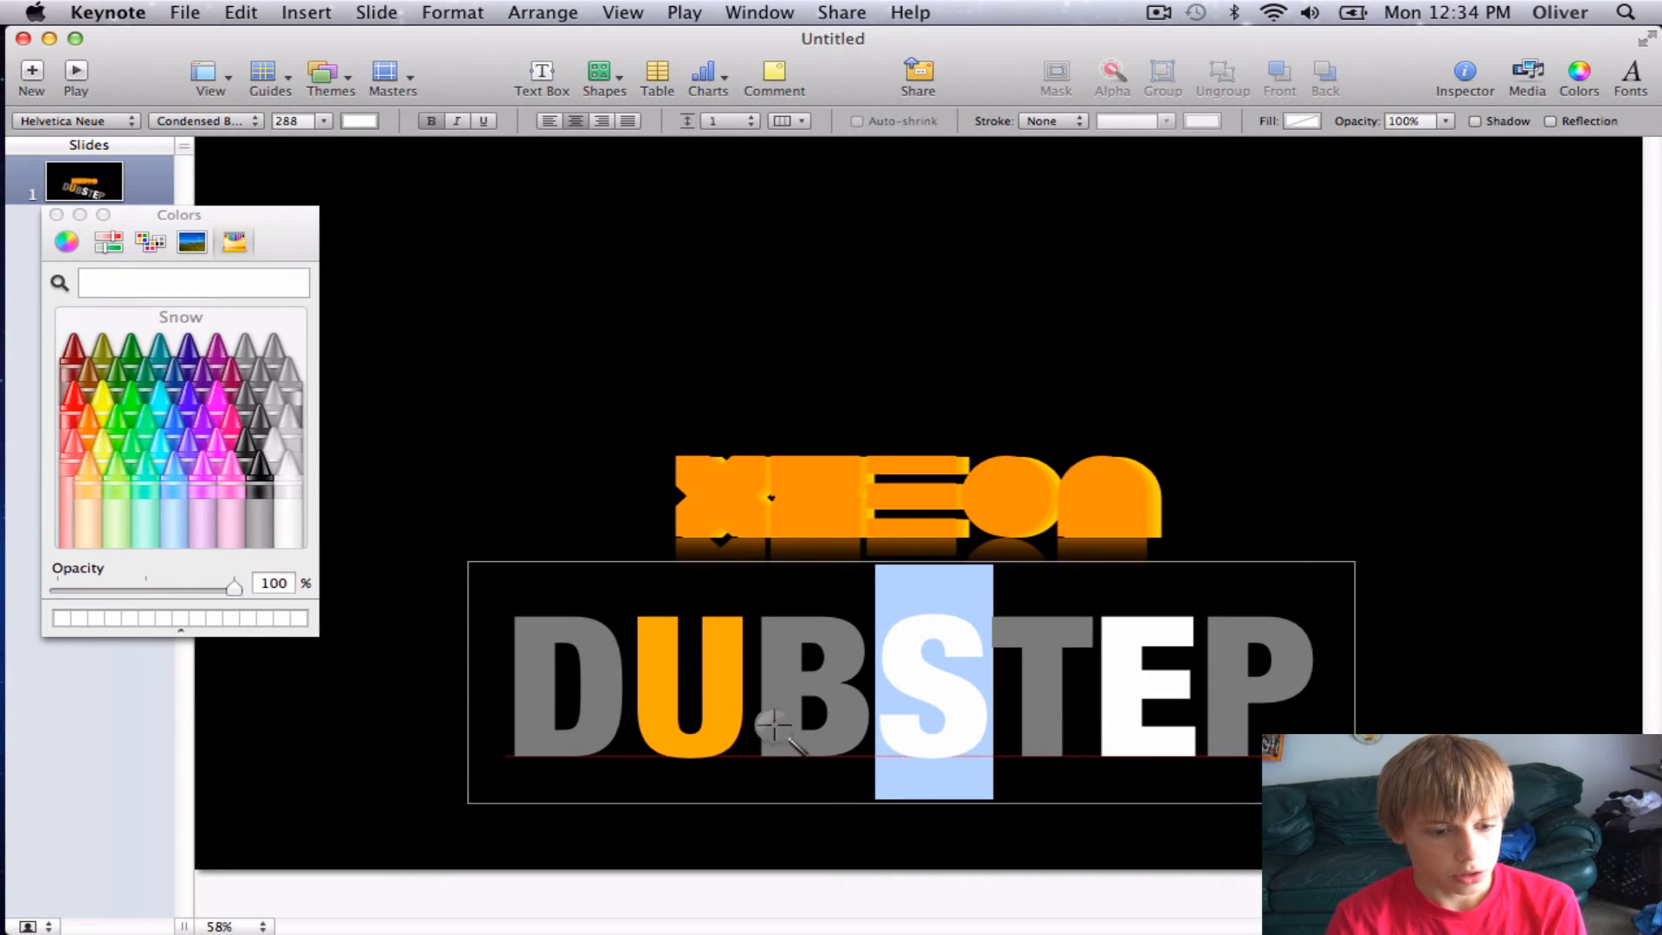
pyautogui.click(107, 376)
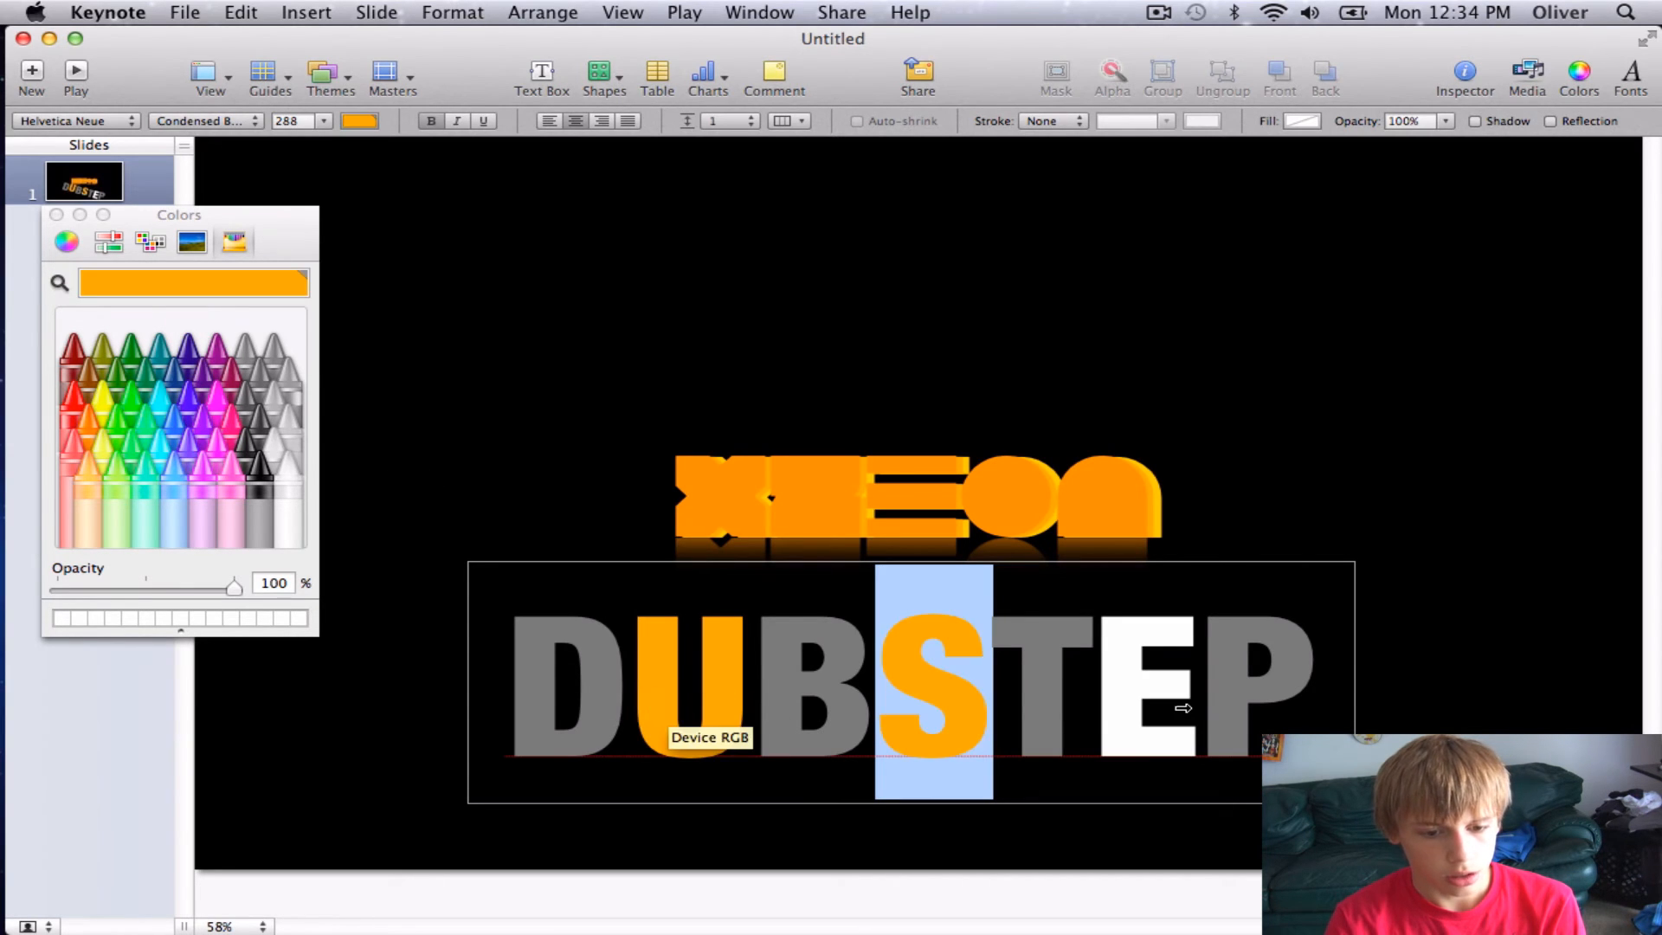
pyautogui.moveTo(74, 223)
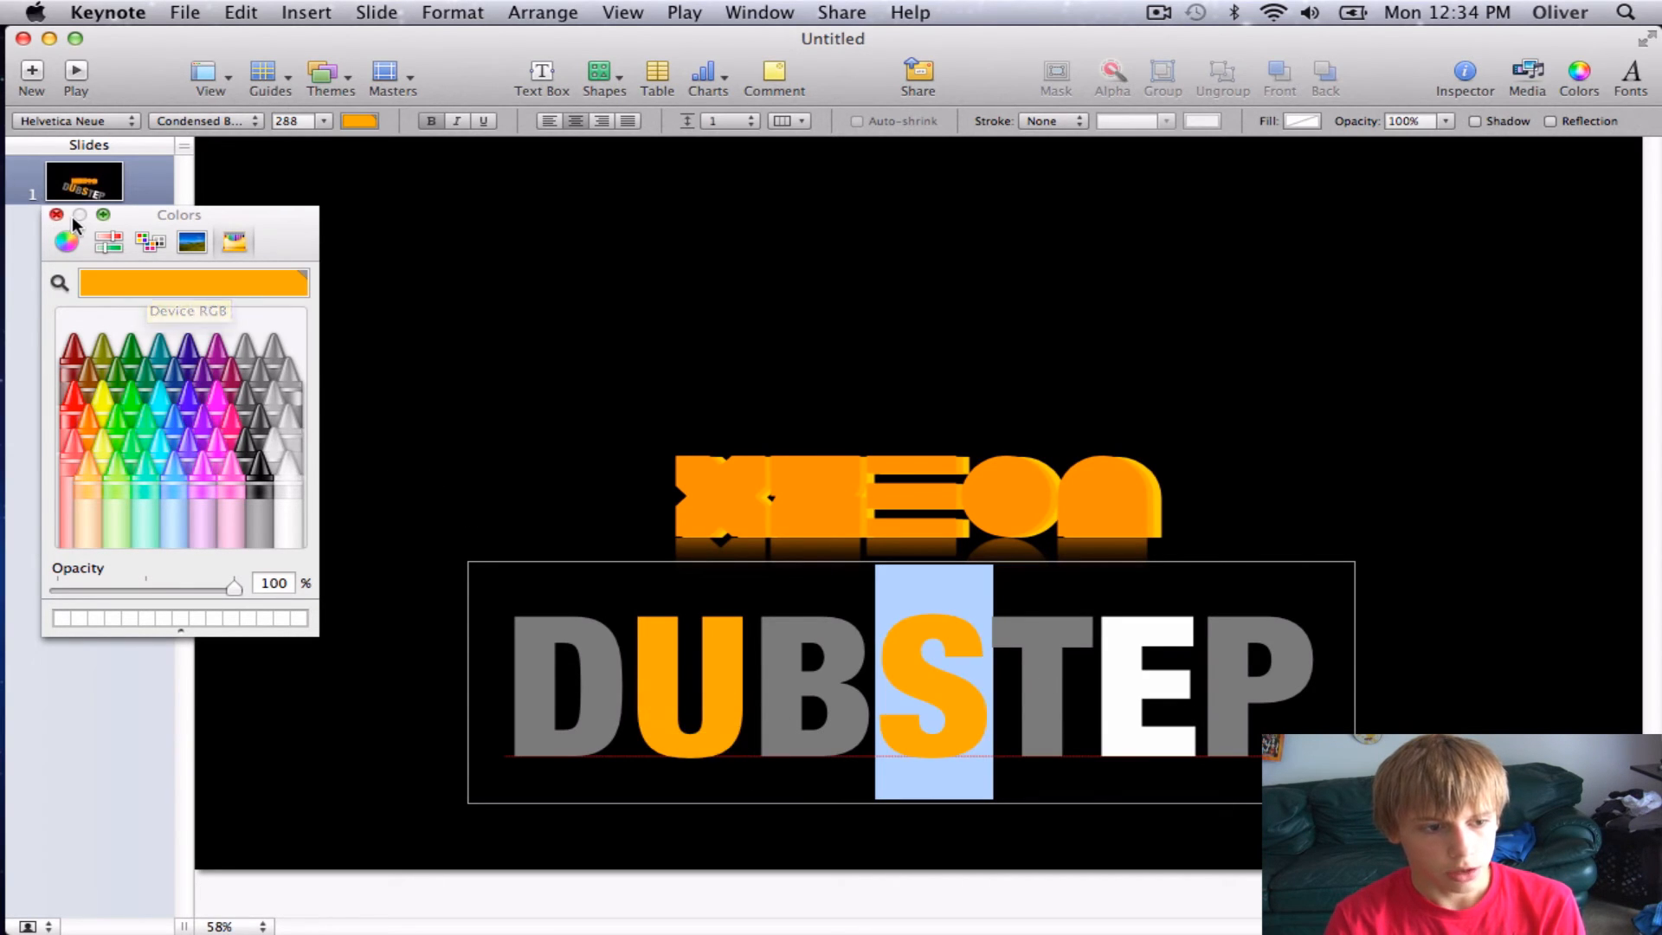
pyautogui.click(57, 214)
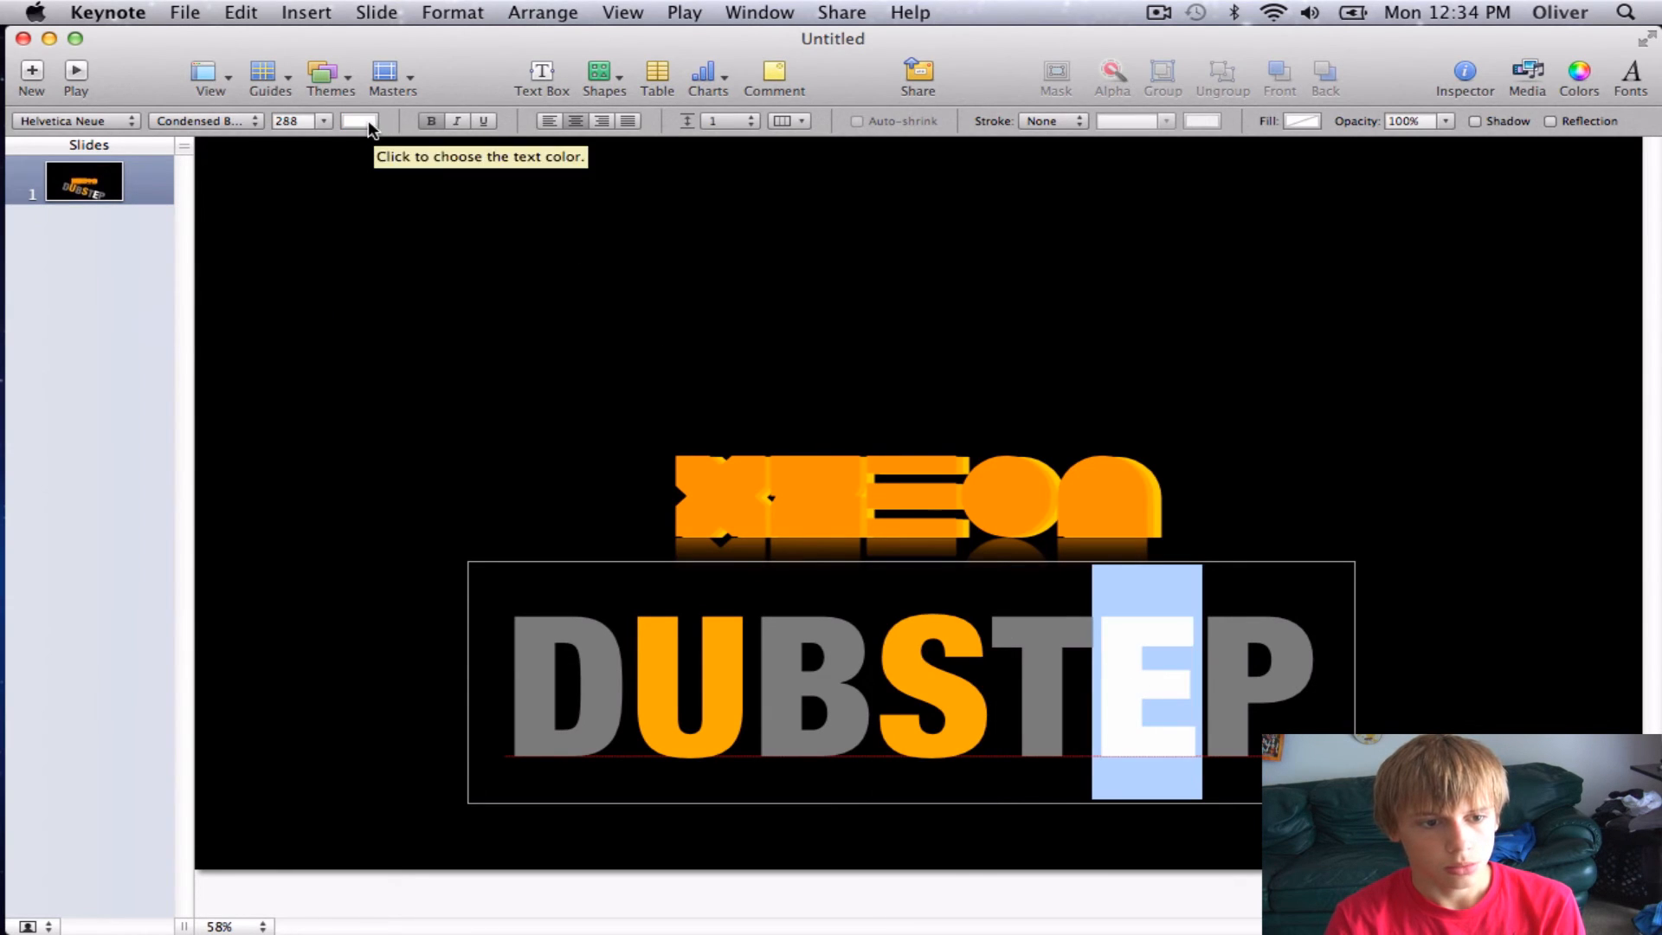
pyautogui.click(358, 120)
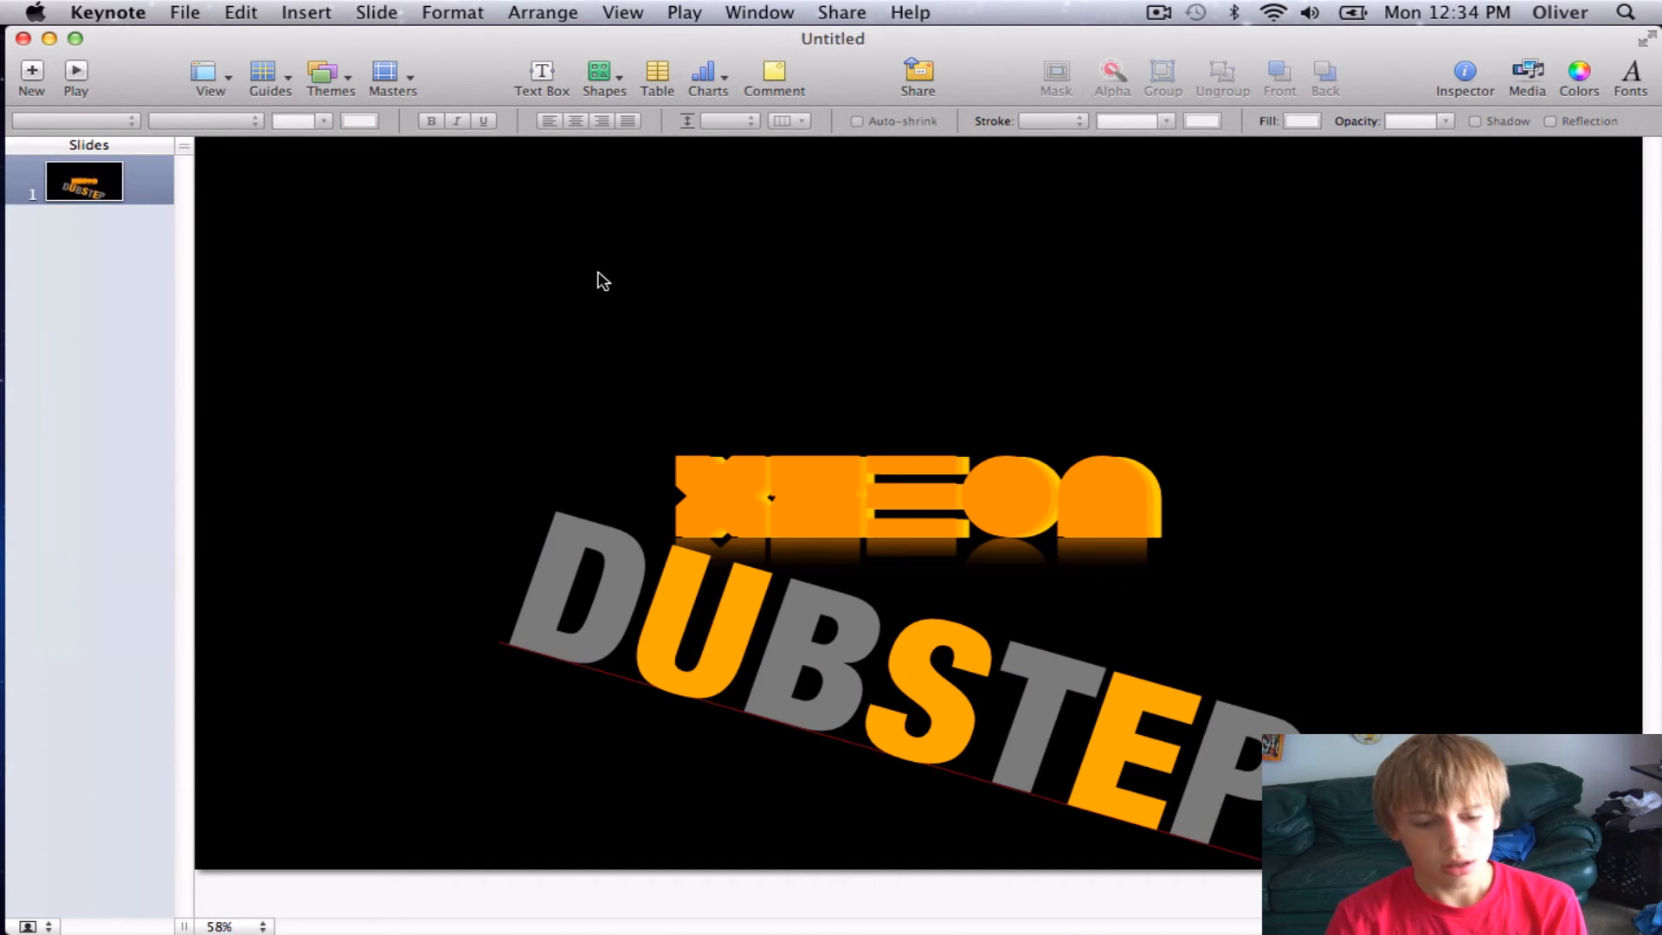
pyautogui.moveTo(1332, 706)
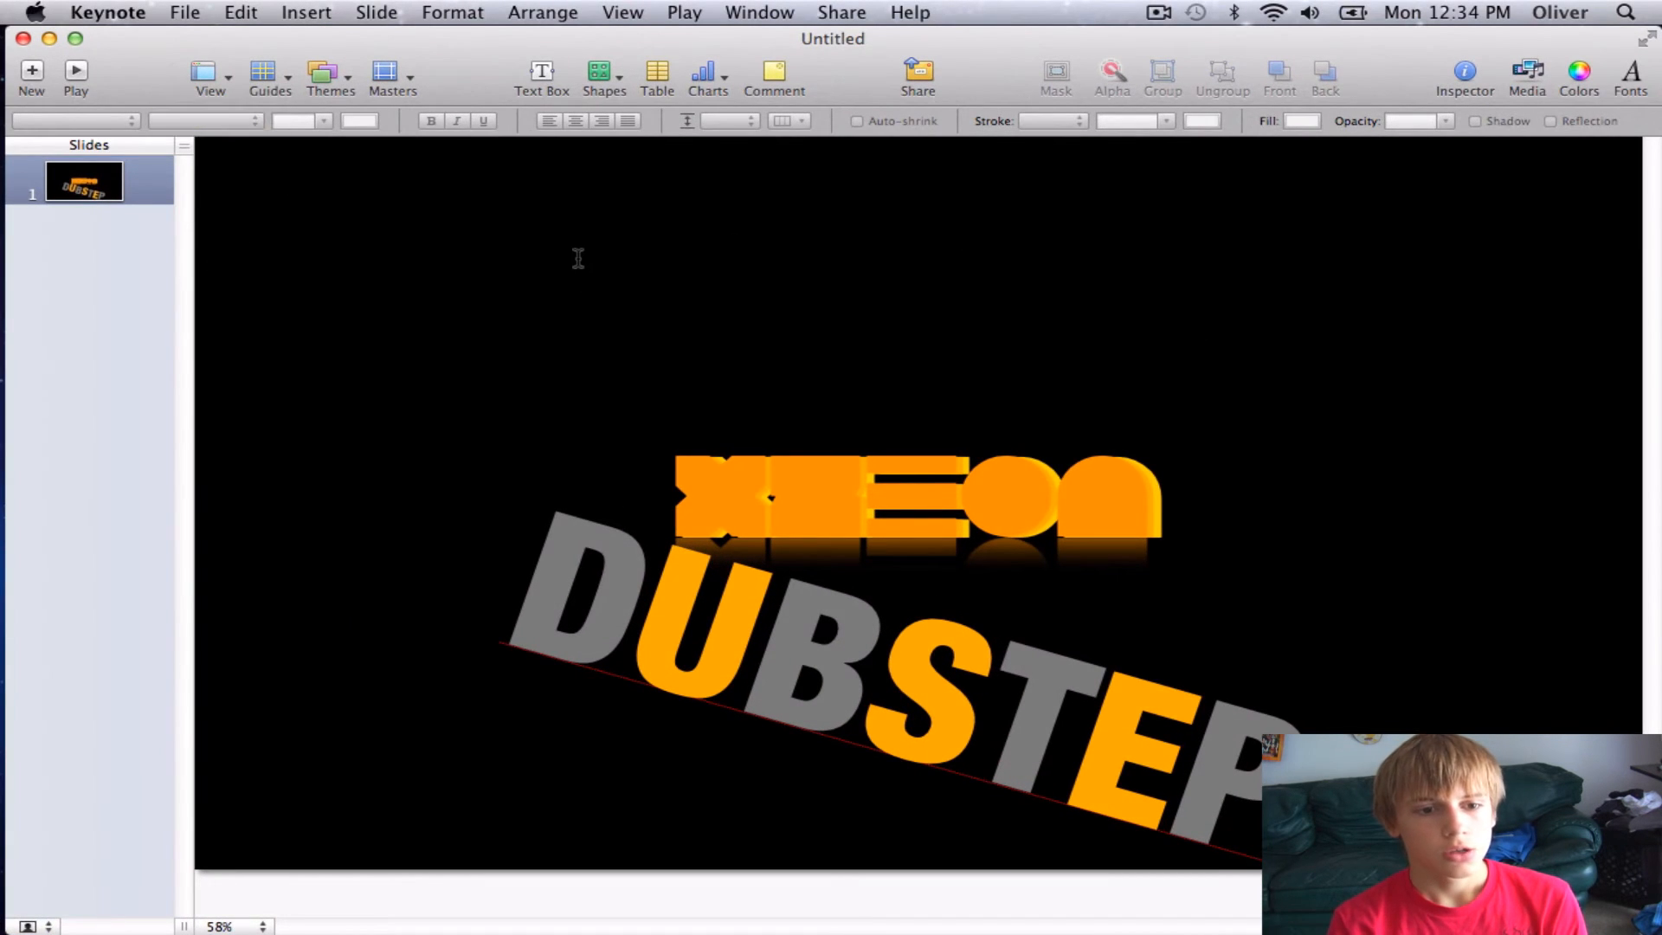
pyautogui.moveTo(604, 196)
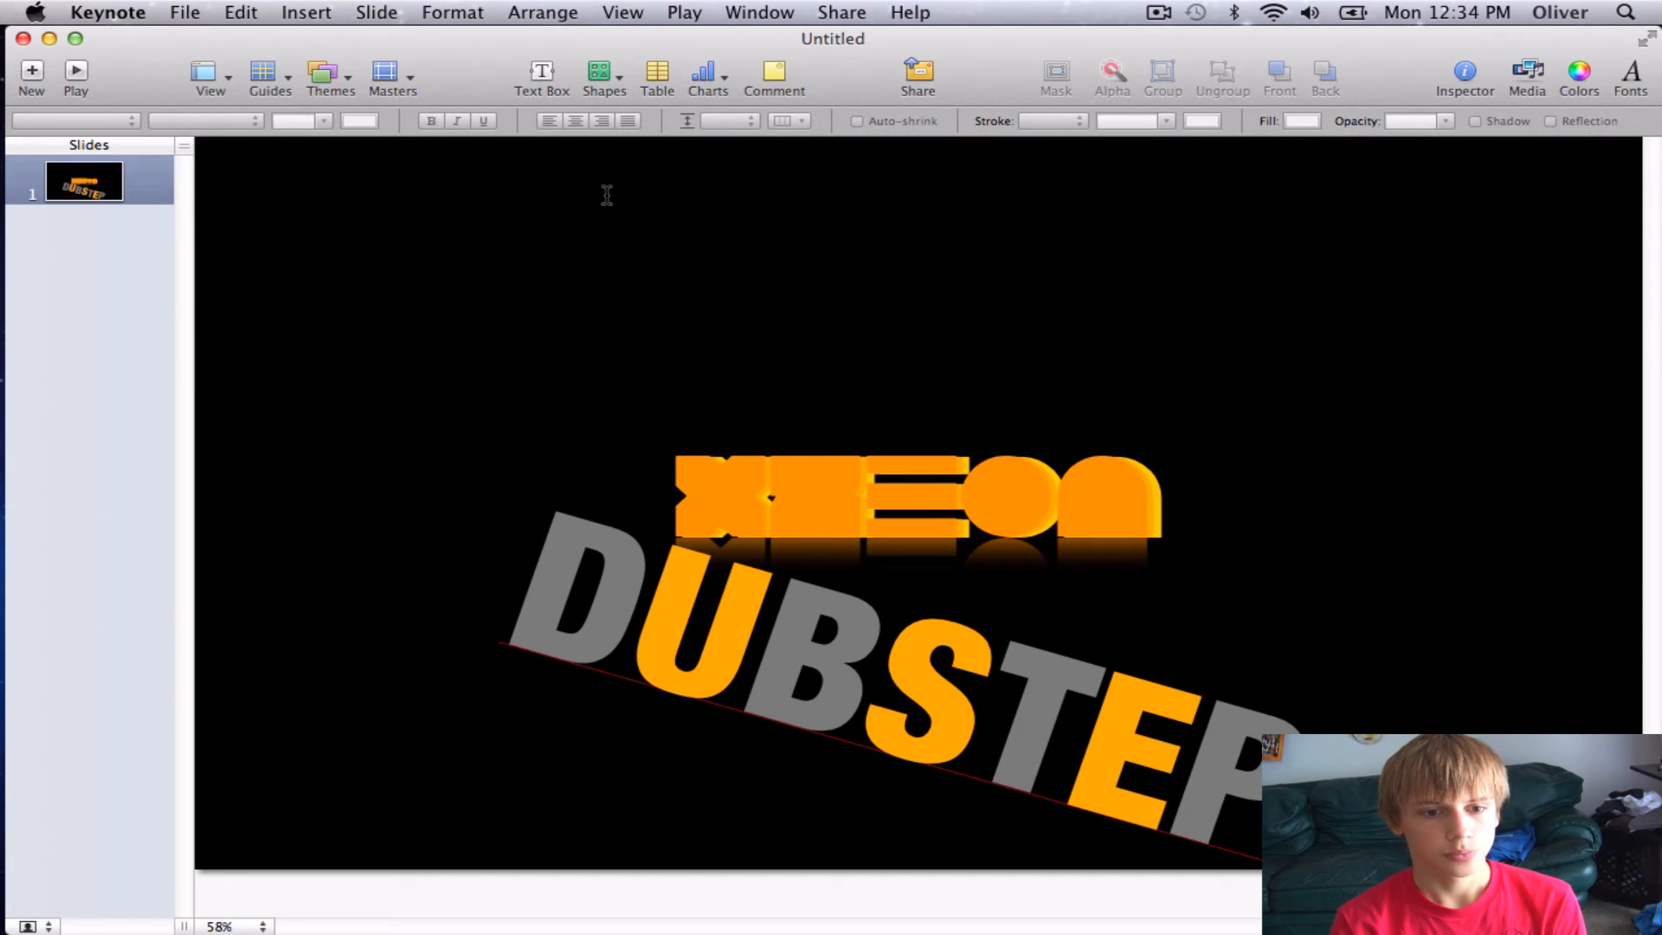
# Step: Start a Share > Export of the slide as images, dismissing the low disk space warning
pyautogui.click(842, 12)
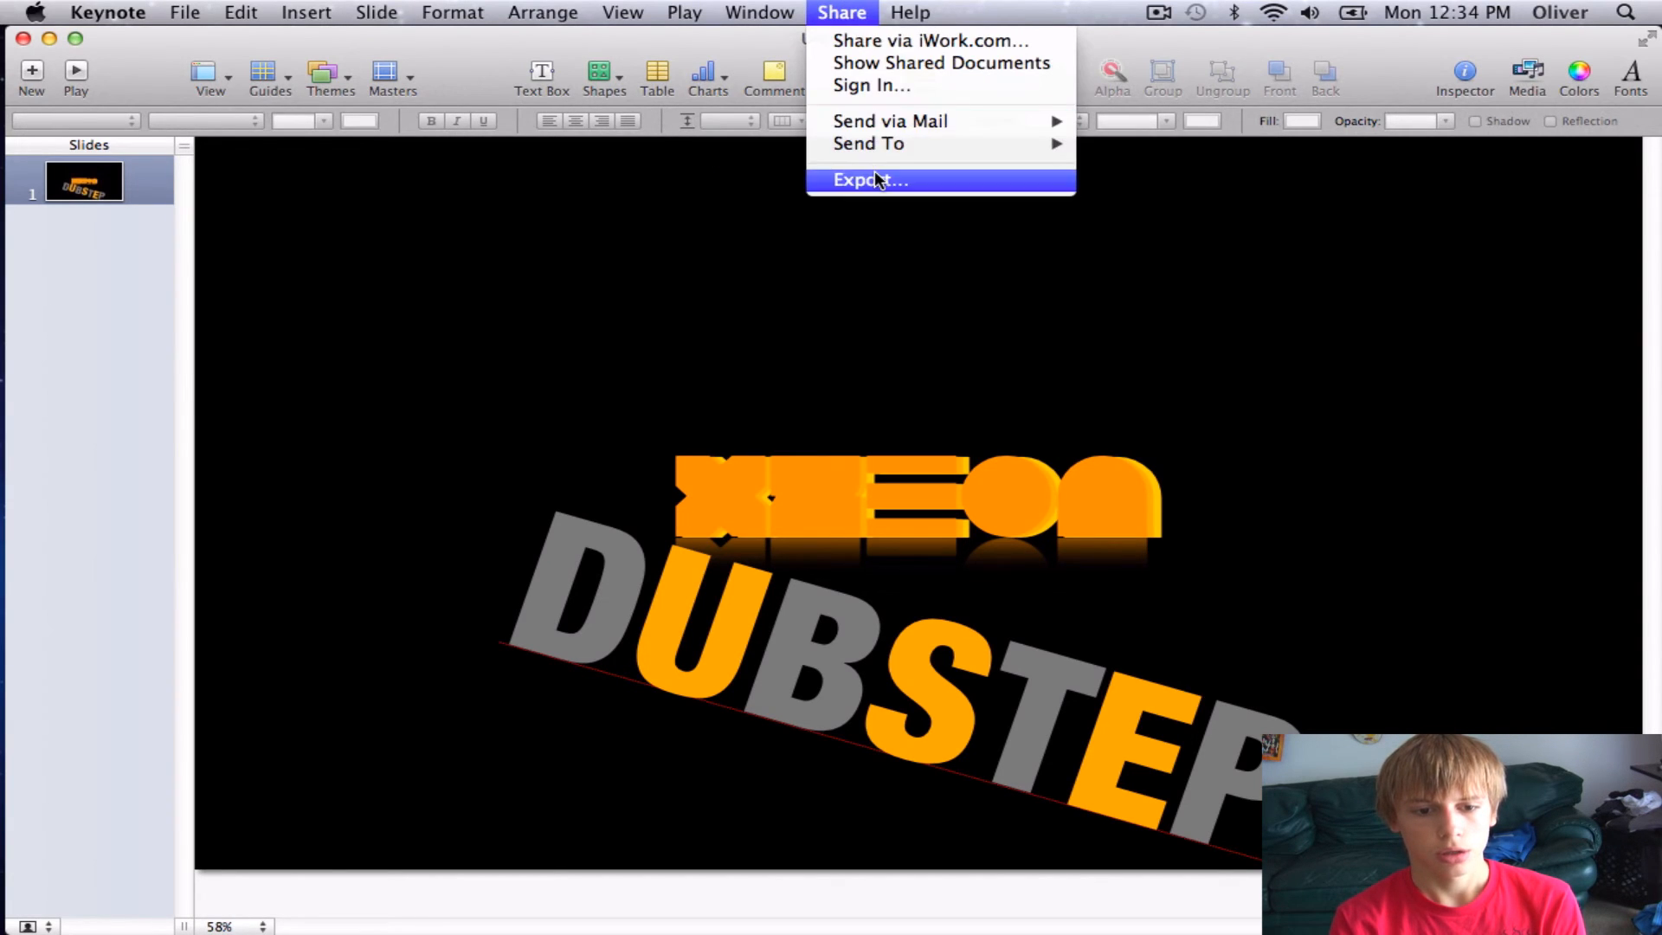
pyautogui.click(871, 178)
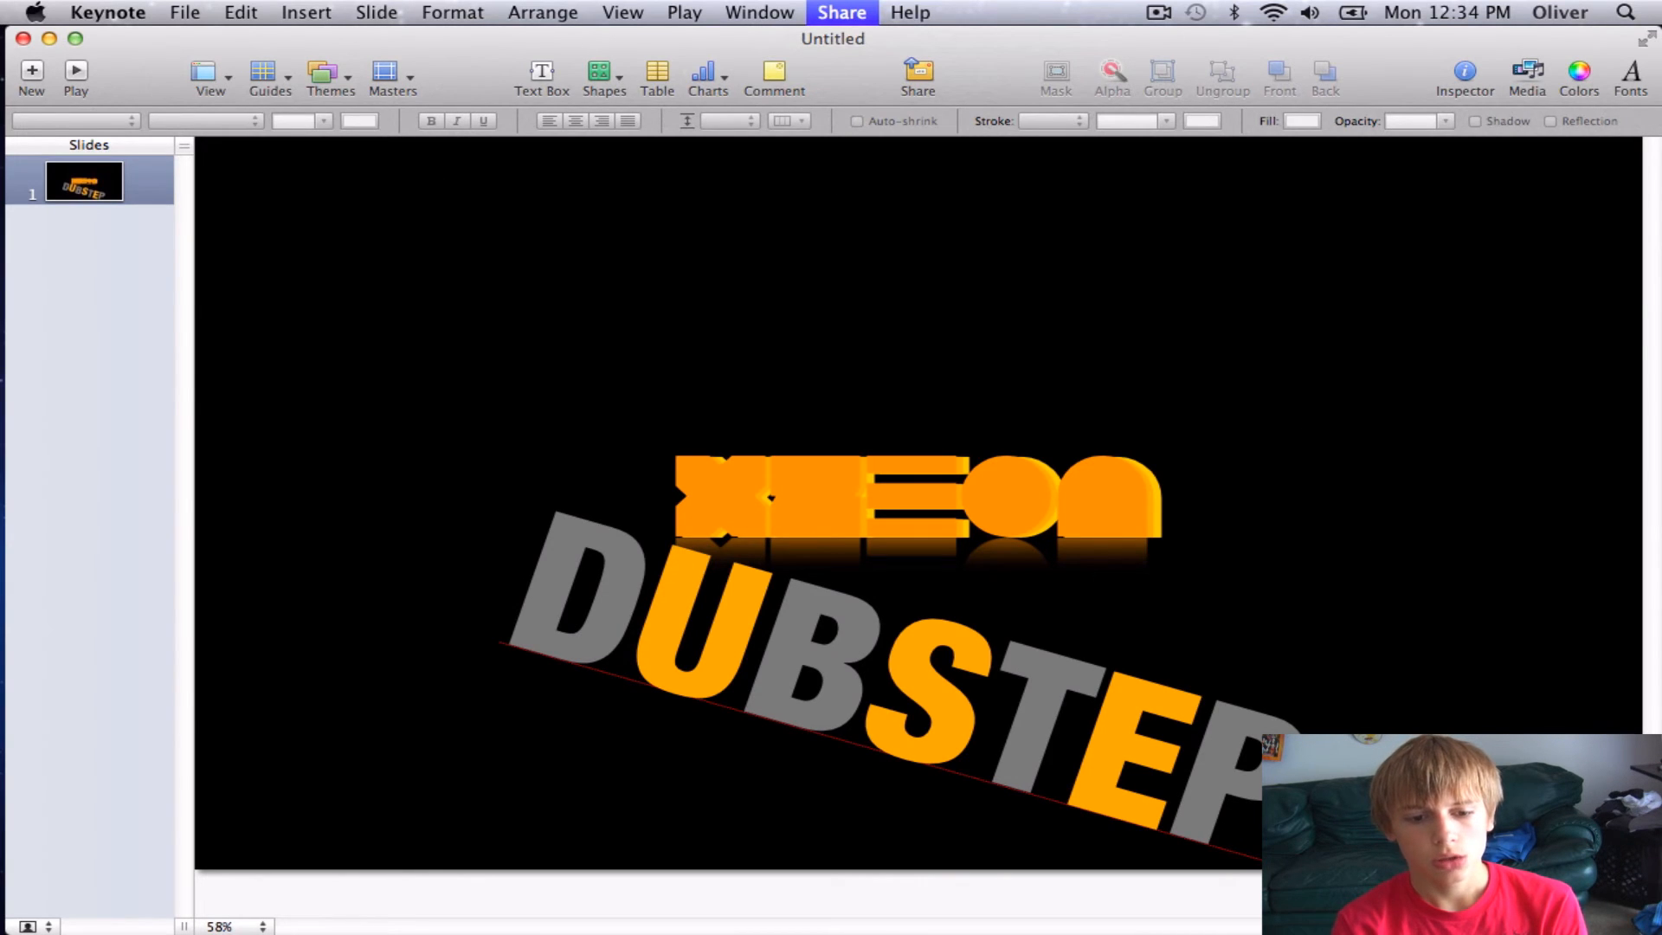
pyautogui.moveTo(511, 644)
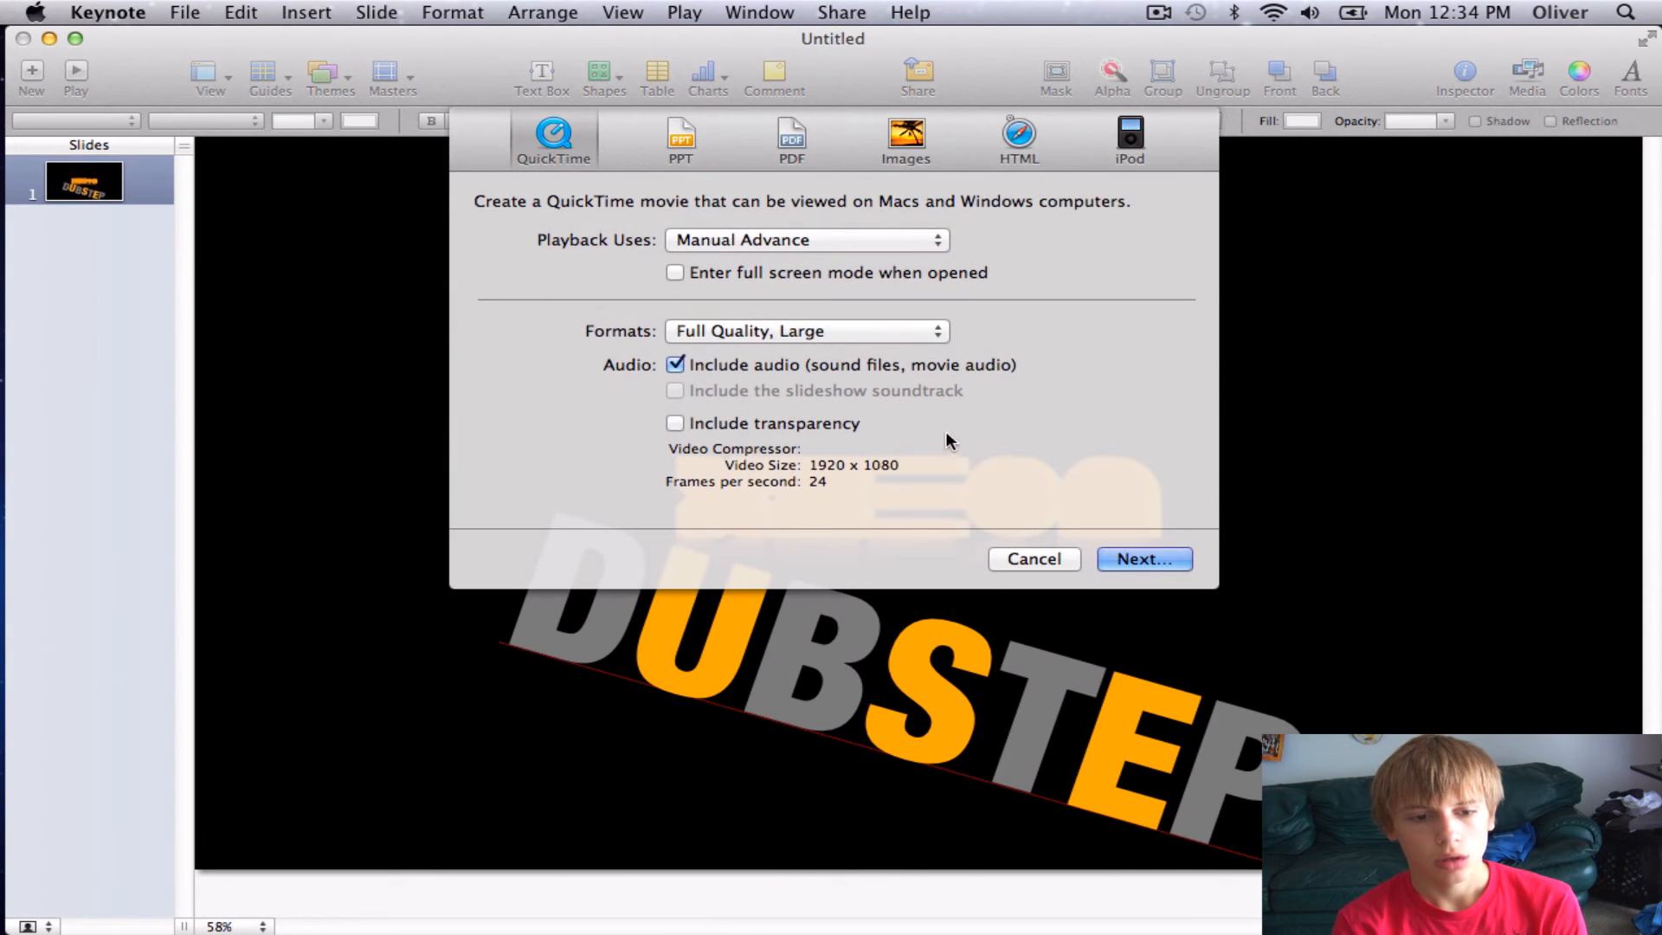
pyautogui.moveTo(933, 133)
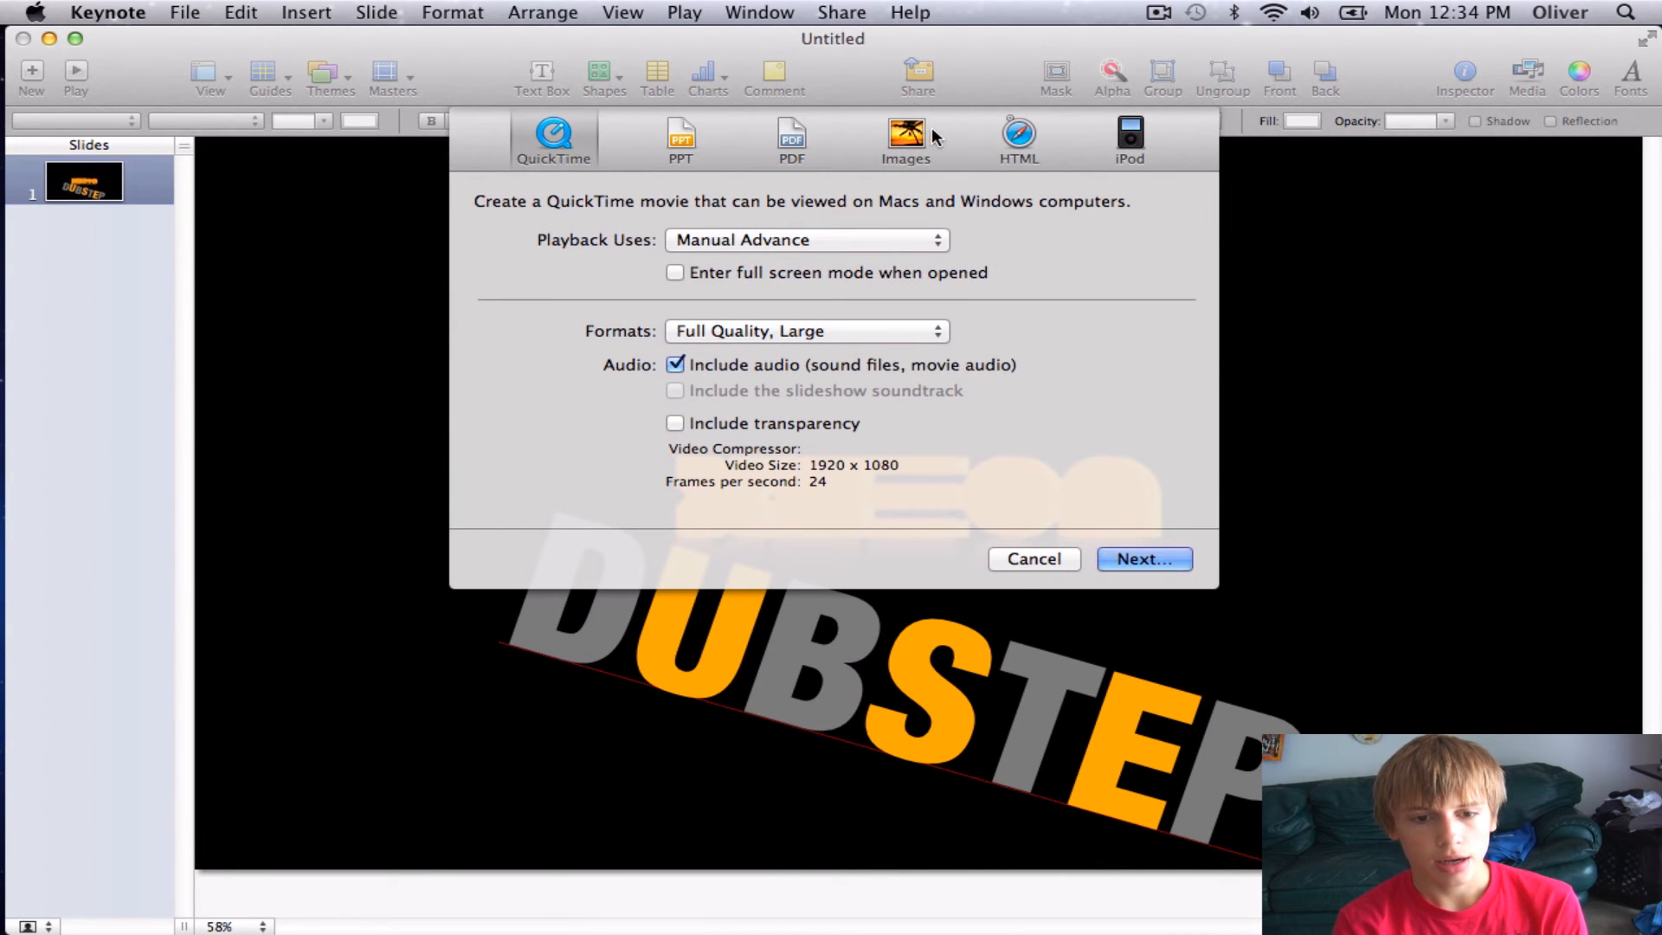
pyautogui.click(904, 139)
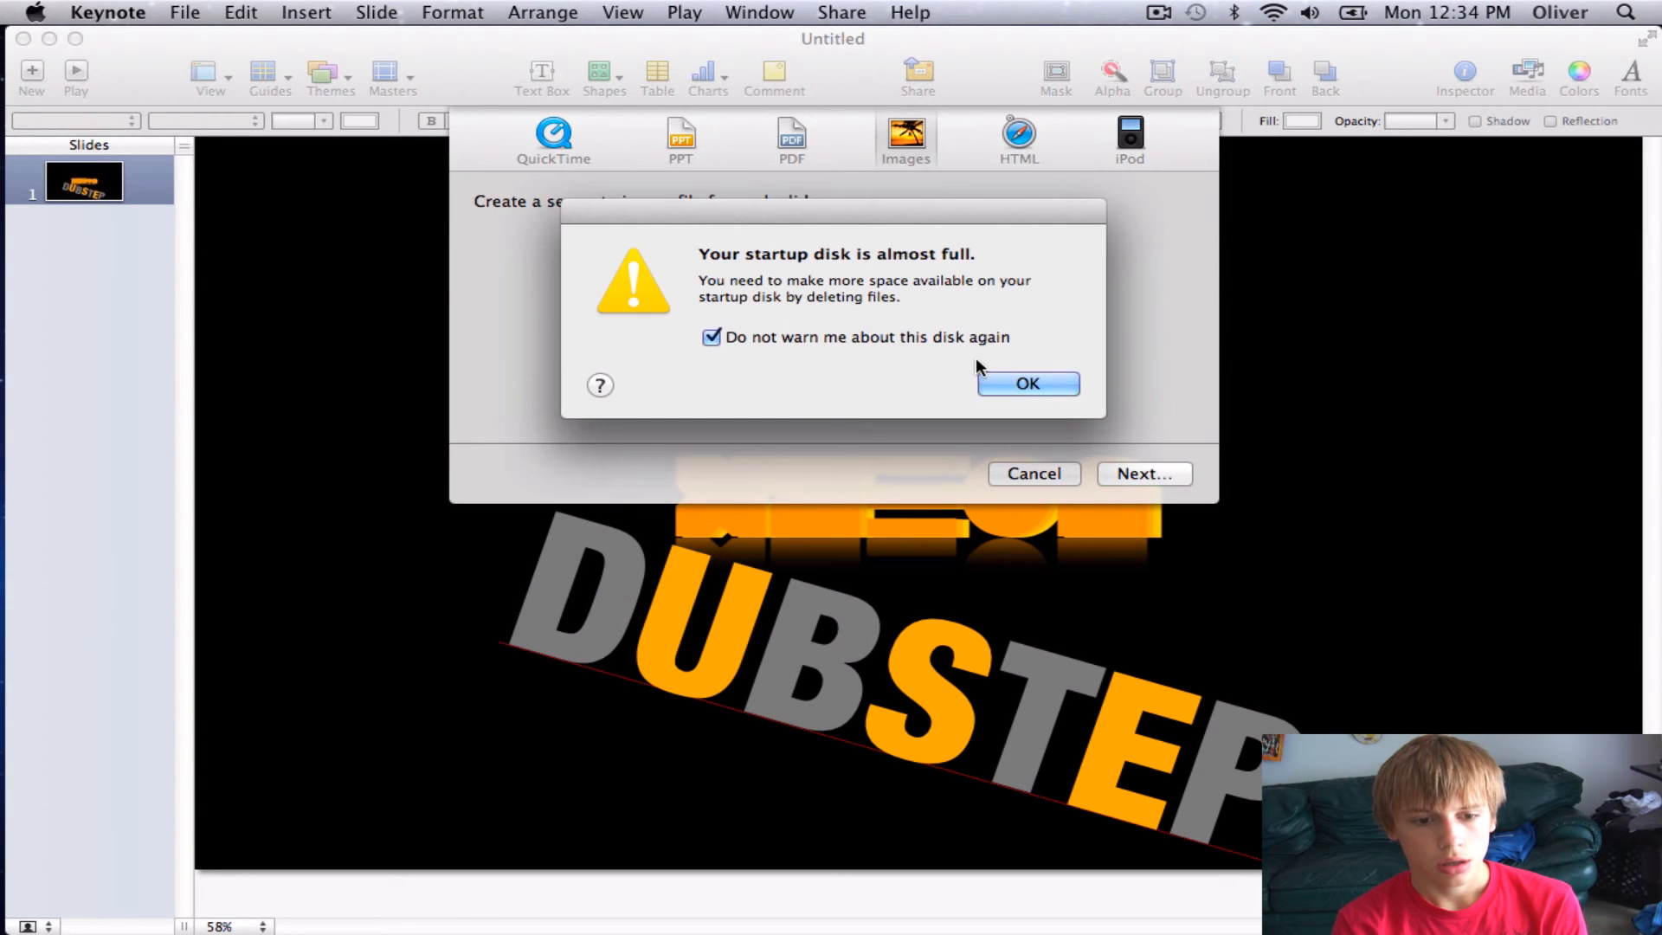
pyautogui.click(1025, 383)
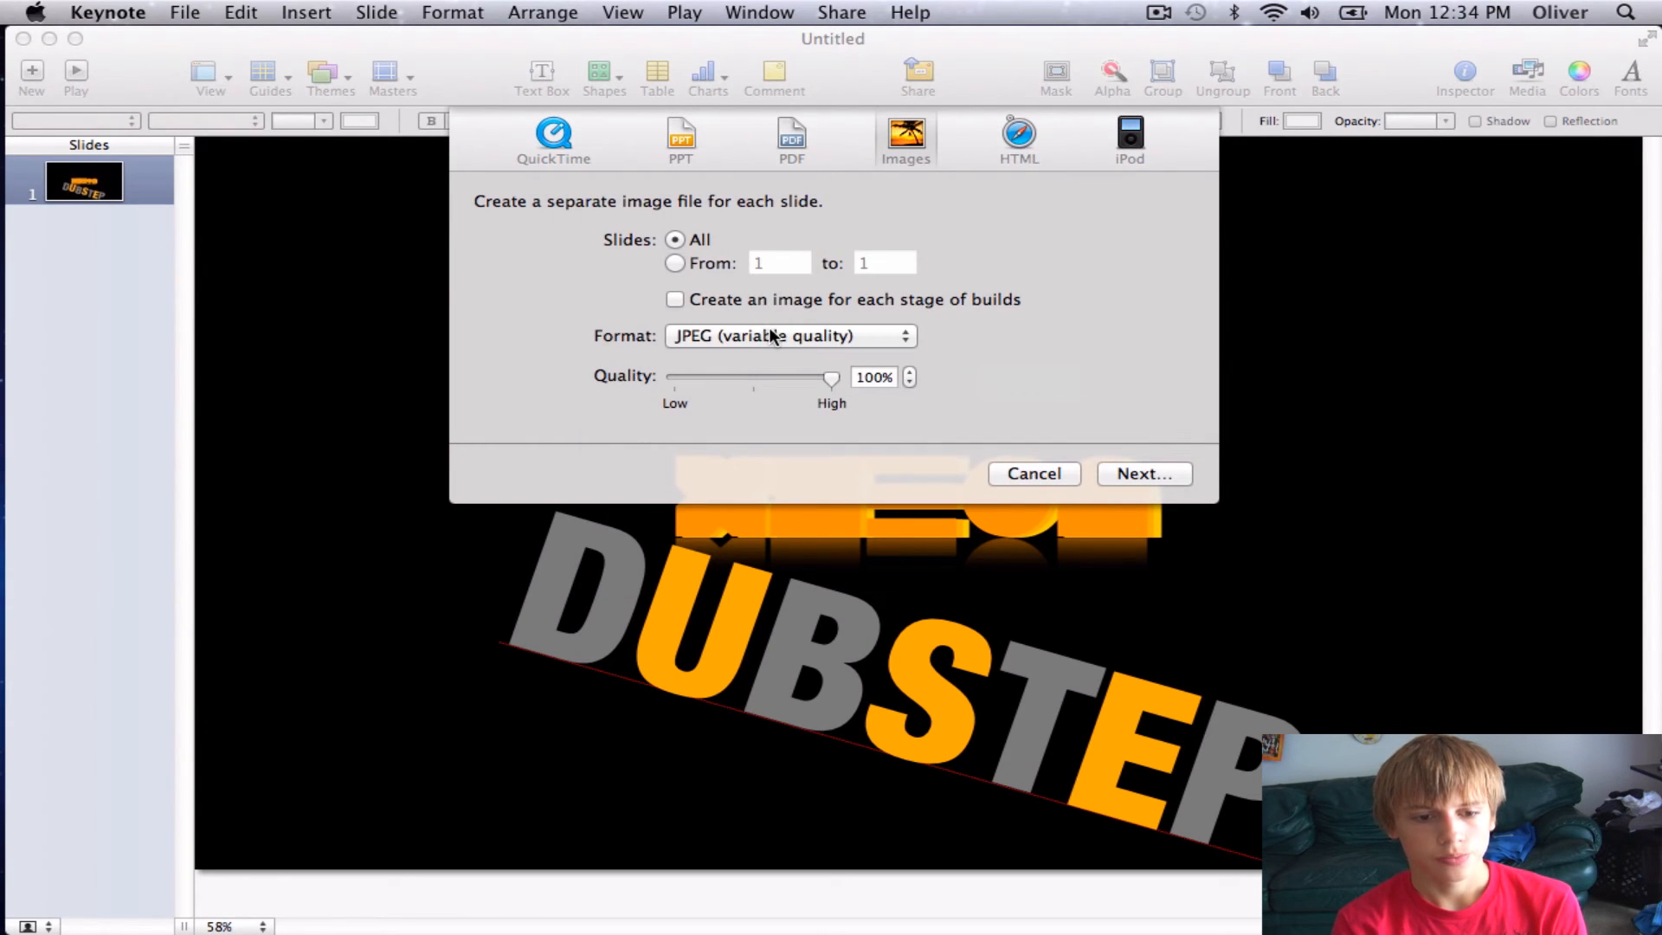
# Step: Keep JPEG at full quality, export only slide 1 and continue to naming
pyautogui.click(789, 334)
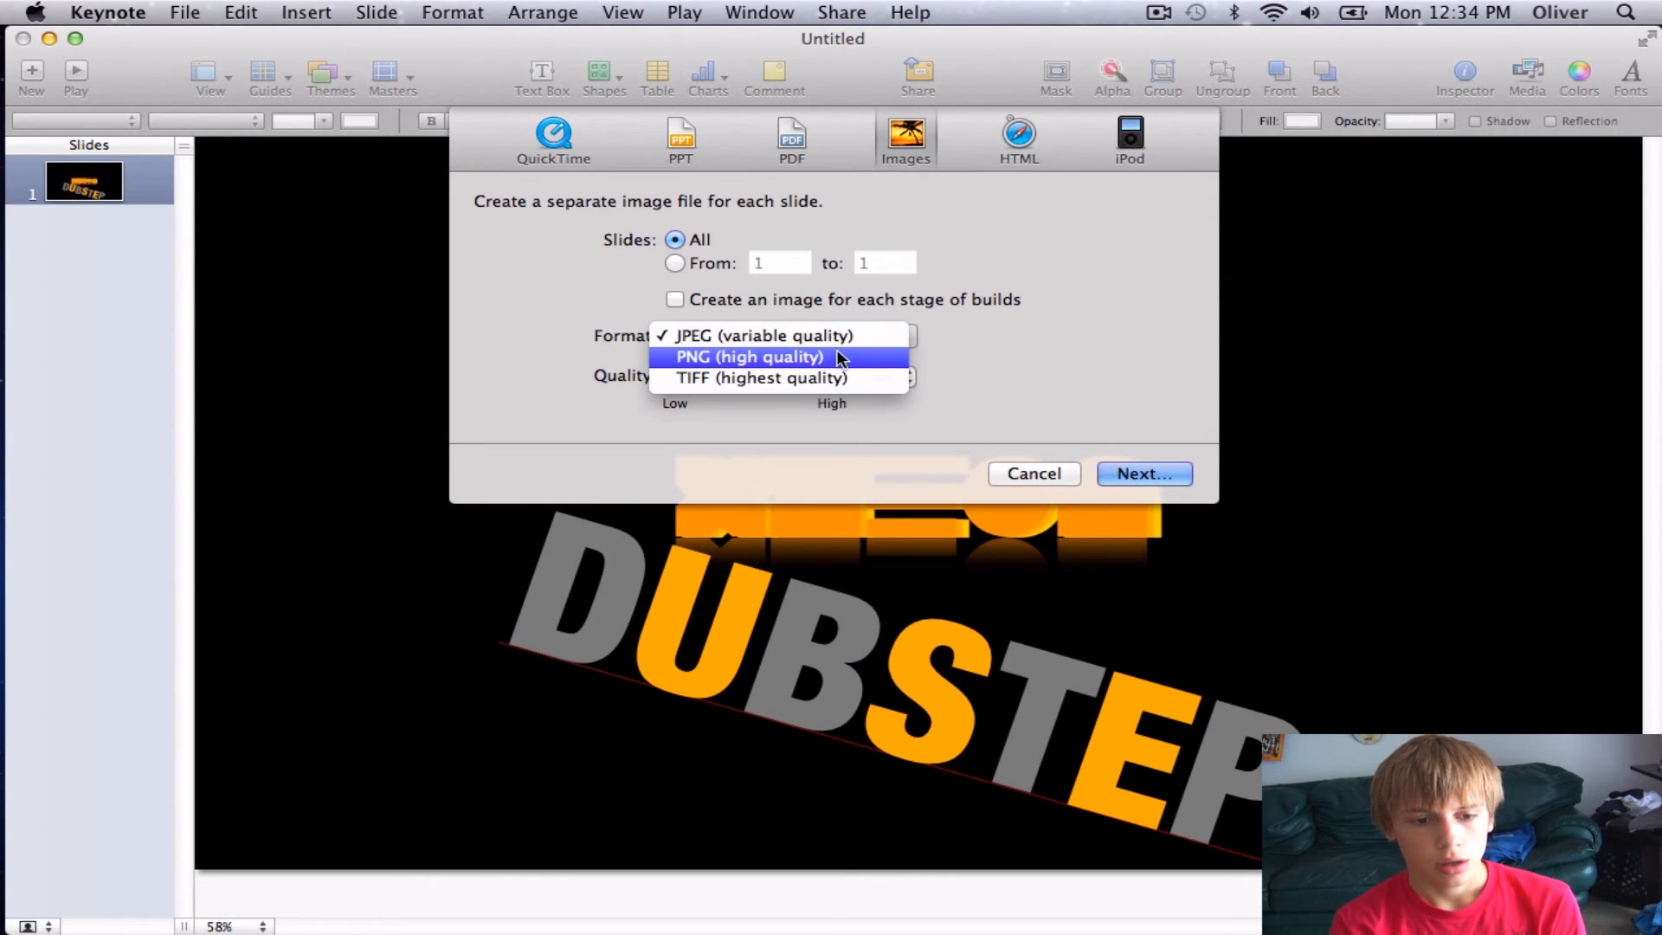
pyautogui.click(770, 335)
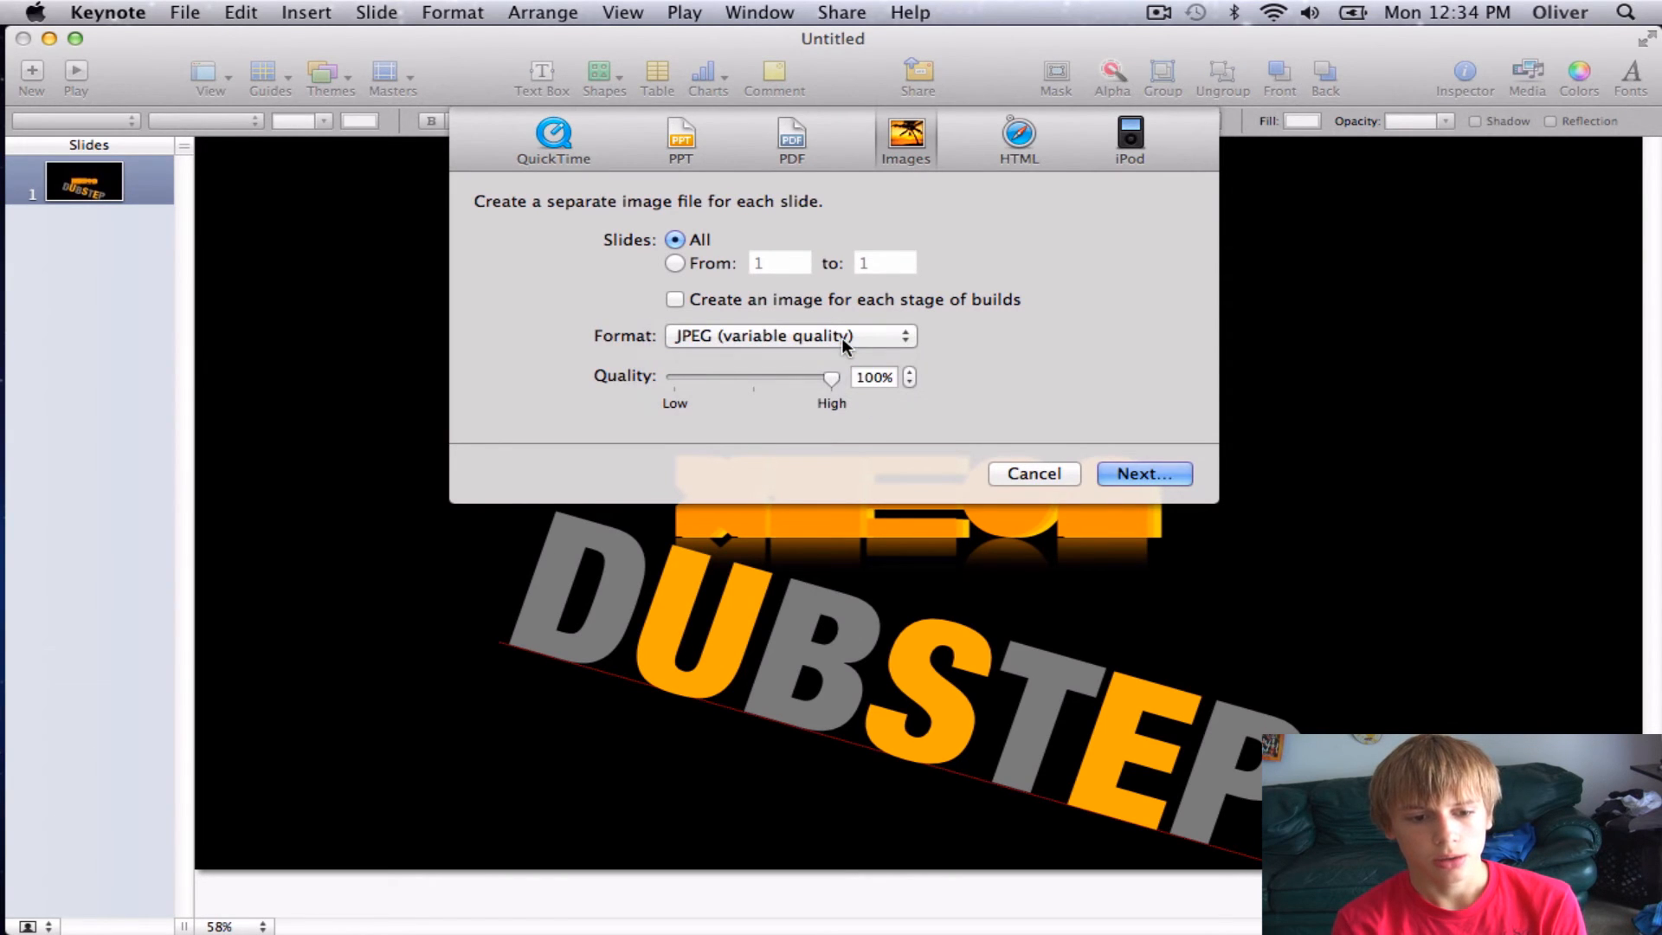
pyautogui.moveTo(737, 295)
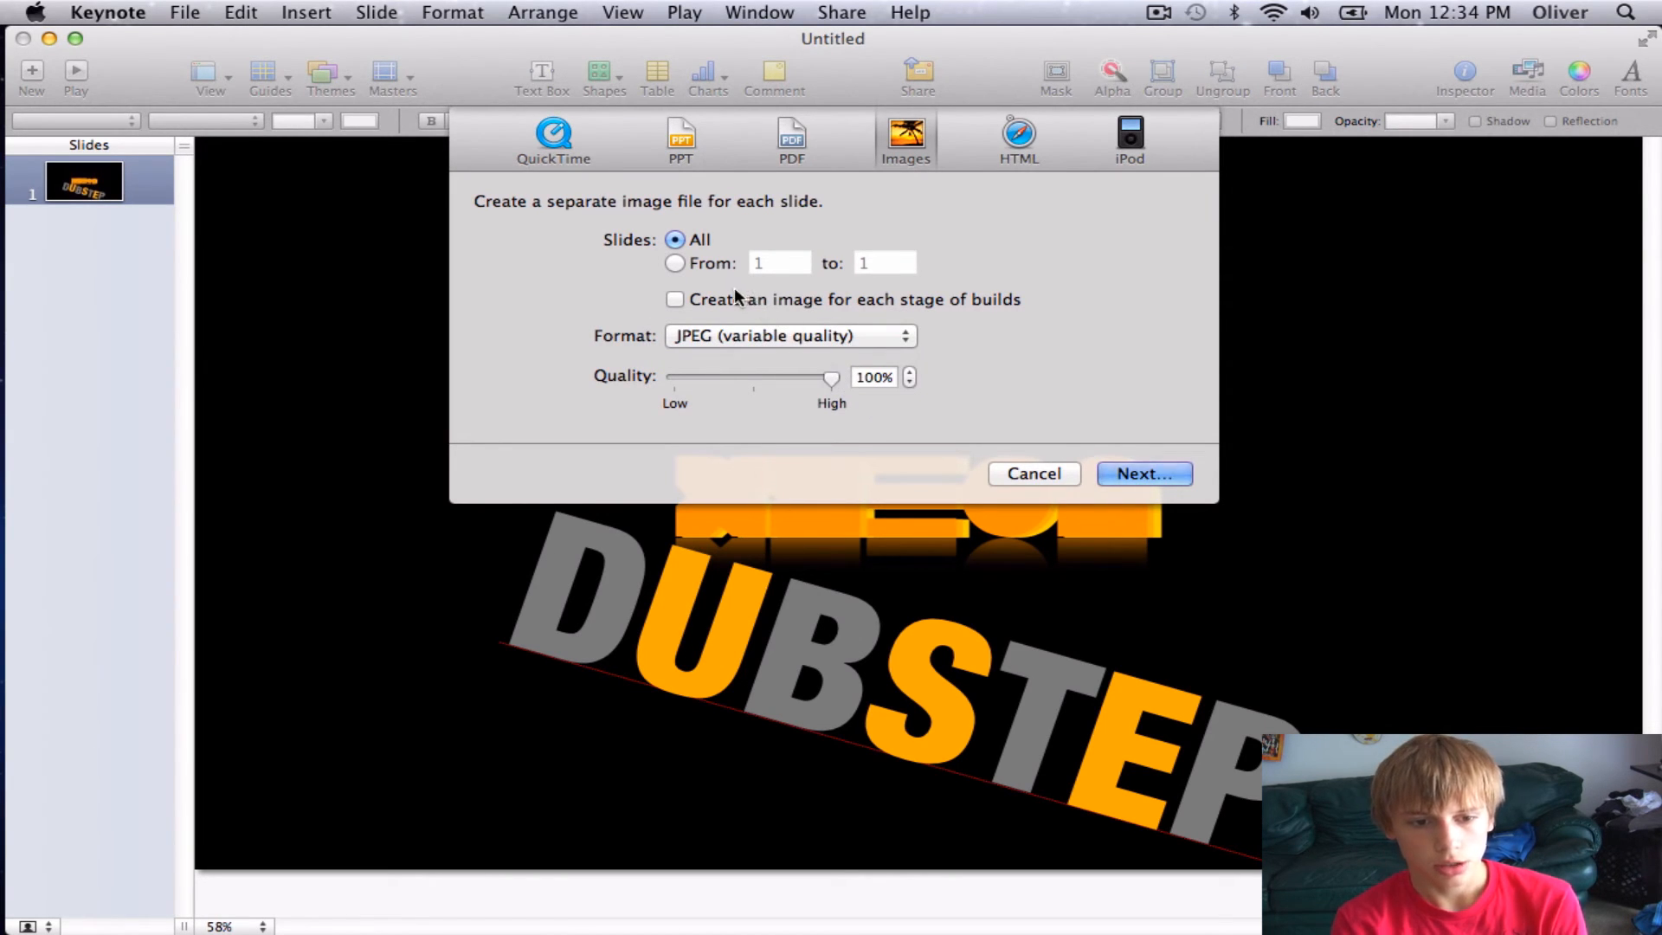
pyautogui.click(674, 263)
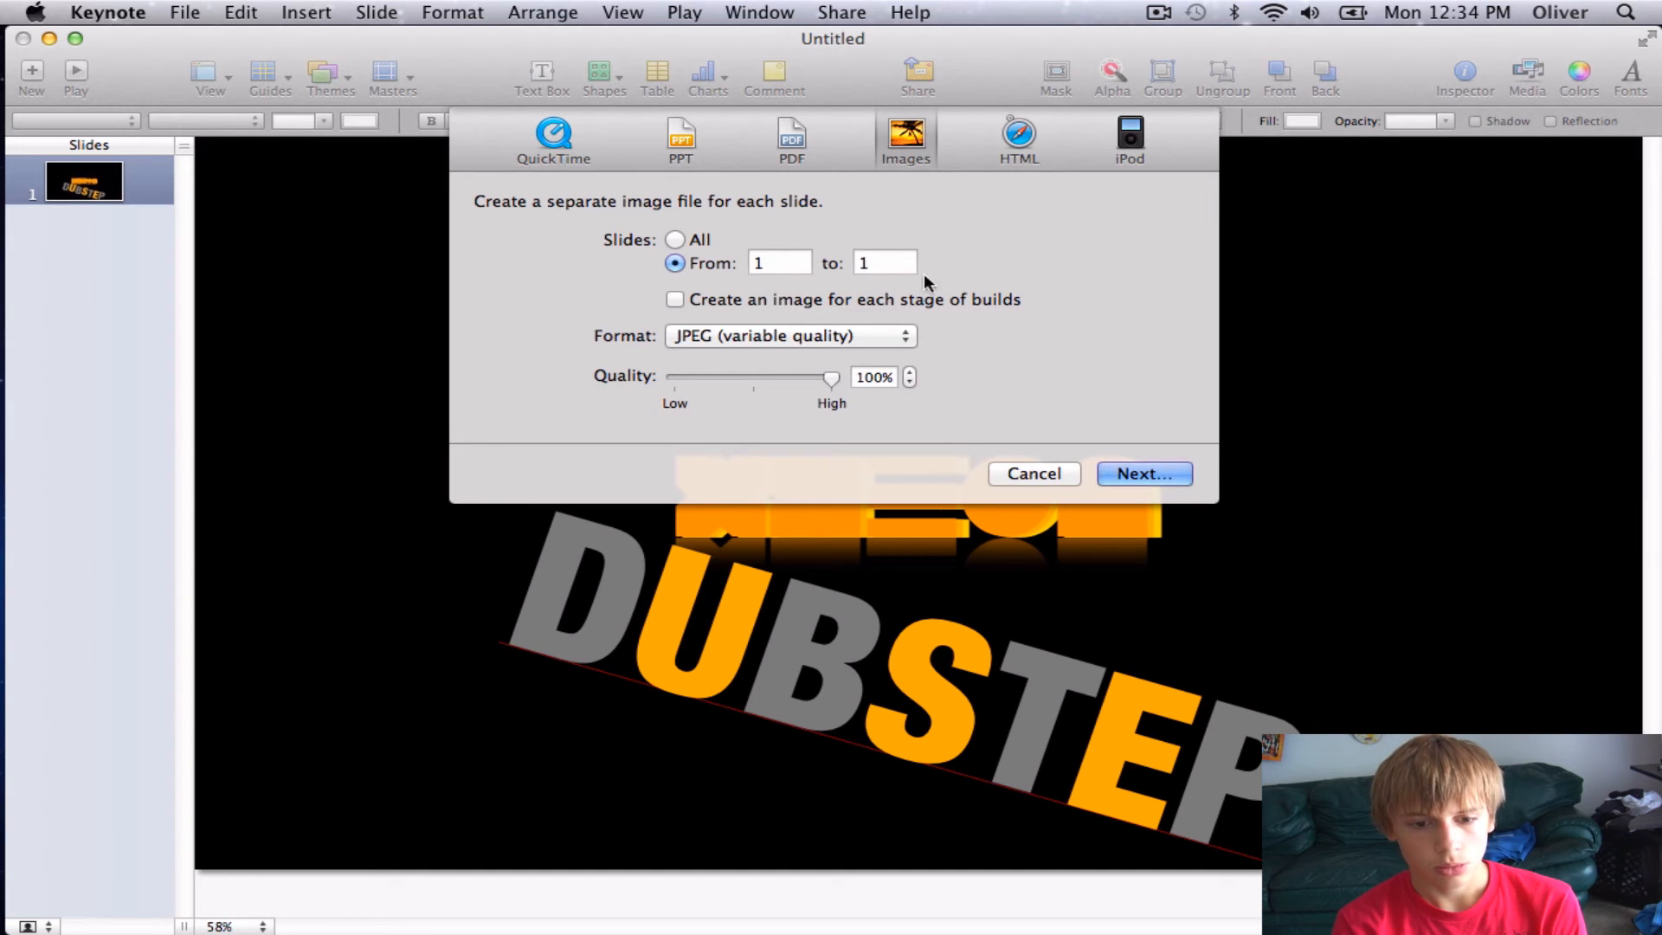
pyautogui.click(1032, 472)
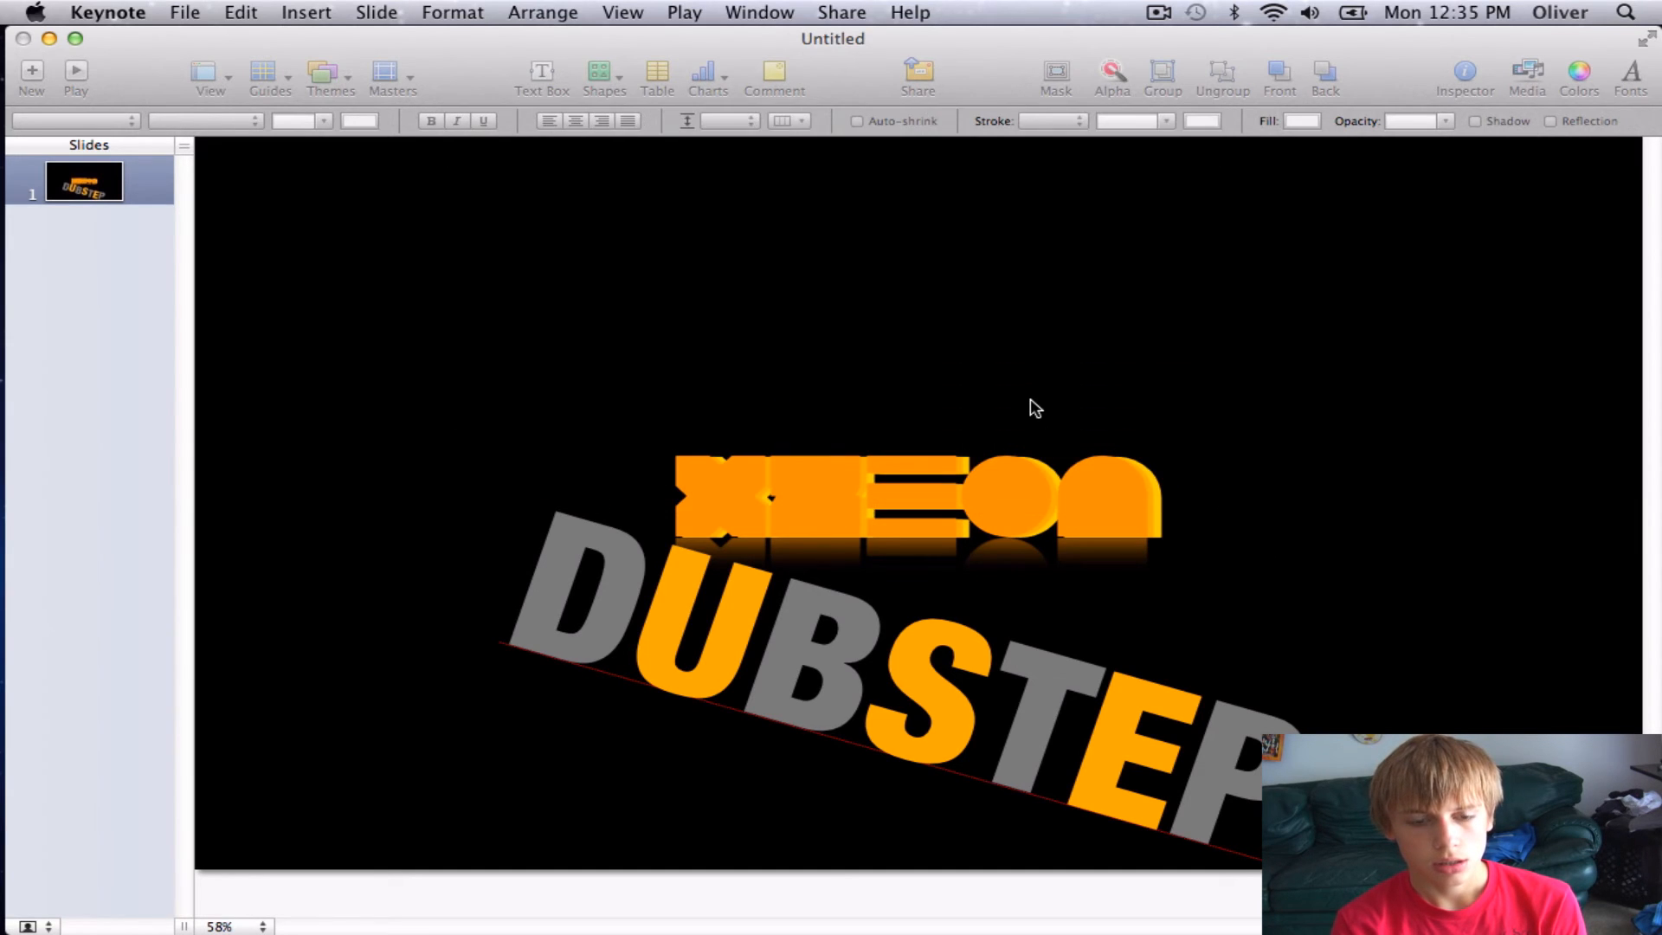
pyautogui.moveTo(1018, 413)
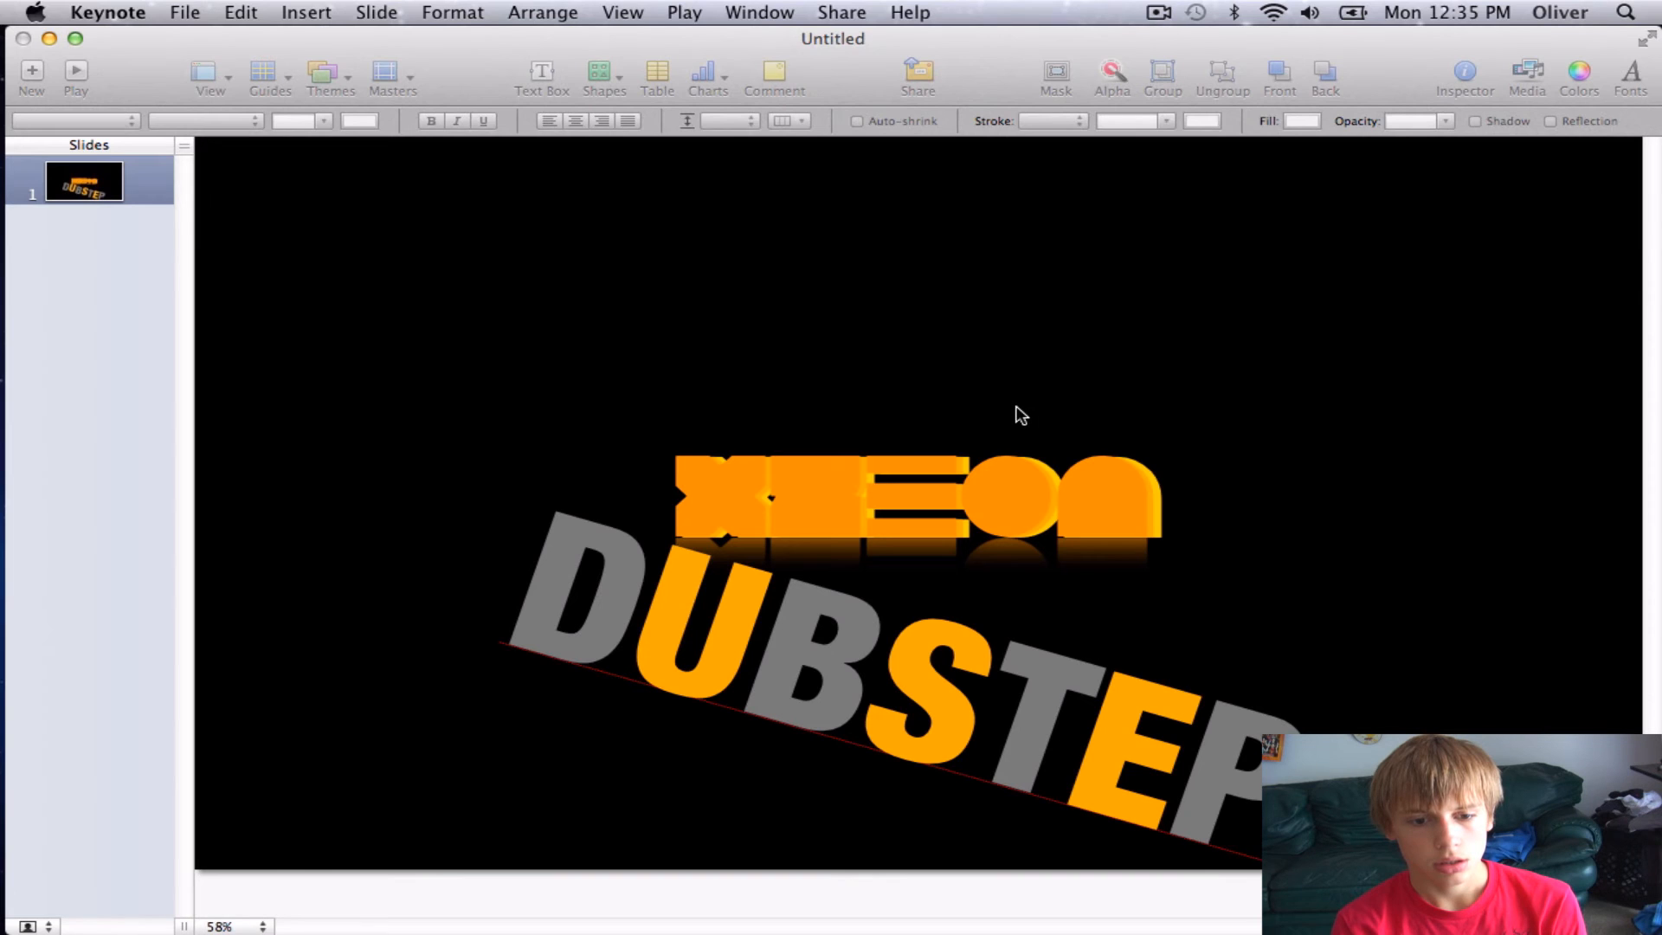
pyautogui.moveTo(838, 109)
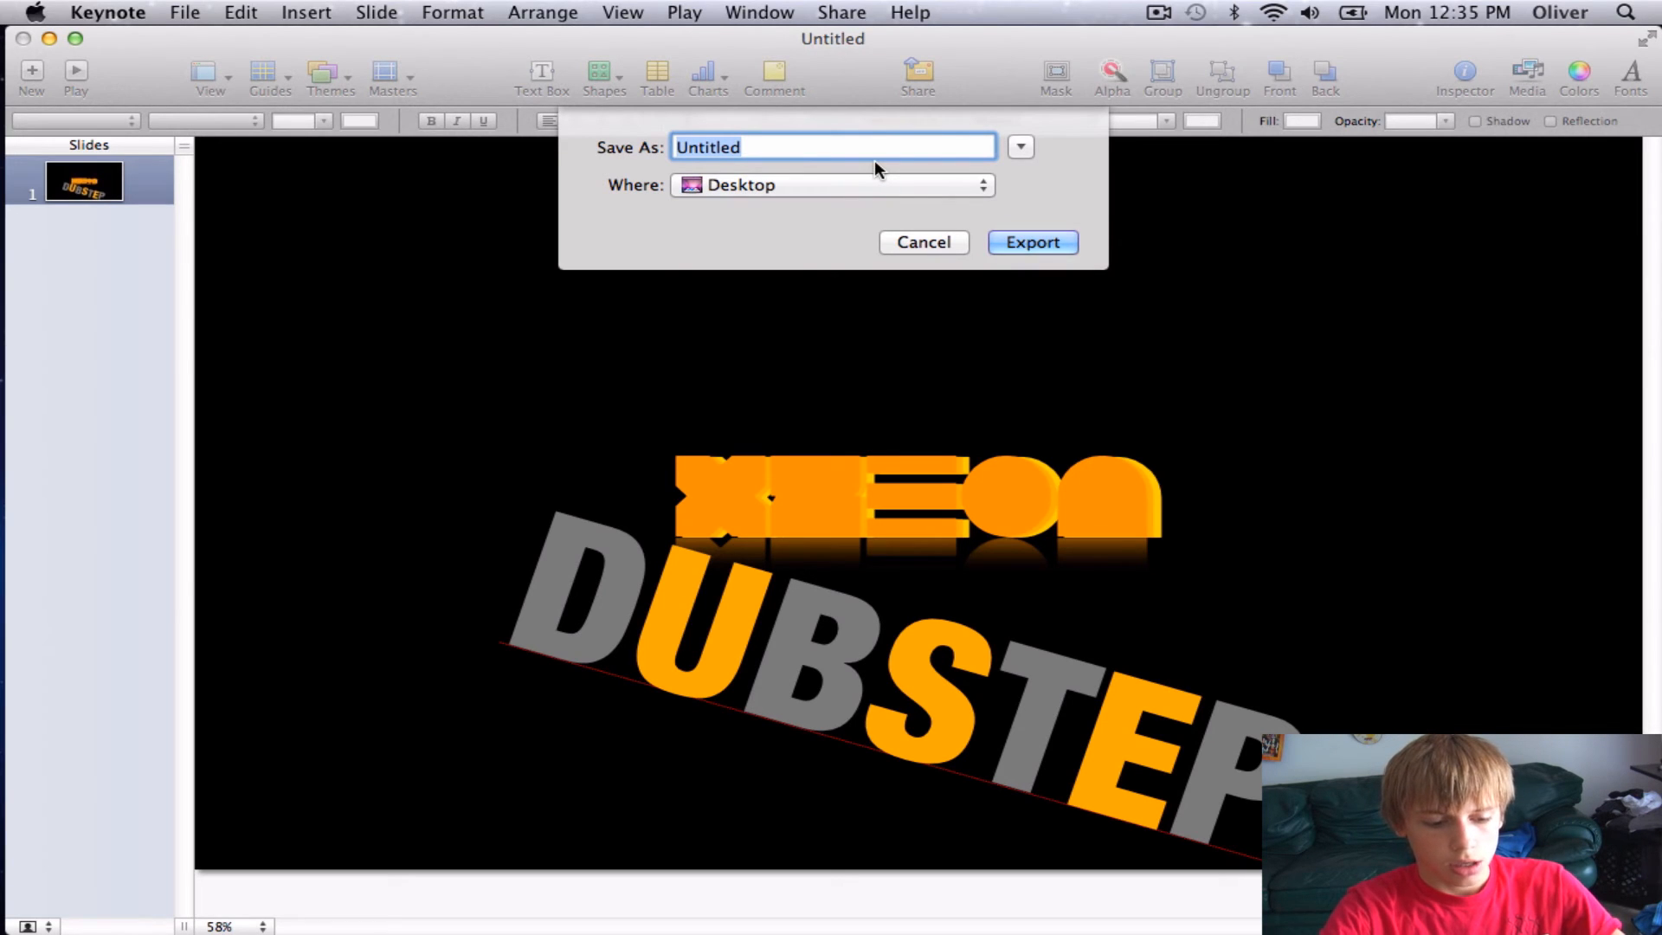
# Step: Name the exported image 'LOGO TUT' and export it to the Desktop
pyautogui.write('LOGO')
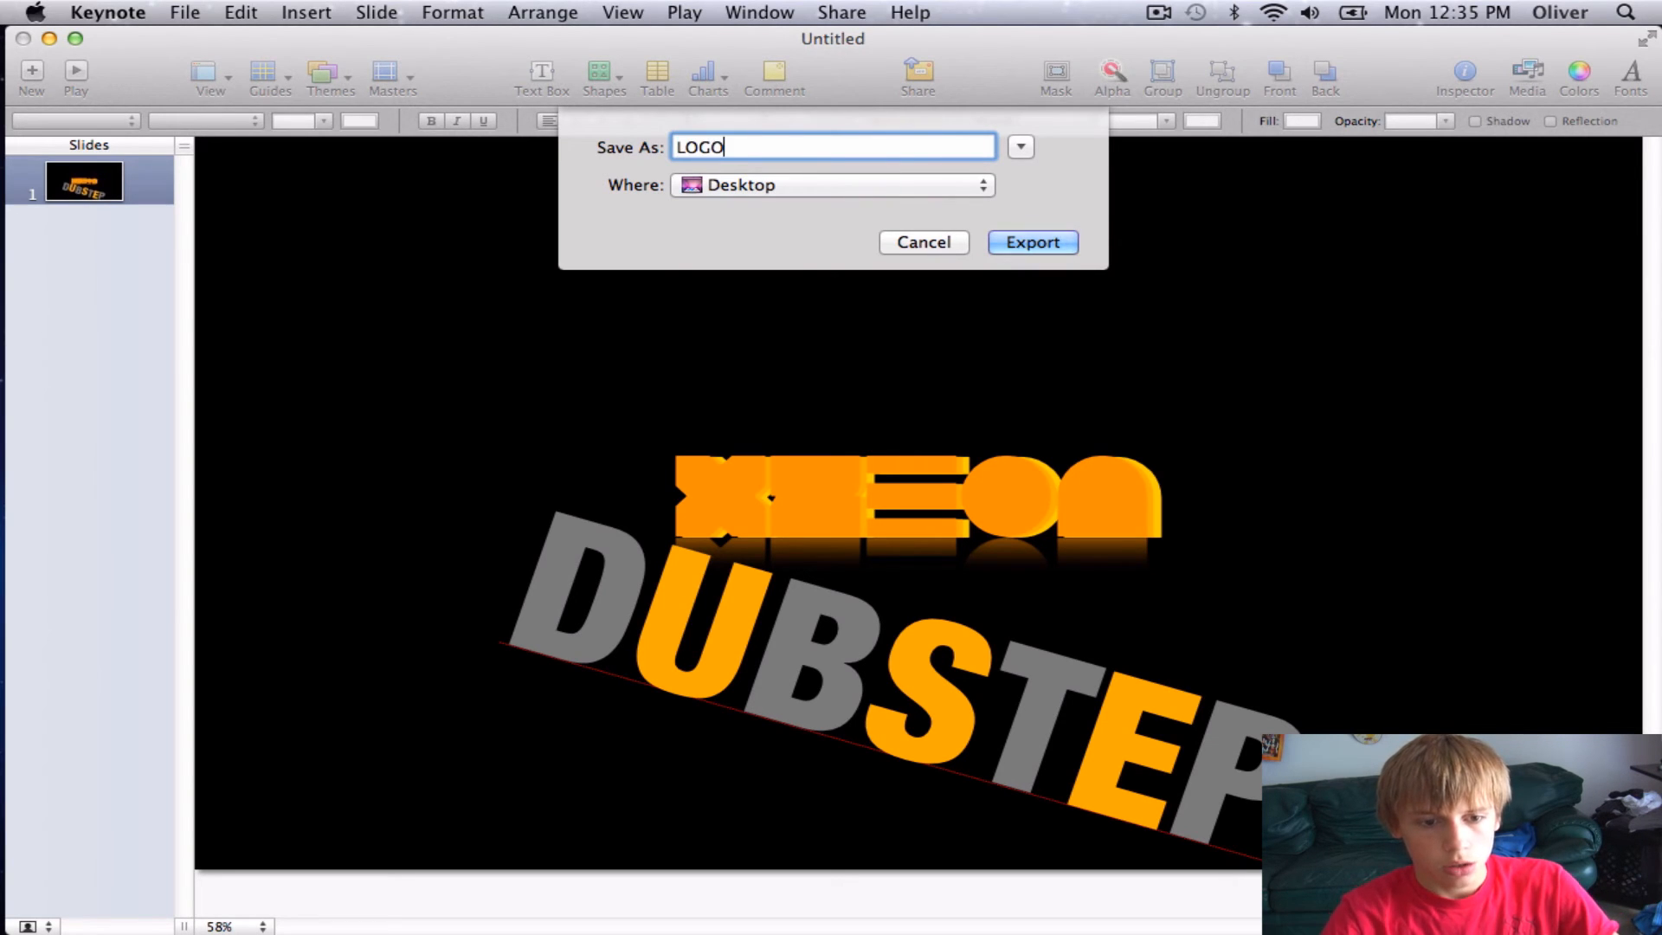
pyautogui.write('TUT')
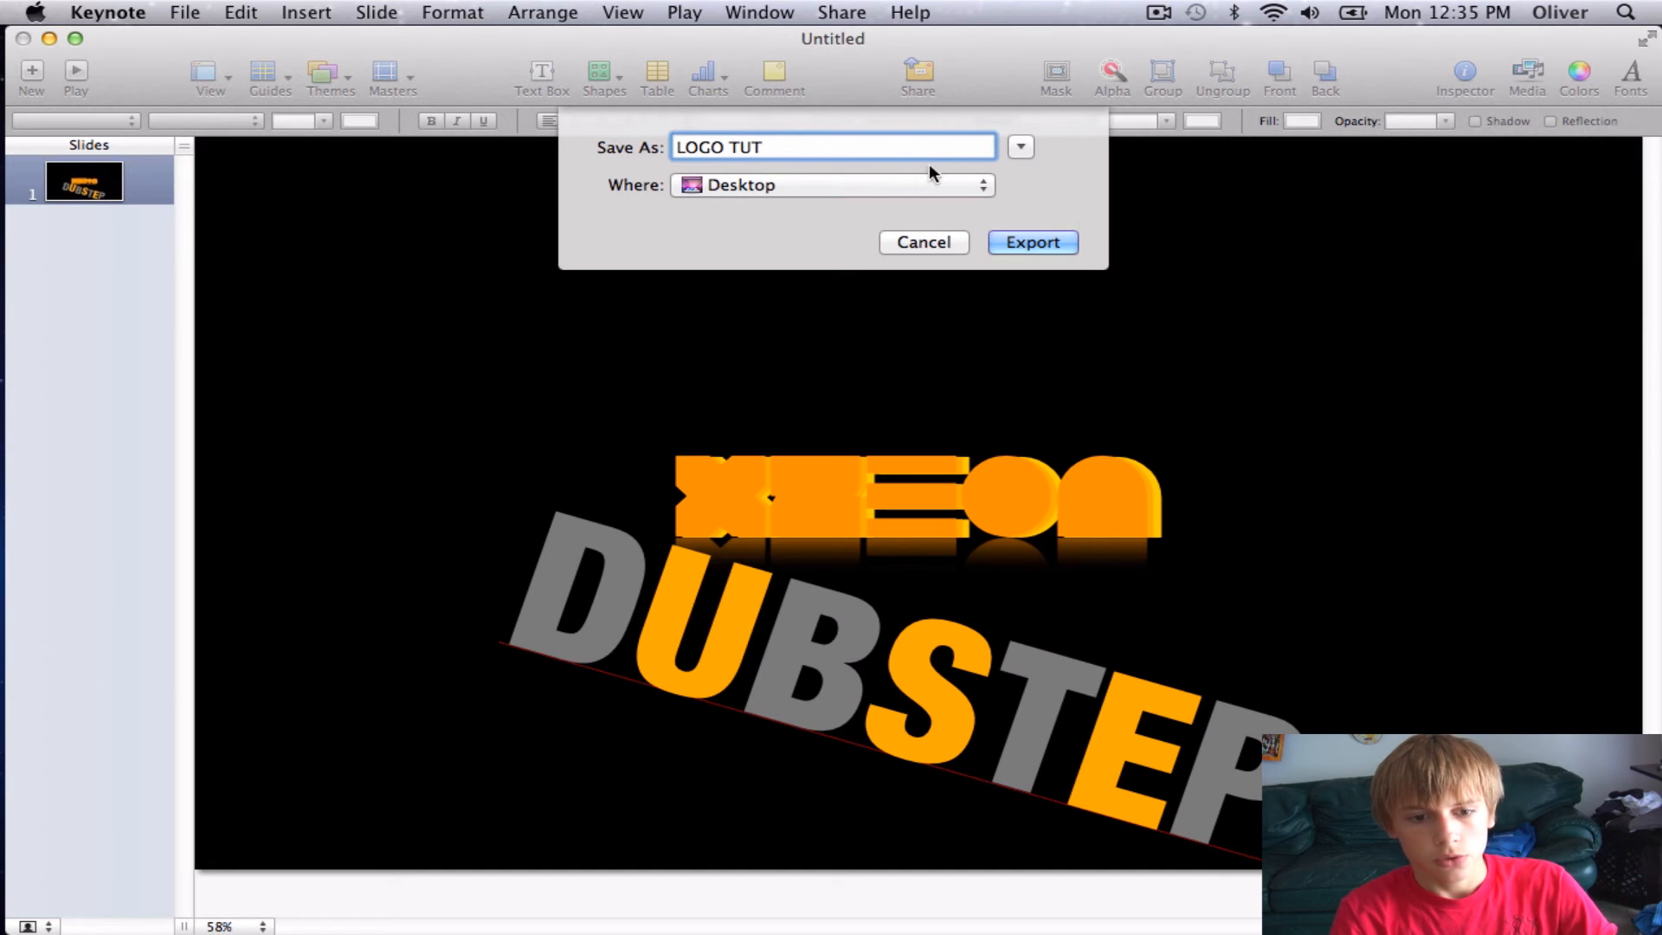
pyautogui.click(1030, 242)
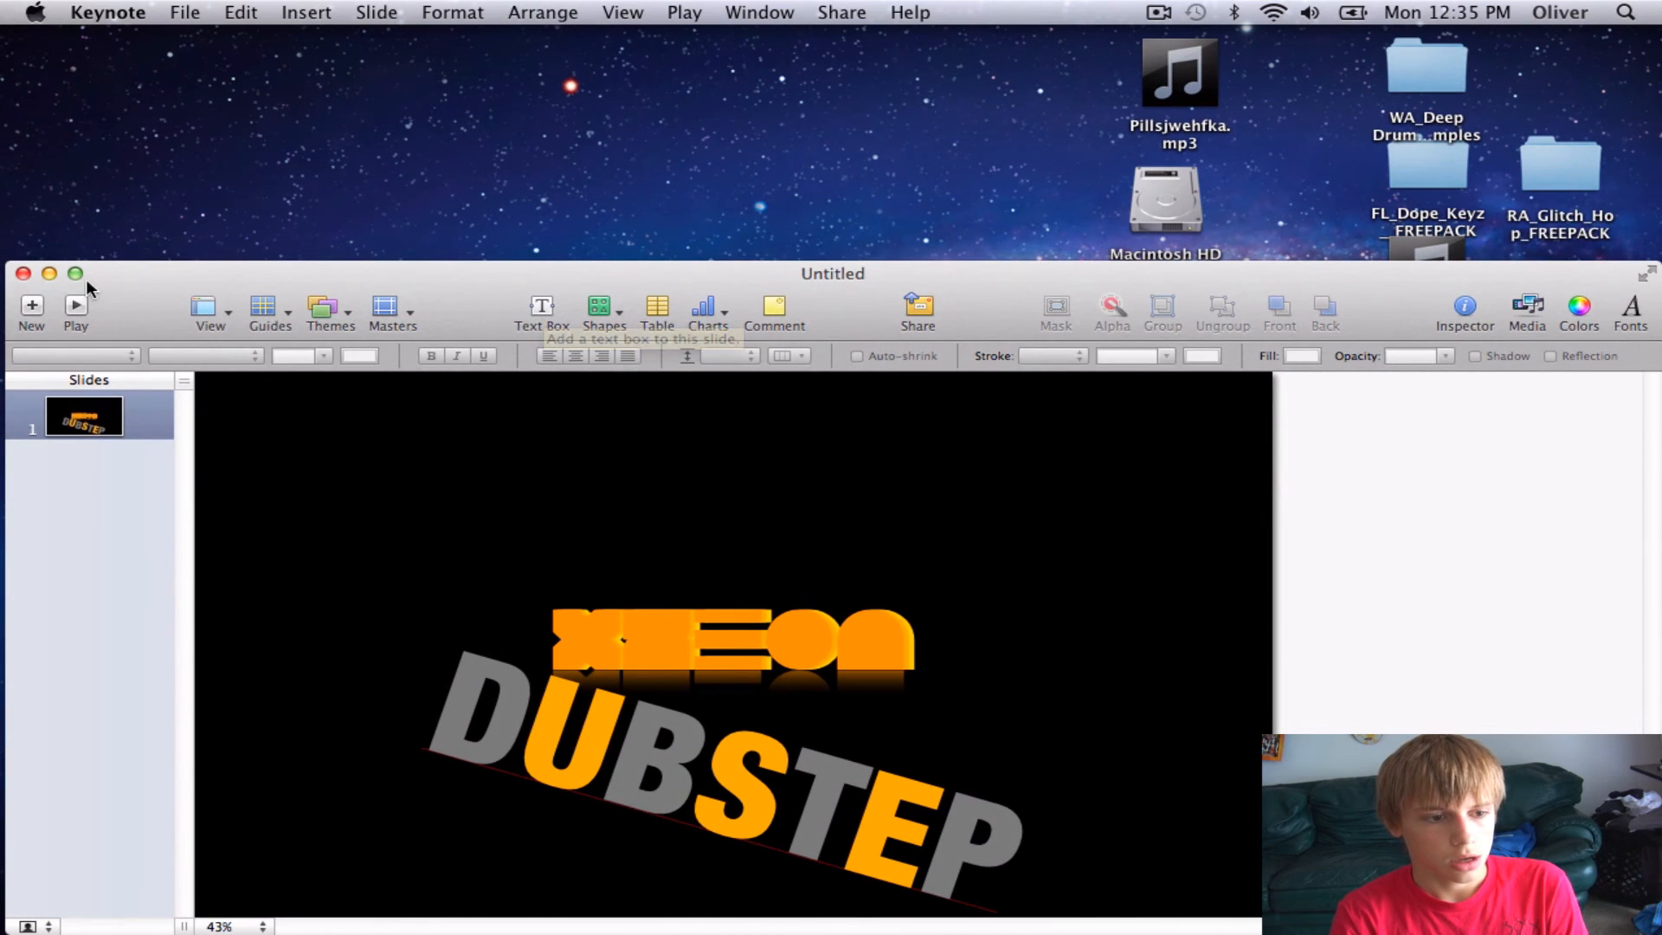
# Step: Close the presentation without saving and open LOGO TUT.001 from the Desktop in Preview
pyautogui.click(22, 273)
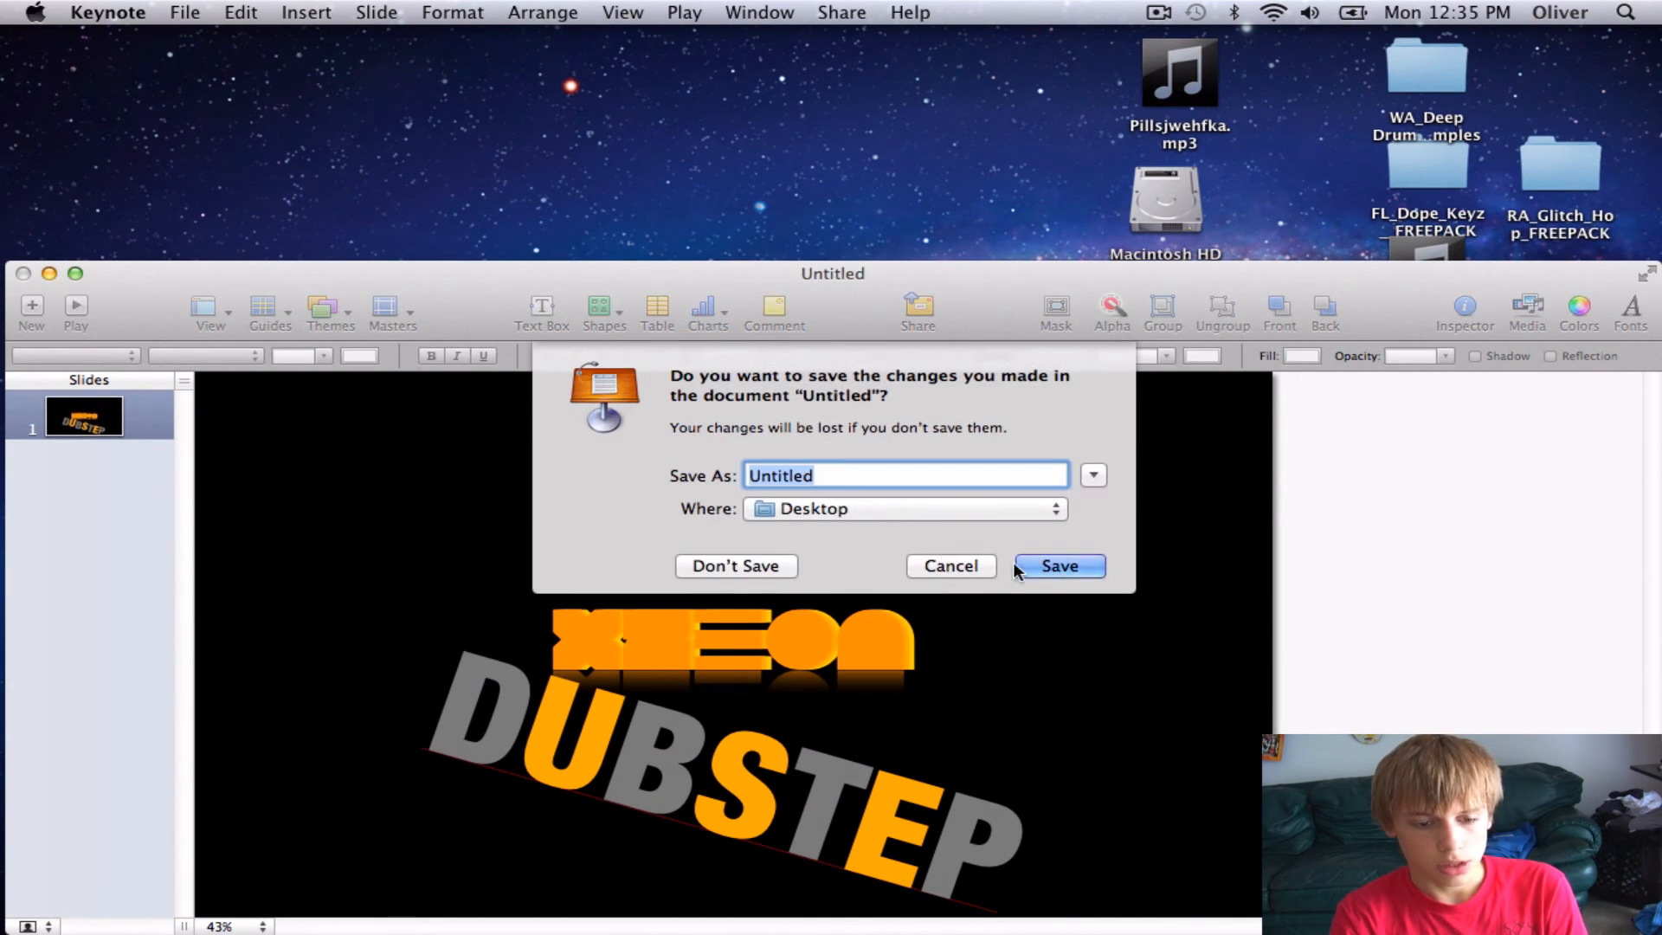
pyautogui.click(1058, 564)
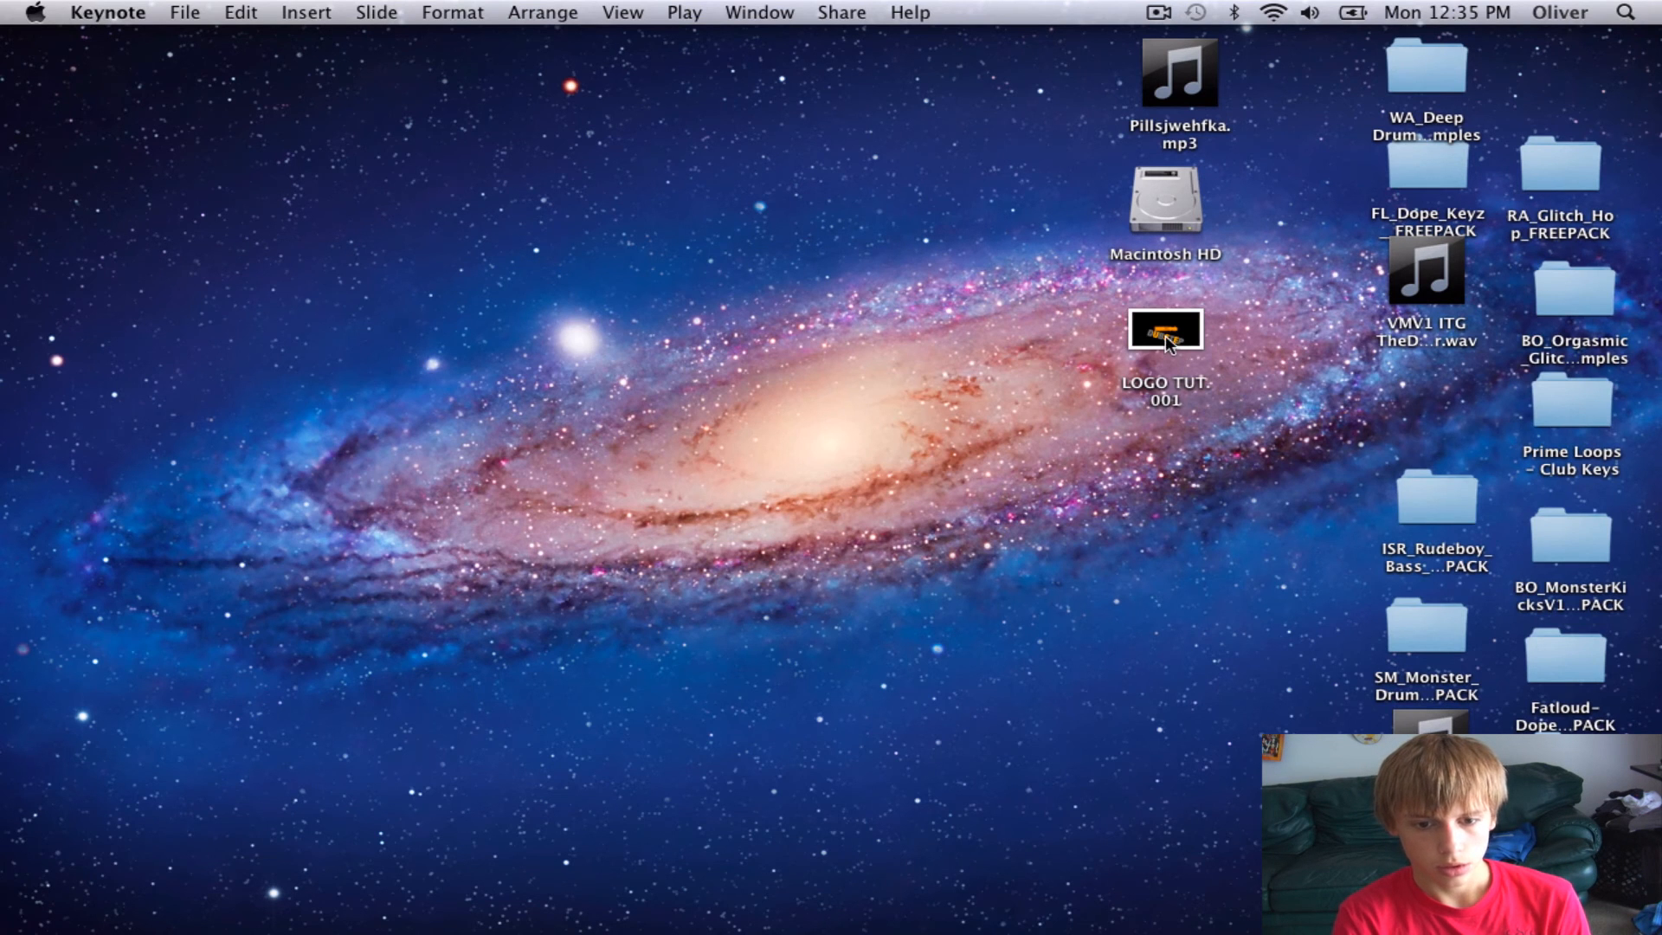
pyautogui.click(1164, 329)
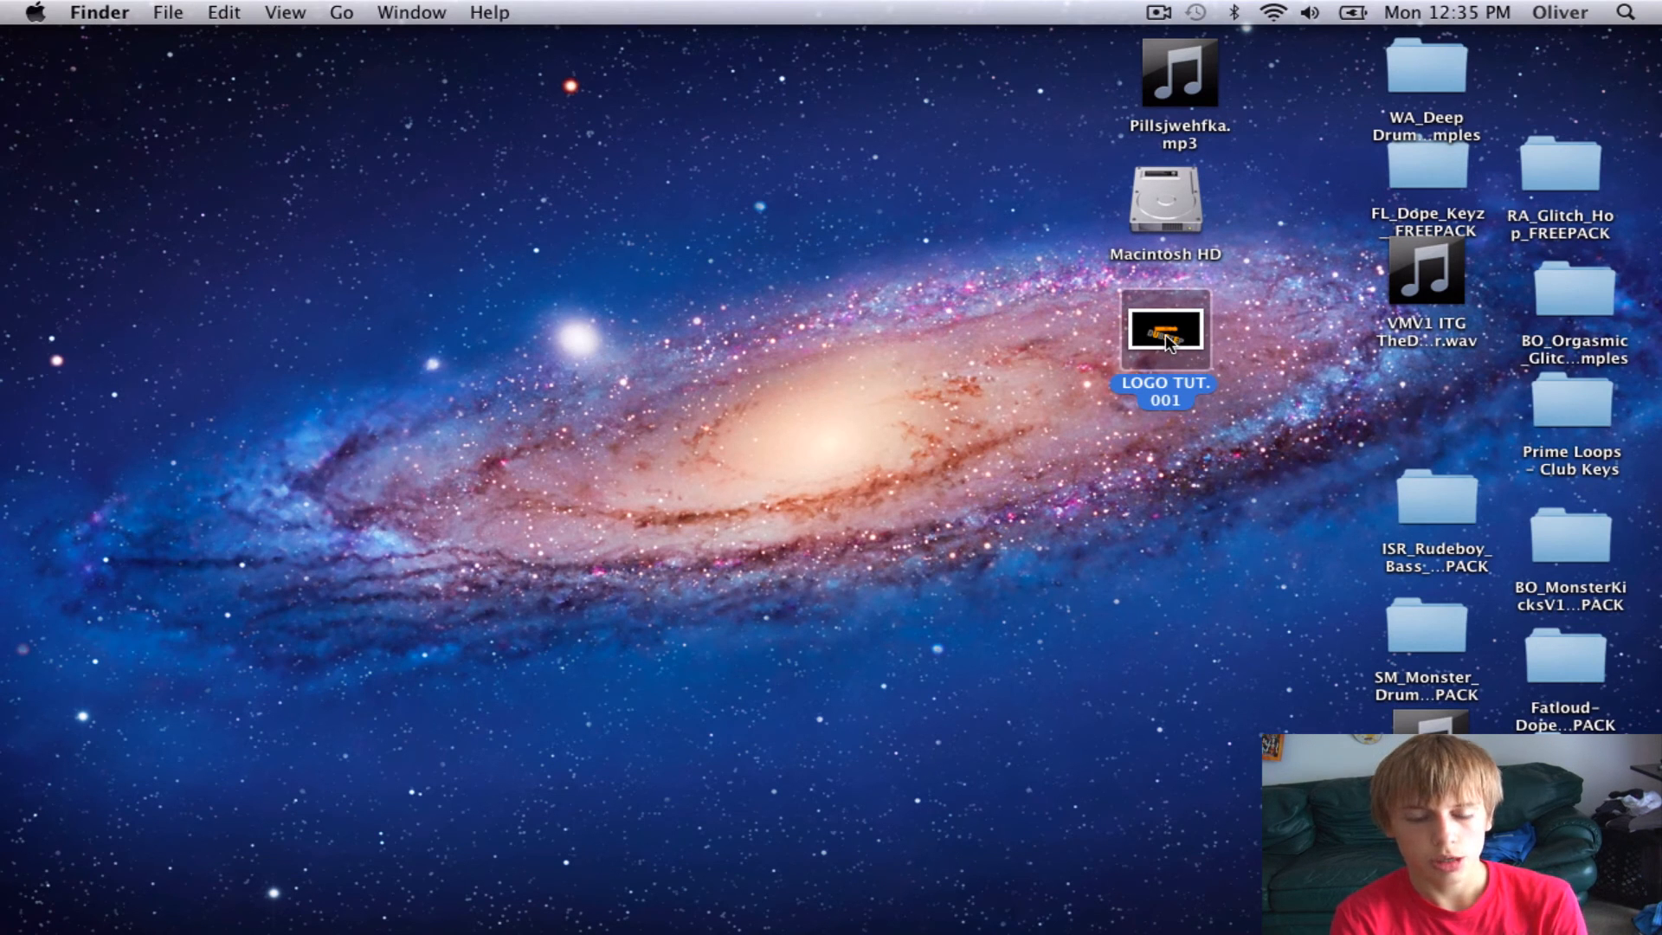
pyautogui.doubleClick(1163, 329)
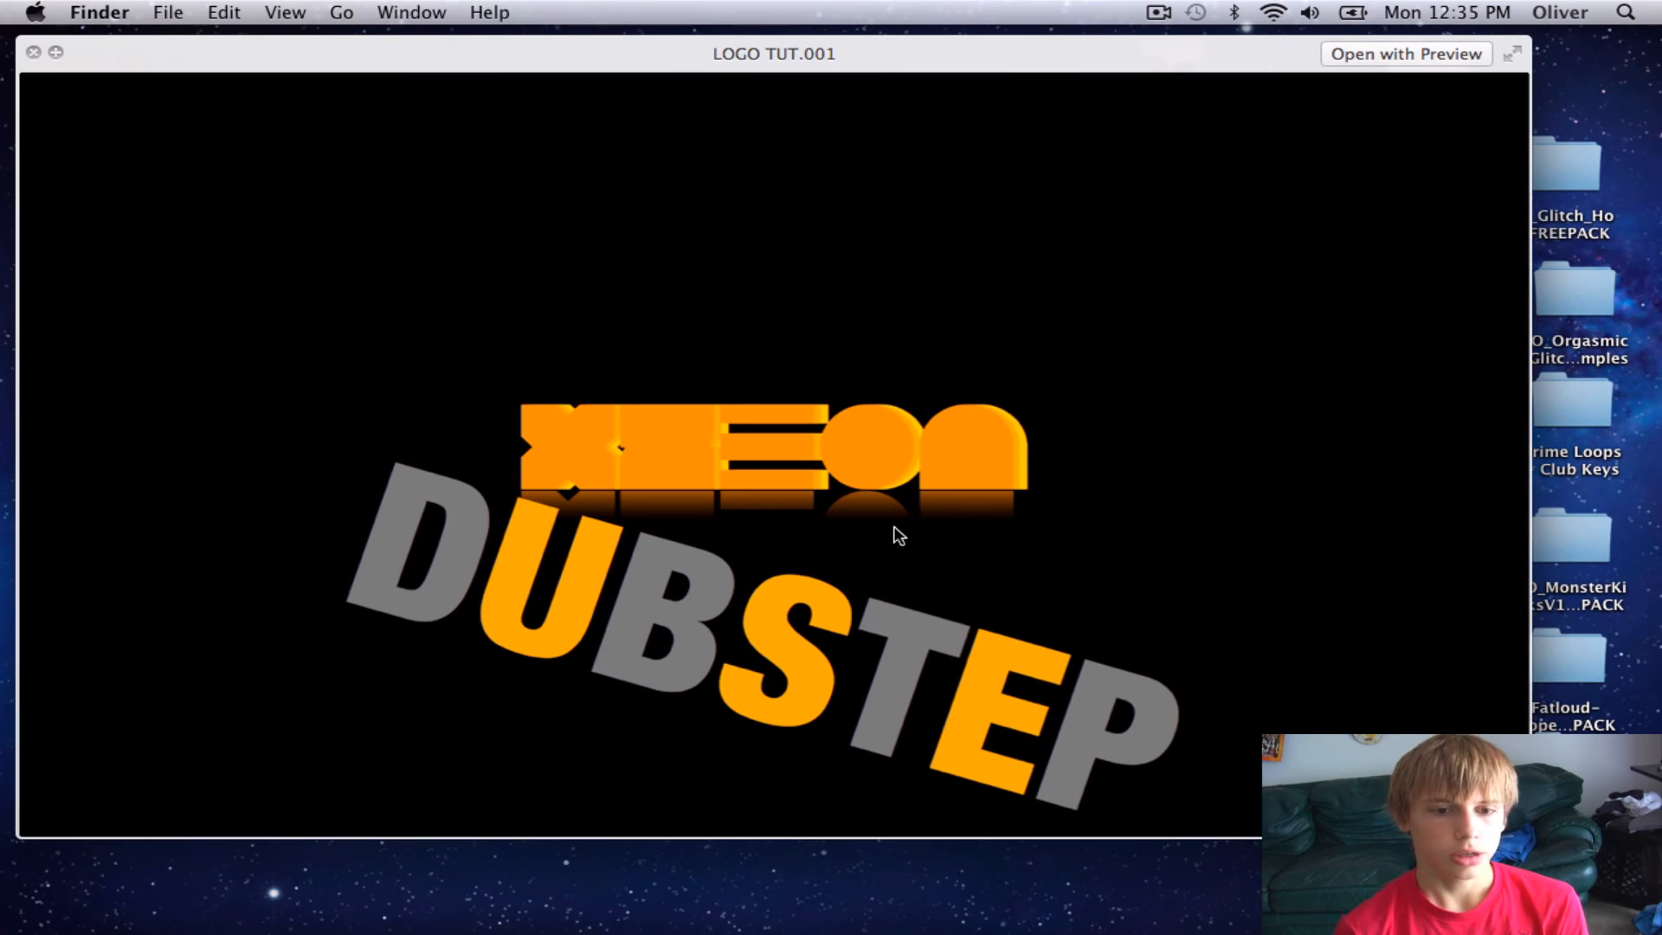
pyautogui.moveTo(1431, 75)
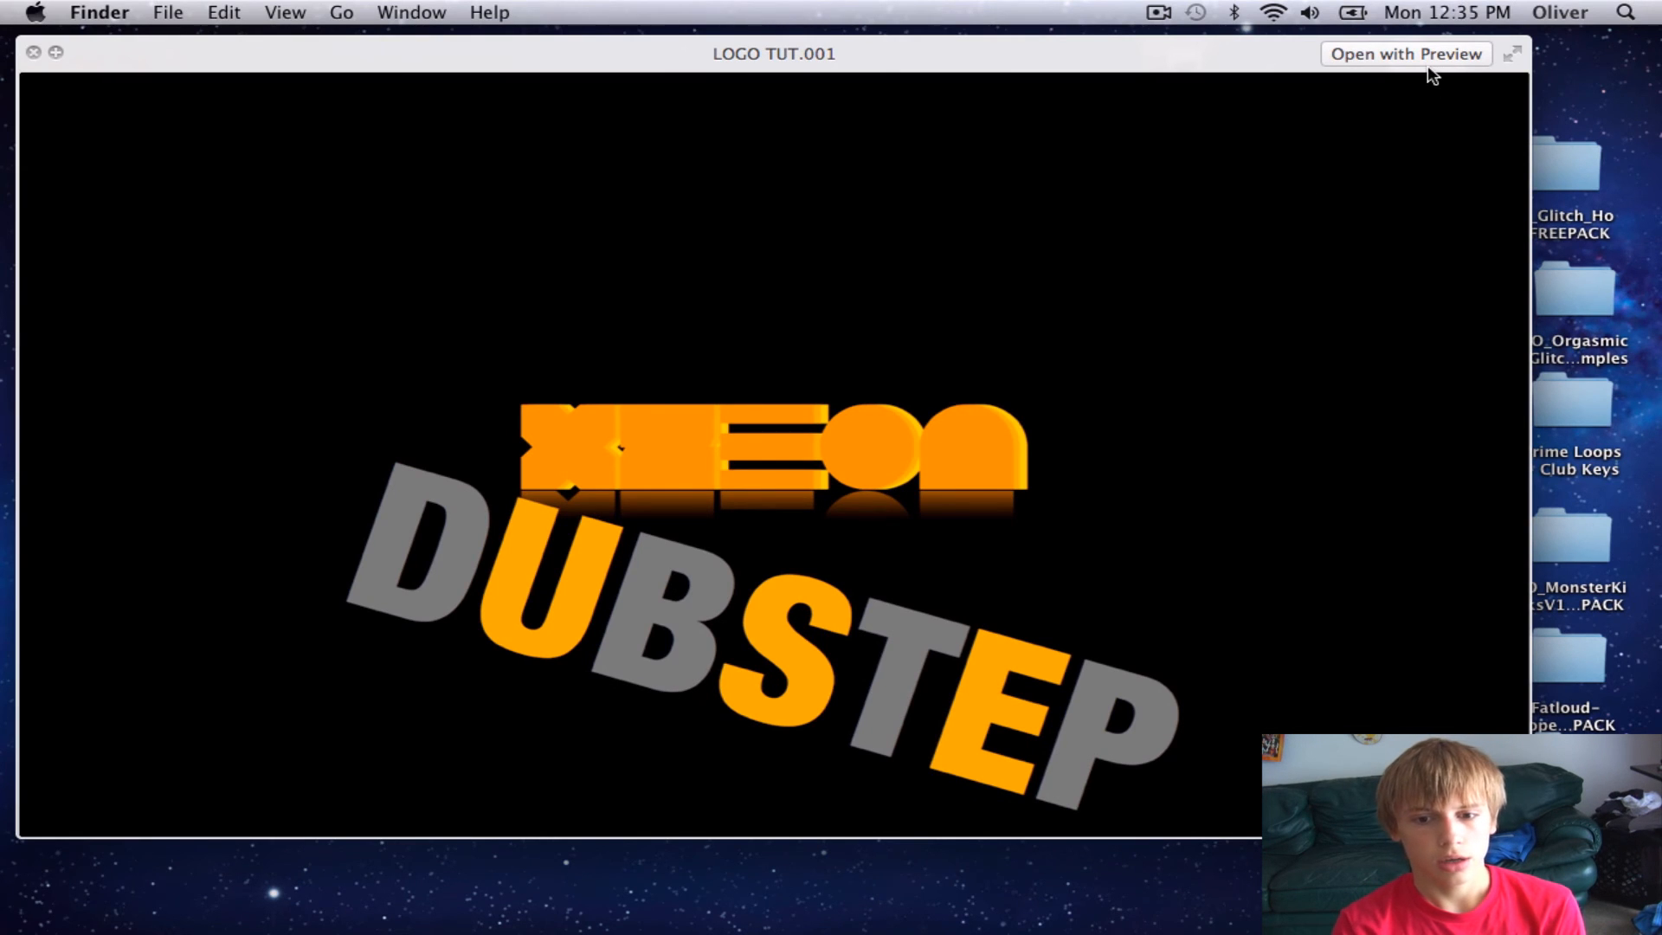
pyautogui.moveTo(573, 159)
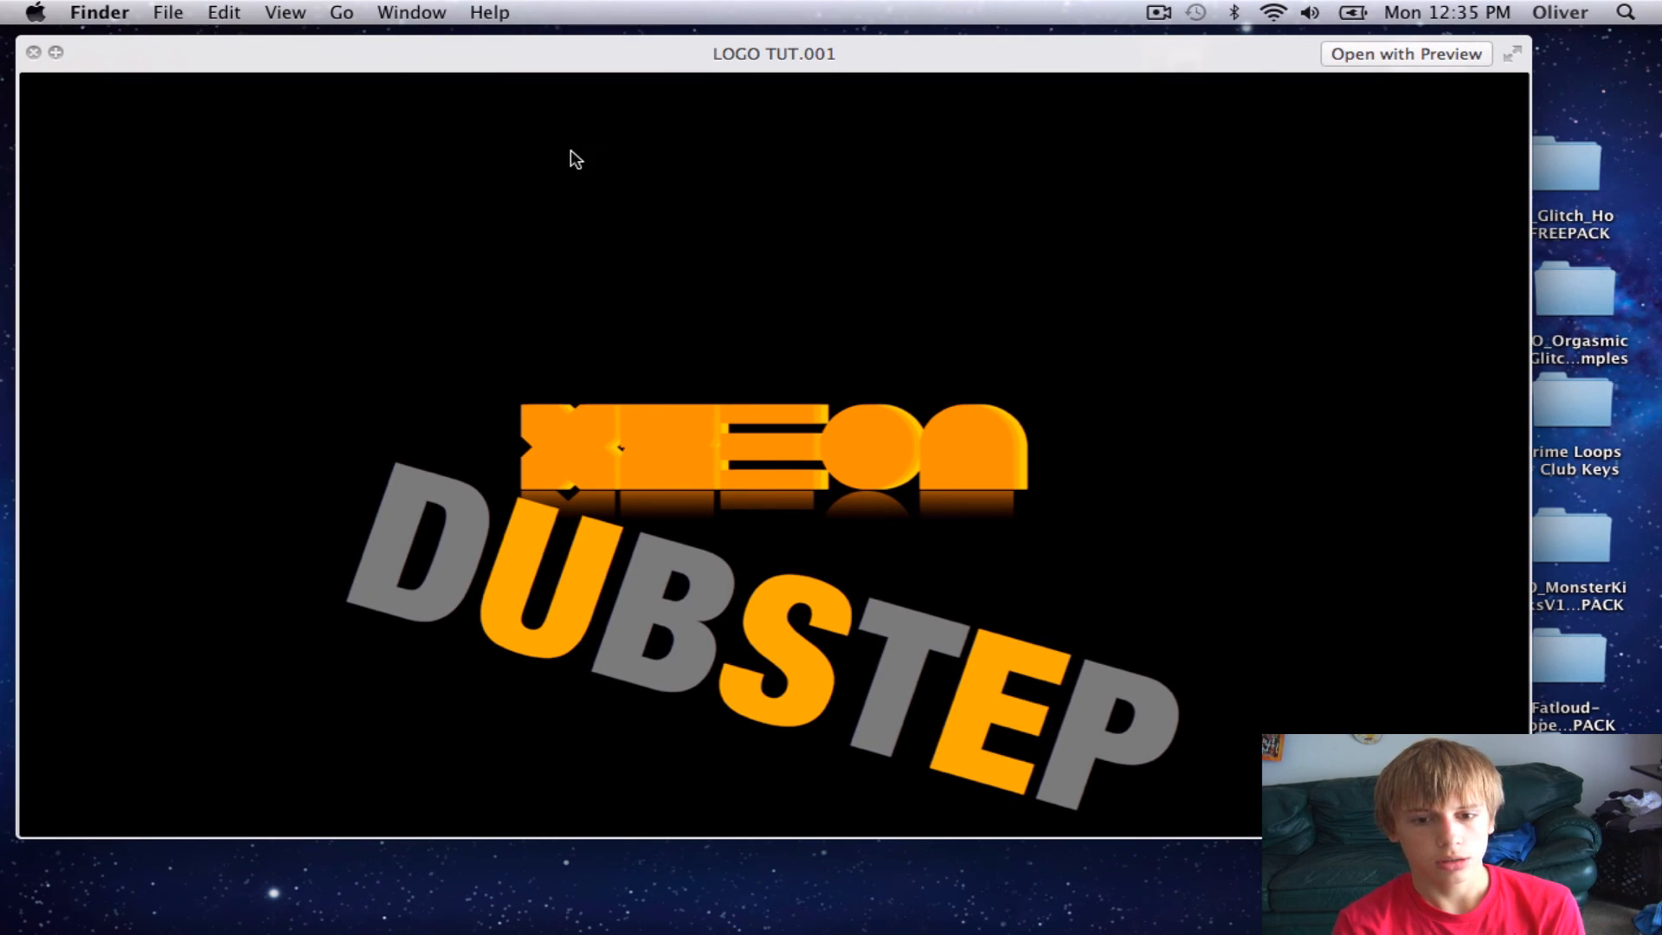
pyautogui.click(33, 52)
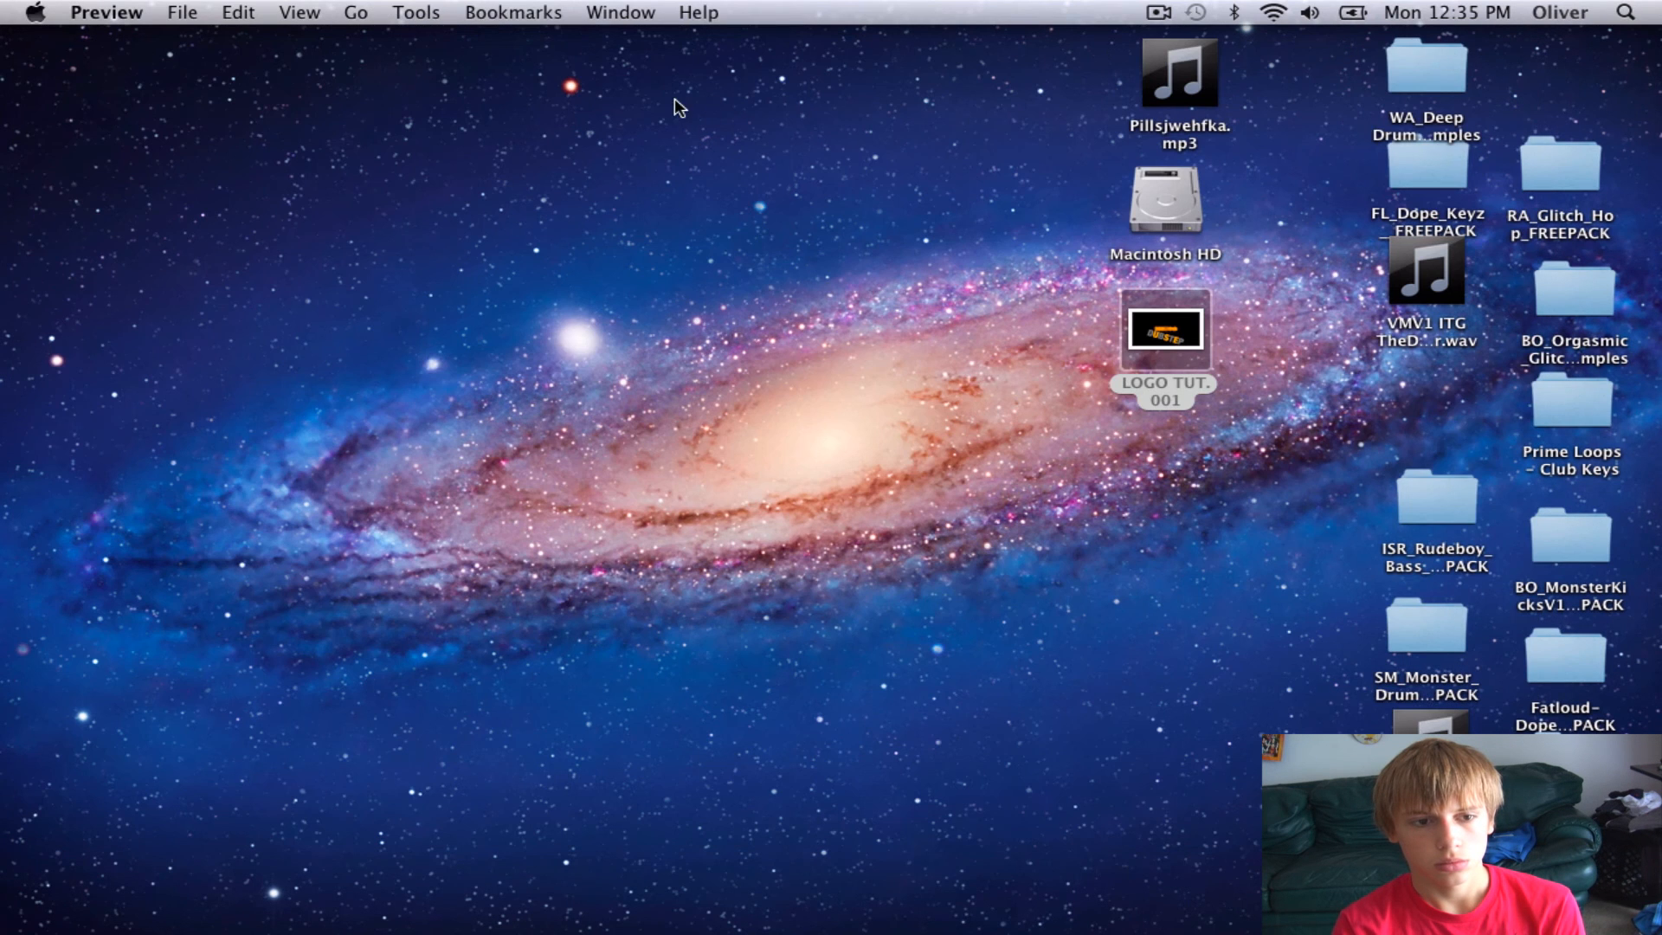
pyautogui.moveTo(414, 19)
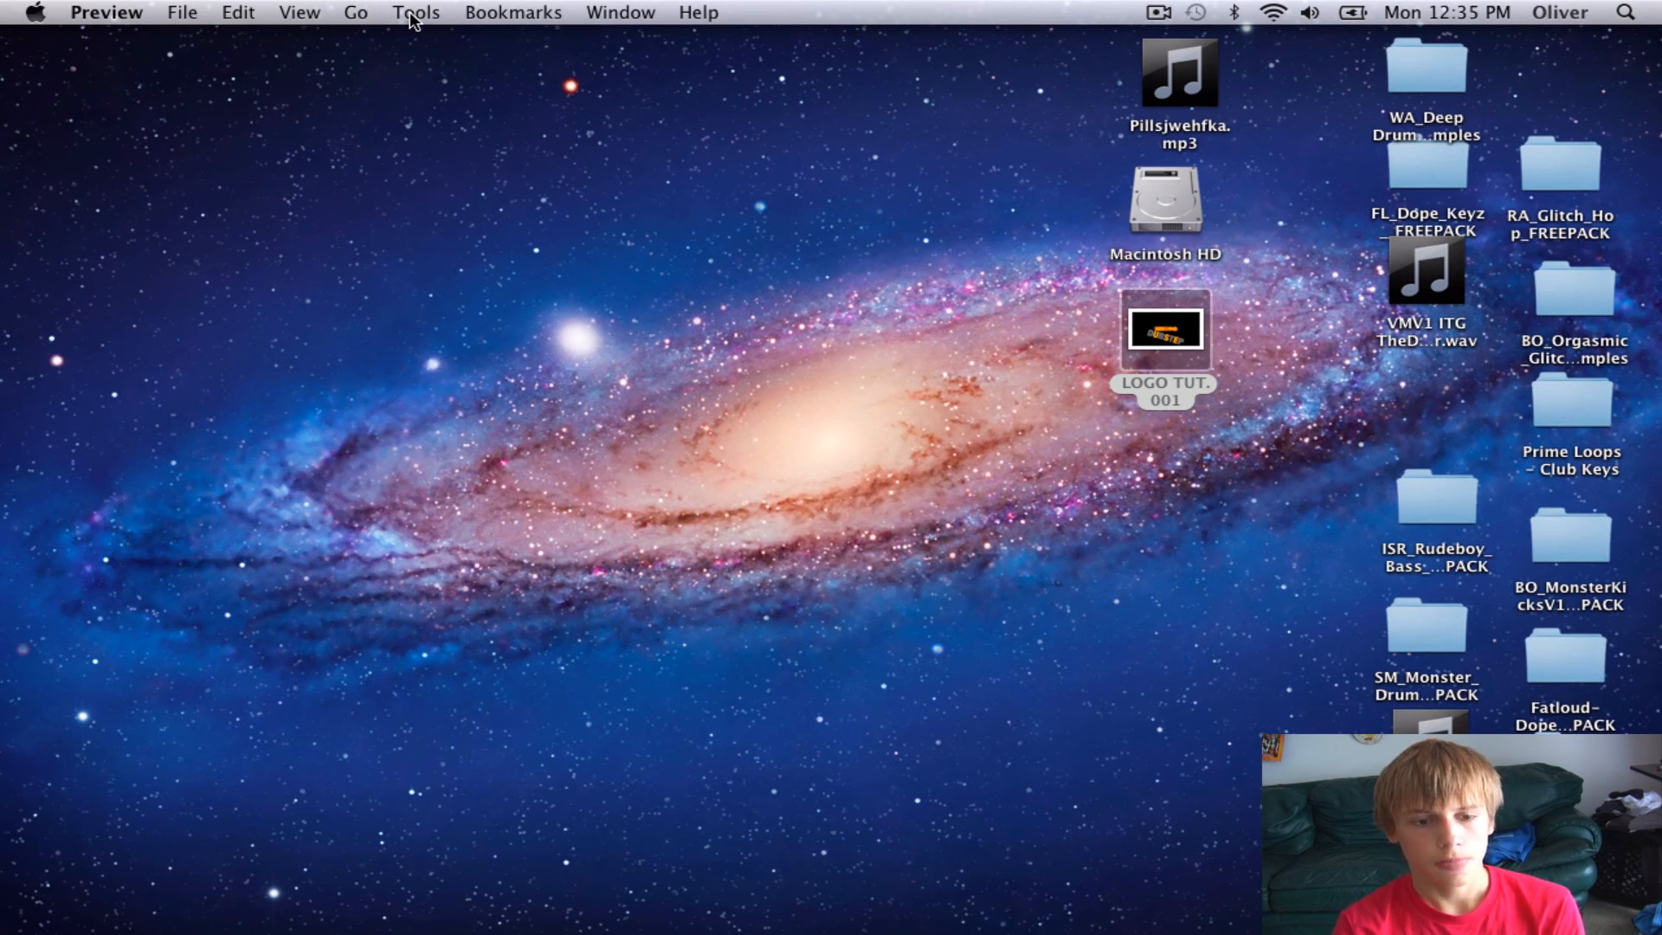
# Step: Crop LOGO TUT.001 to a rectangular strip around the XZEON logo and DUBSTEP text
pyautogui.doubleClick(1165, 329)
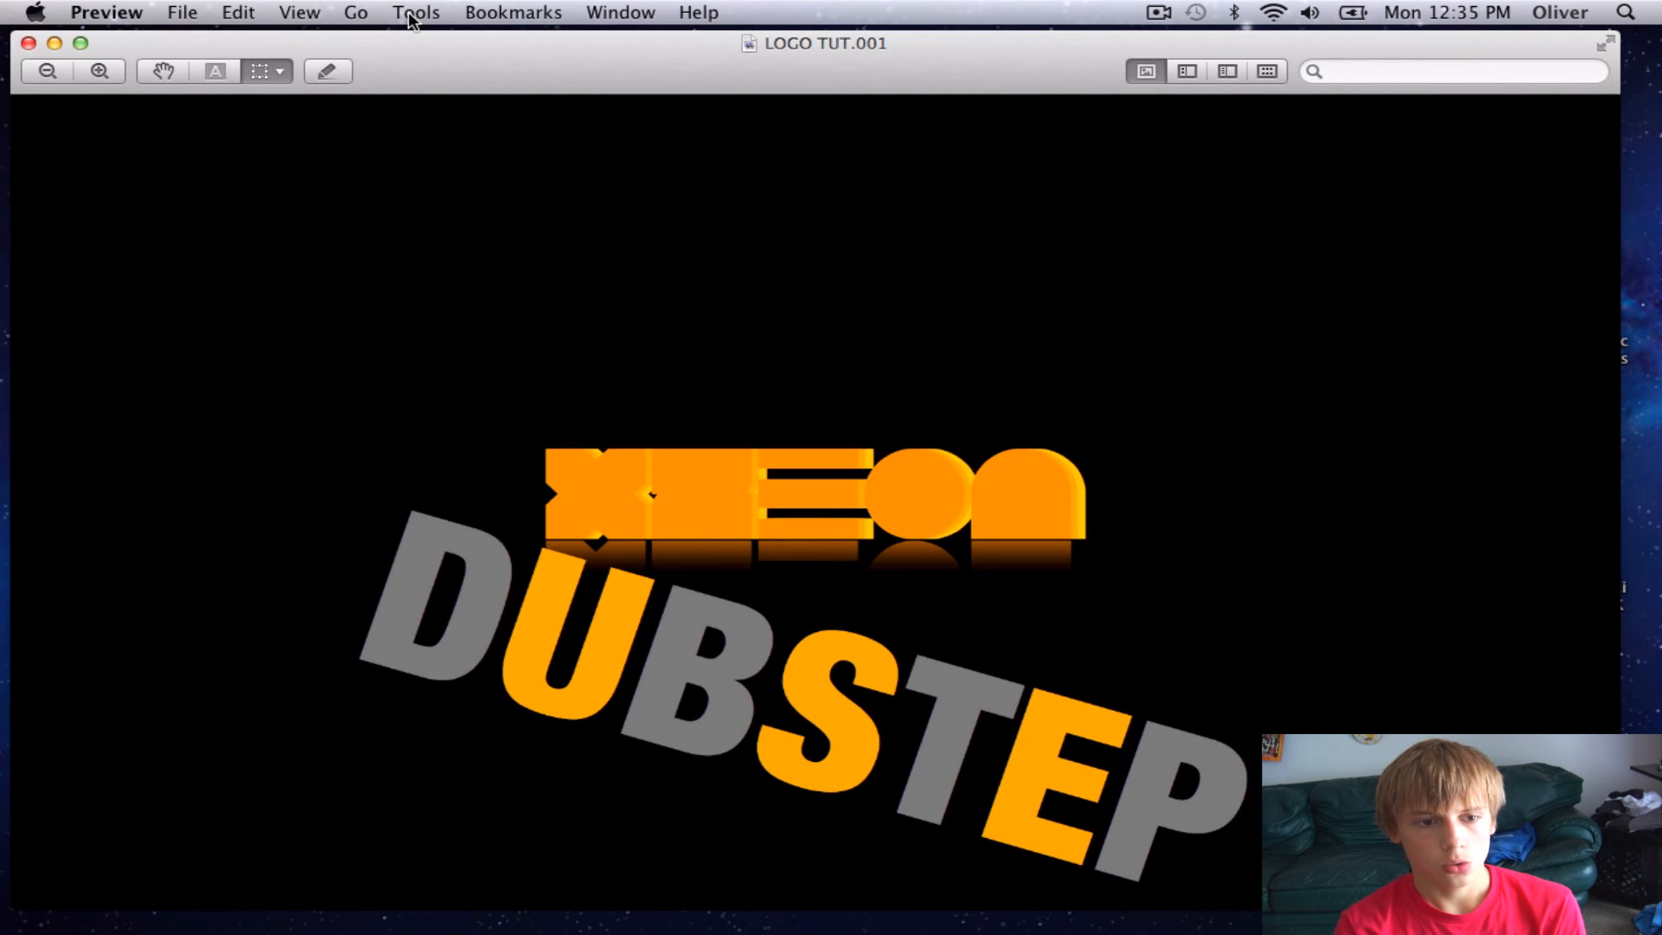
pyautogui.click(418, 12)
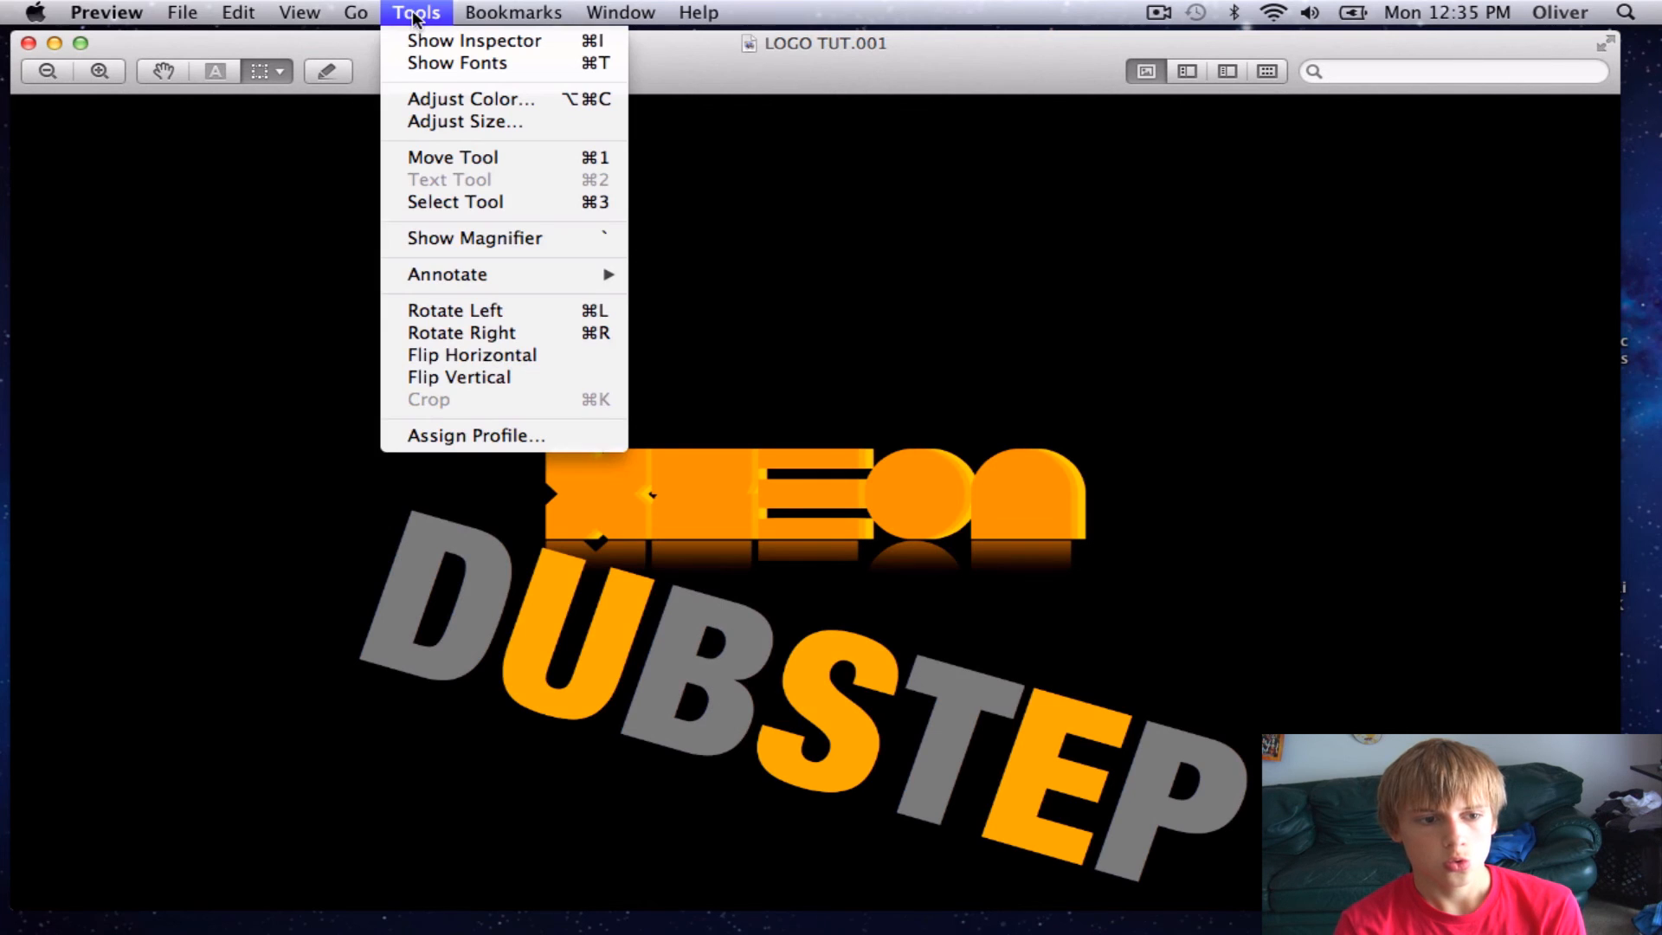
pyautogui.moveTo(463, 121)
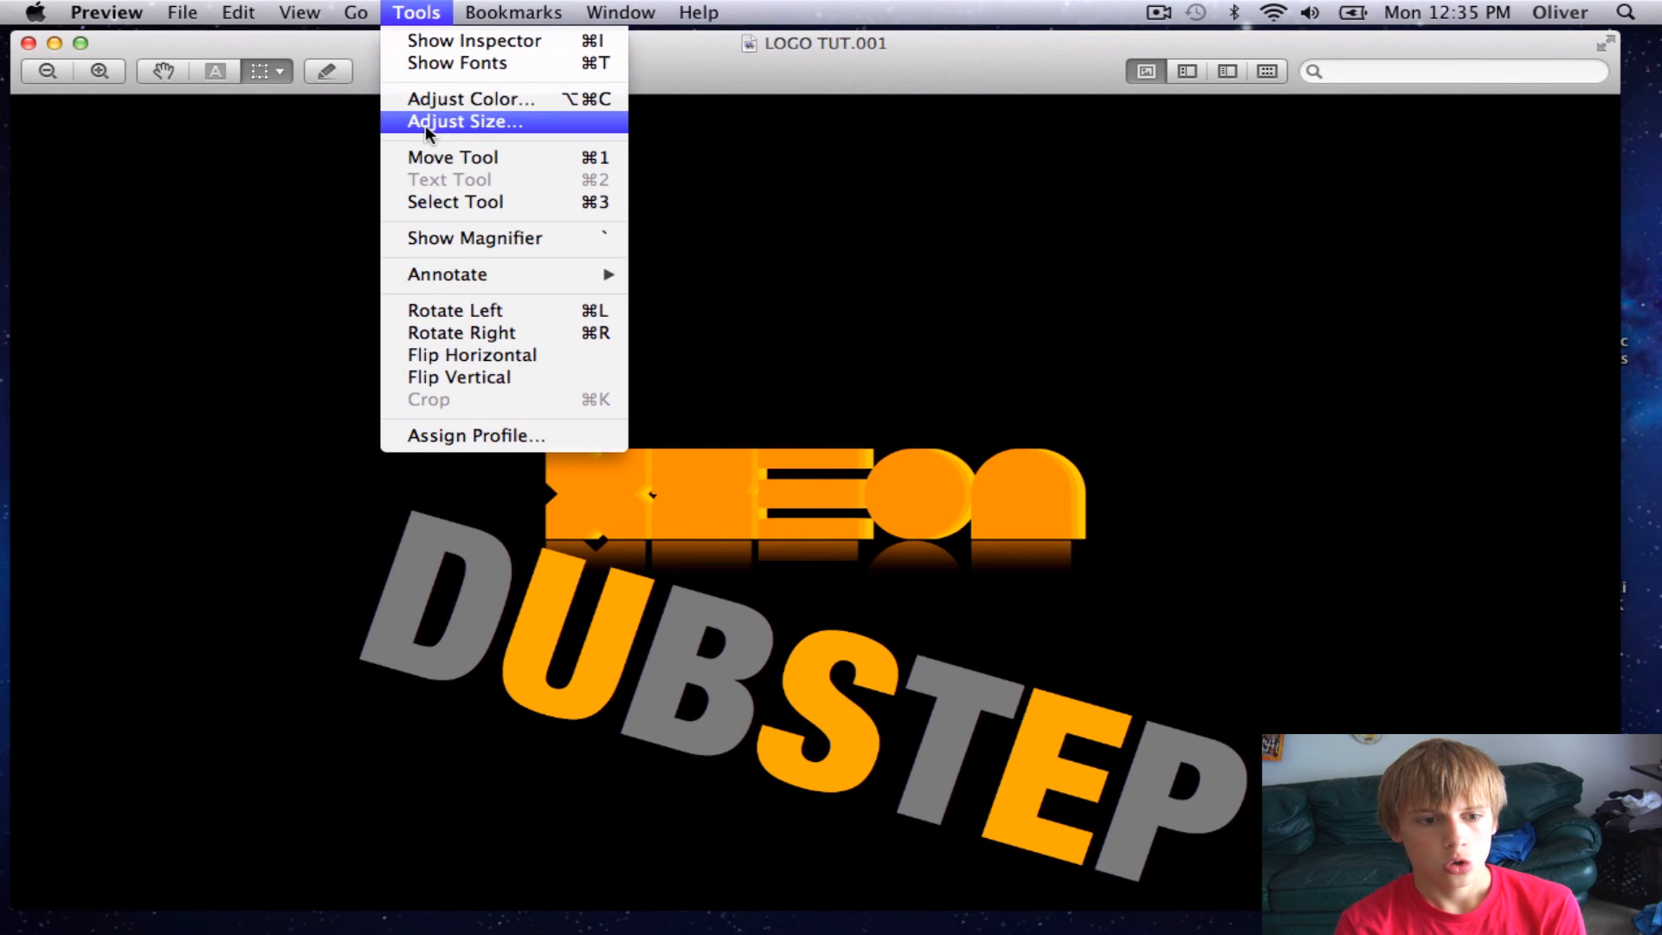
pyautogui.moveTo(474, 237)
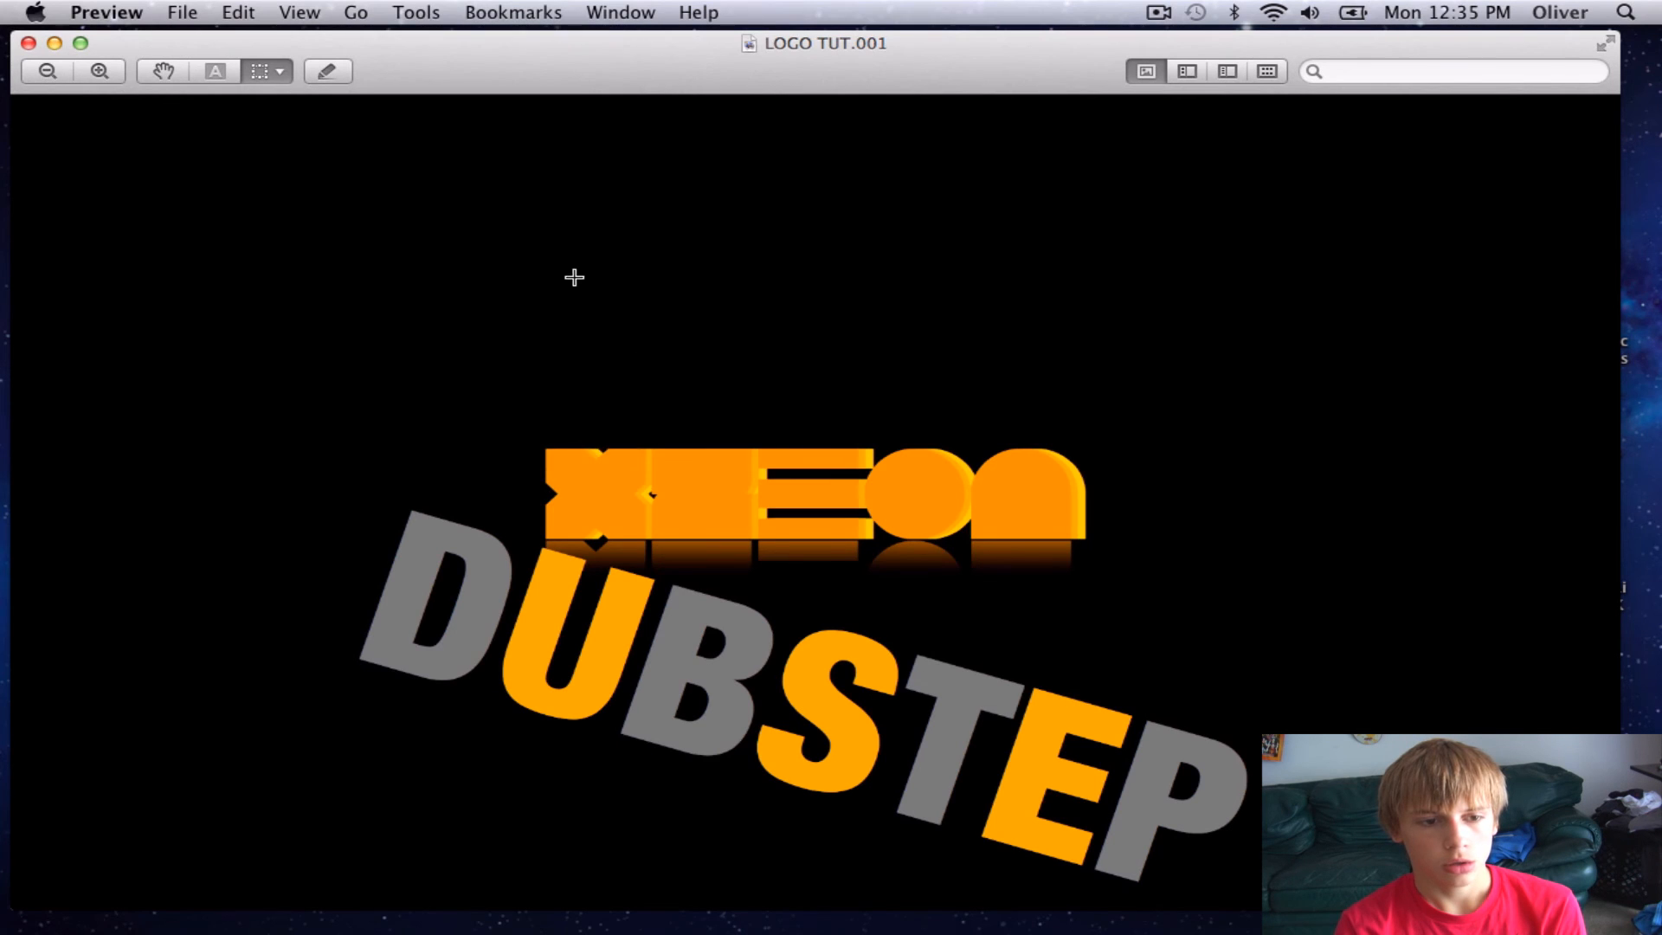
pyautogui.moveTo(327, 71)
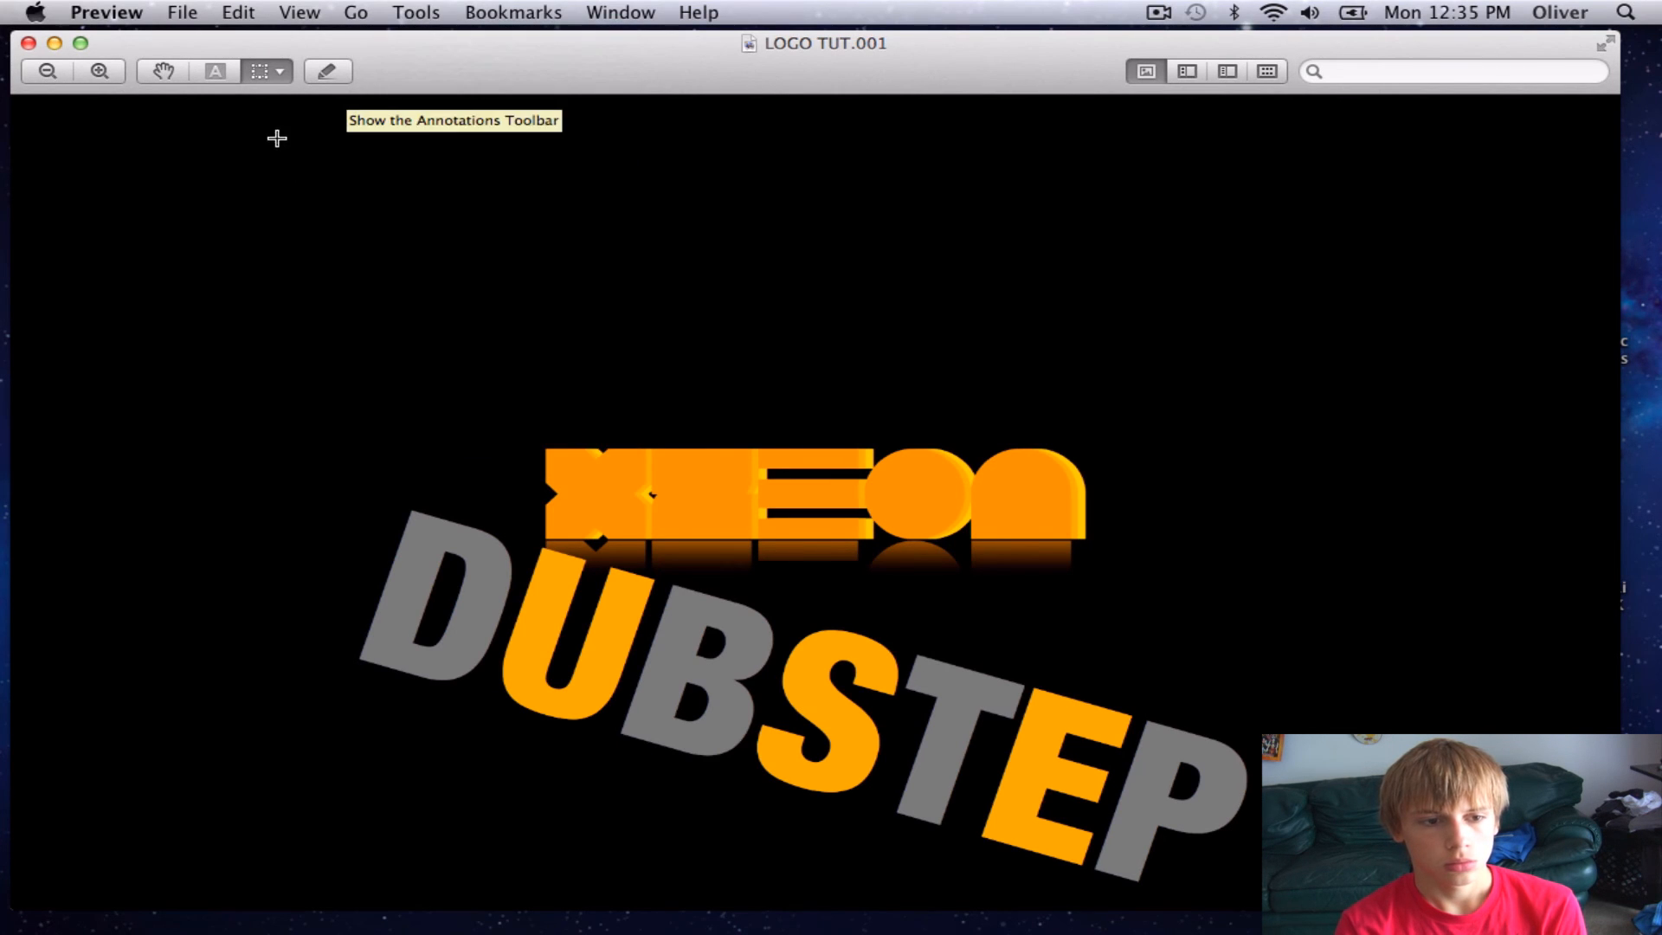
pyautogui.click(280, 71)
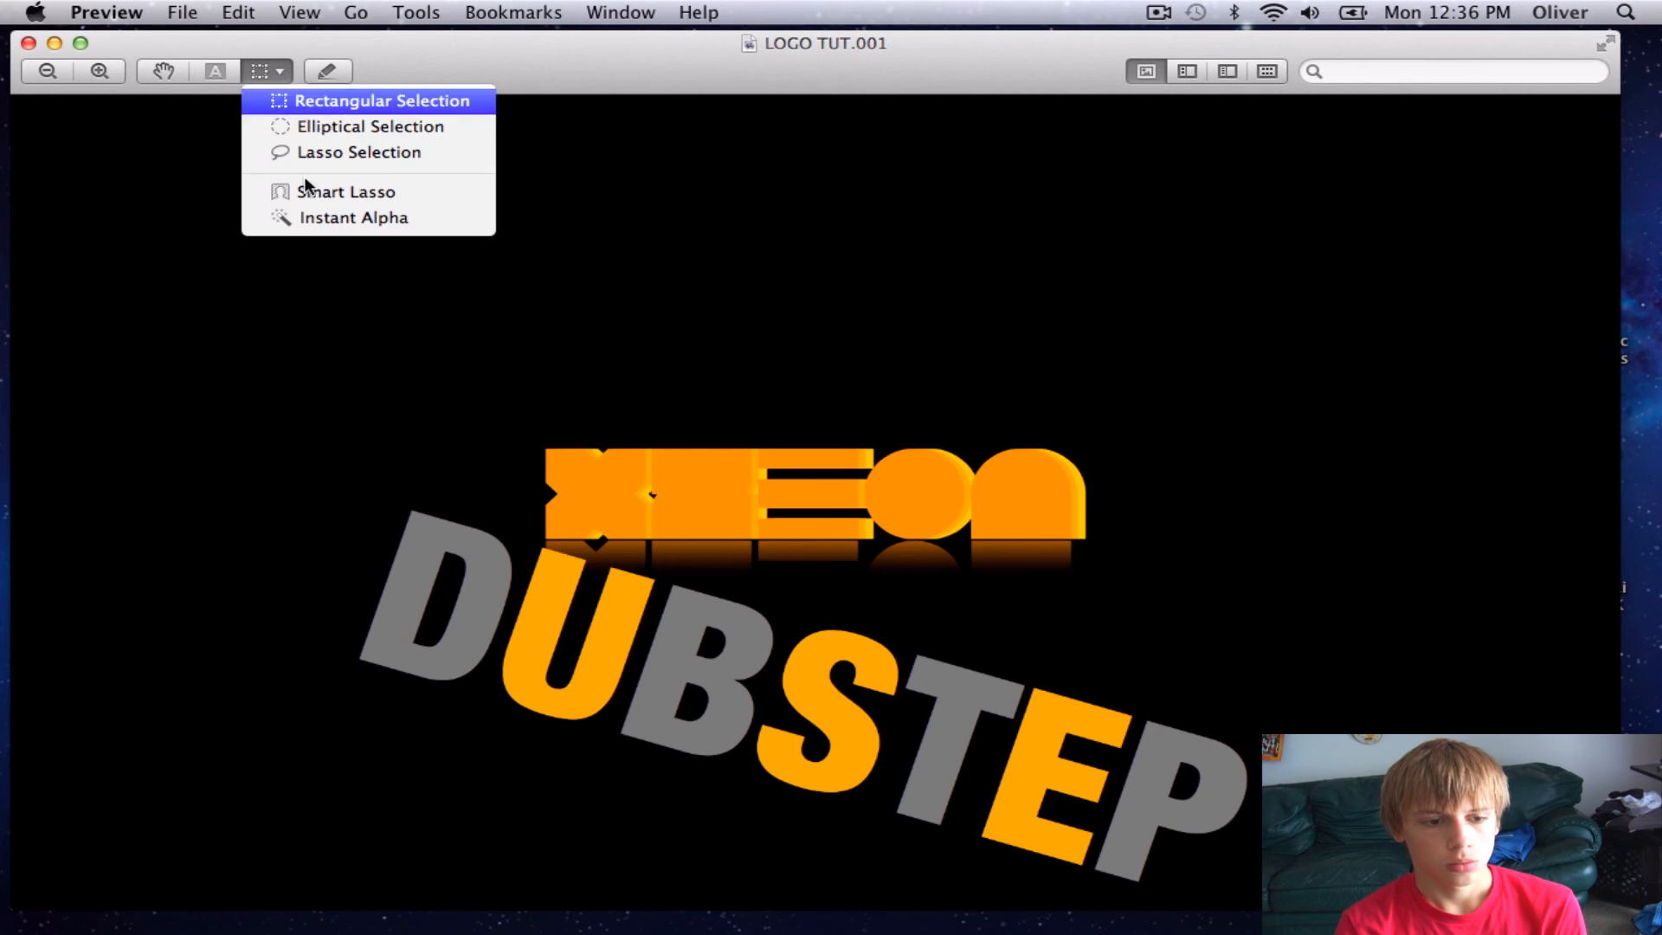
pyautogui.click(381, 100)
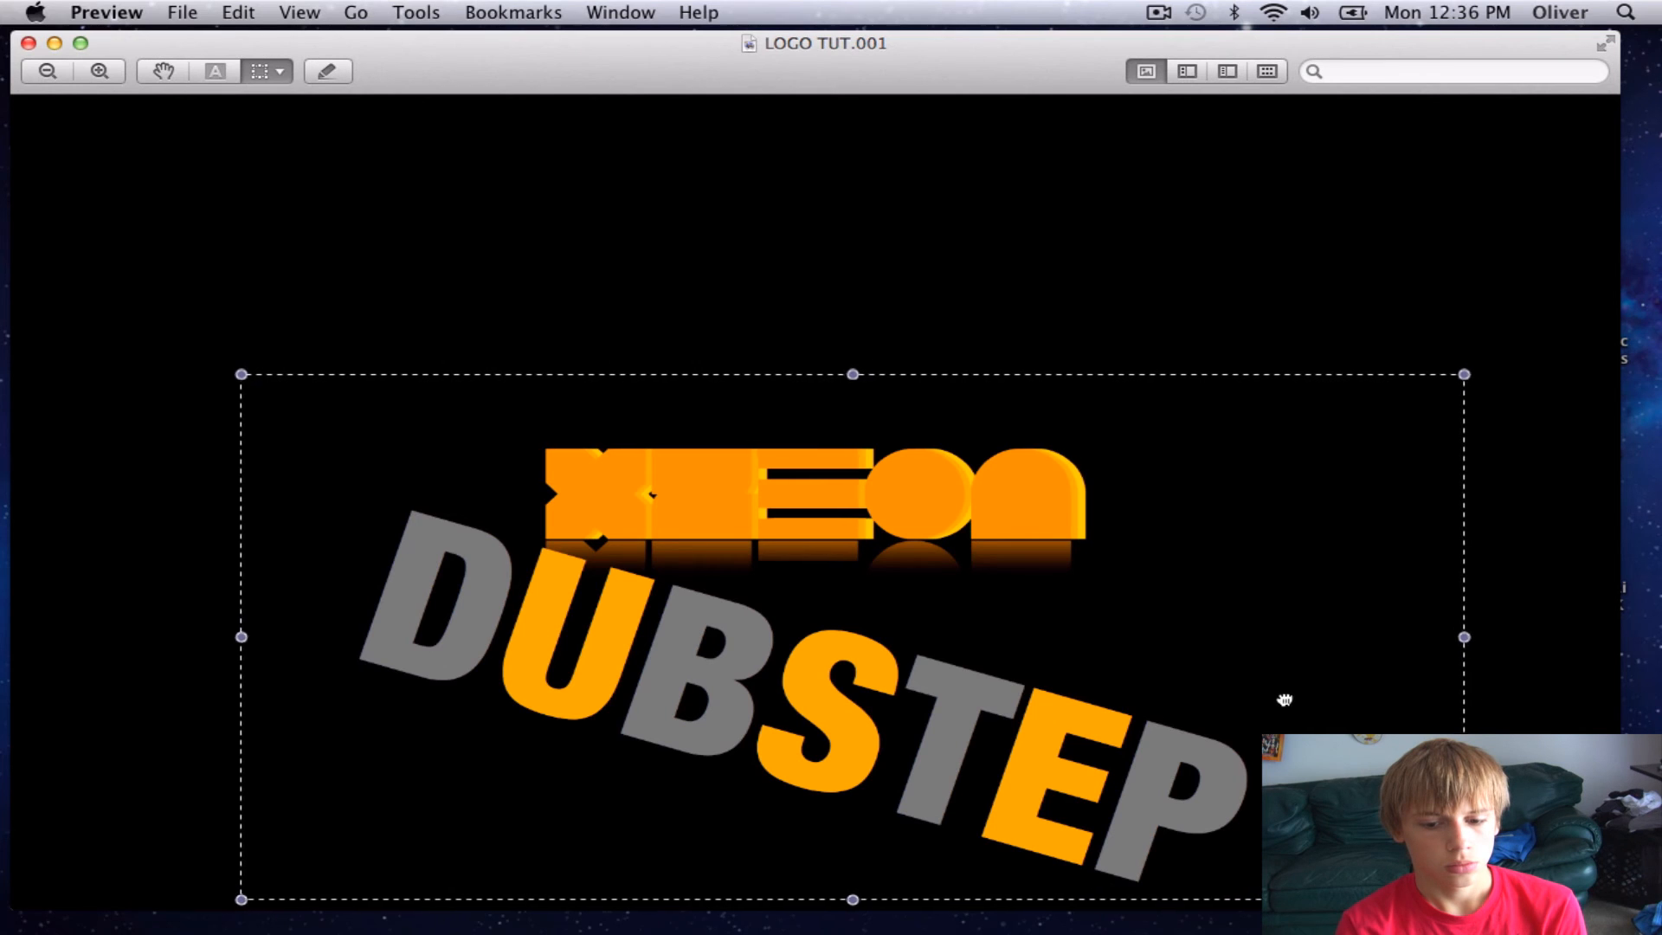
pyautogui.click(418, 12)
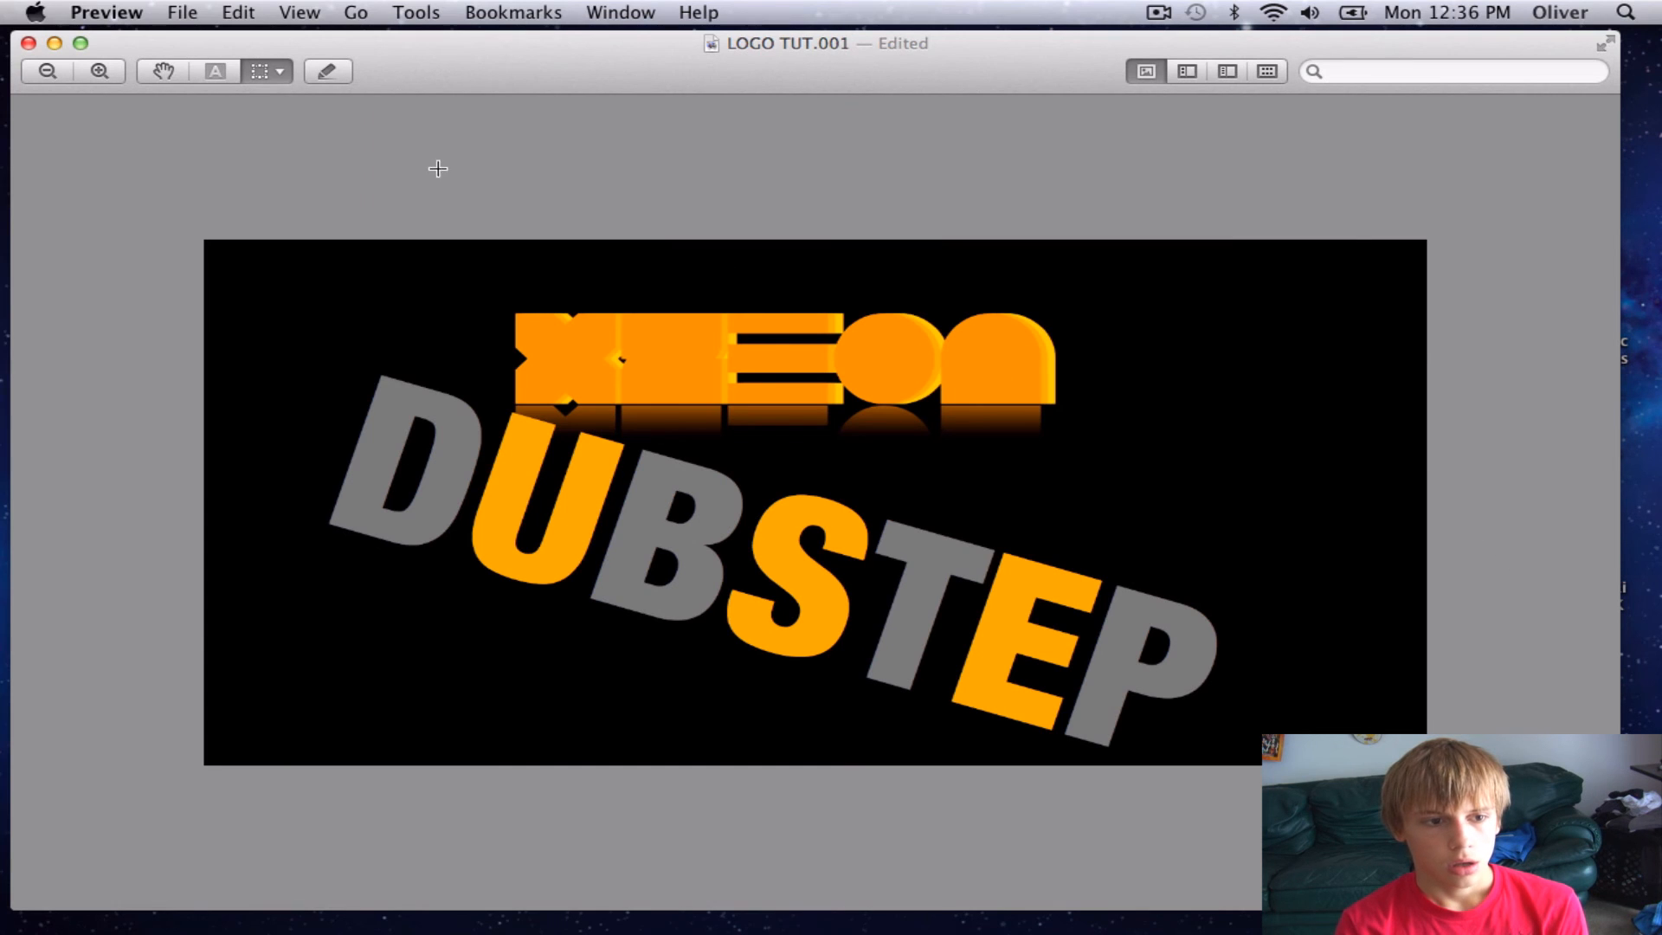
pyautogui.click(181, 12)
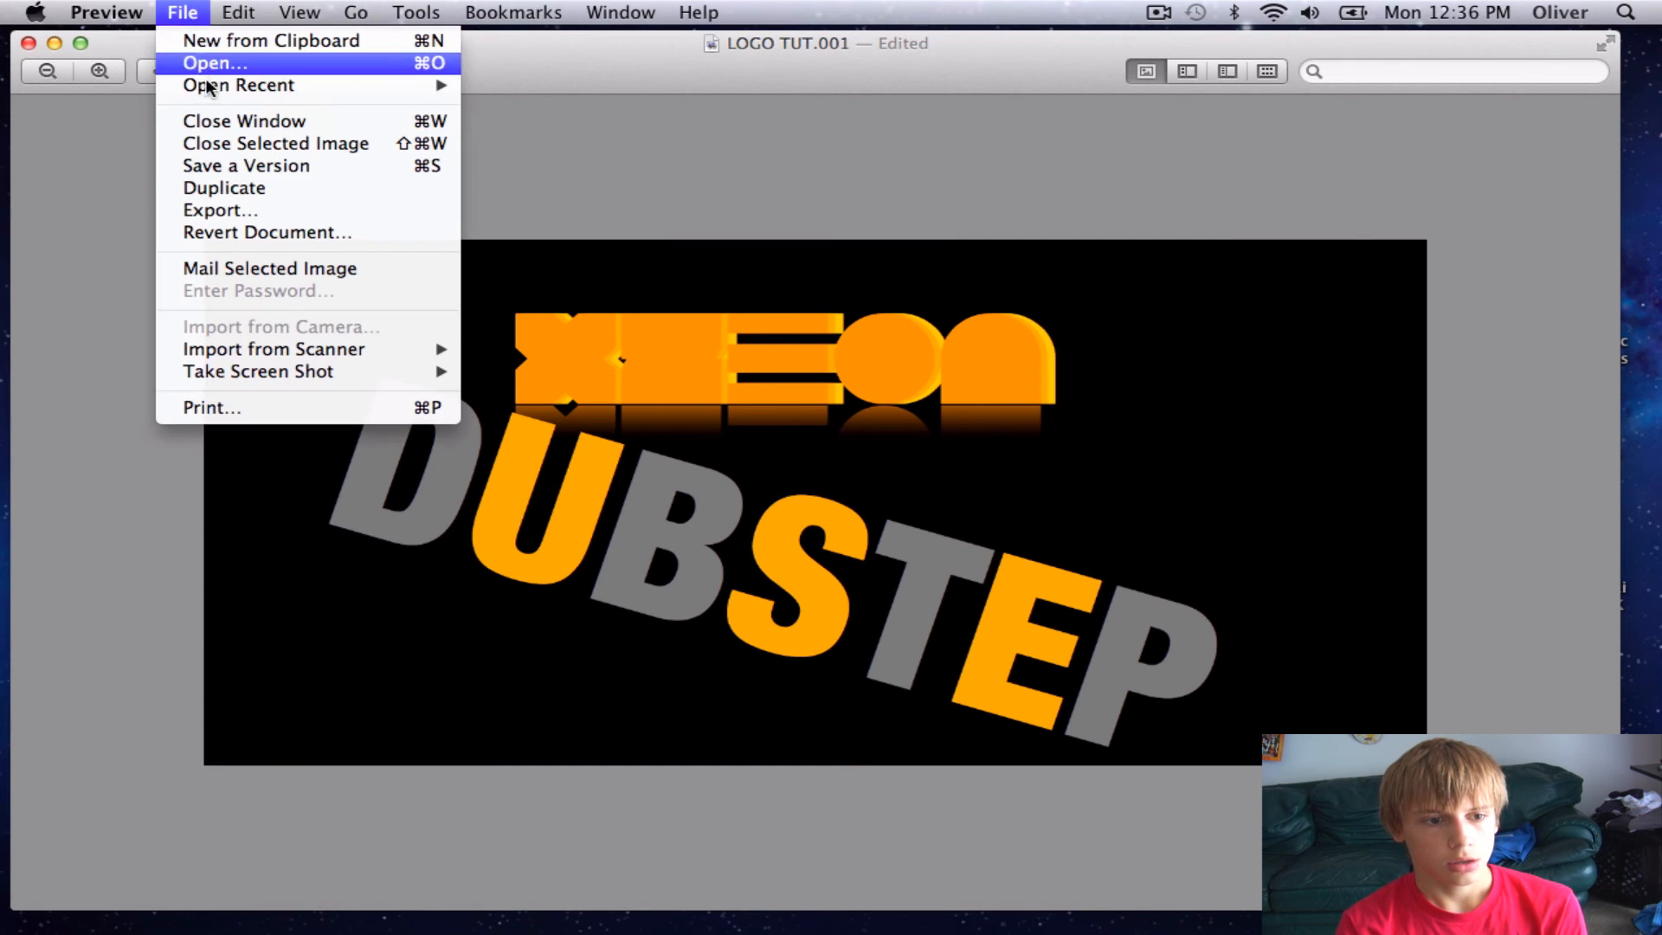
pyautogui.moveTo(254, 187)
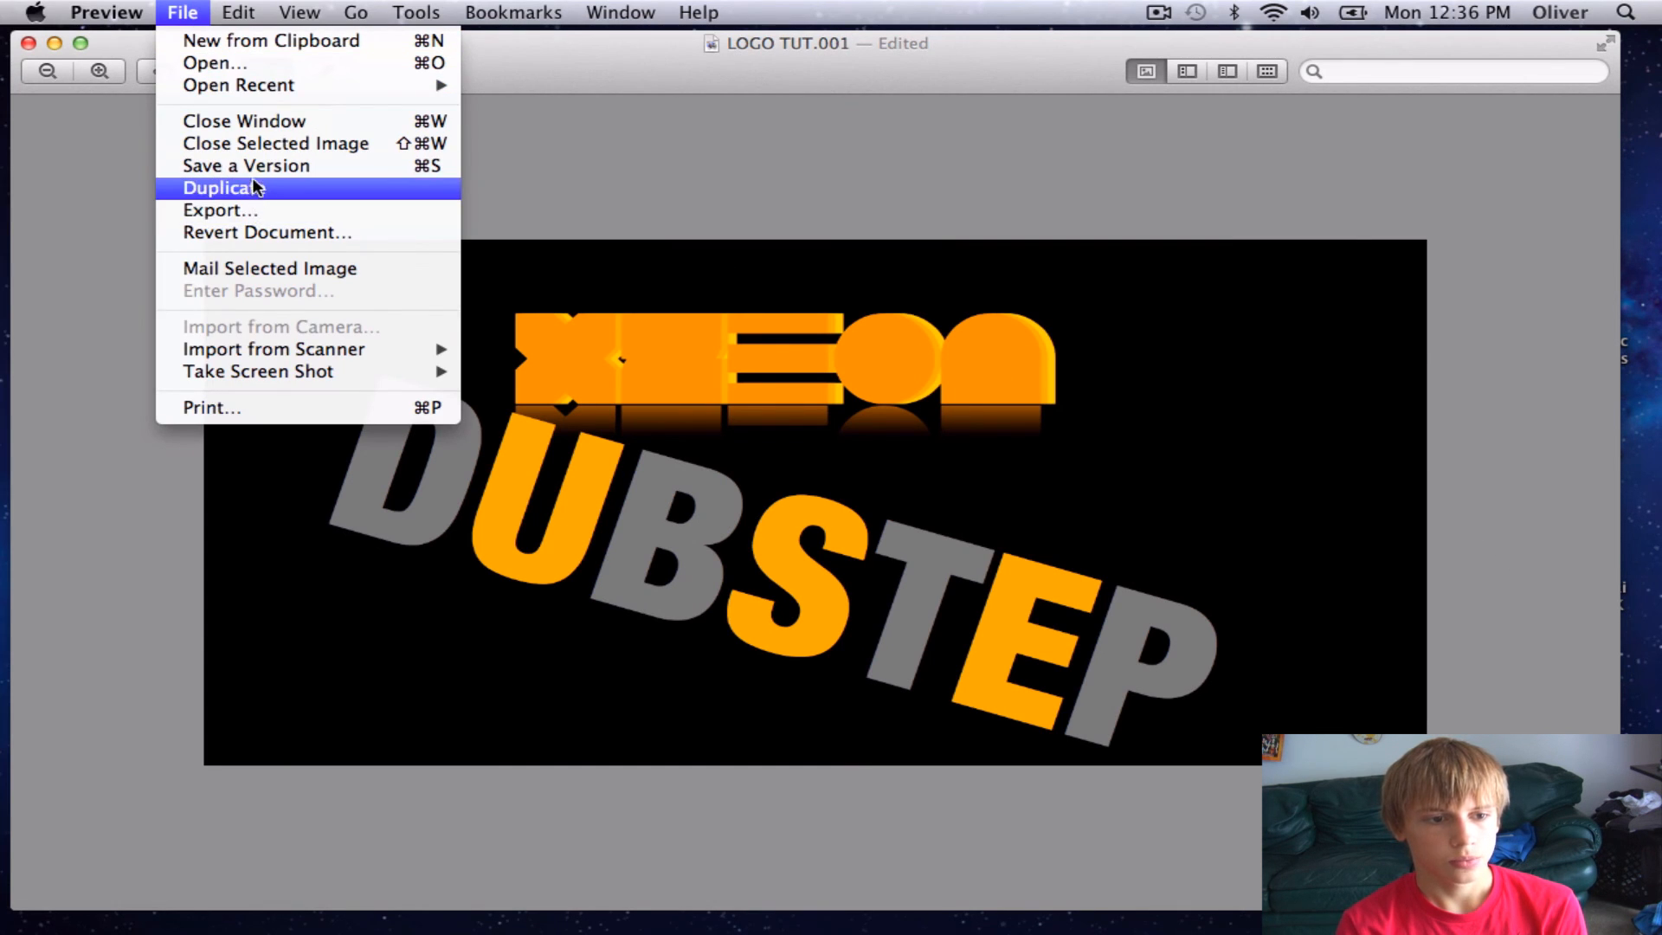
pyautogui.moveTo(218, 209)
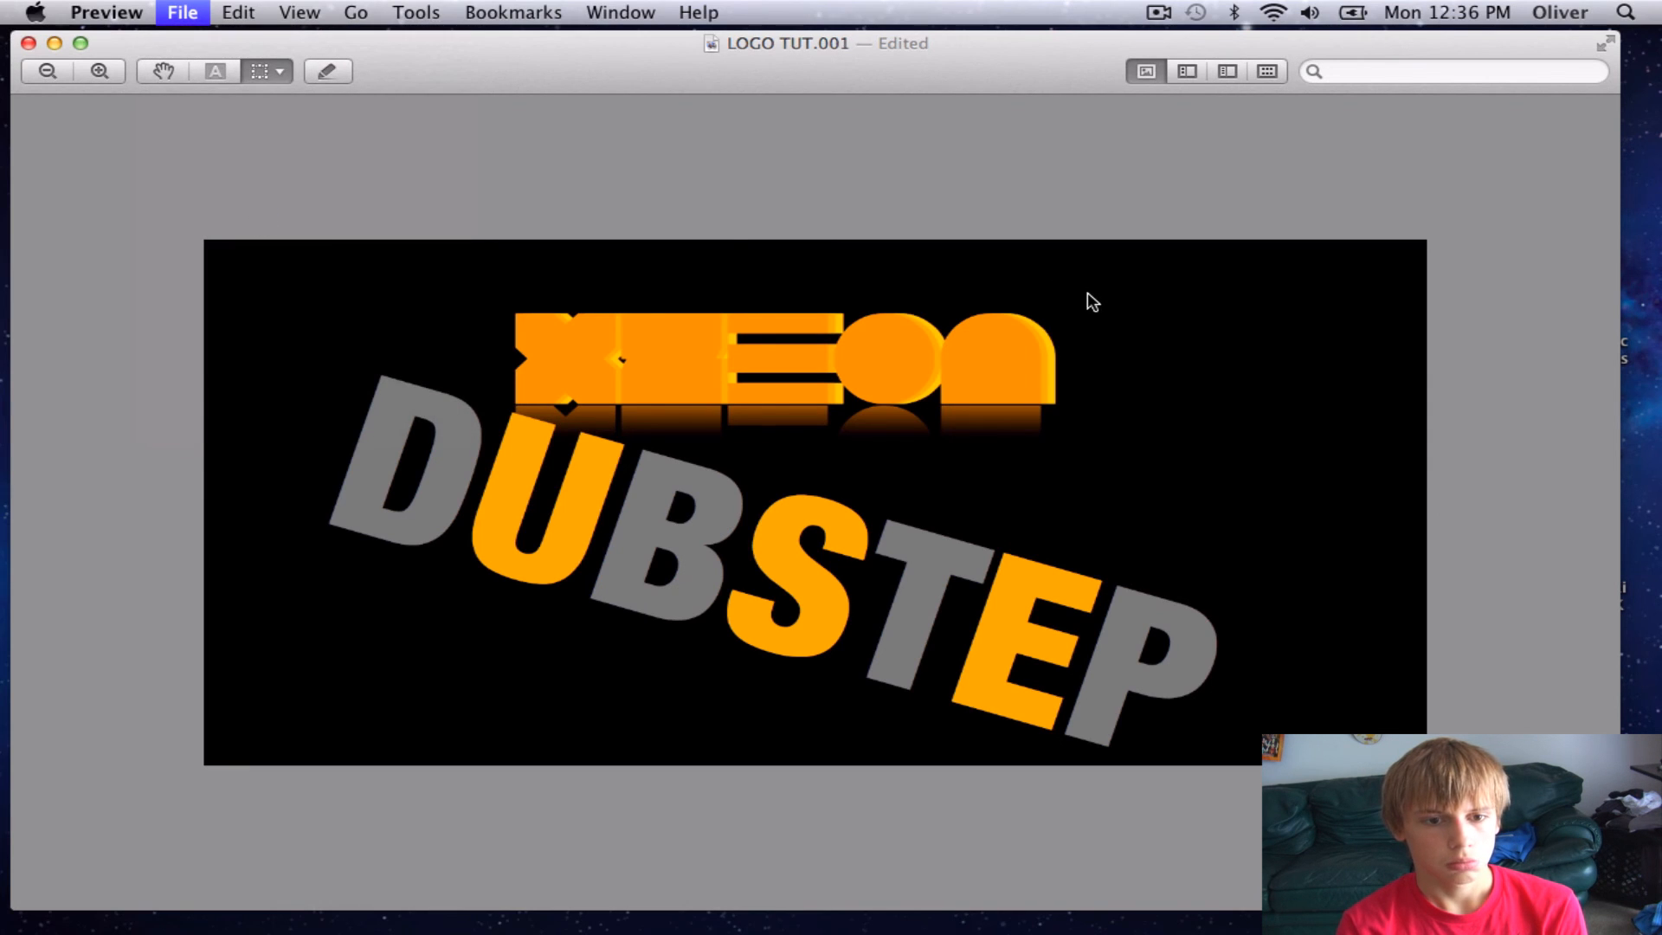
pyautogui.moveTo(649, 146)
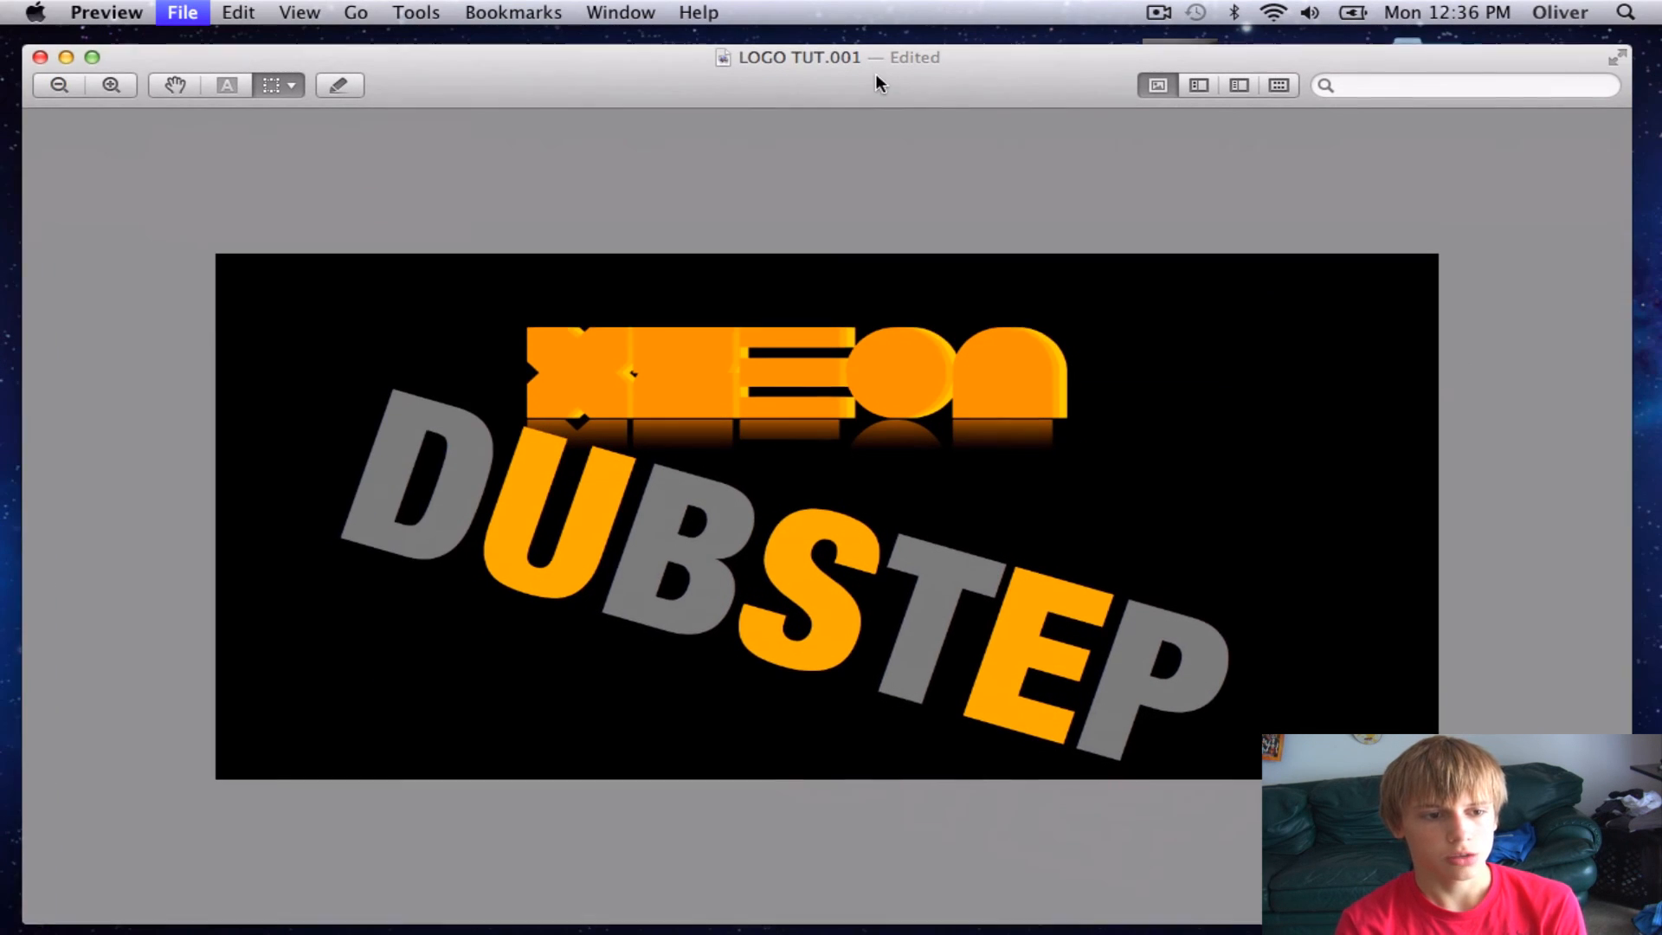
# Step: Export the cropped logo as a JPEG replacing LOGO TUT.001 on the Desktop
pyautogui.click(182, 12)
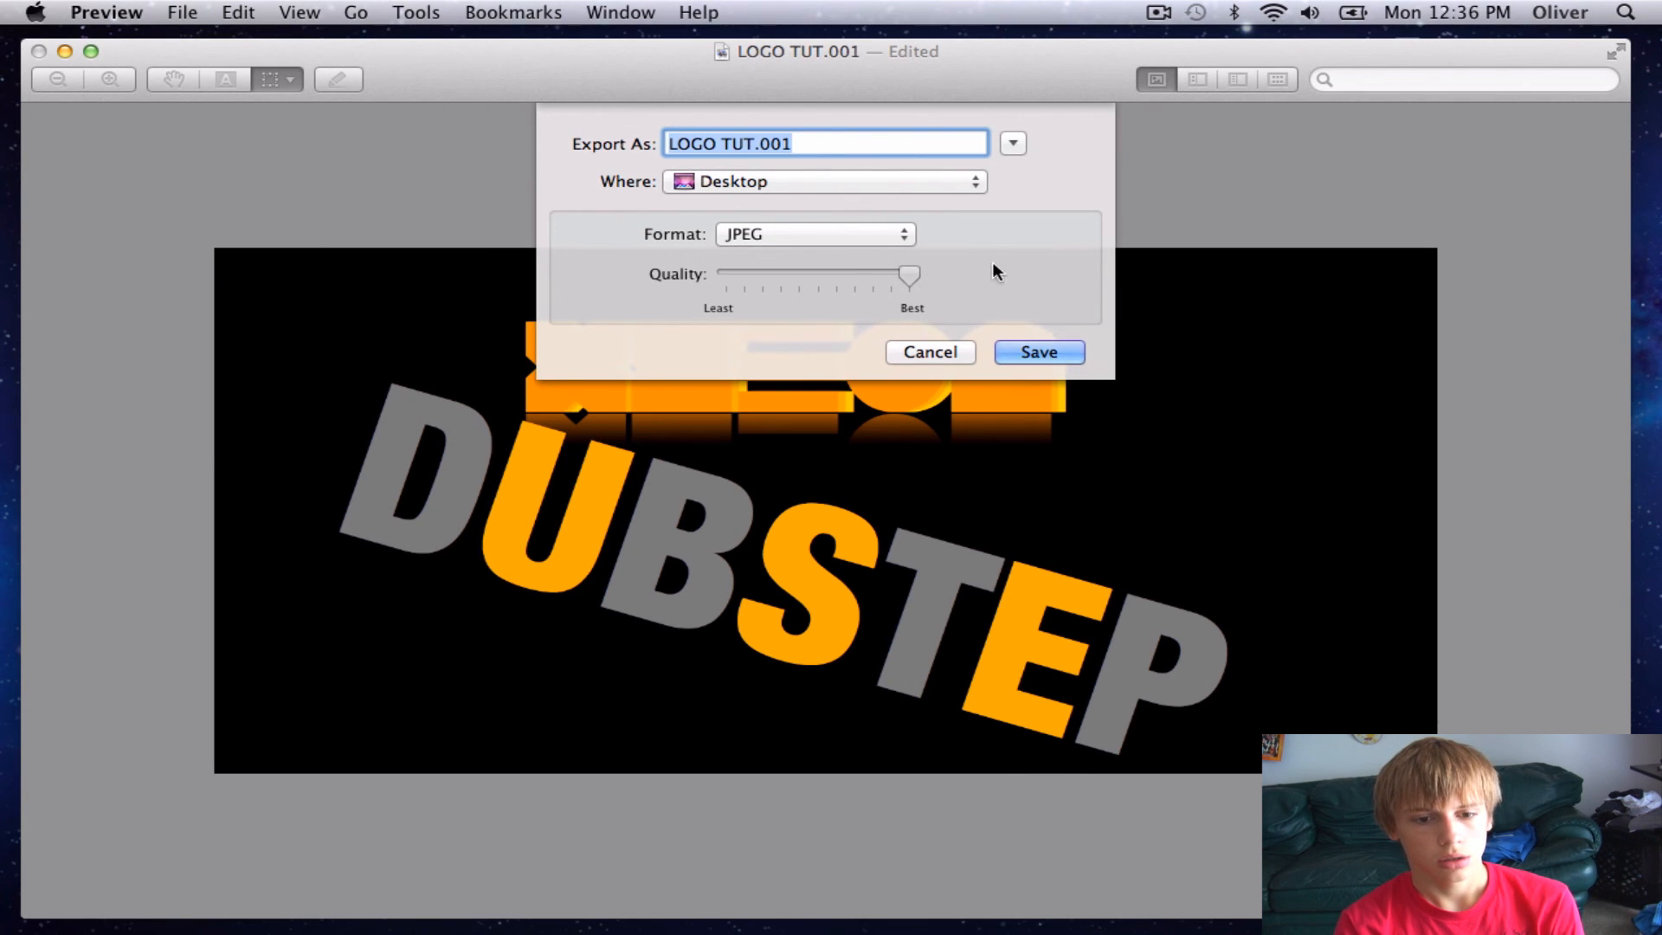
pyautogui.click(1036, 351)
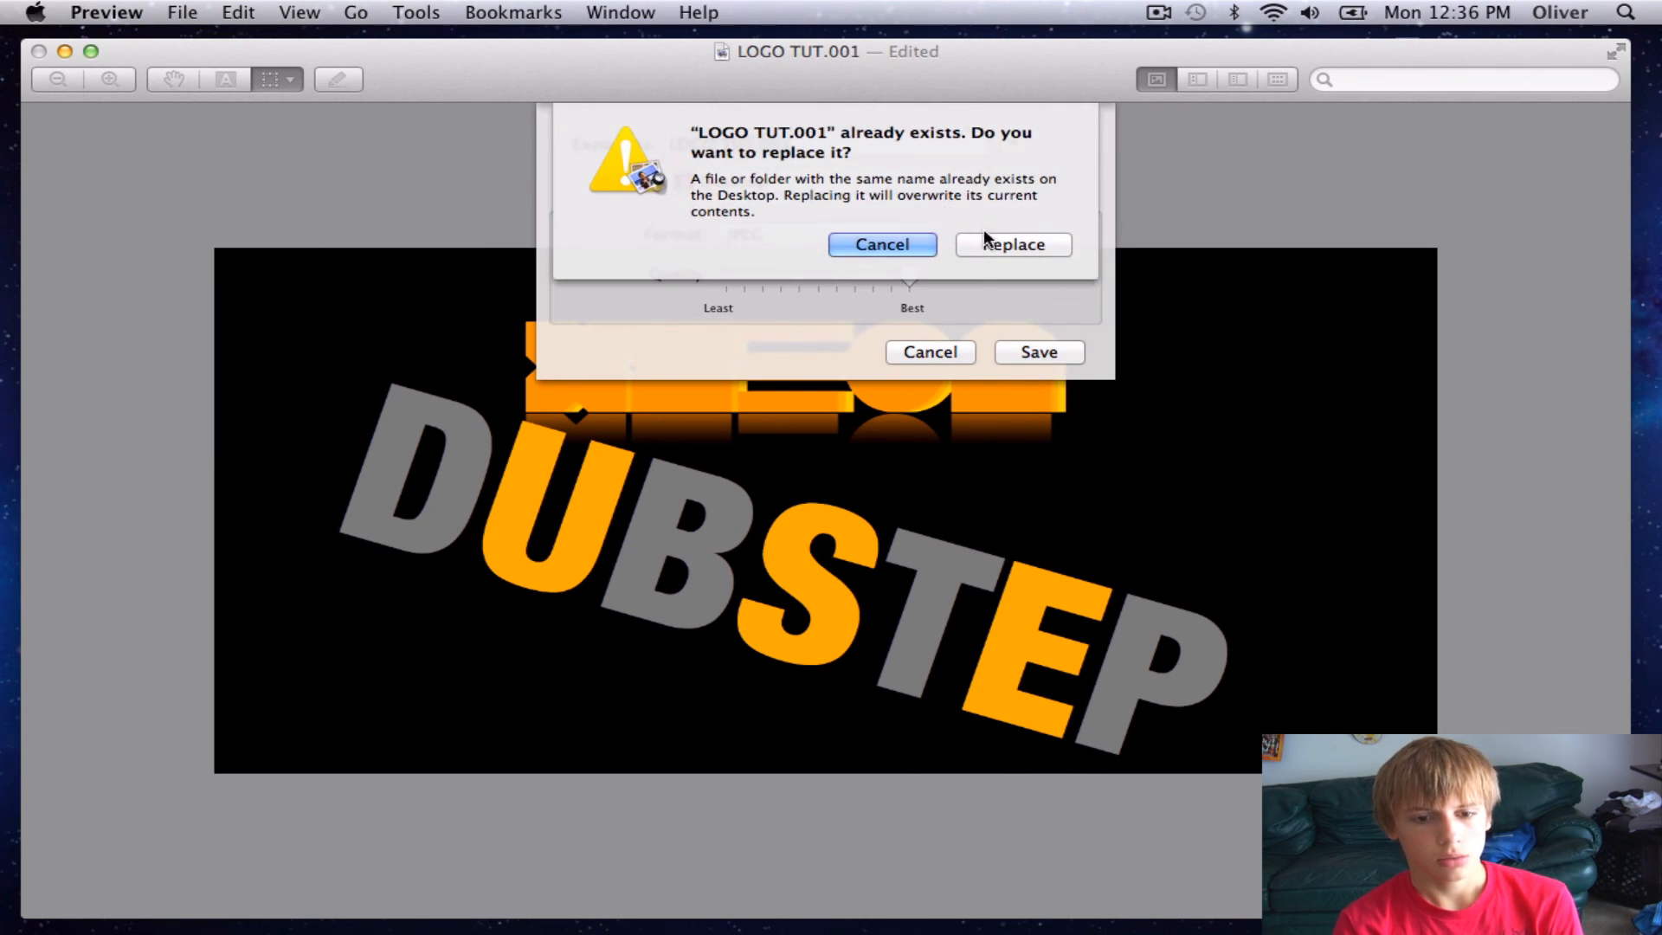
pyautogui.click(1010, 244)
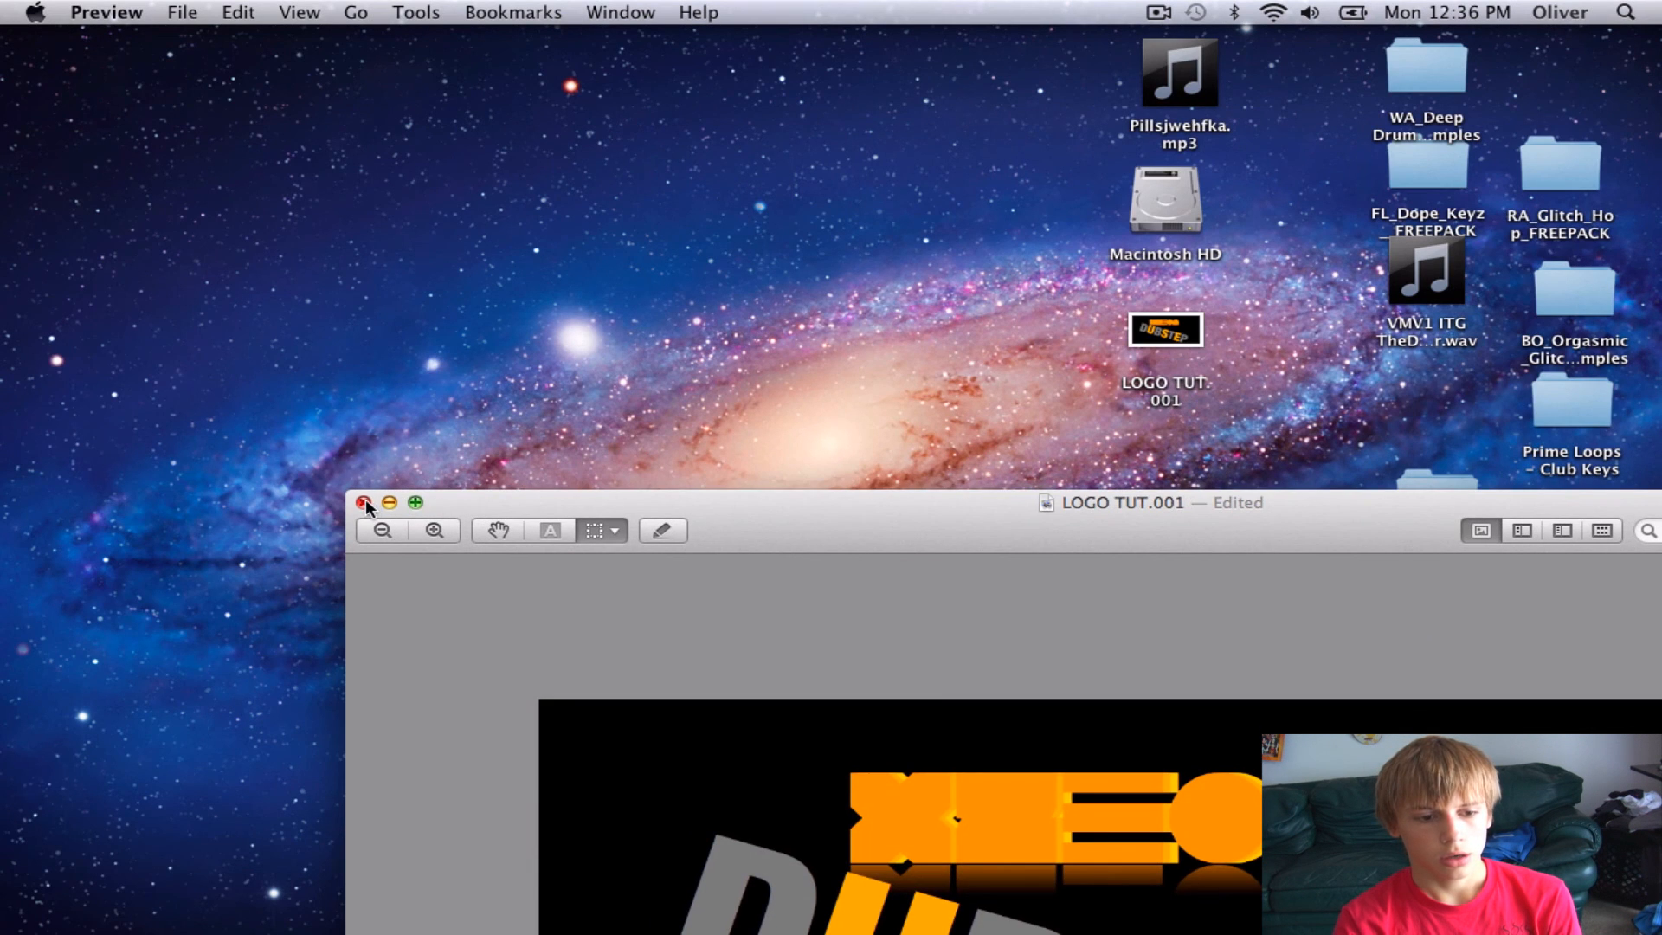
# Step: Close the image, keeping the cropped changes despite the autosave warning
pyautogui.click(364, 502)
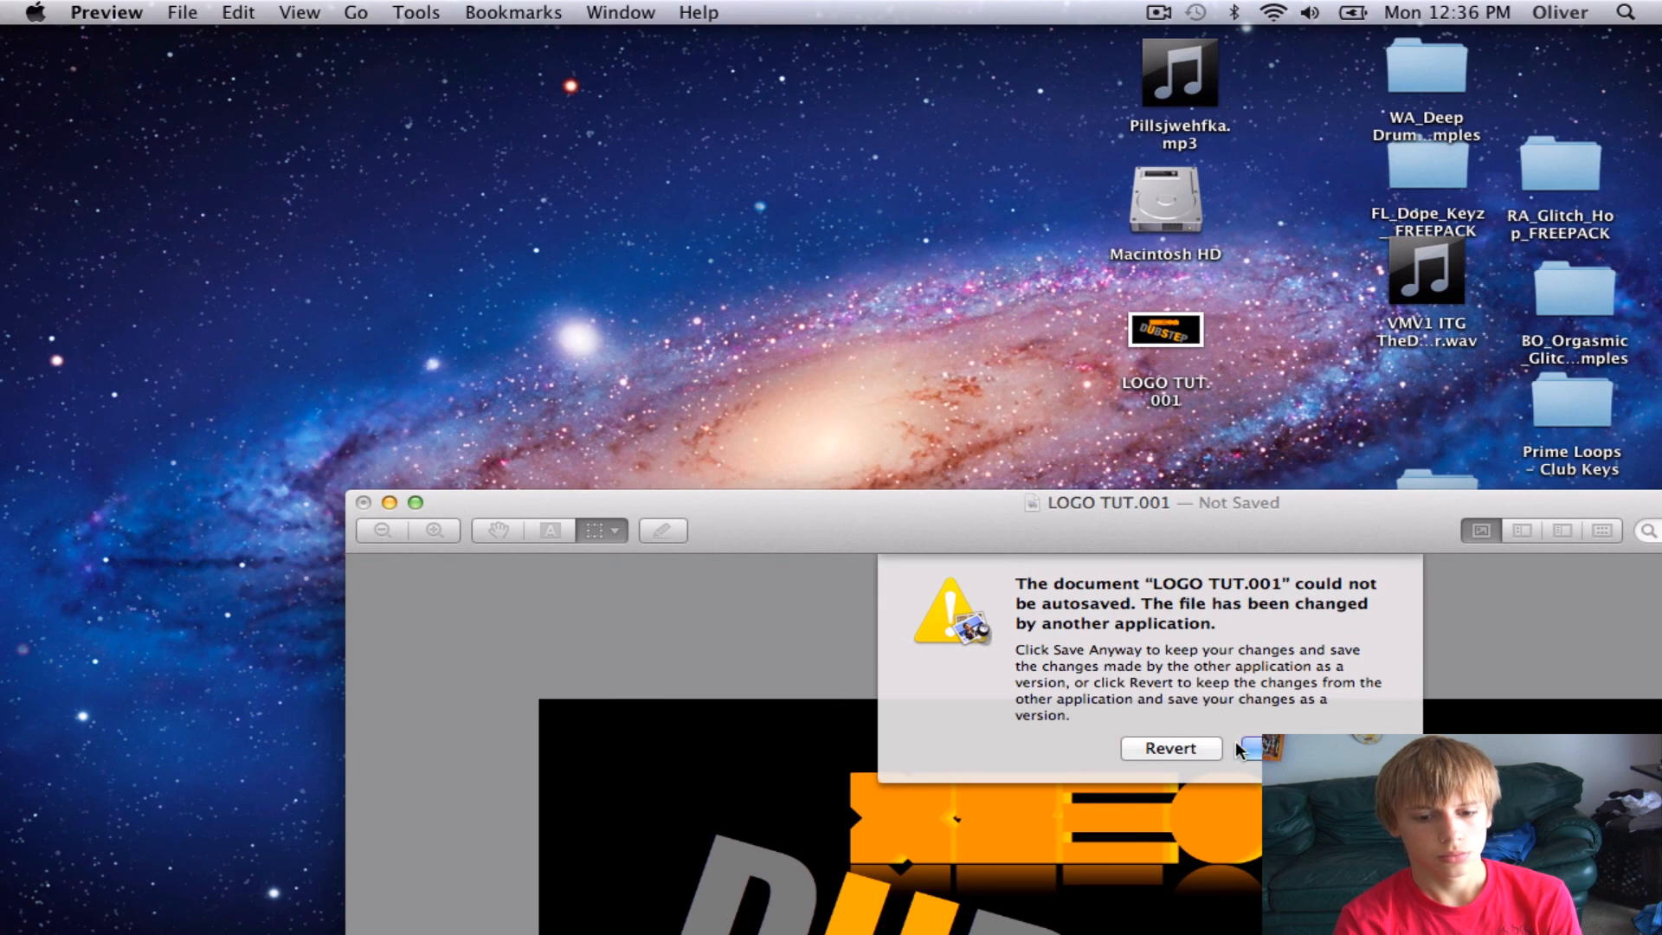
pyautogui.moveTo(774, 559)
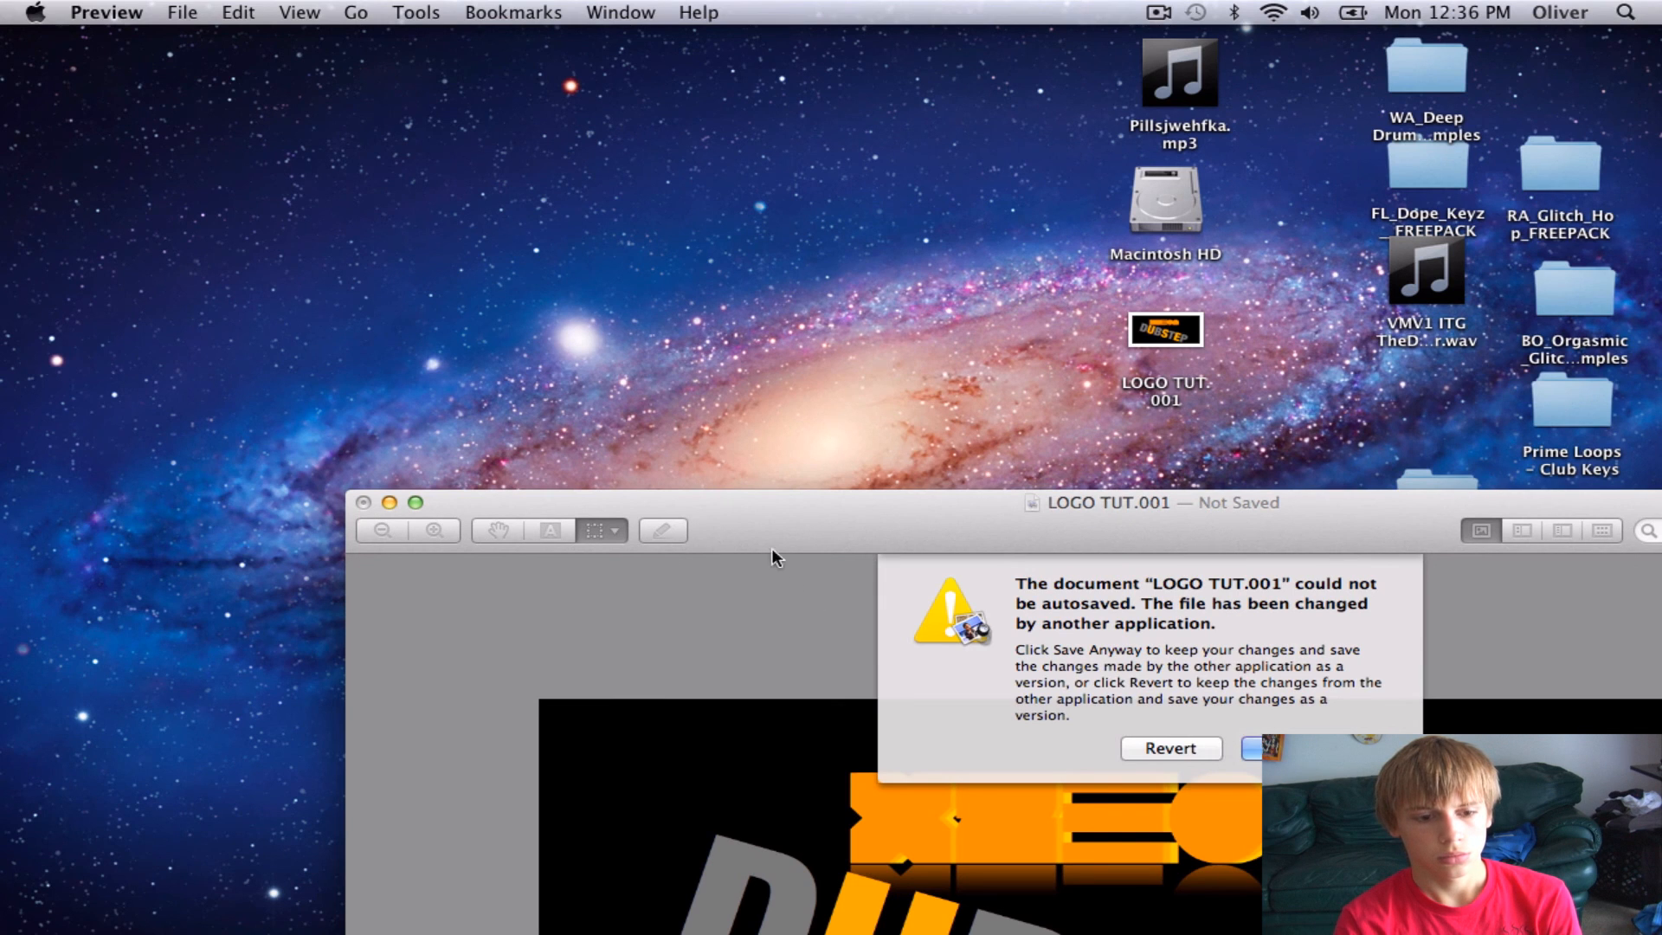
pyautogui.click(106, 12)
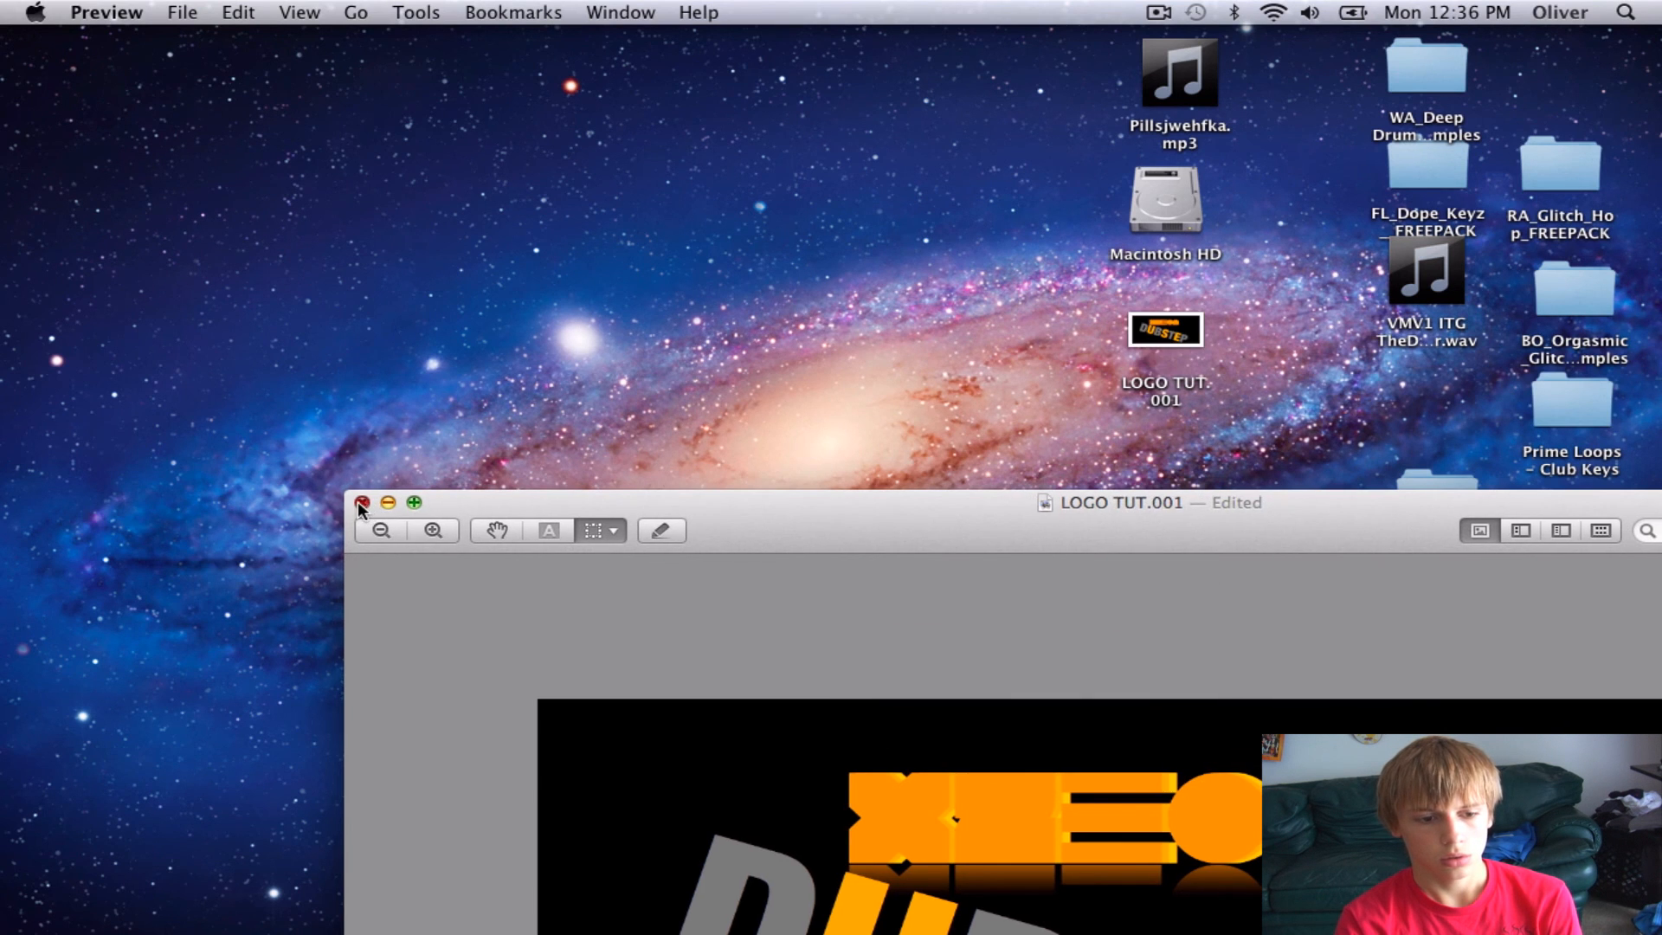
pyautogui.click(362, 502)
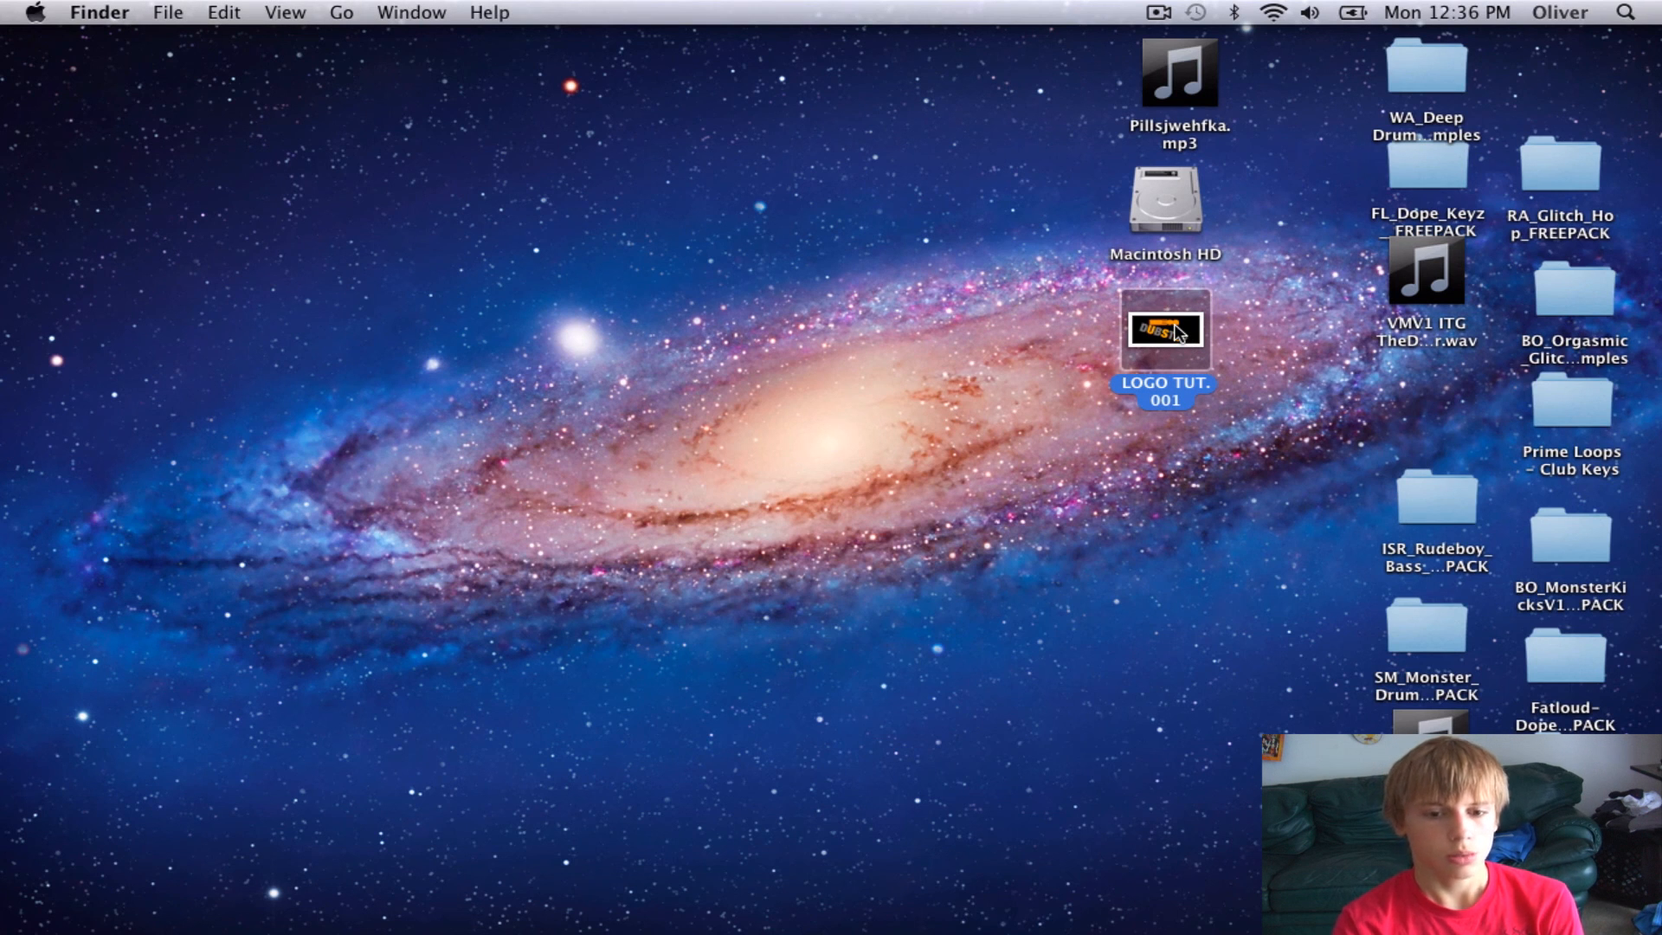
pyautogui.rightClick(1164, 329)
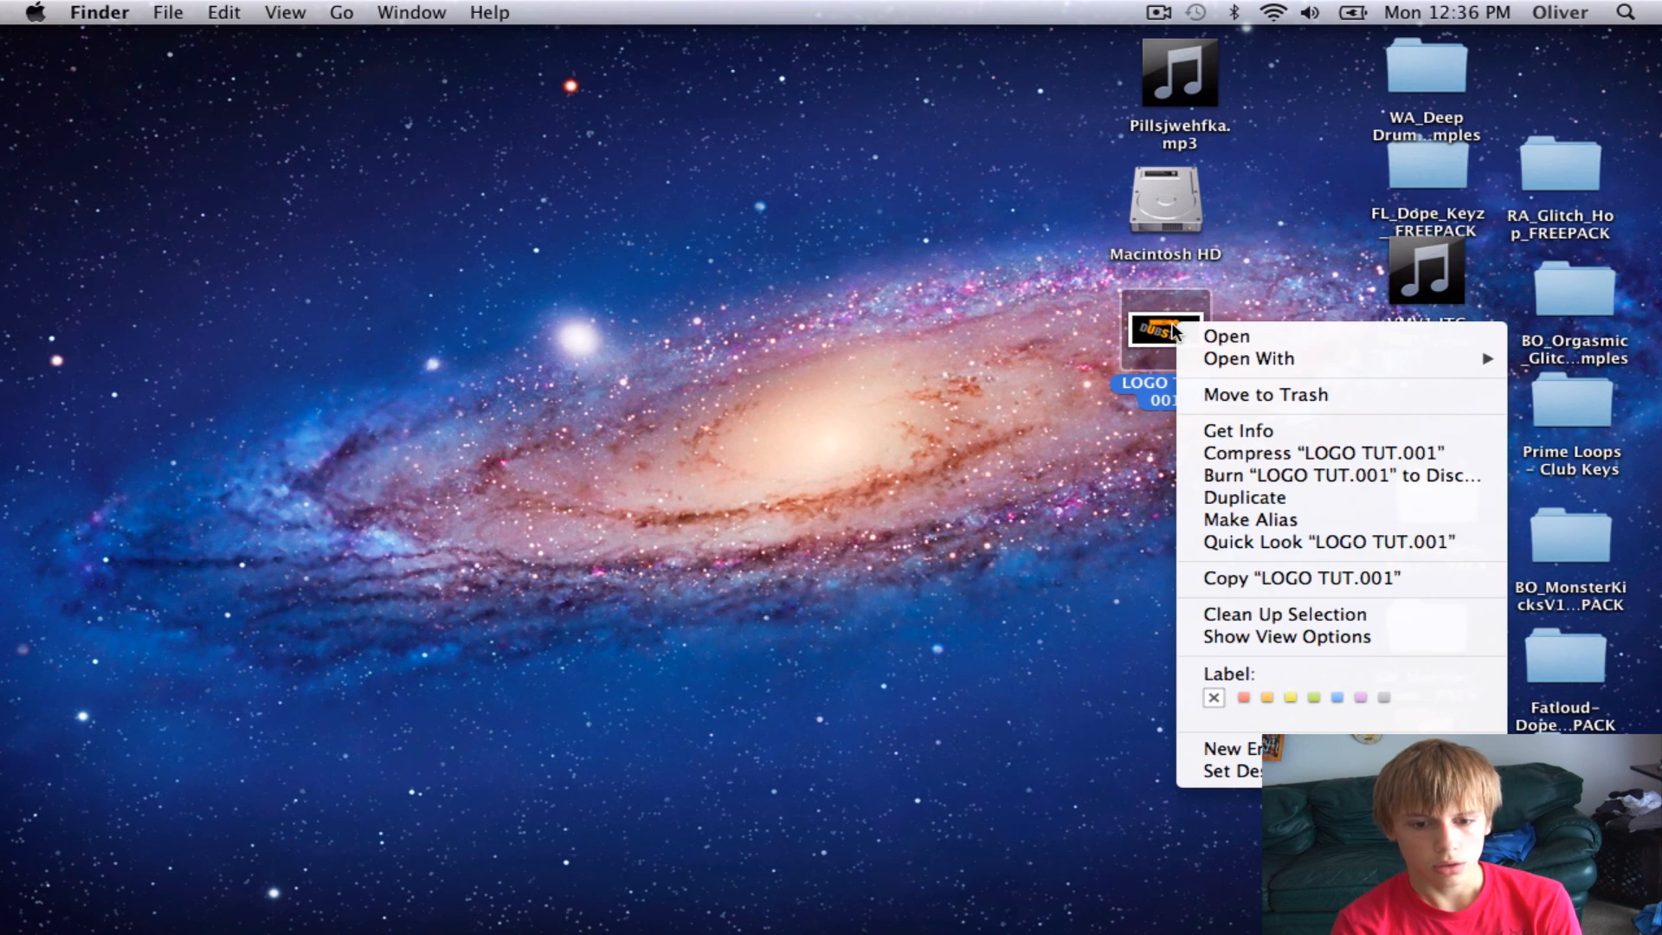
pyautogui.moveTo(1244, 497)
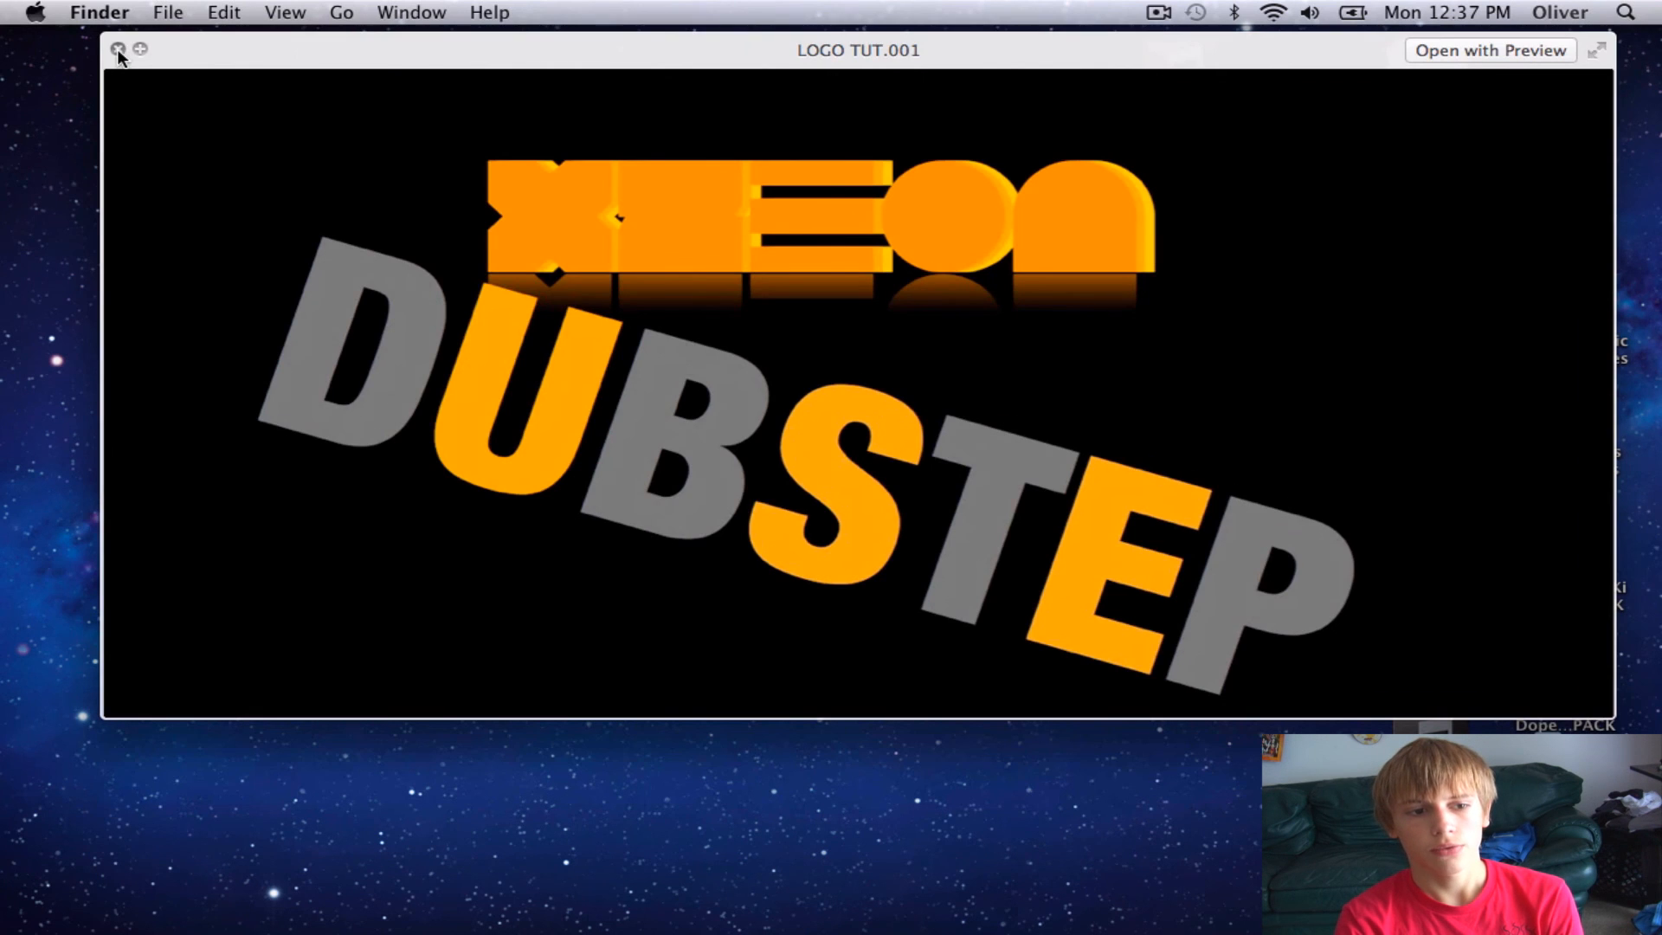
pyautogui.click(118, 50)
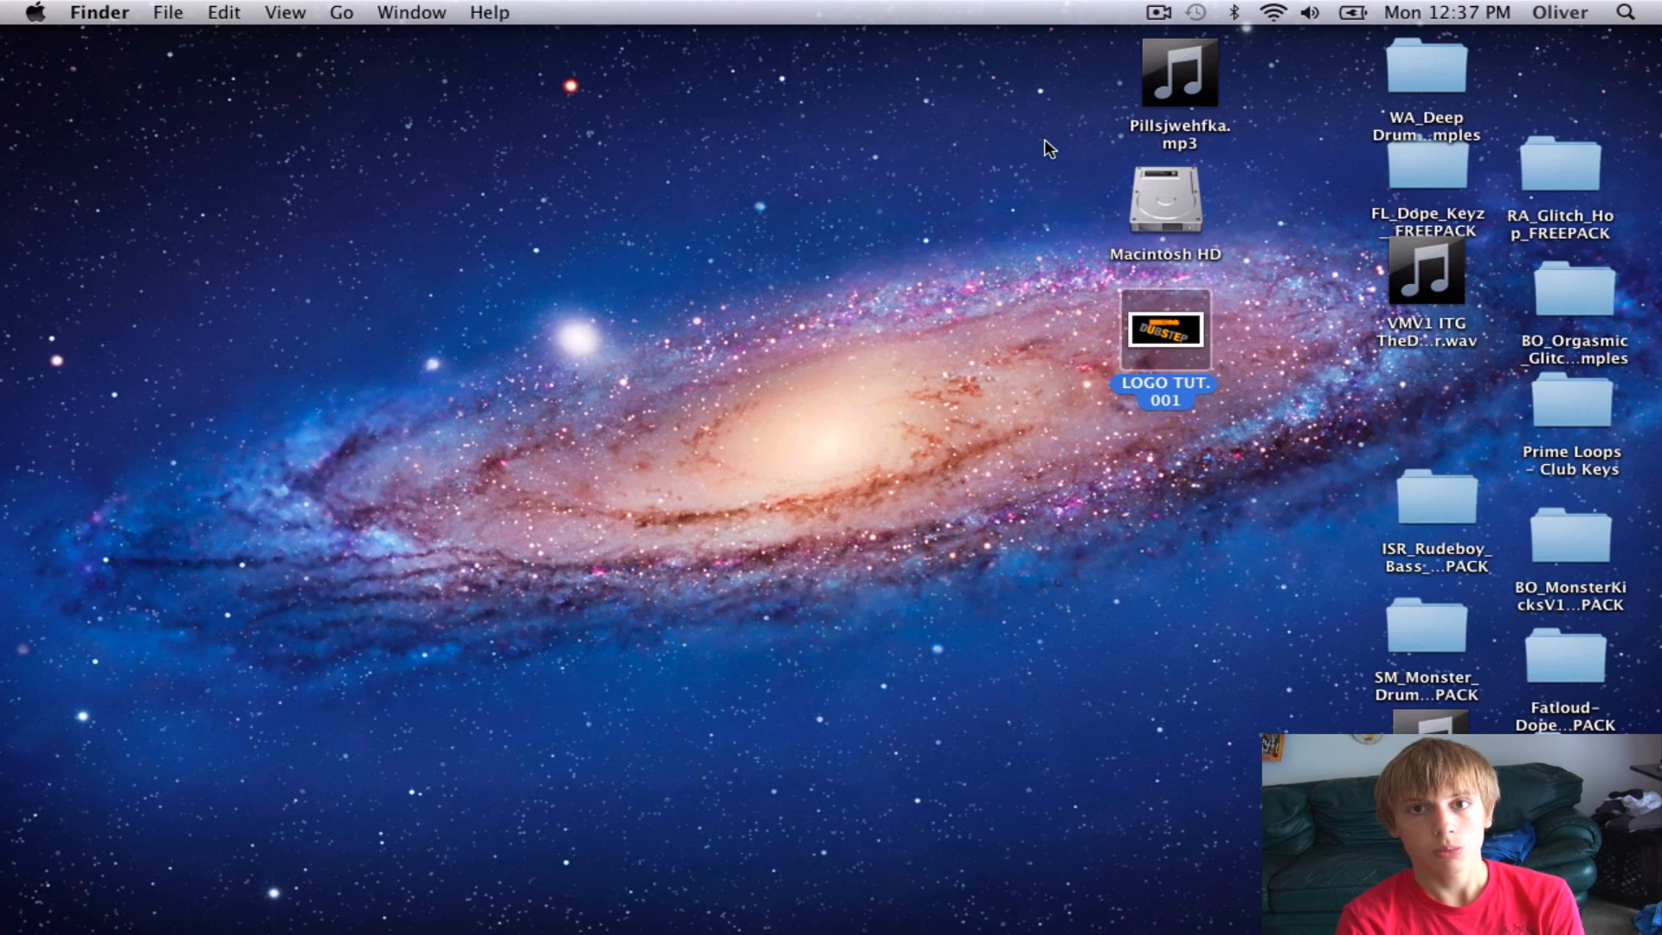
pyautogui.moveTo(1138, 408)
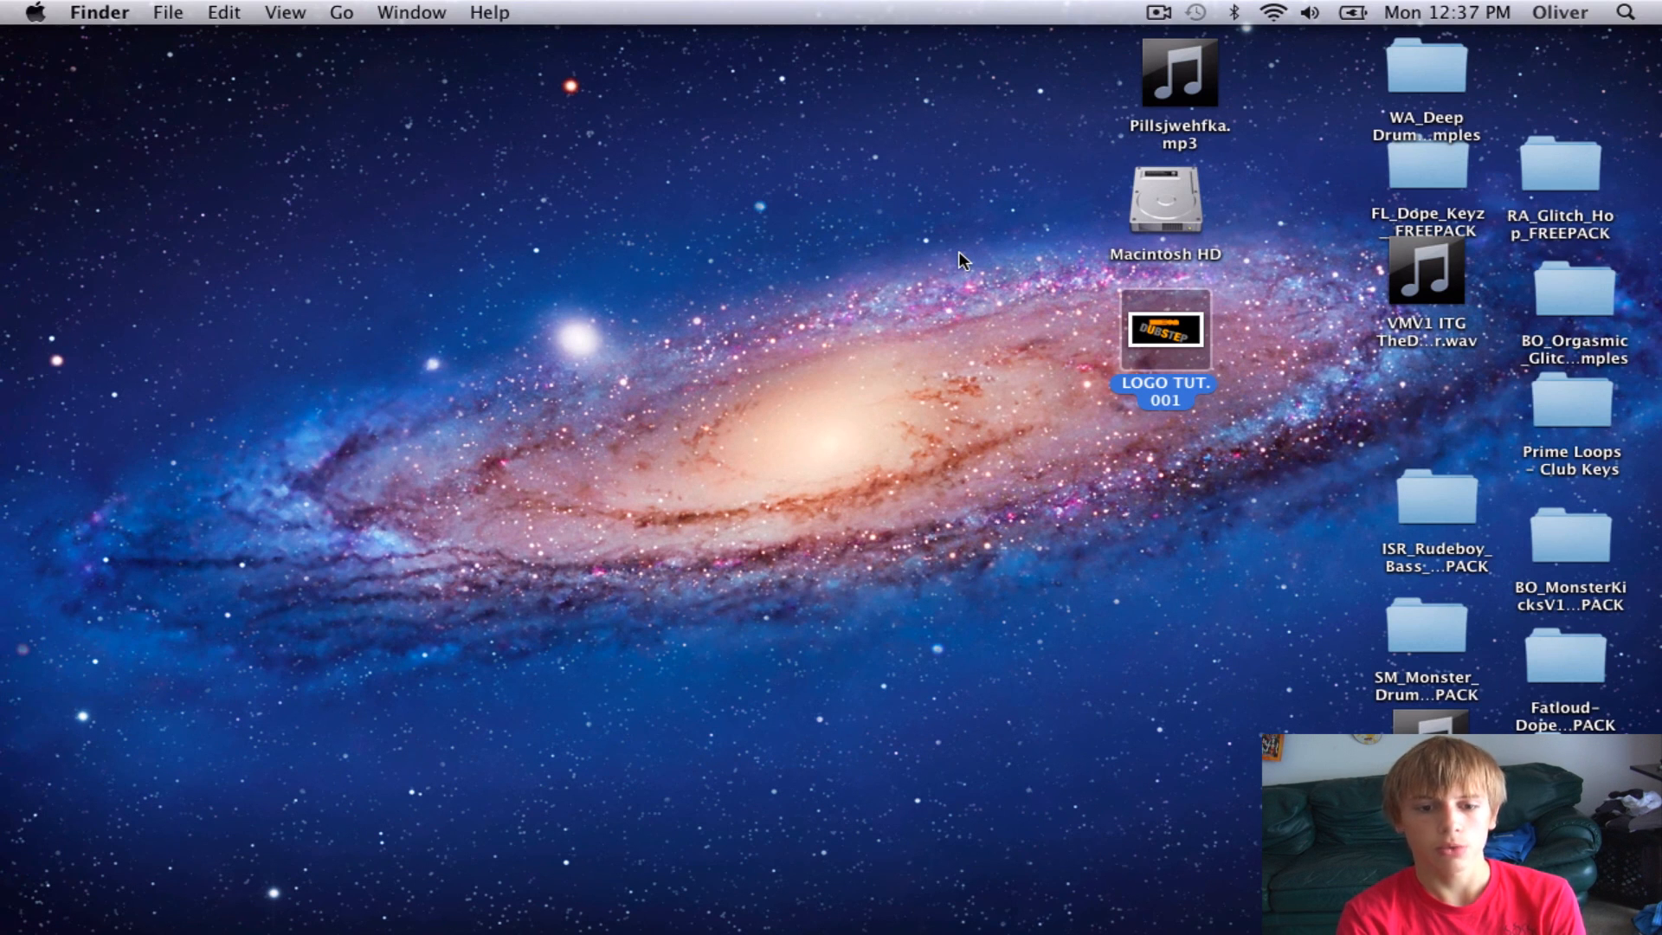
pyautogui.moveTo(1092, 31)
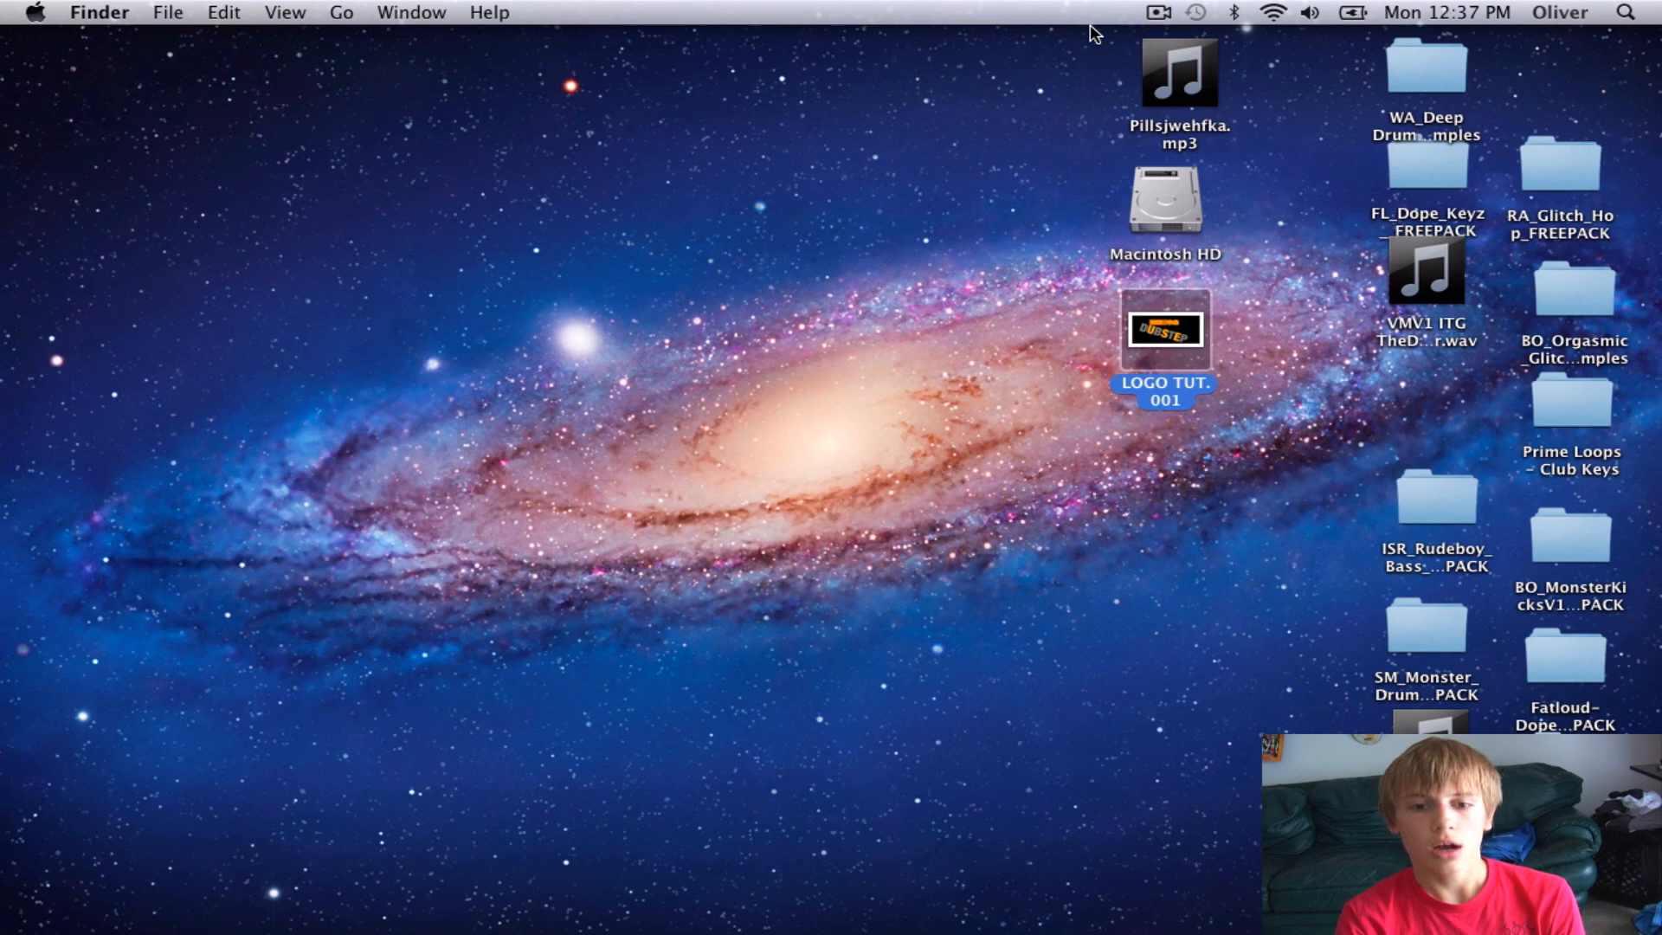
pyautogui.moveTo(1084, 42)
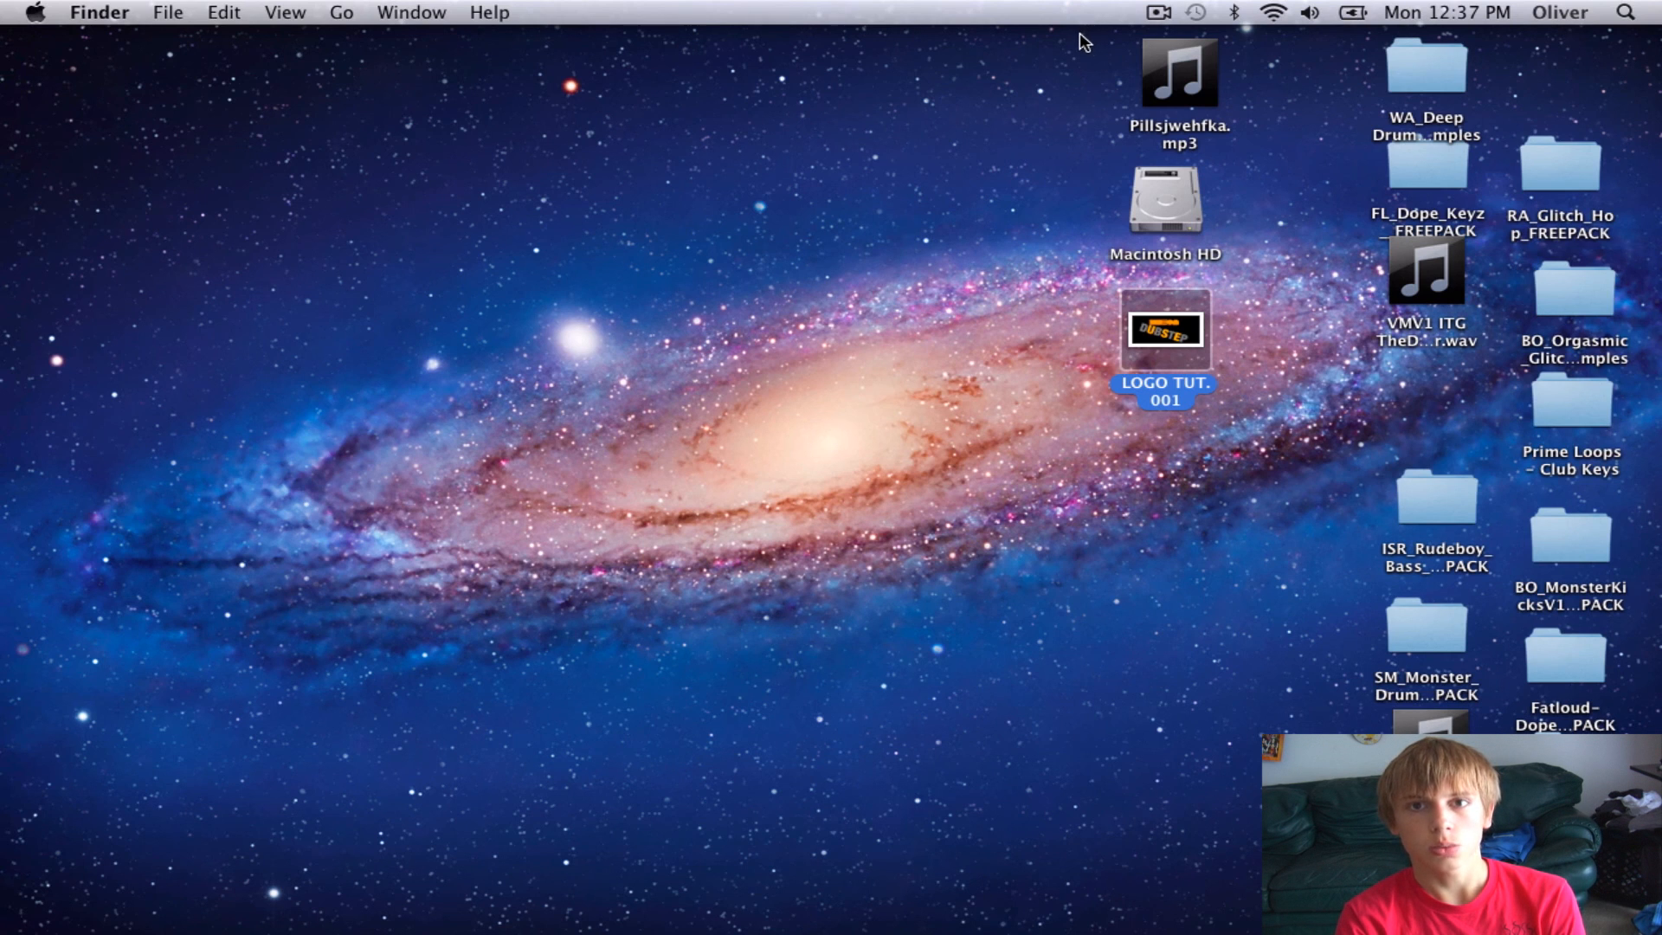
pyautogui.moveTo(1132, 9)
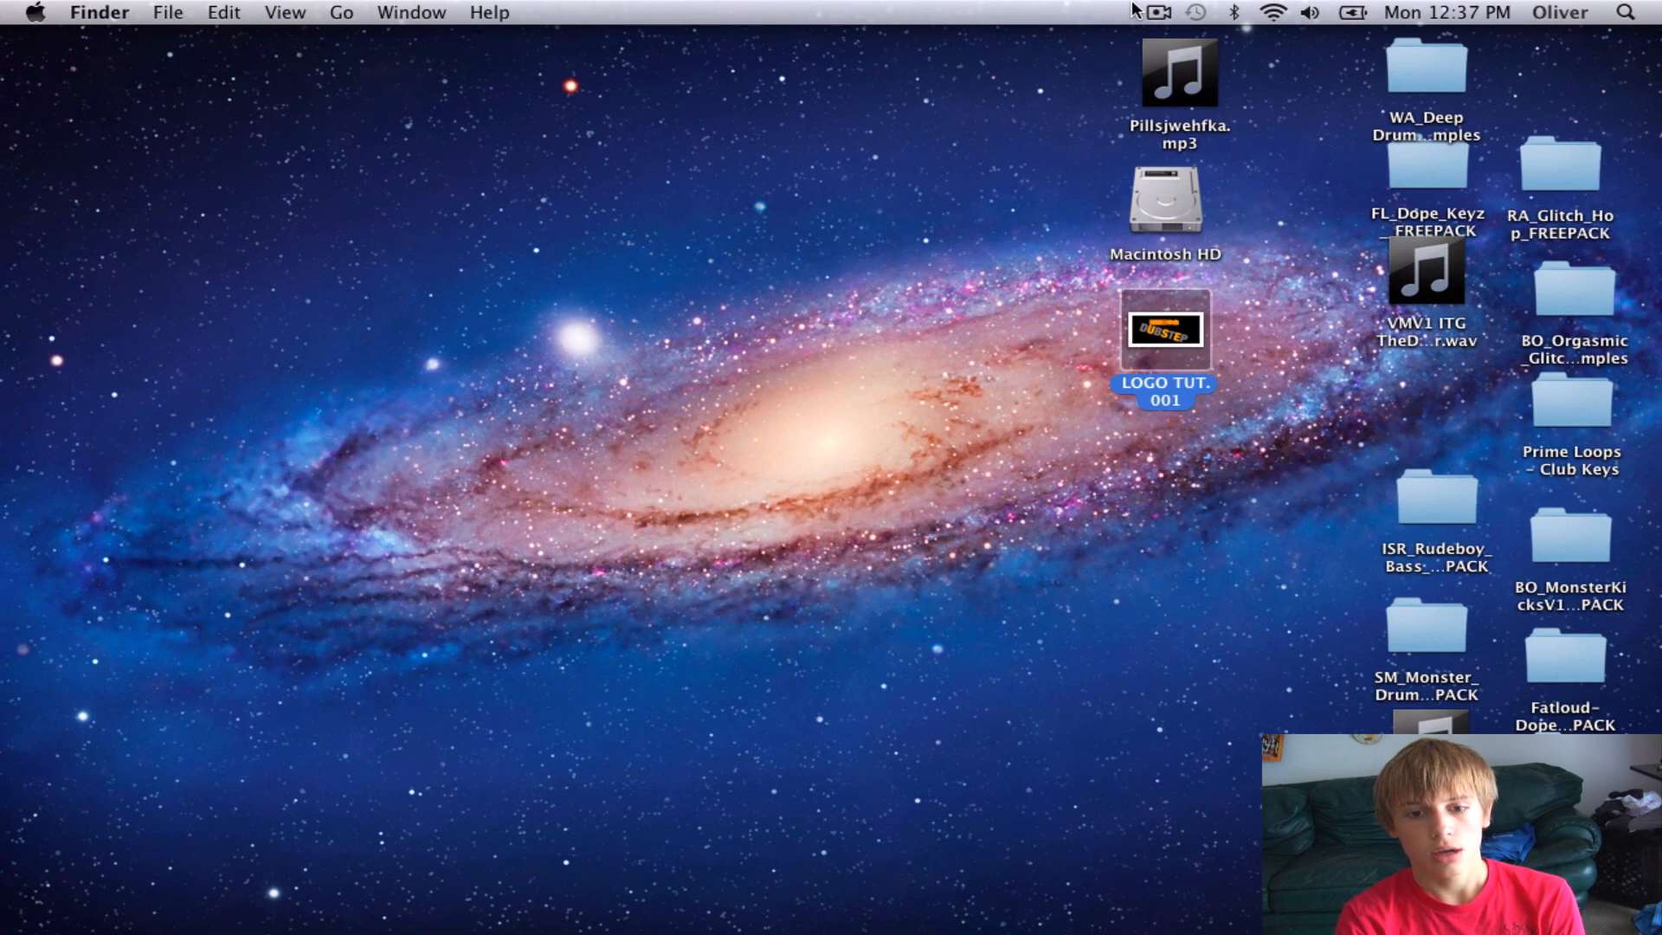